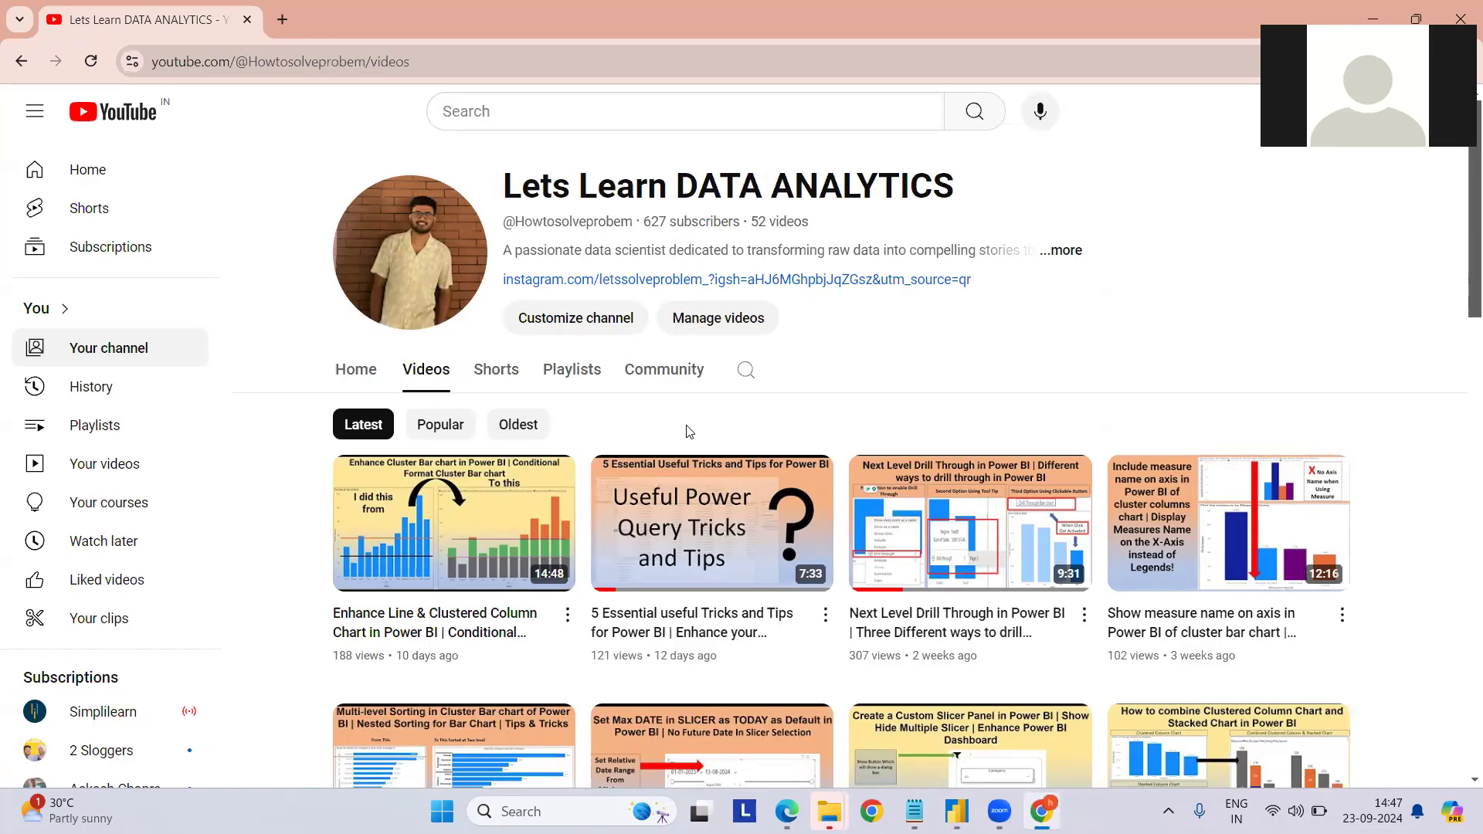
Step: Select the Sum of Sales card and tick East in the Page 2 Region slicer, showing 669.52K
scroll("down", 3)
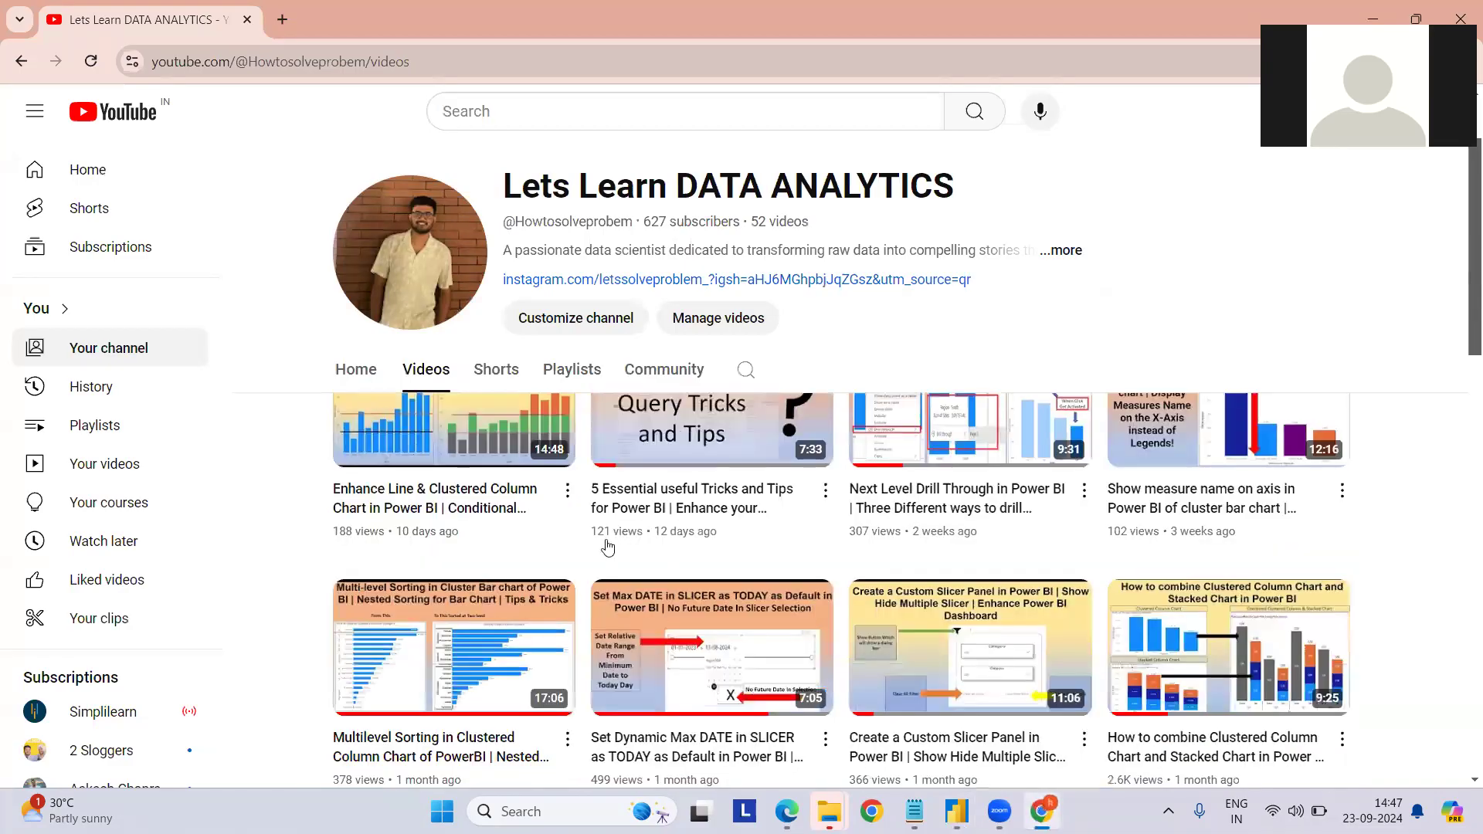
scroll("down", 3)
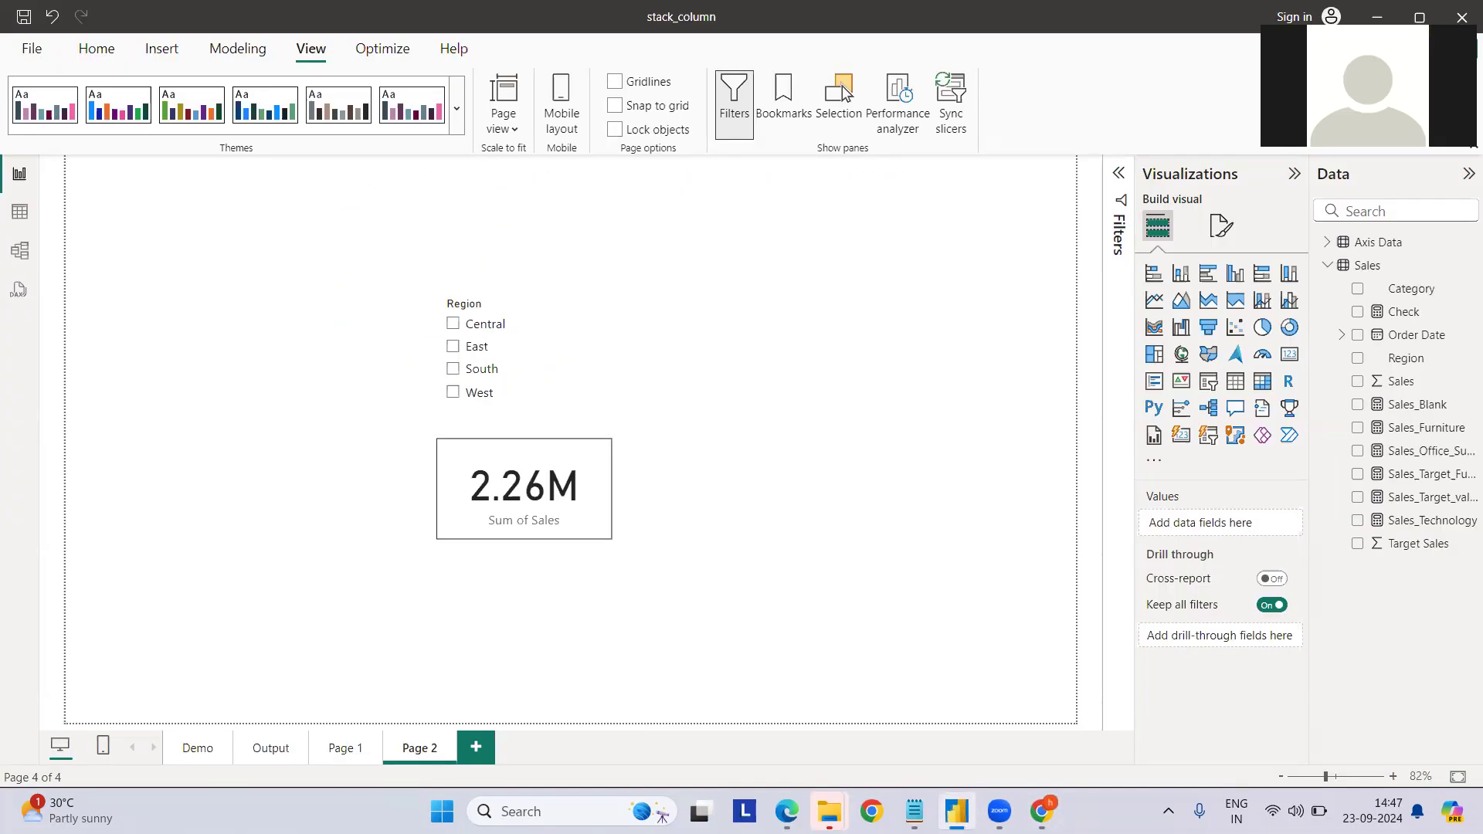
mouse_move(780, 506)
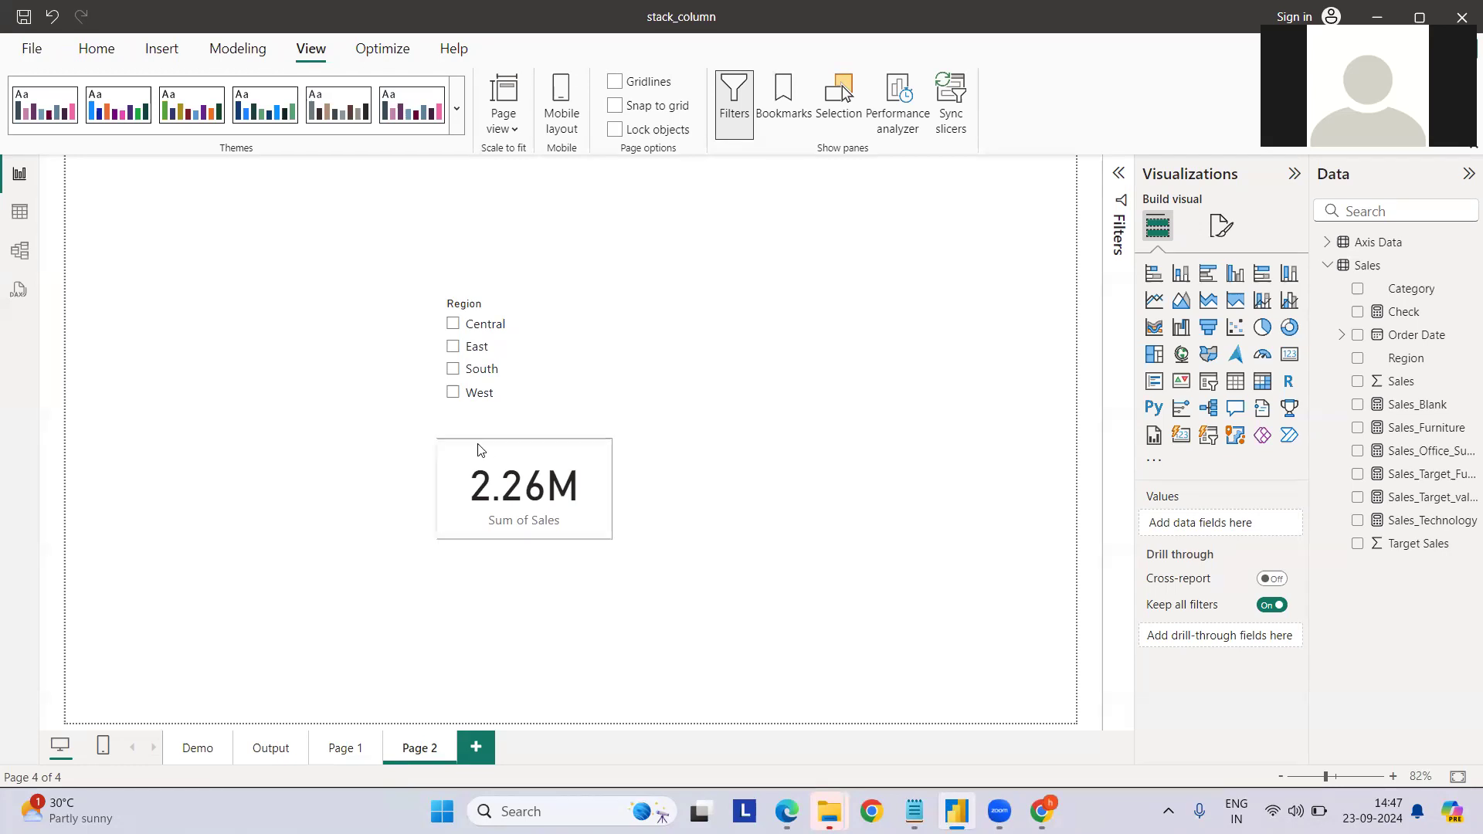
mouse_move(511, 448)
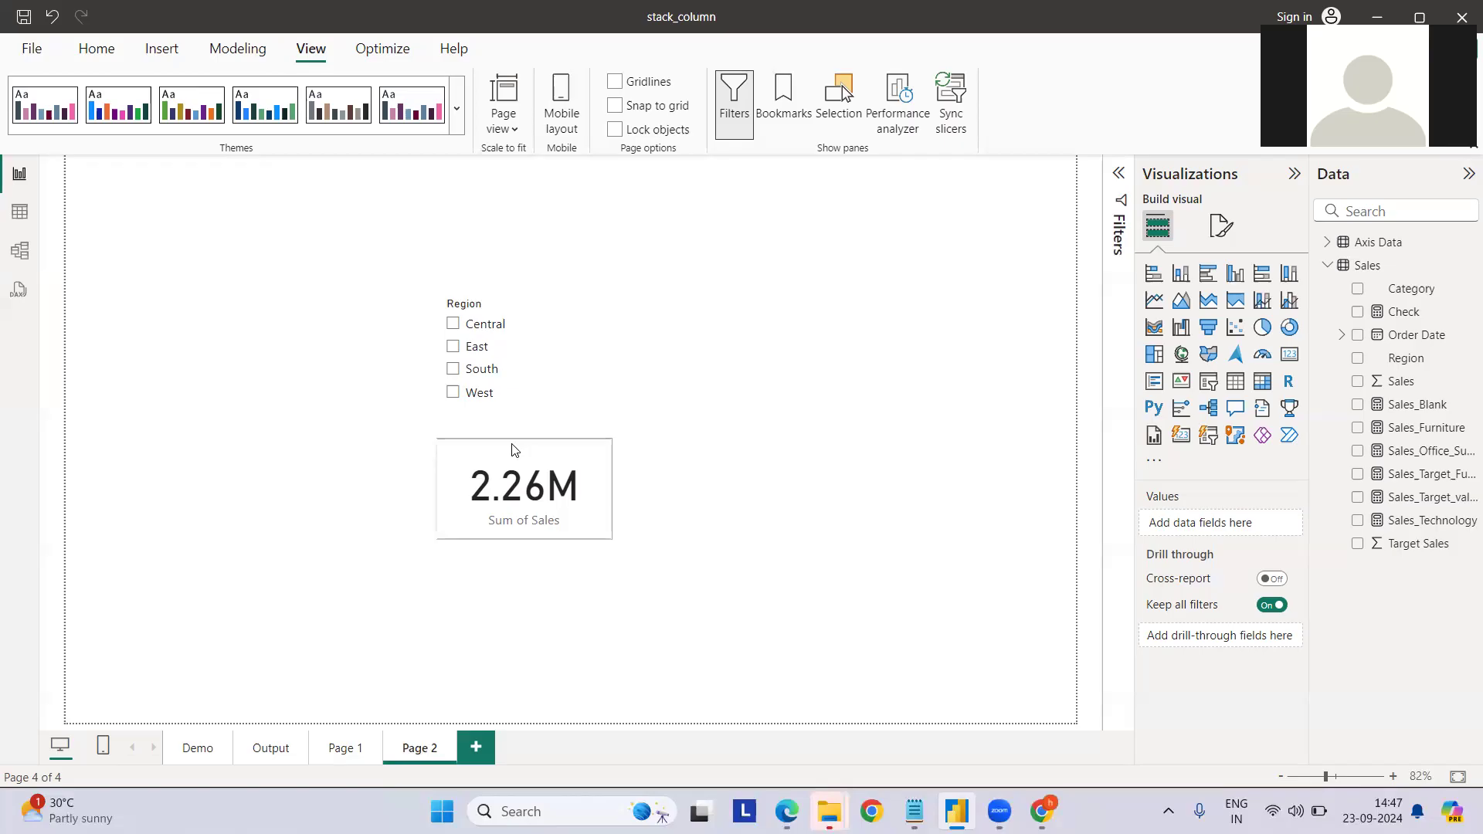
mouse_move(549, 463)
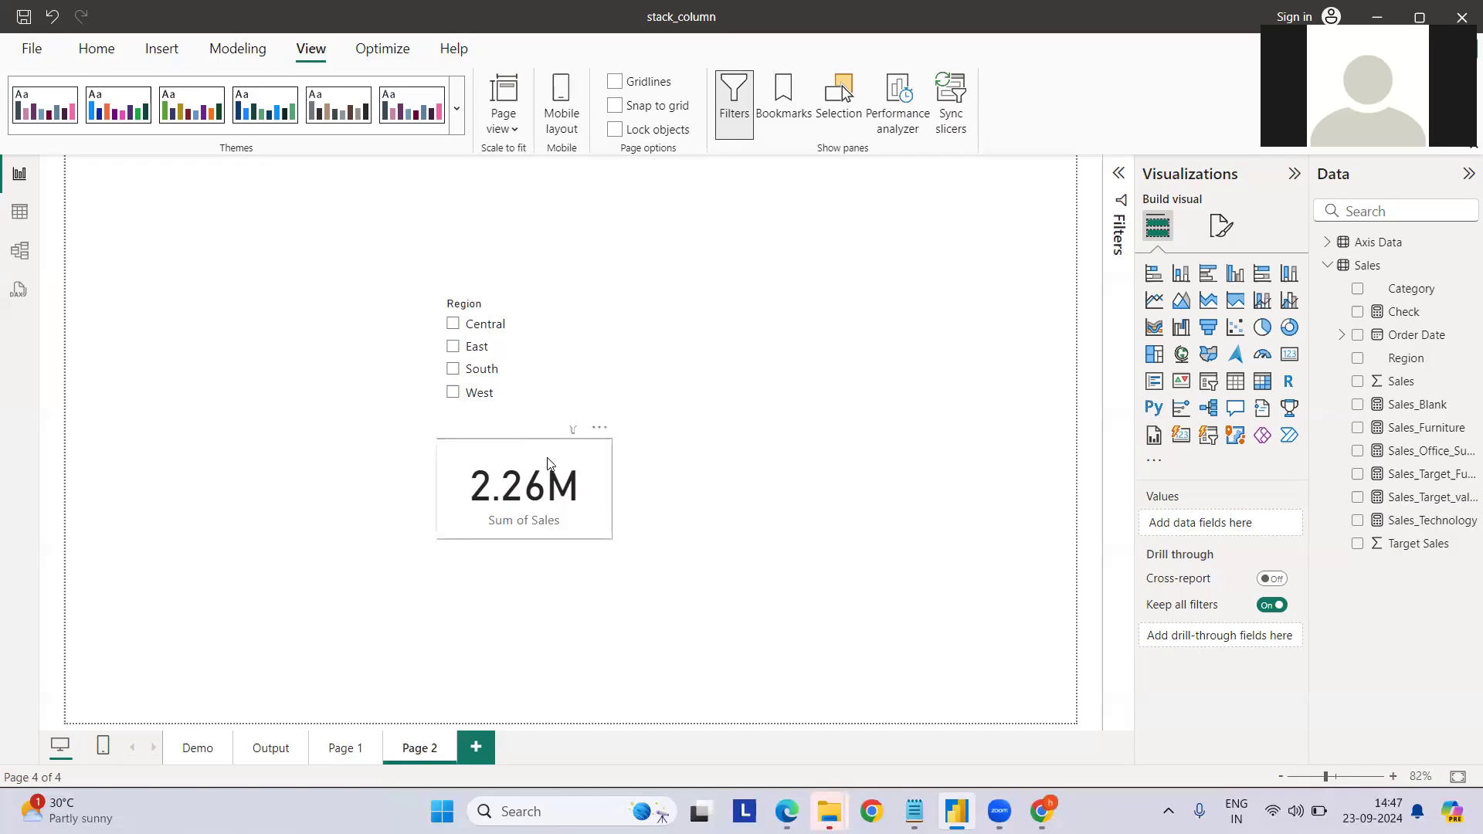
left_click(523, 488)
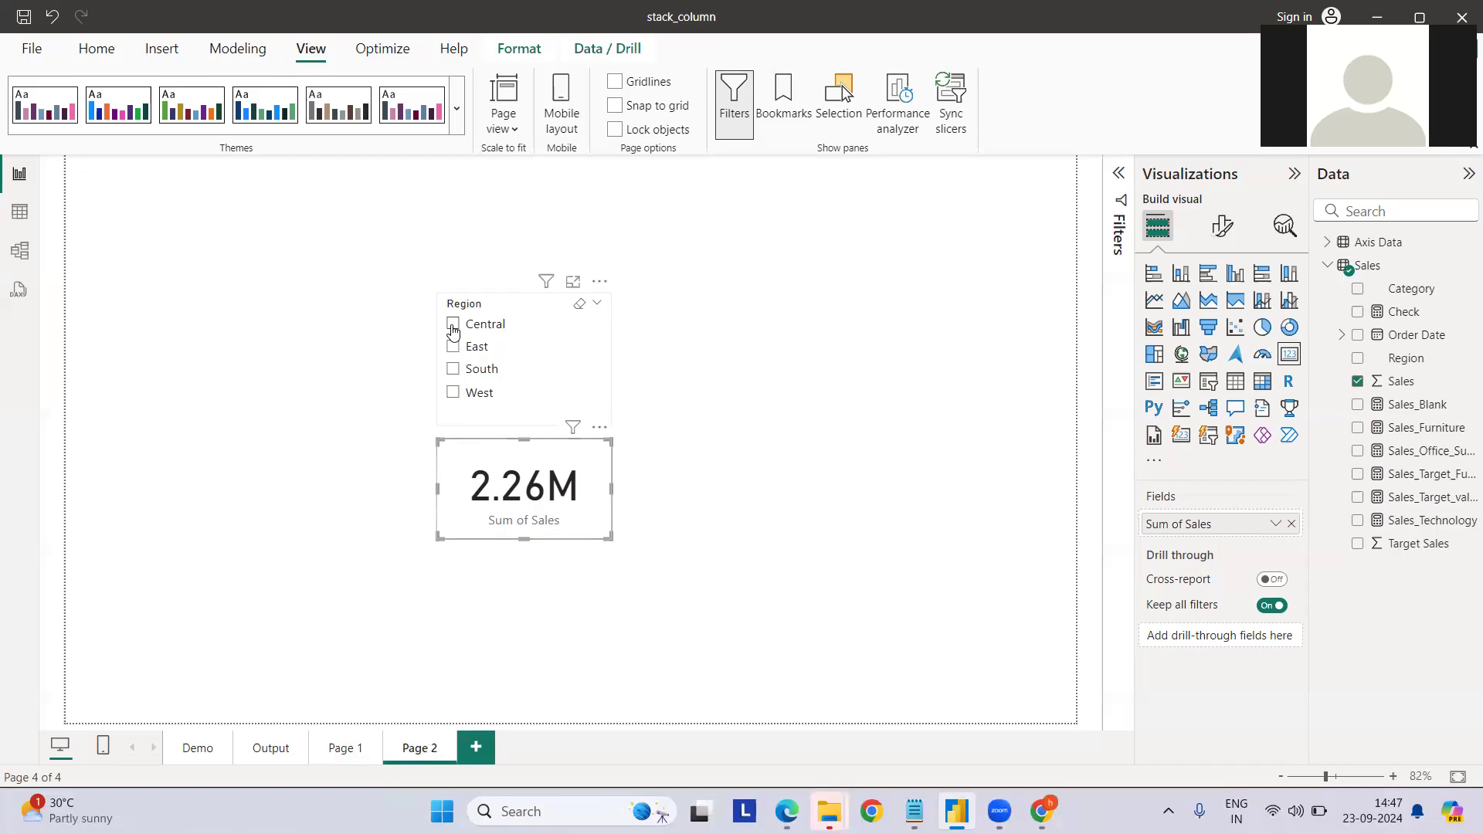
mouse_move(454, 347)
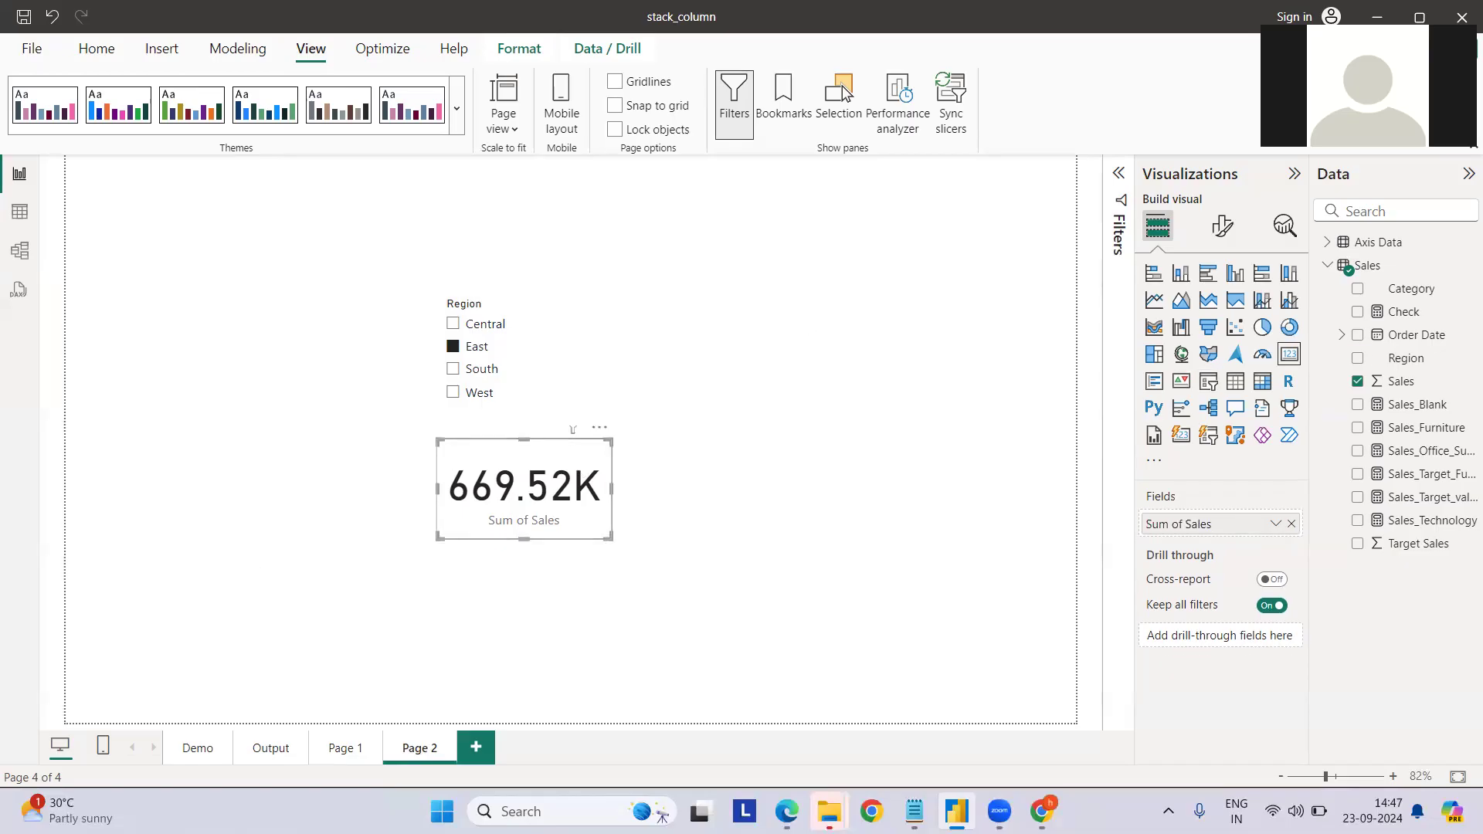
left_click(345, 747)
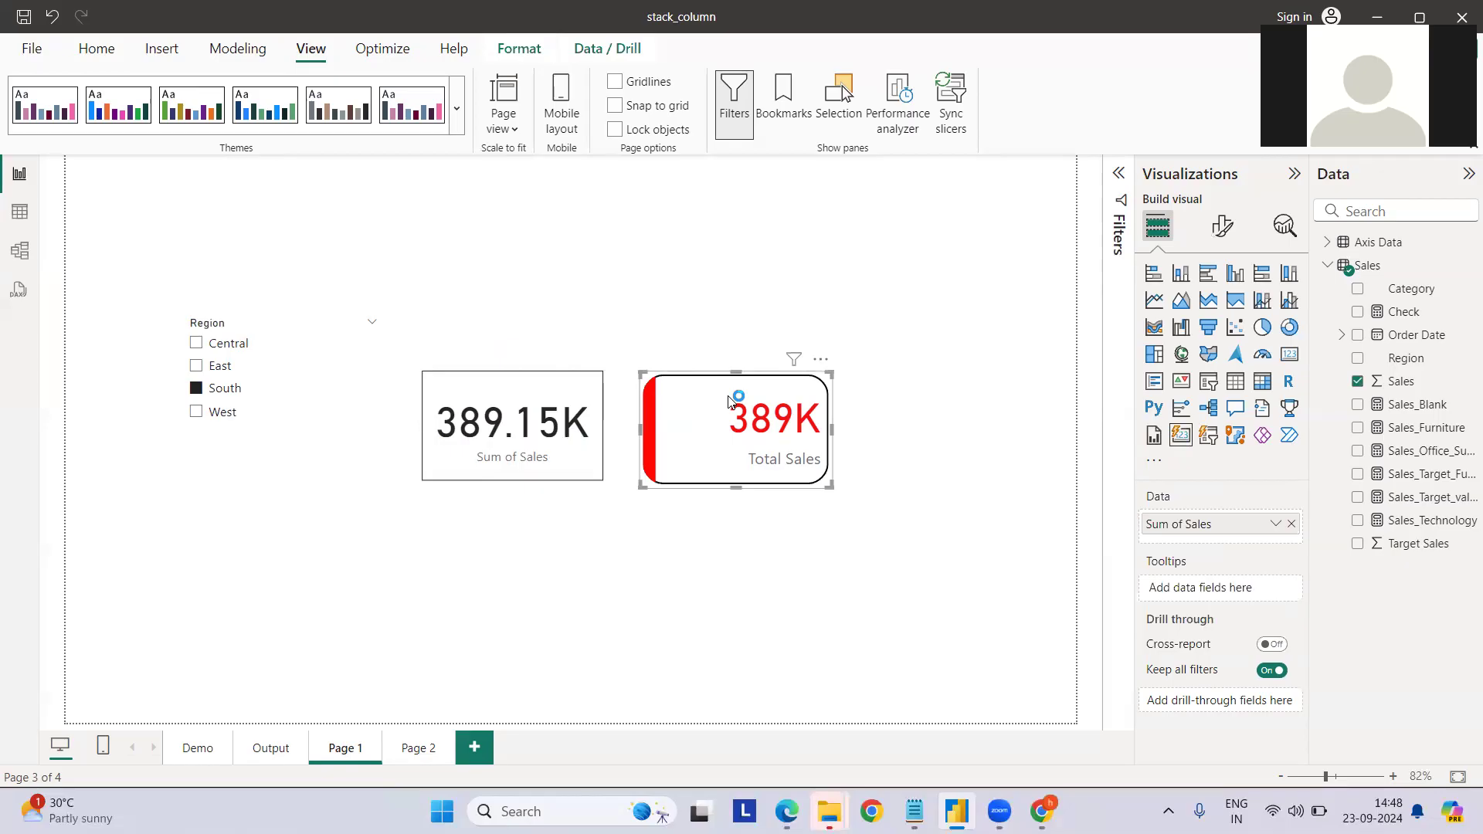
mouse_move(424, 388)
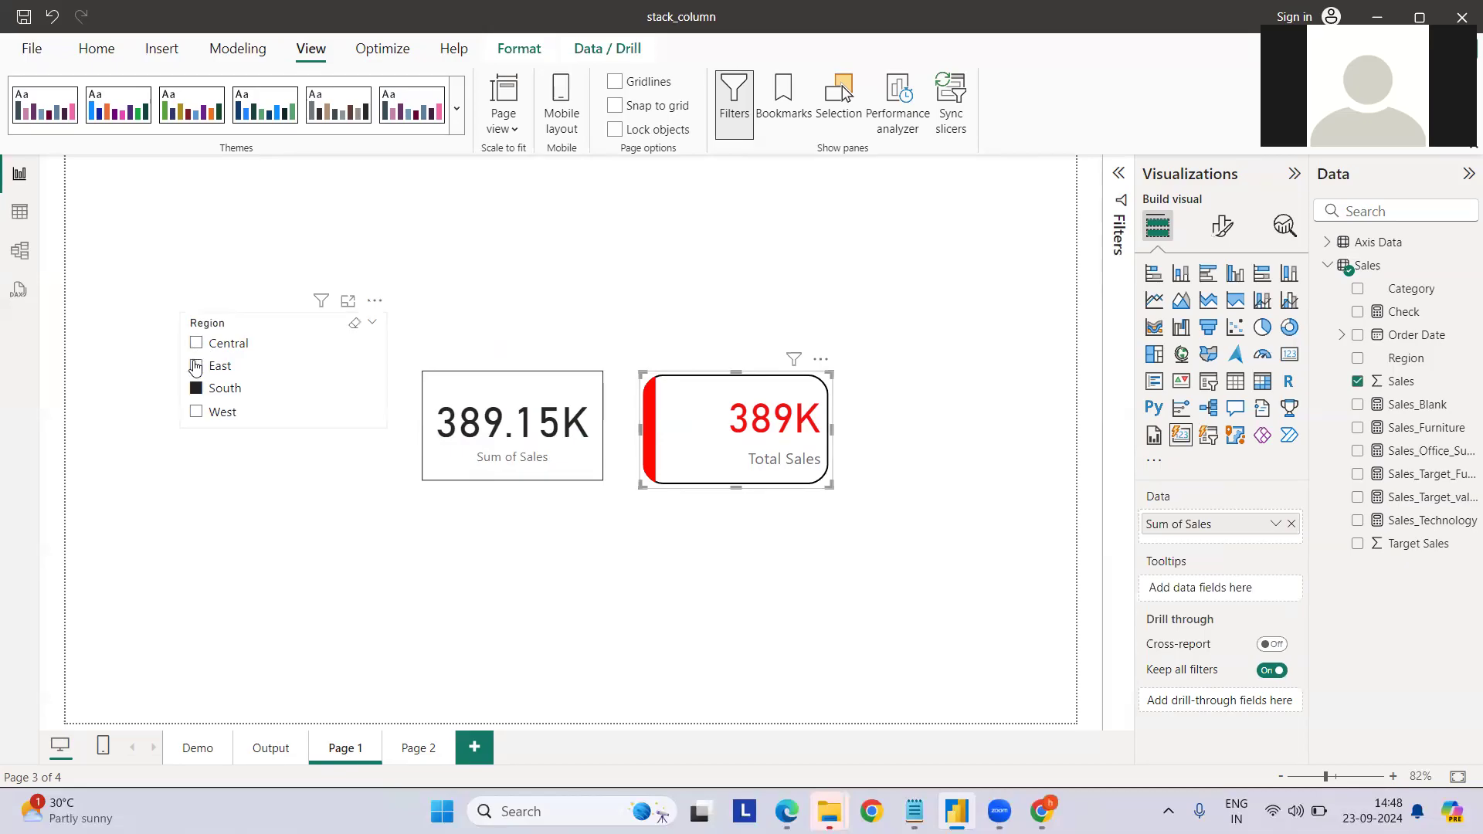
Step: Add East to South in the Page 1 Region slicer, making Total Sales a green 1,059K
left_click(197, 366)
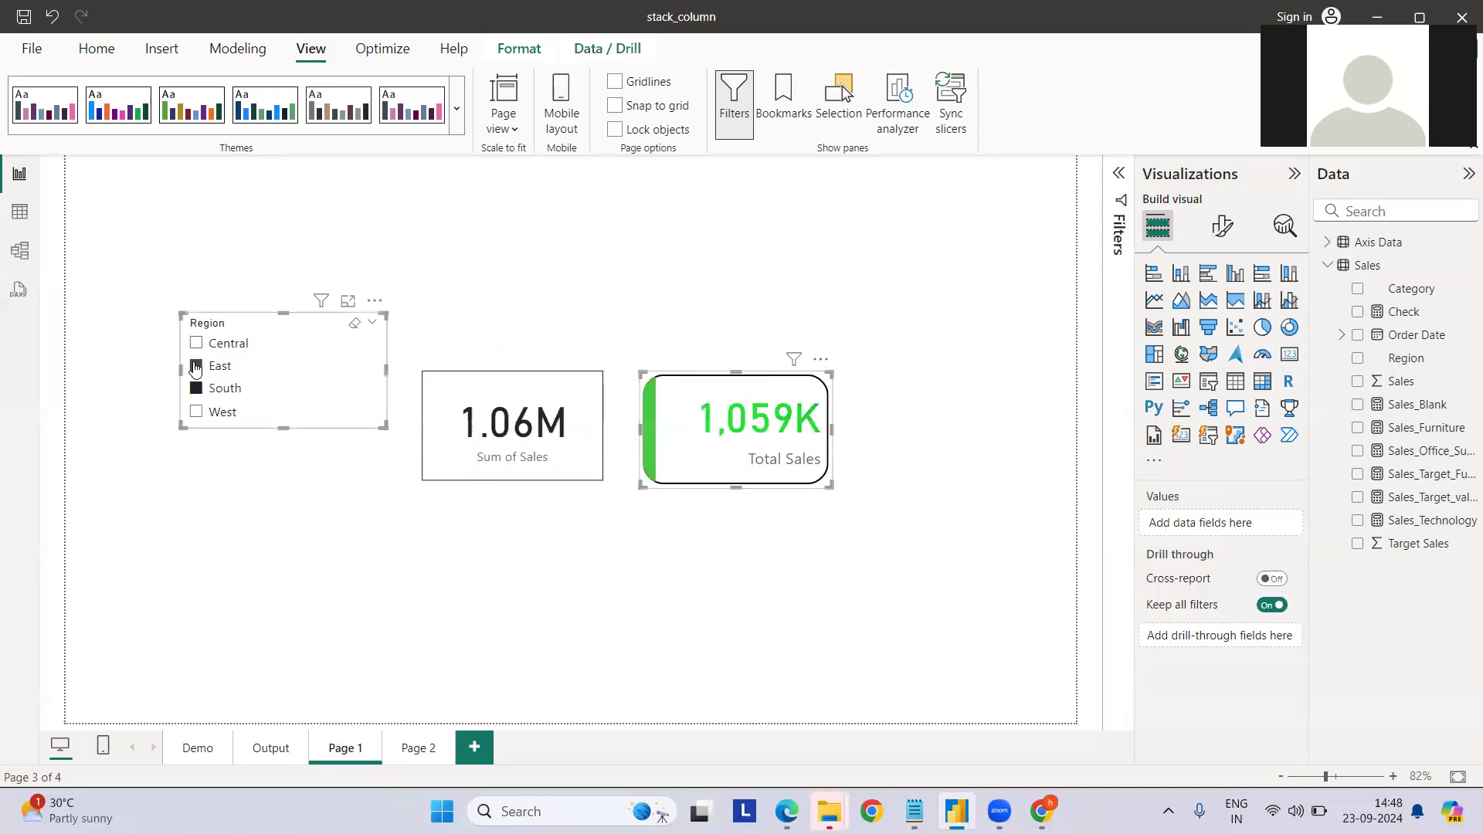
left_click(197, 367)
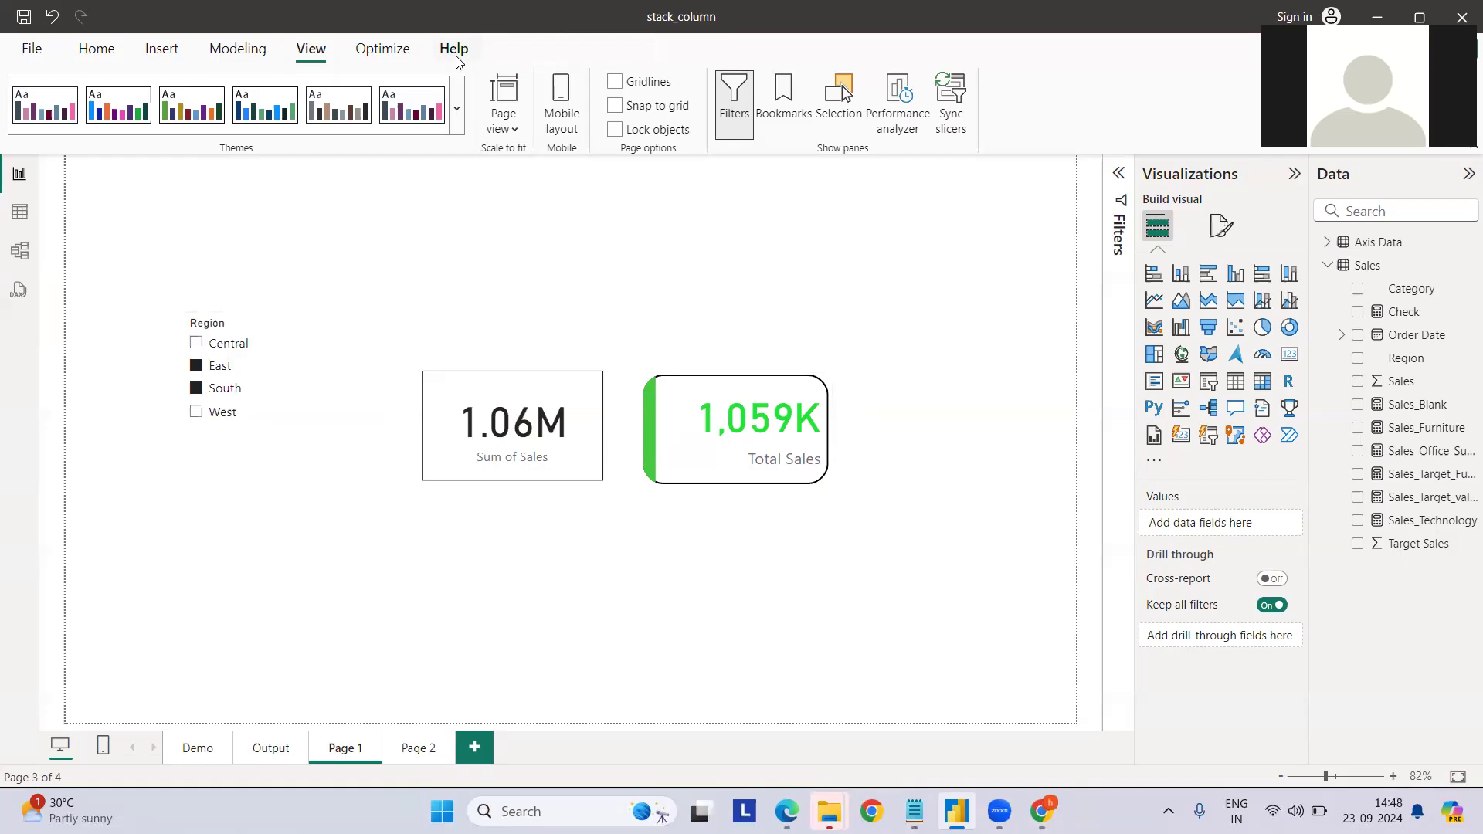
Step: Check version 2.135.7627.0 in Help > About, close it, and select the Total Sales card
left_click(453, 47)
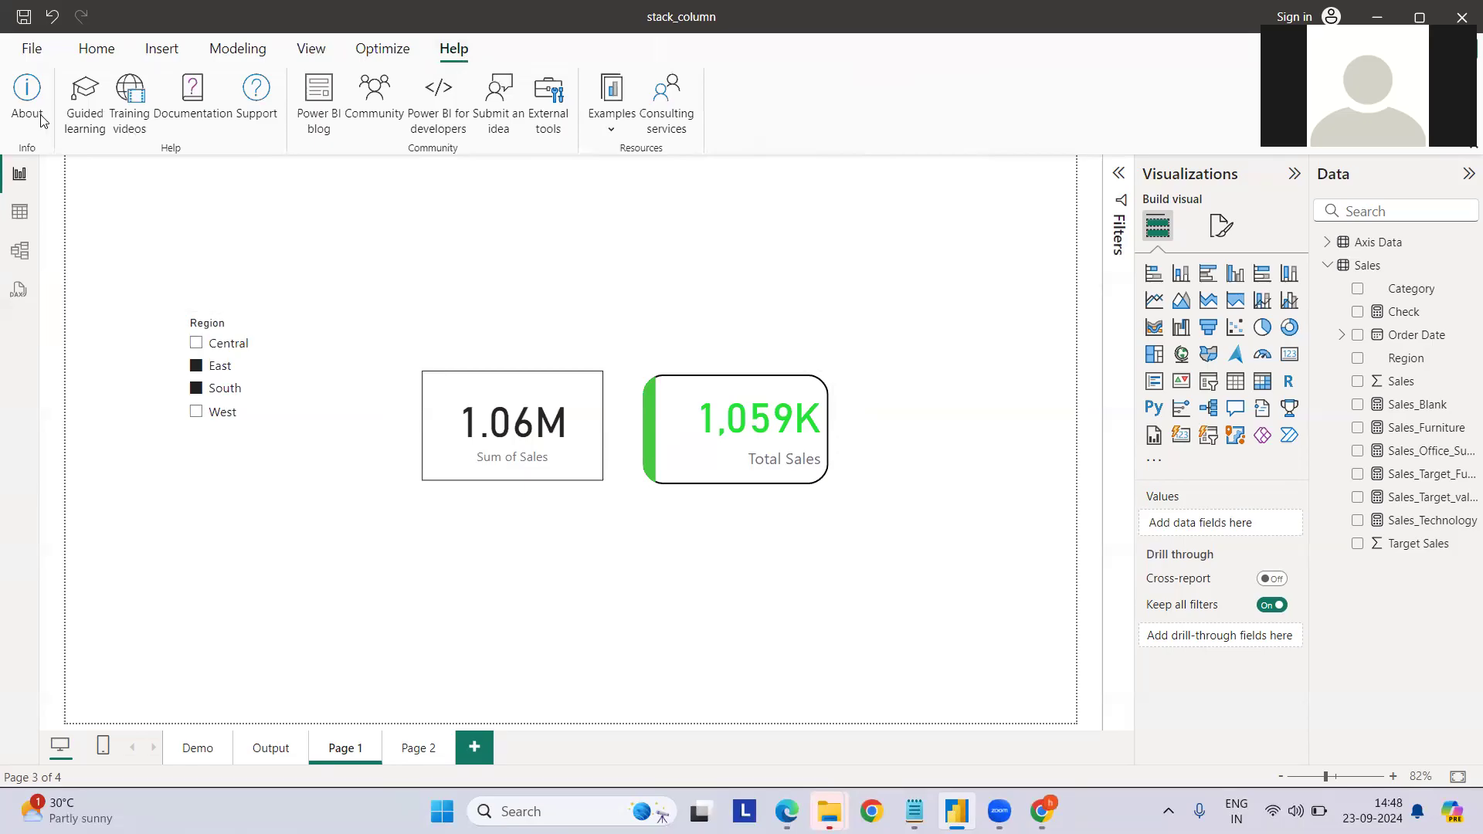
mouse_move(535, 353)
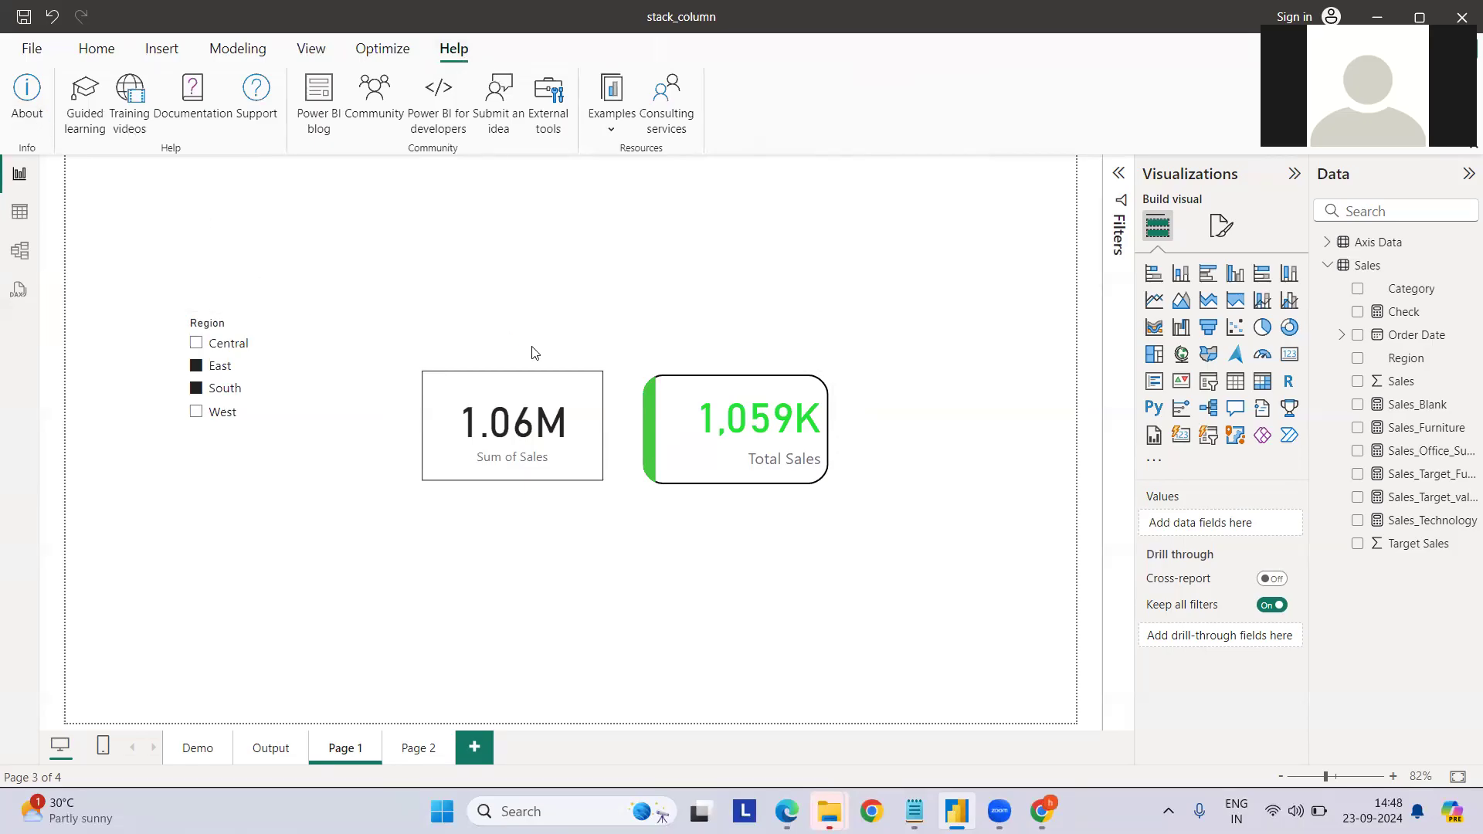
left_click(27, 95)
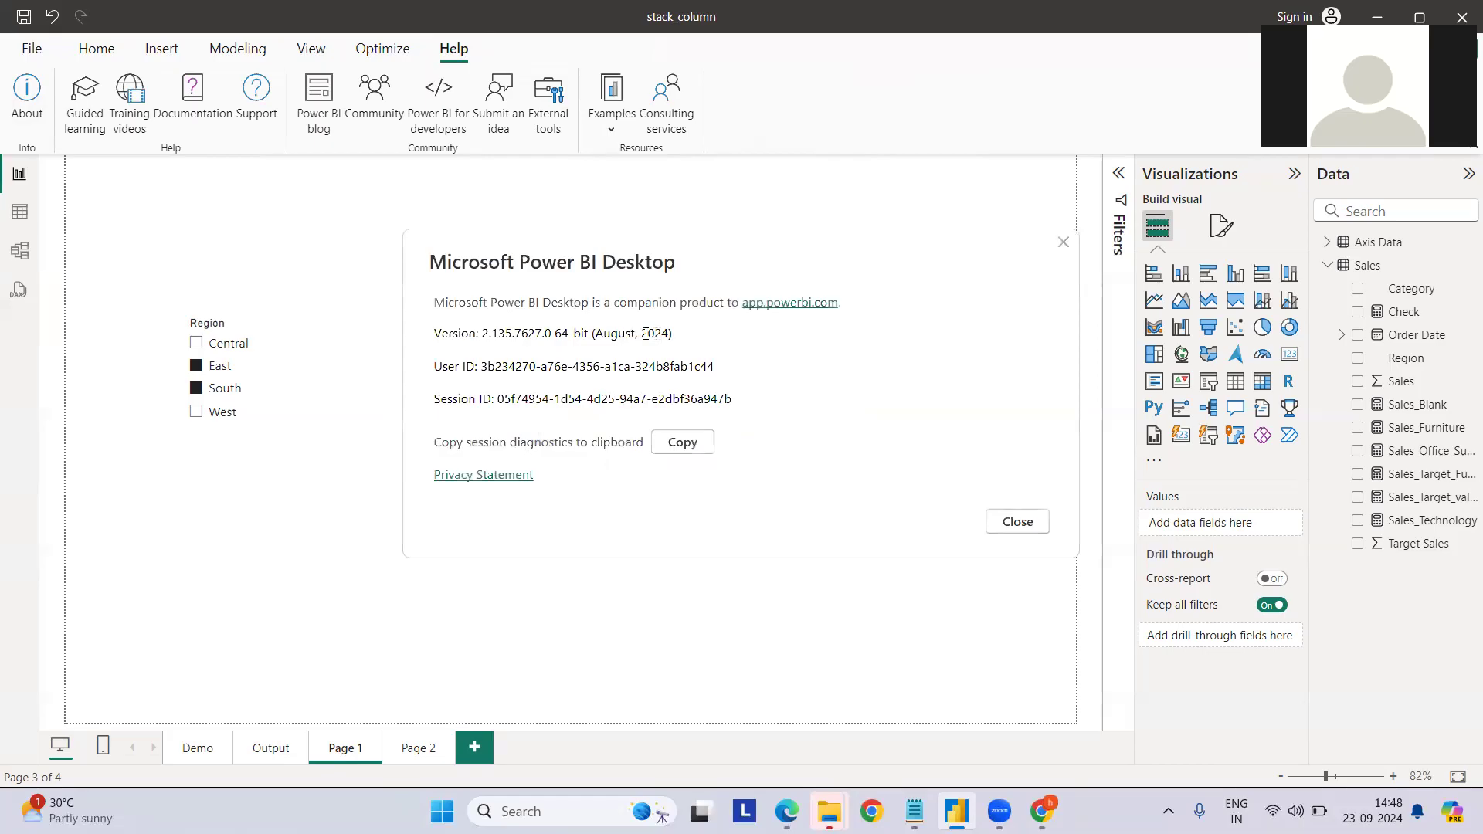
double_click(654, 333)
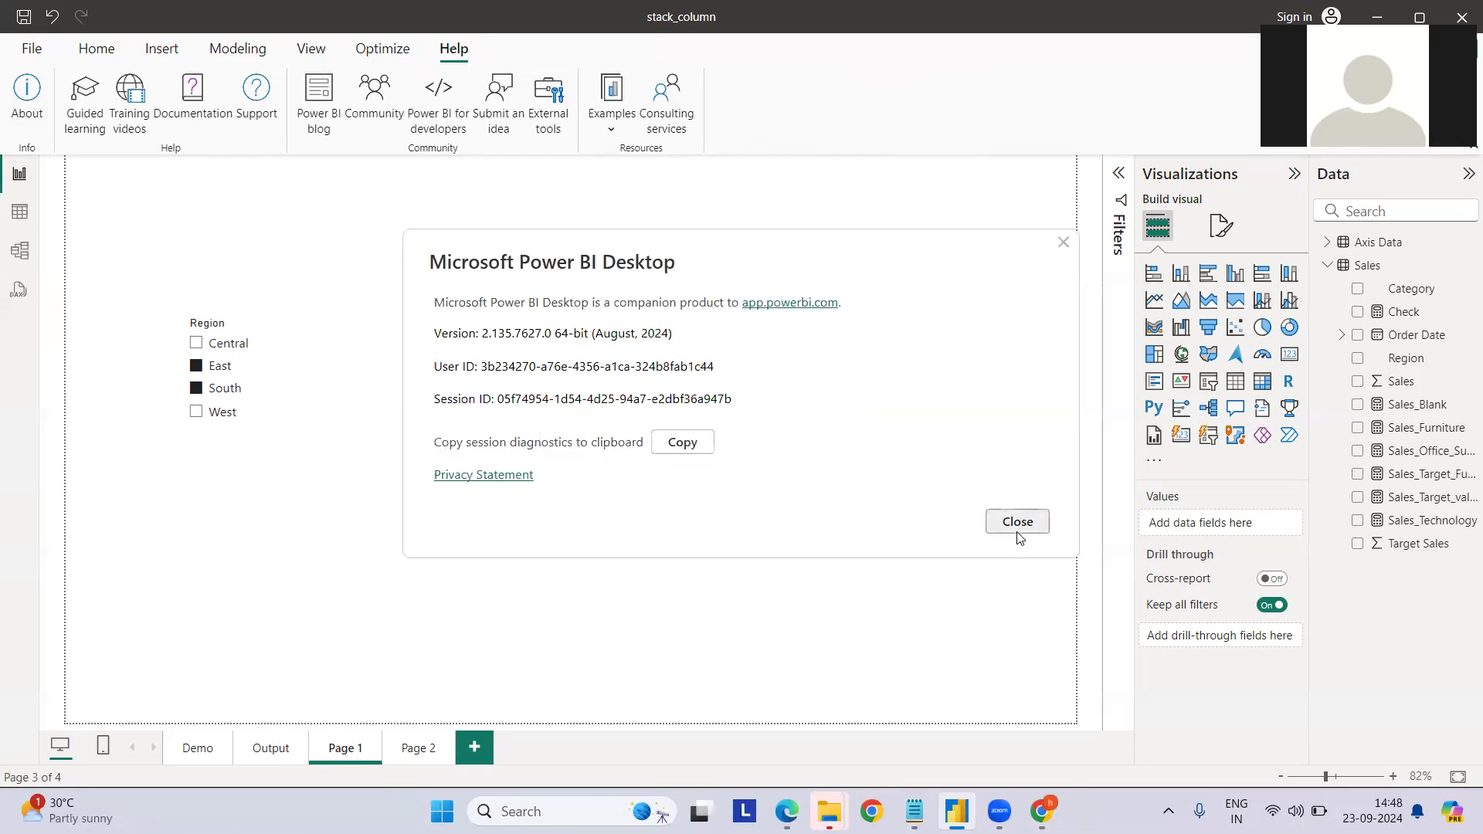
left_click(1016, 521)
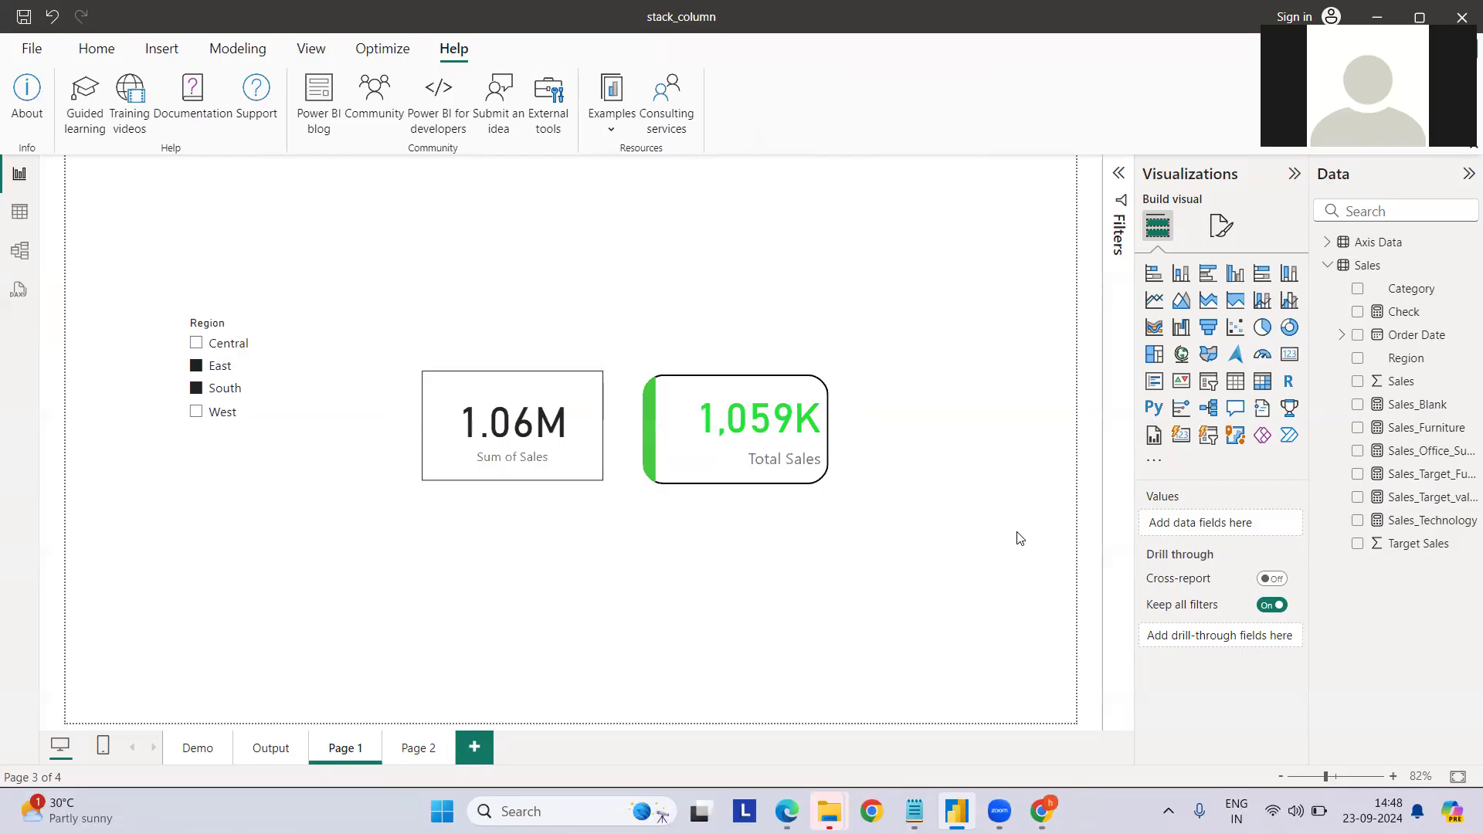
mouse_move(616, 474)
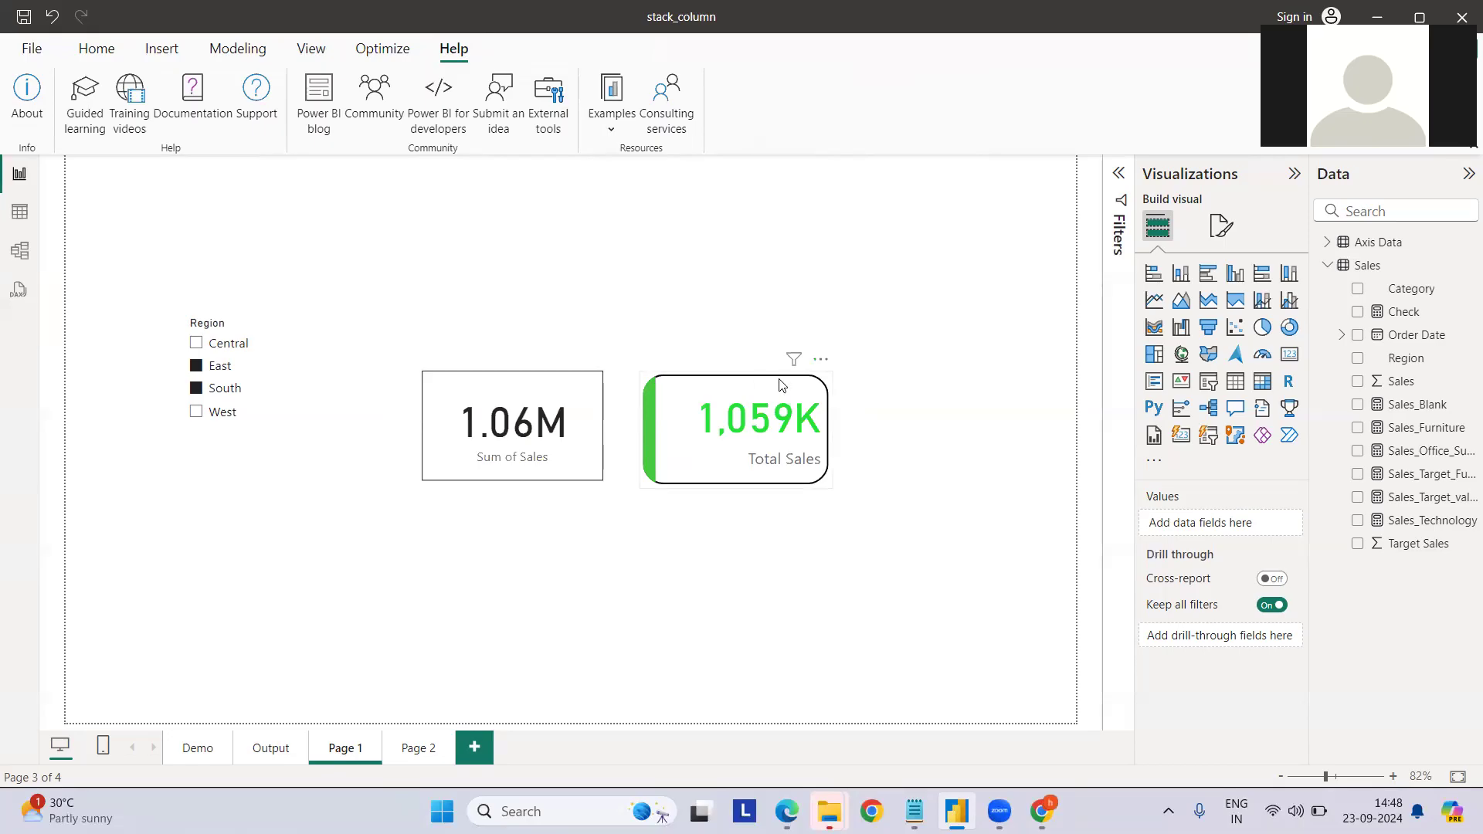
left_click(512, 424)
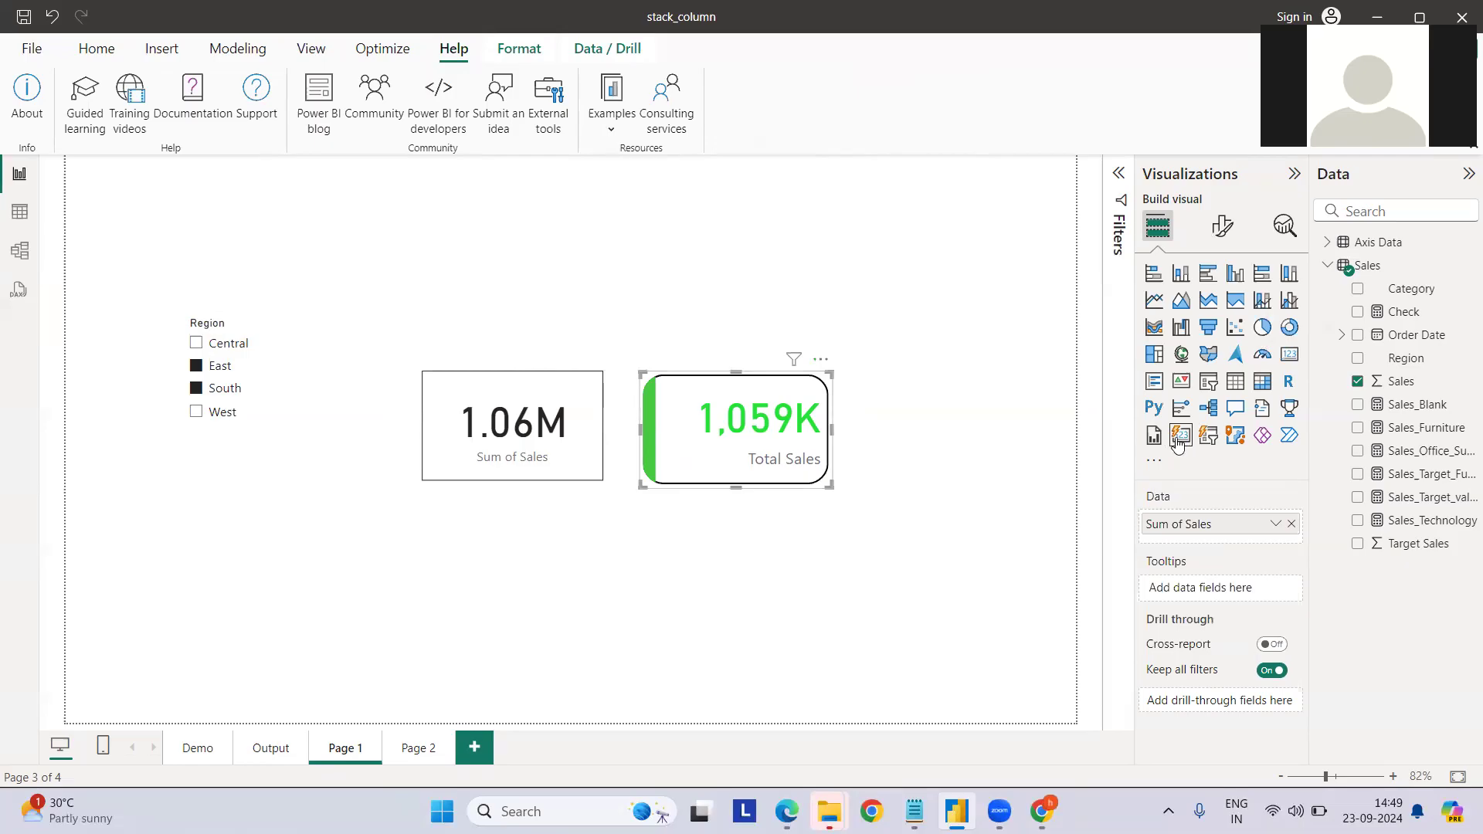
mouse_move(1180, 434)
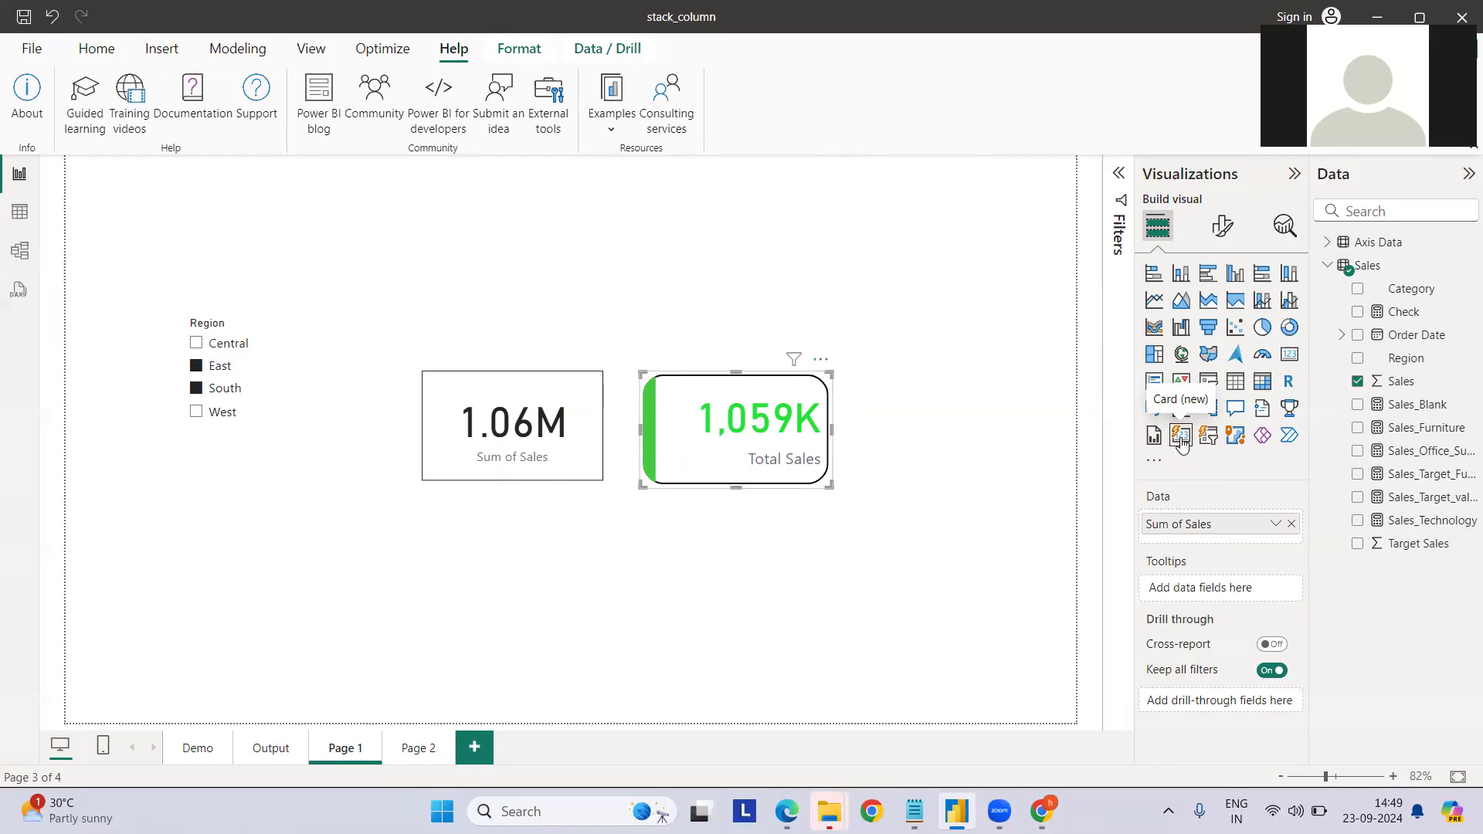
Step: Place a Card (new) visual above Total Sales and give it the Sales field (1.06M)
left_click(1209, 435)
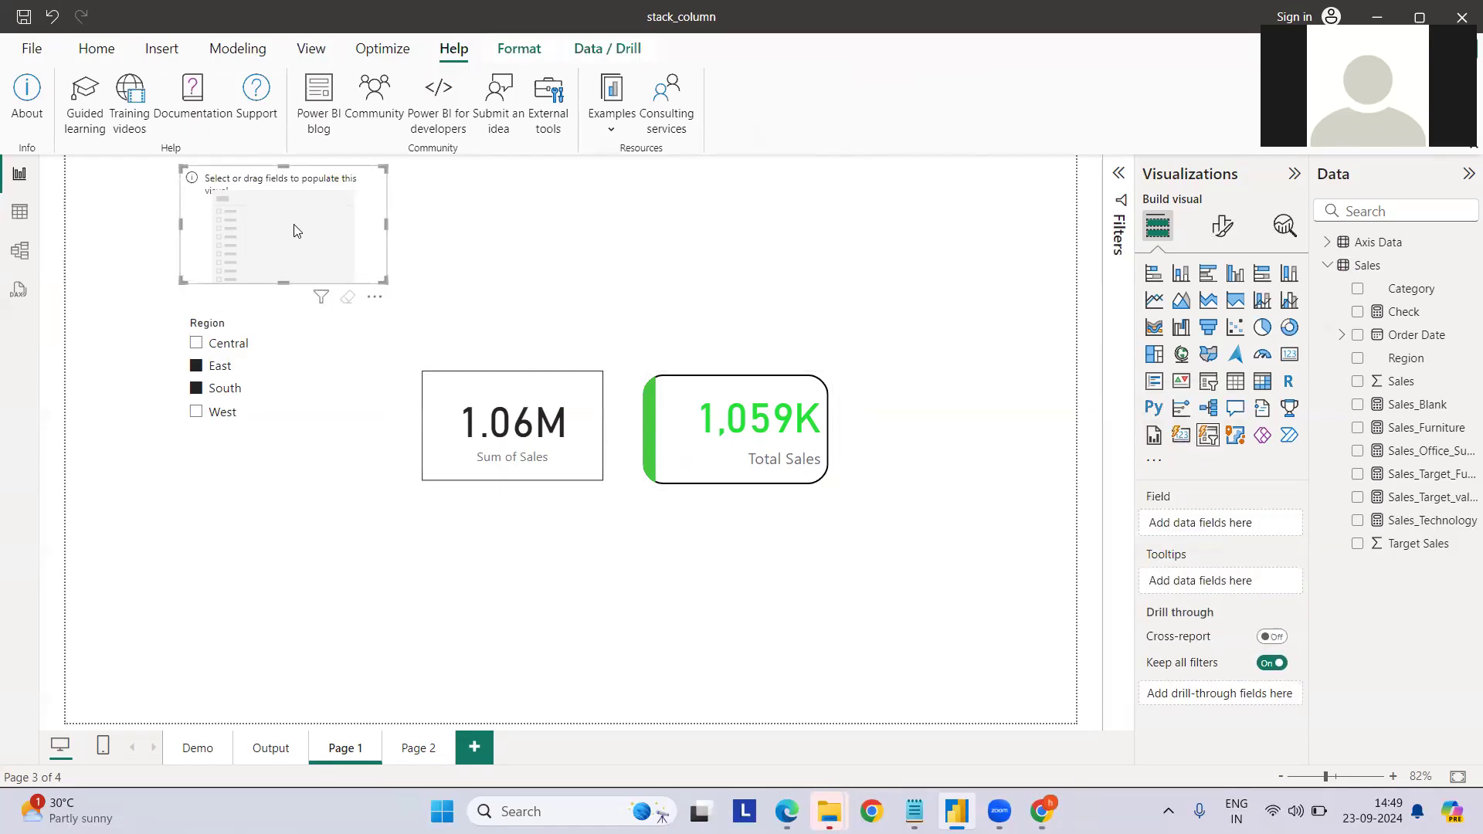
left_click_drag(295, 231, 749, 295)
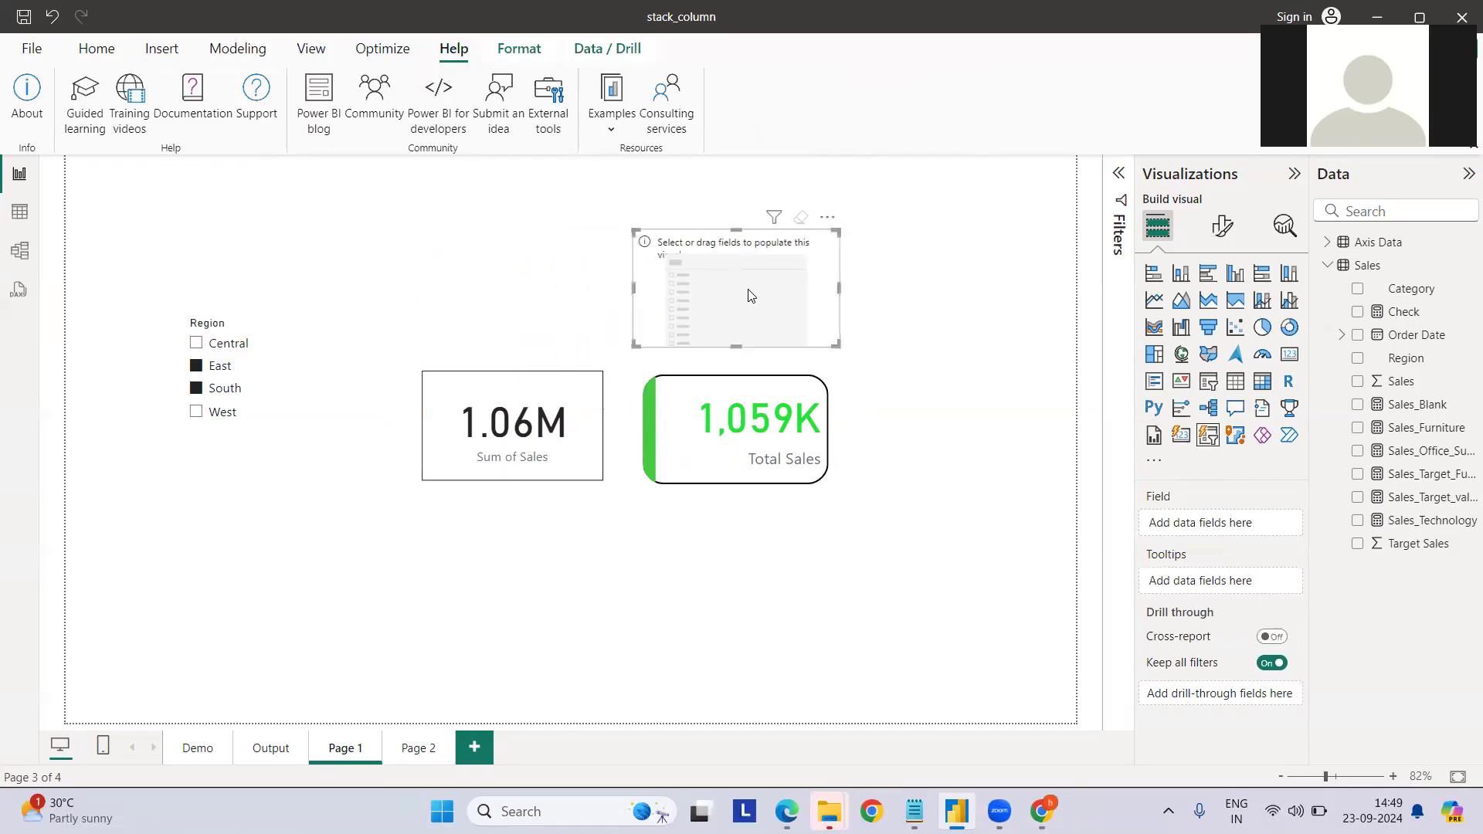
left_click(1221, 227)
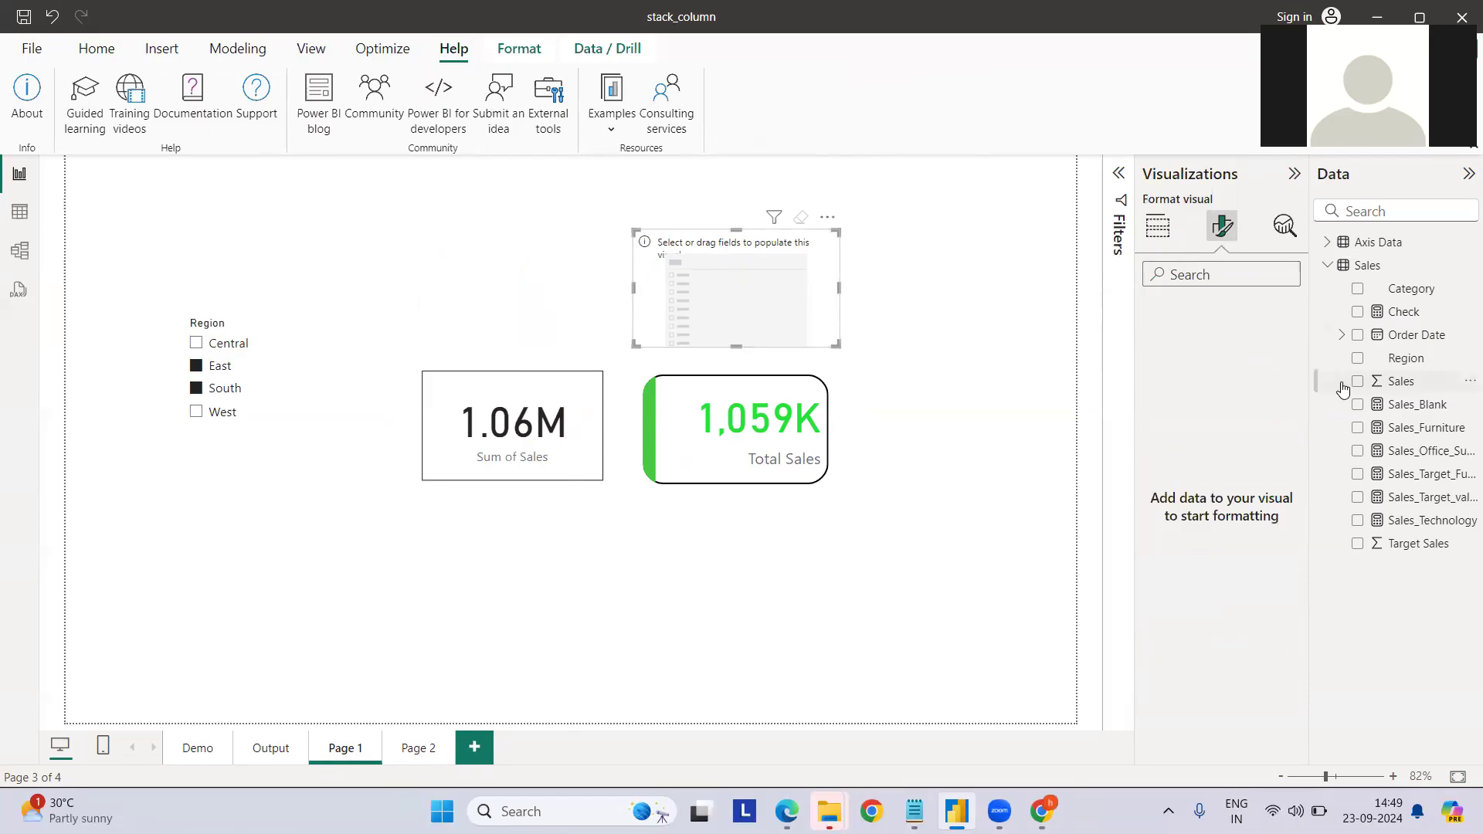
left_click(1358, 380)
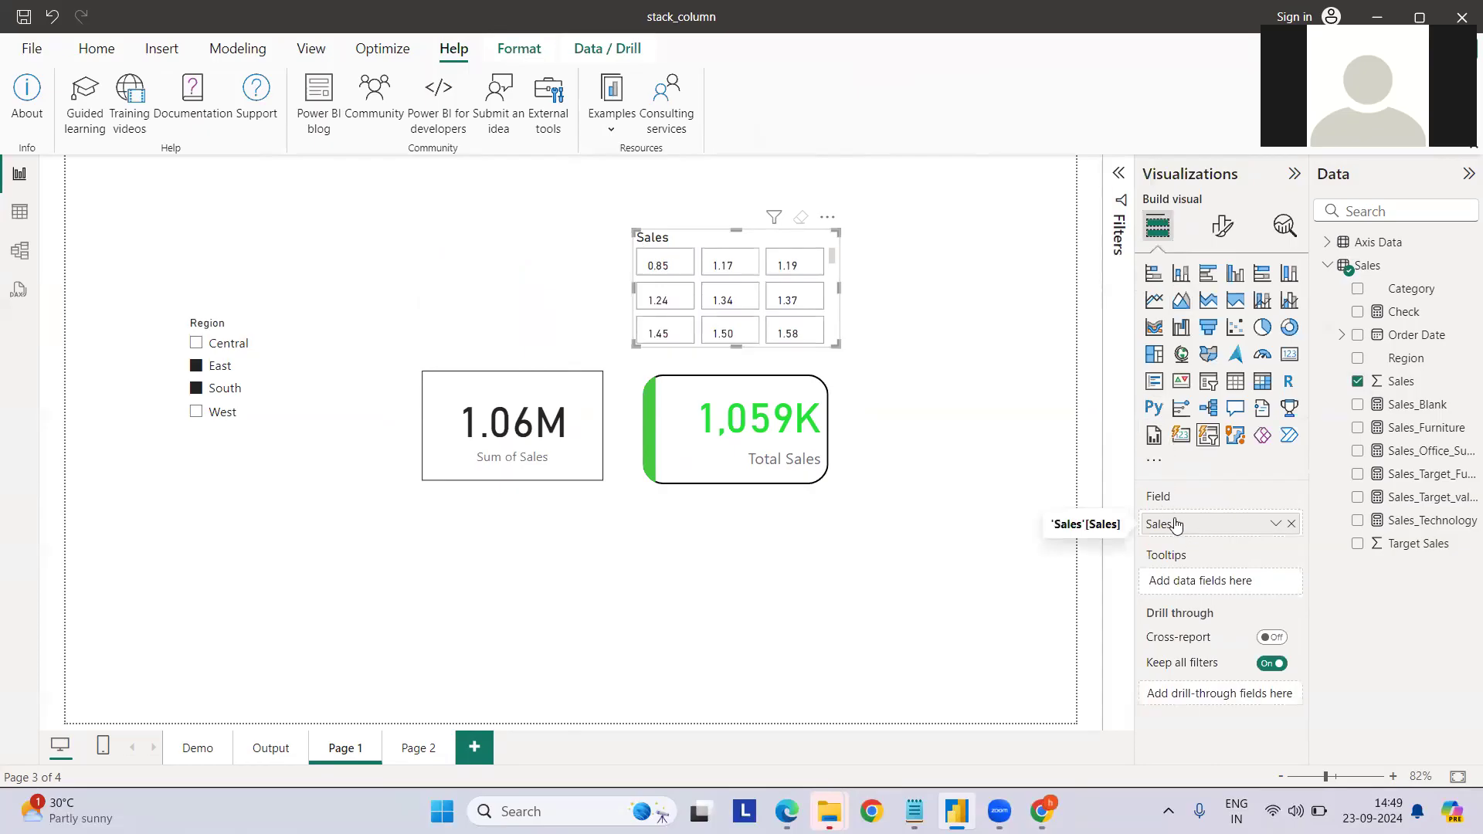
mouse_move(1289, 524)
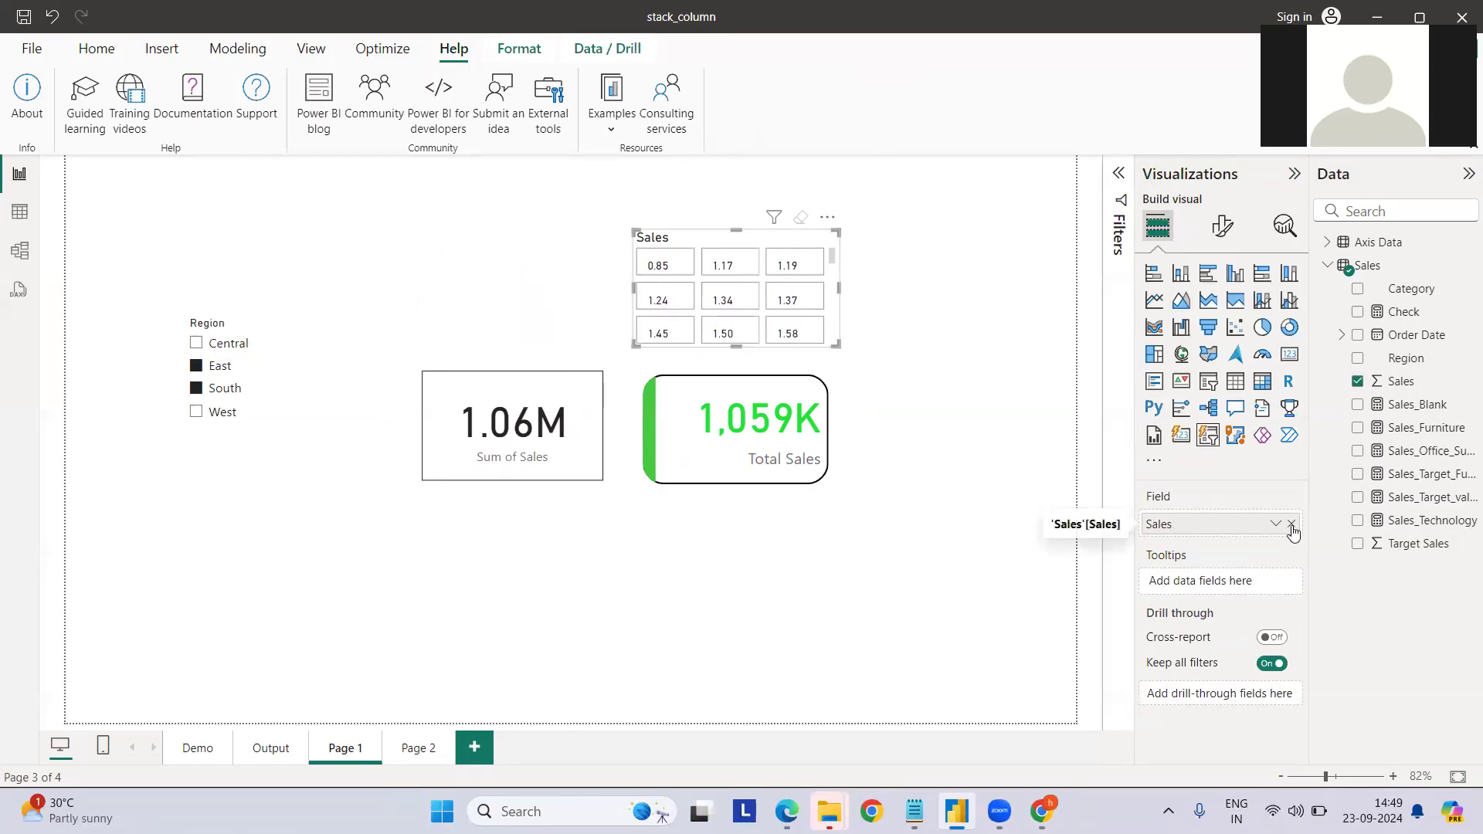
left_click(1293, 524)
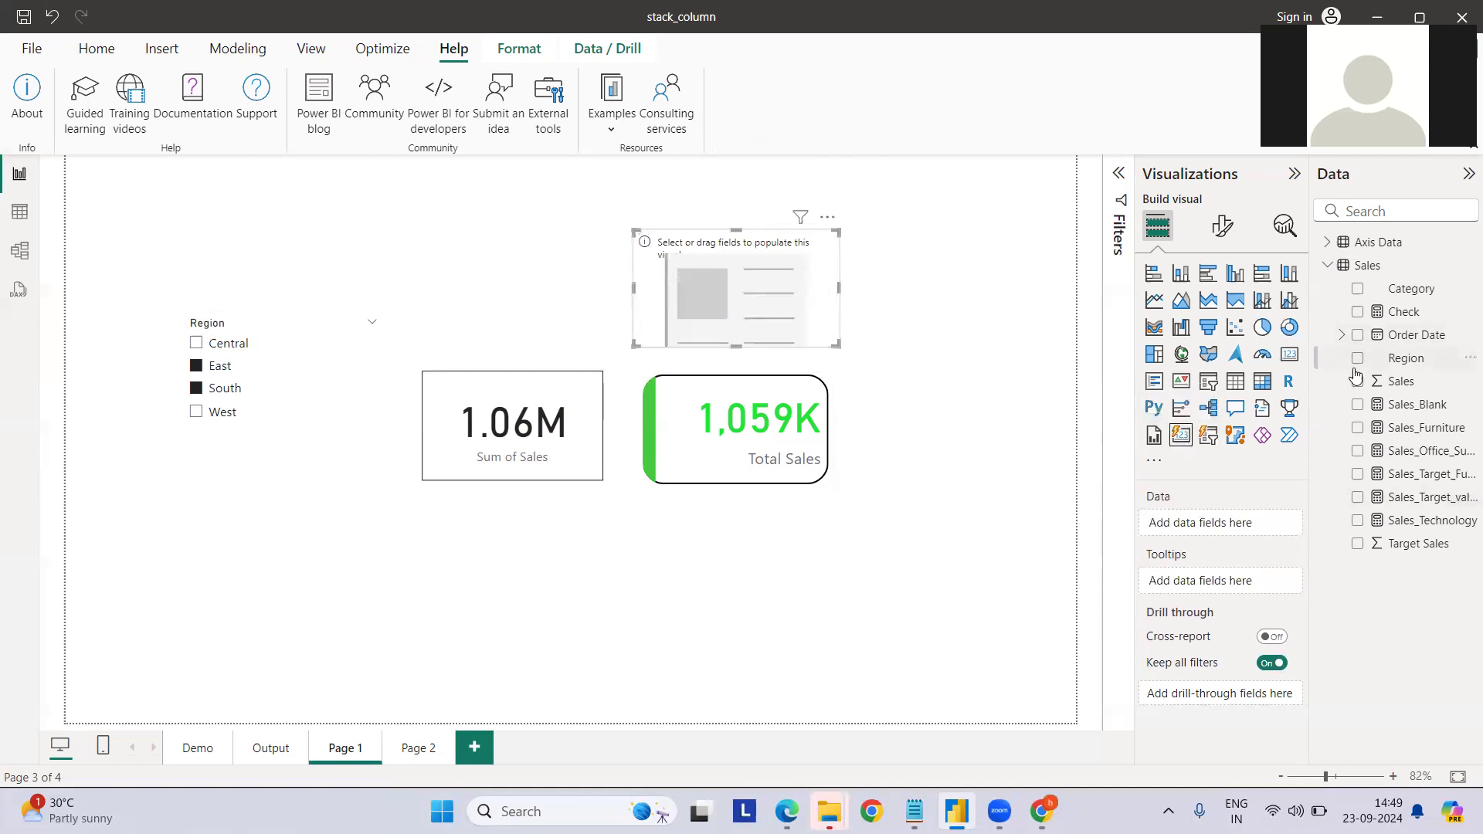
left_click(1358, 380)
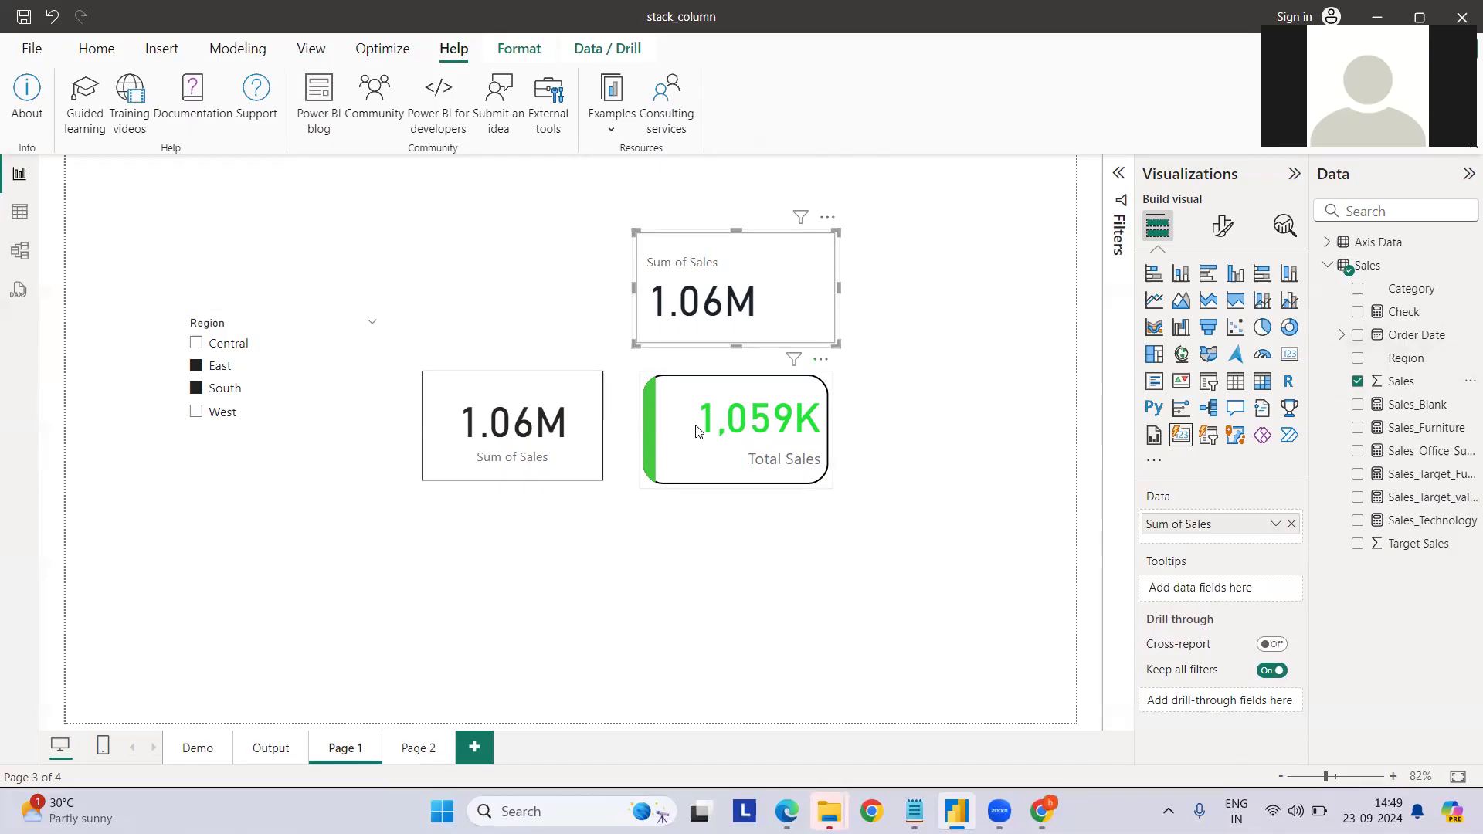
mouse_move(653, 436)
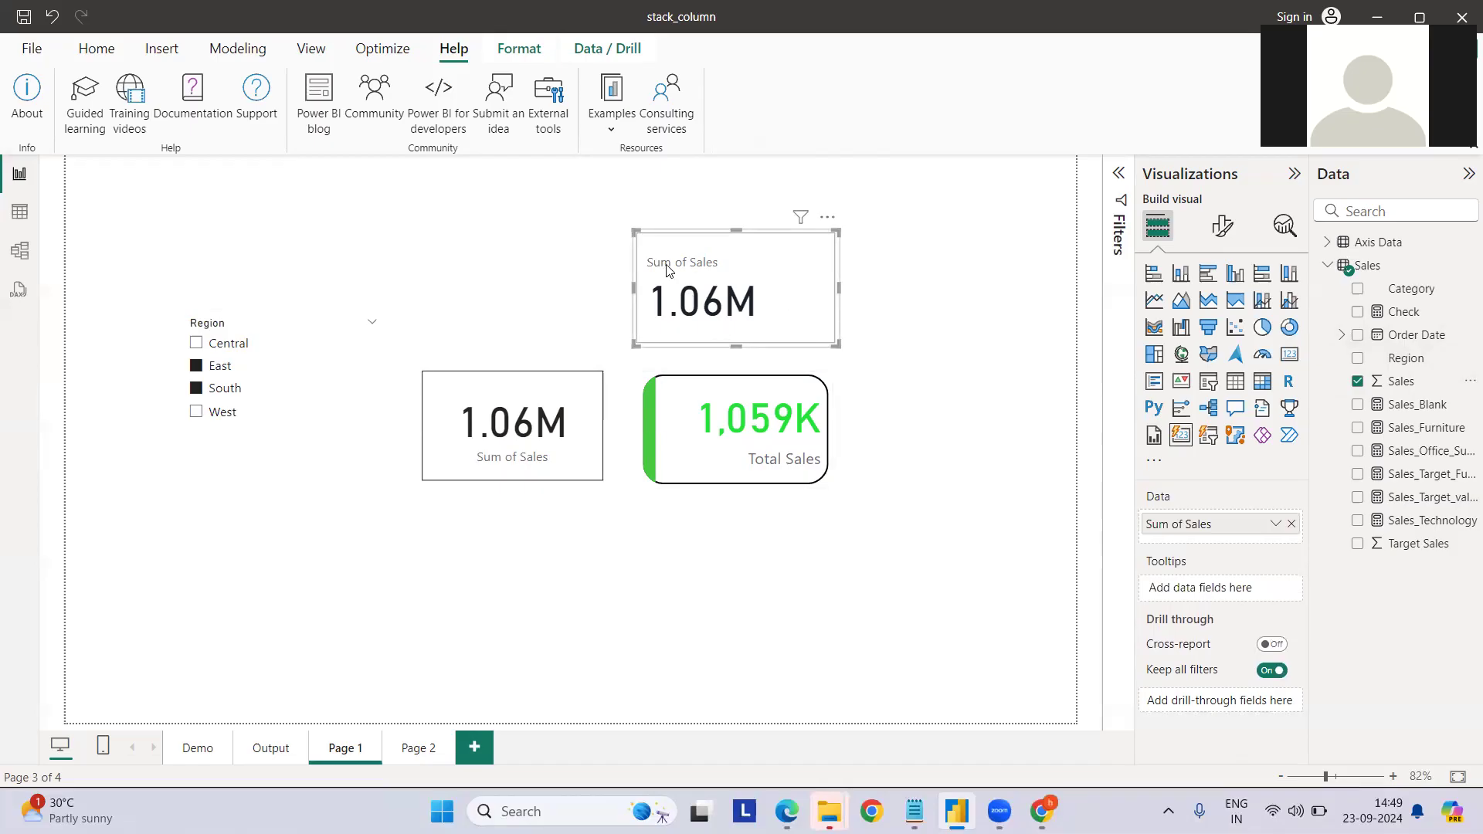
mouse_move(619, 249)
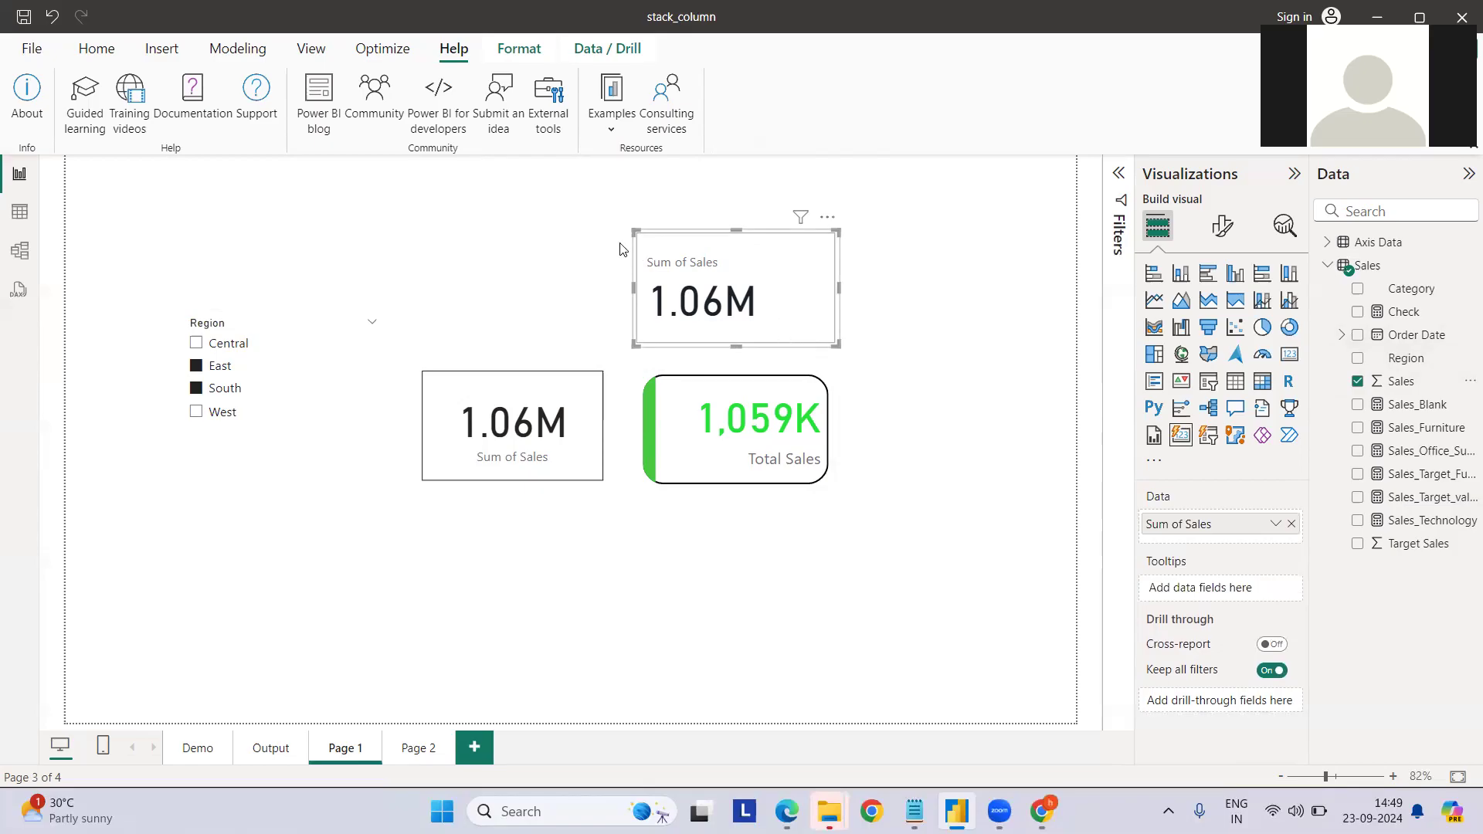
mouse_move(639, 296)
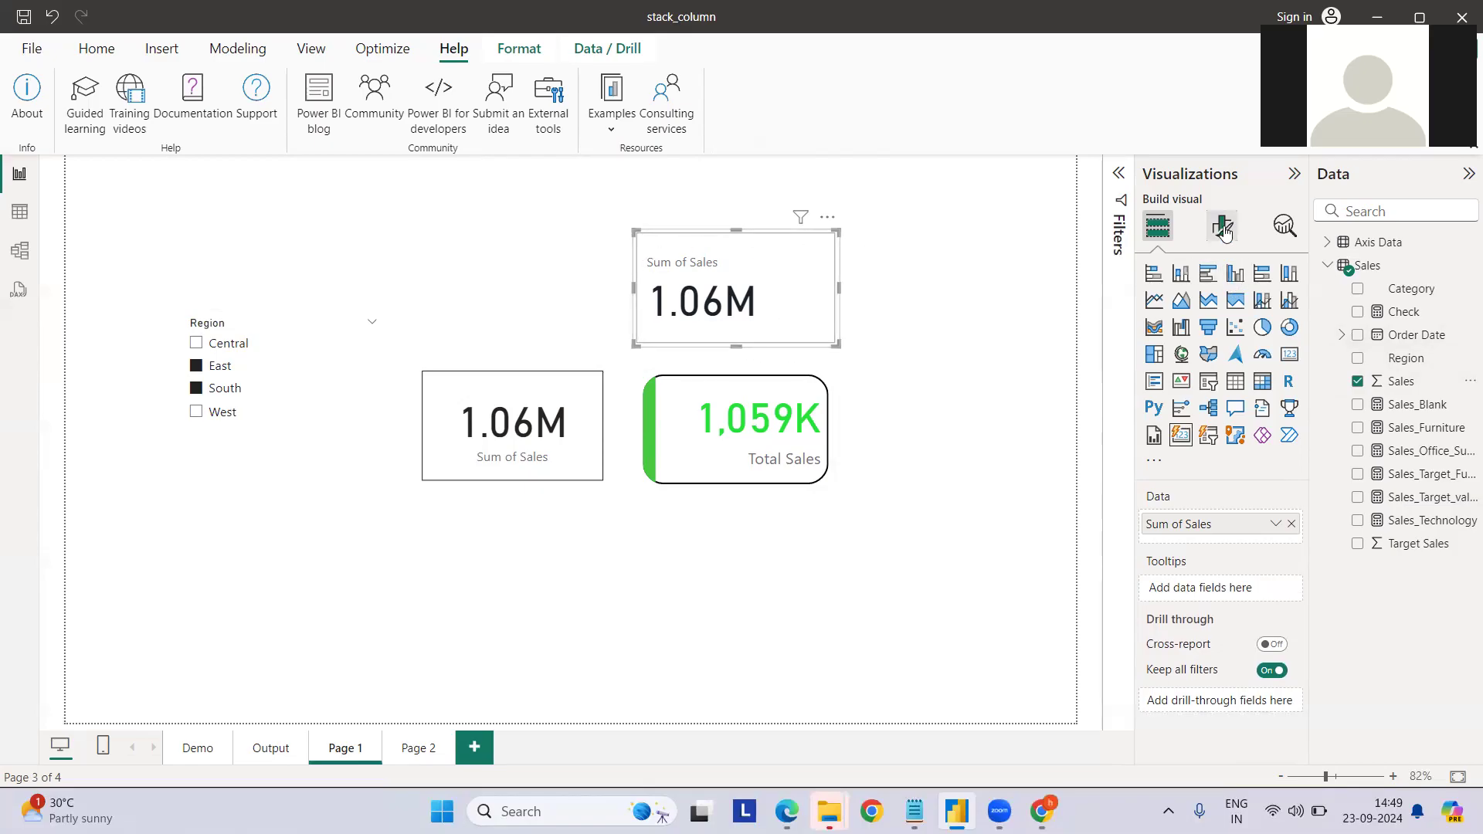
Step: Turn on the card's left accent bar and set its width to 10 px
left_click(1222, 224)
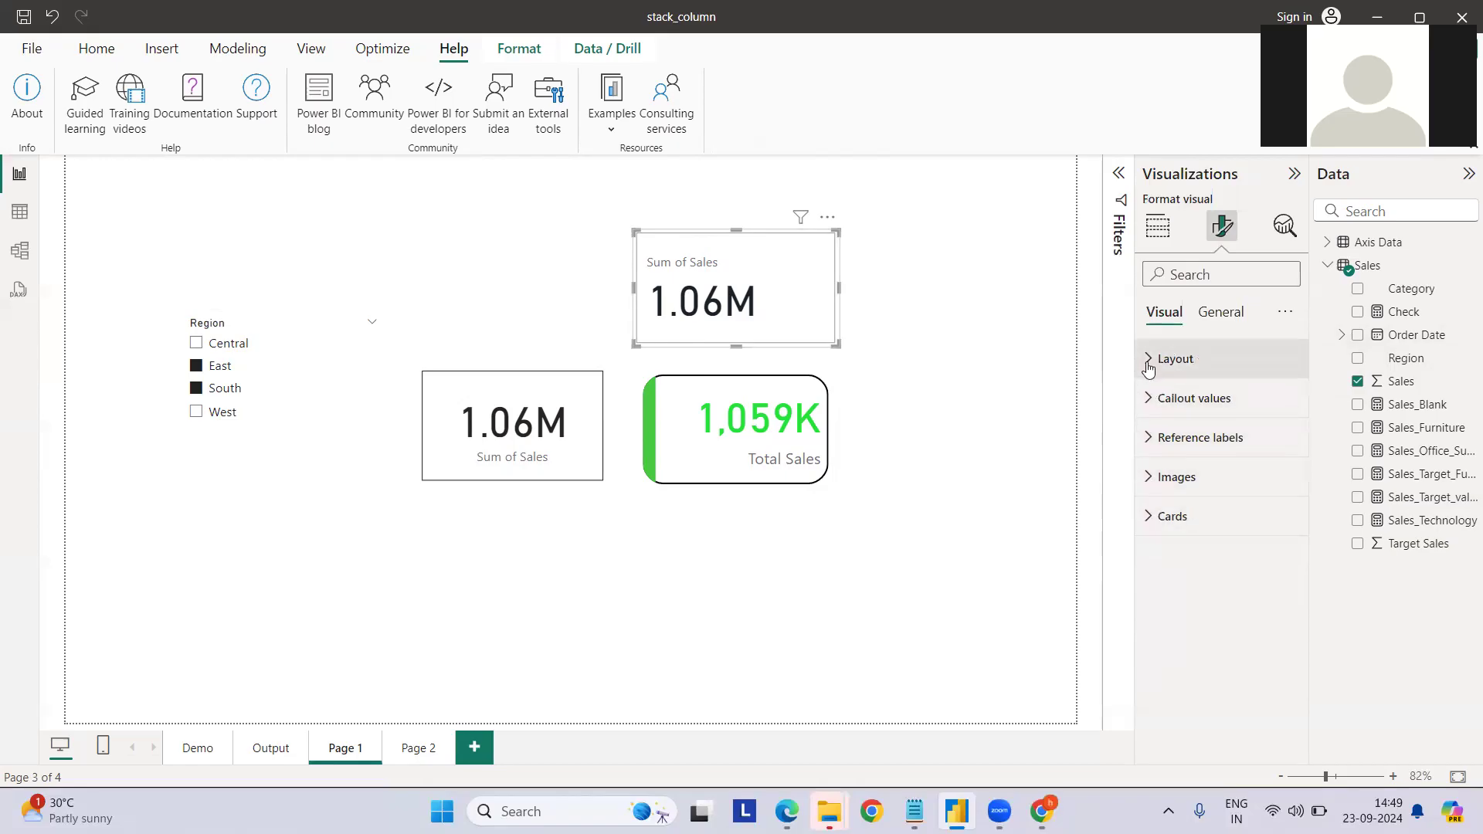
left_click(1177, 359)
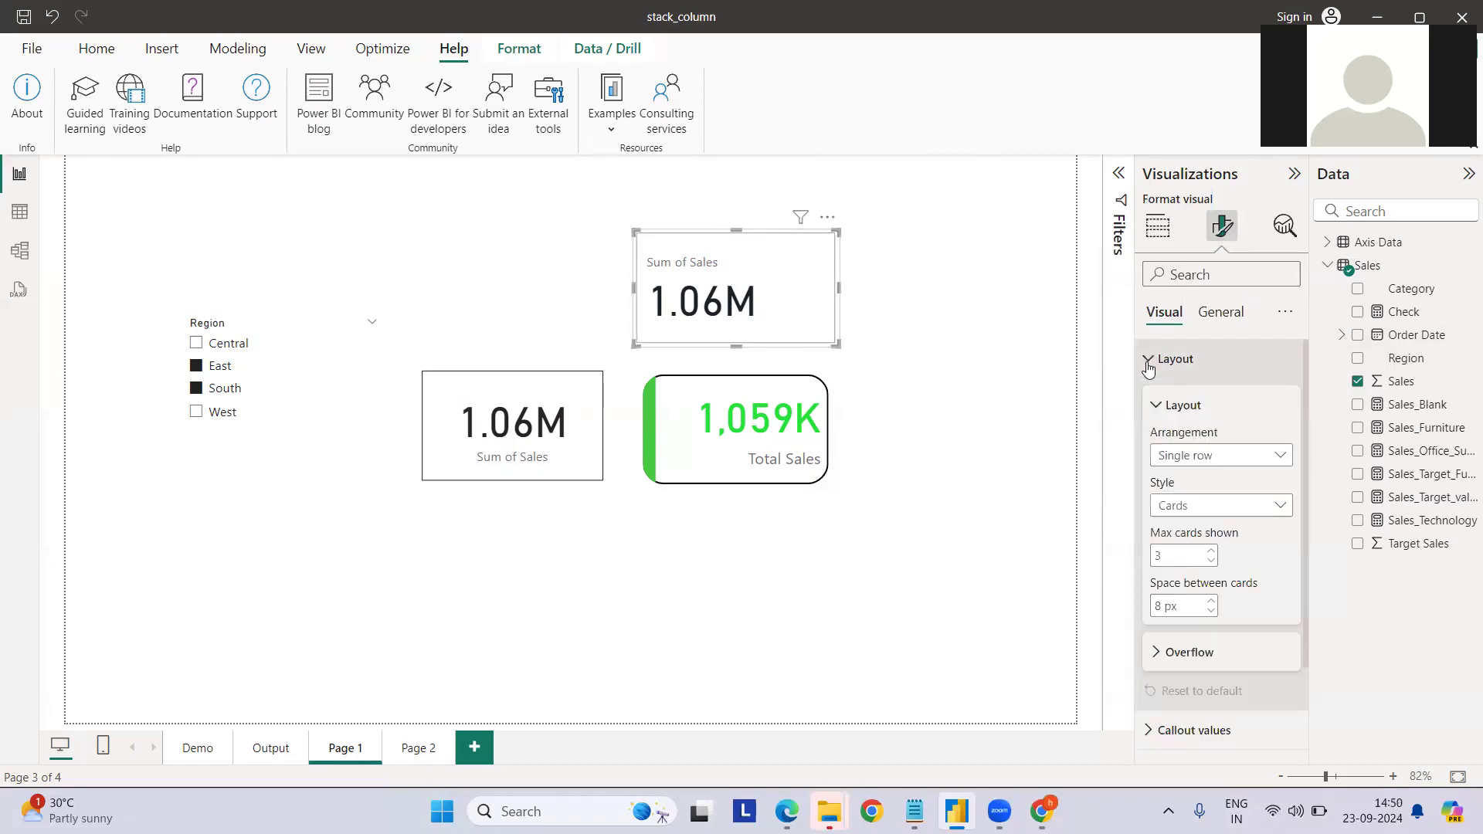
scroll("down", 3)
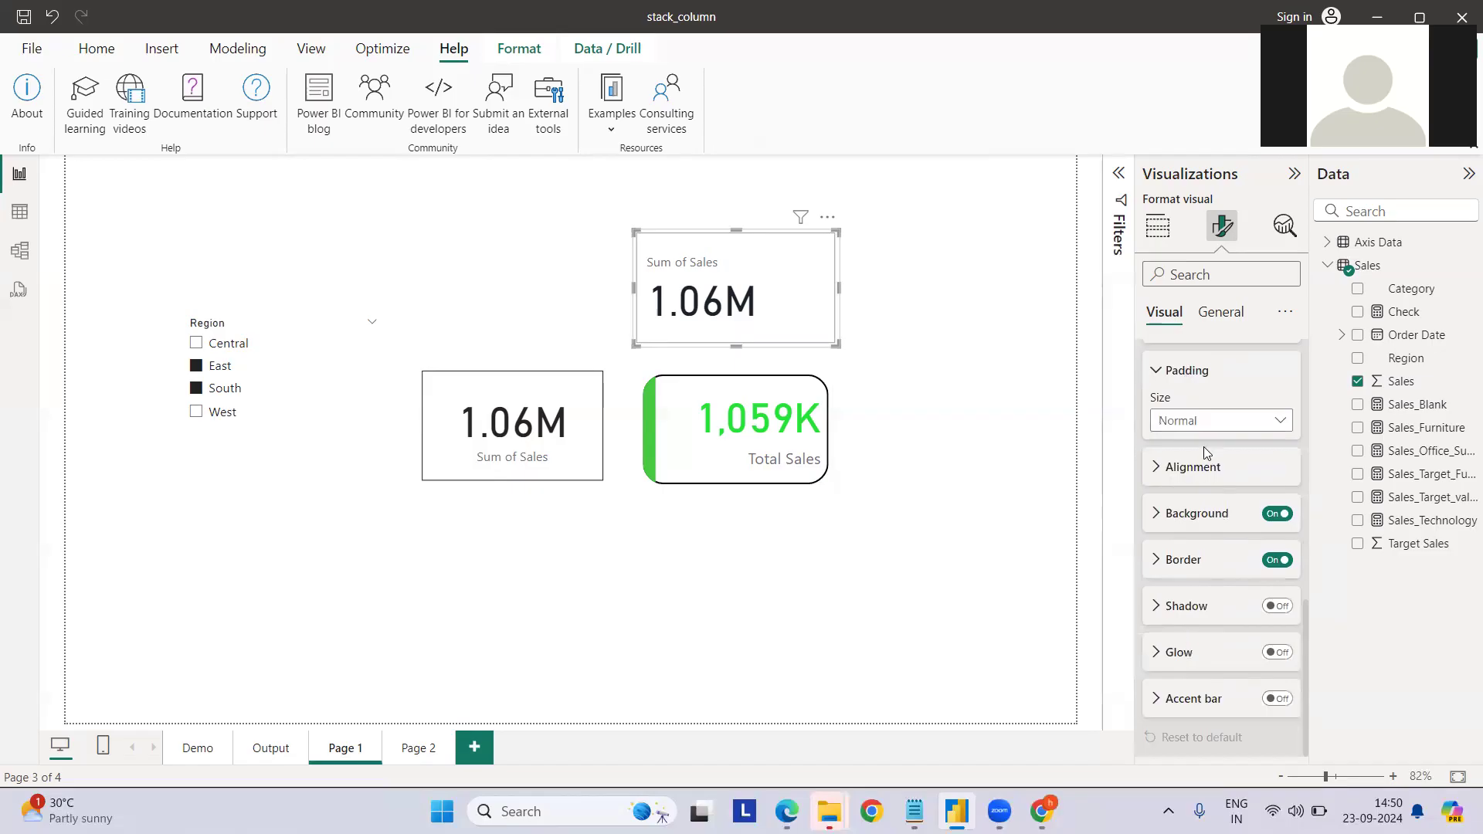
left_click(1195, 466)
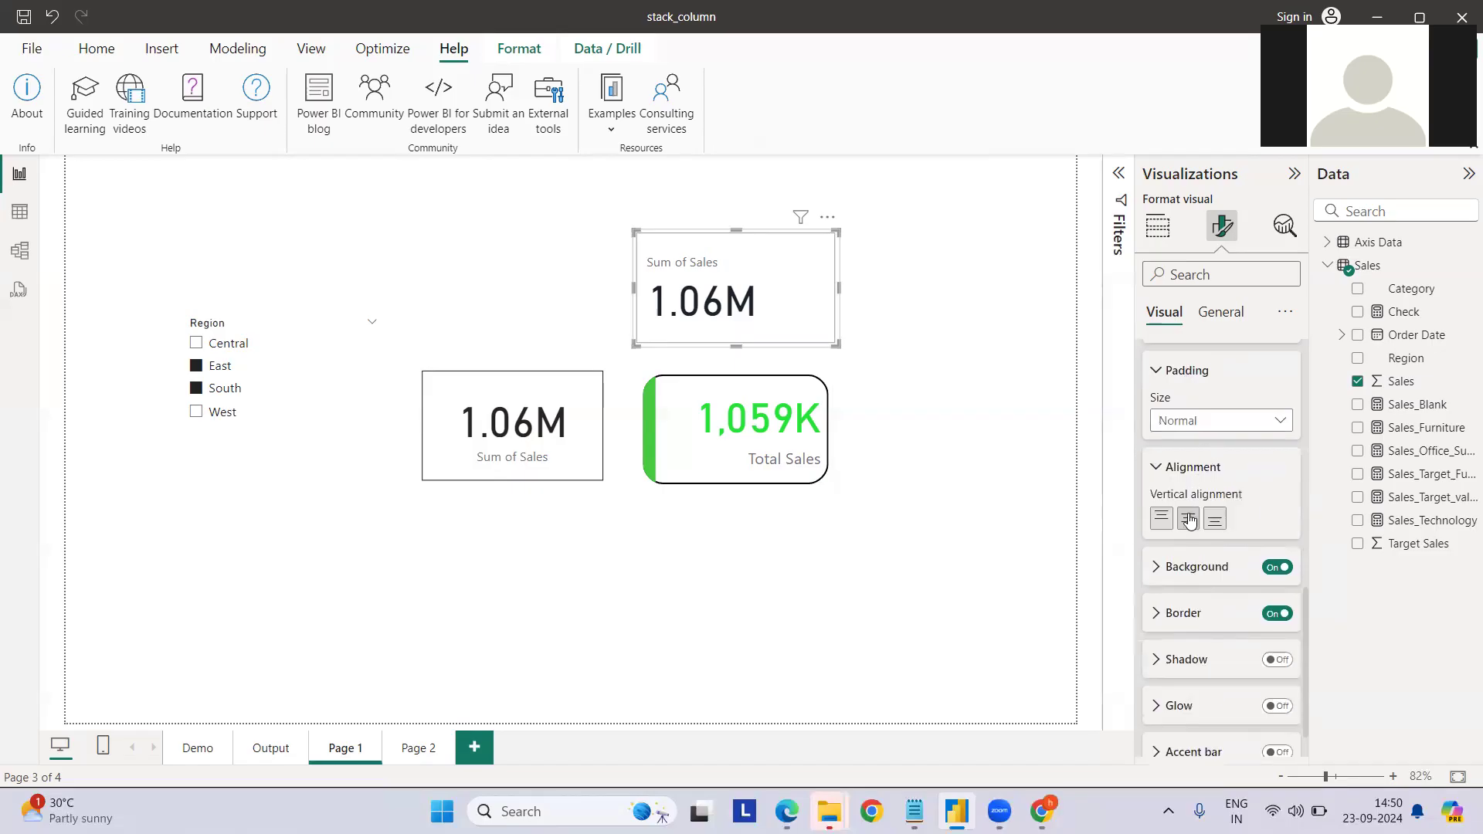
mouse_move(1253, 542)
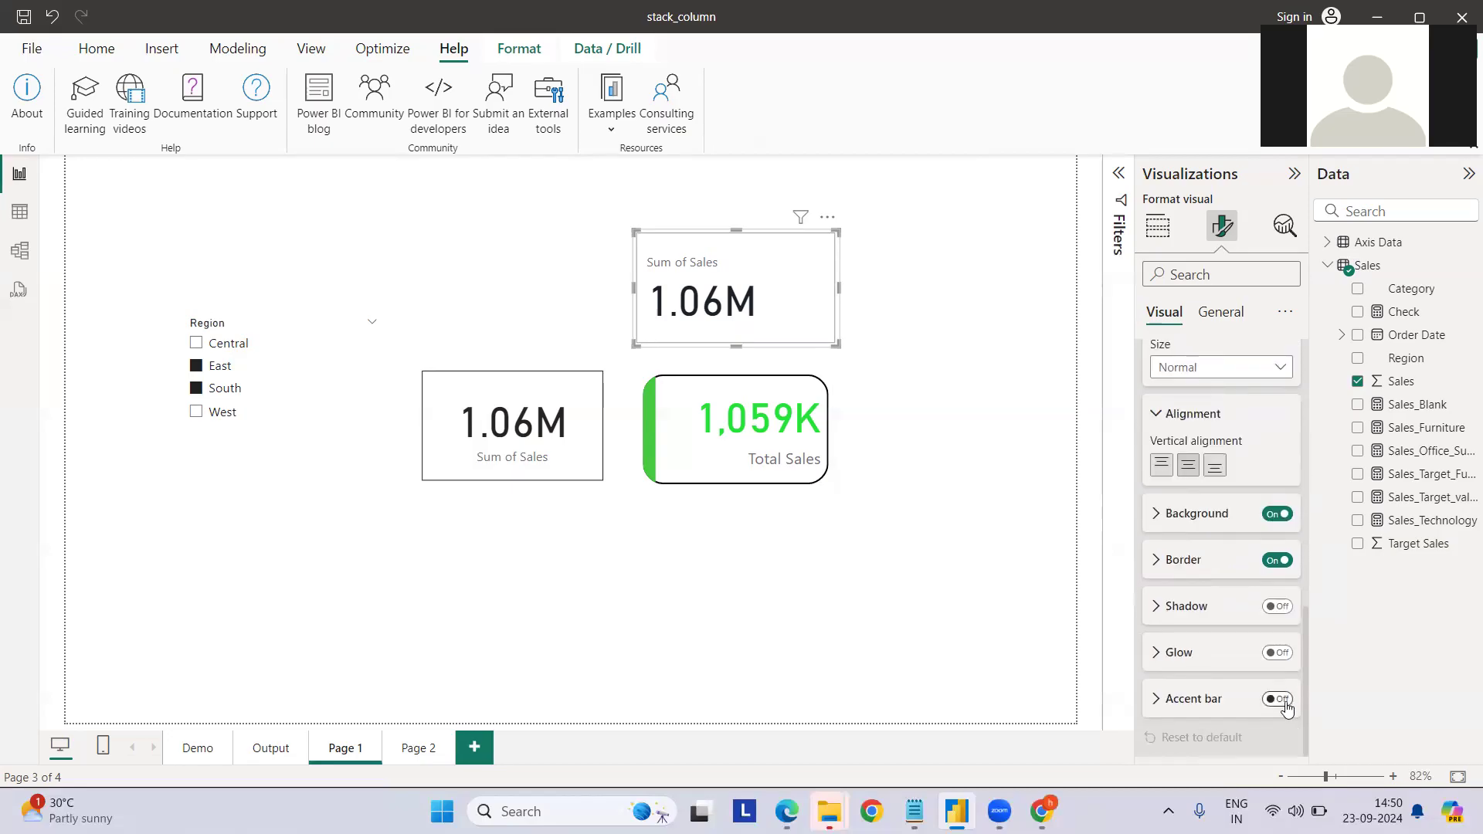
left_click(1276, 700)
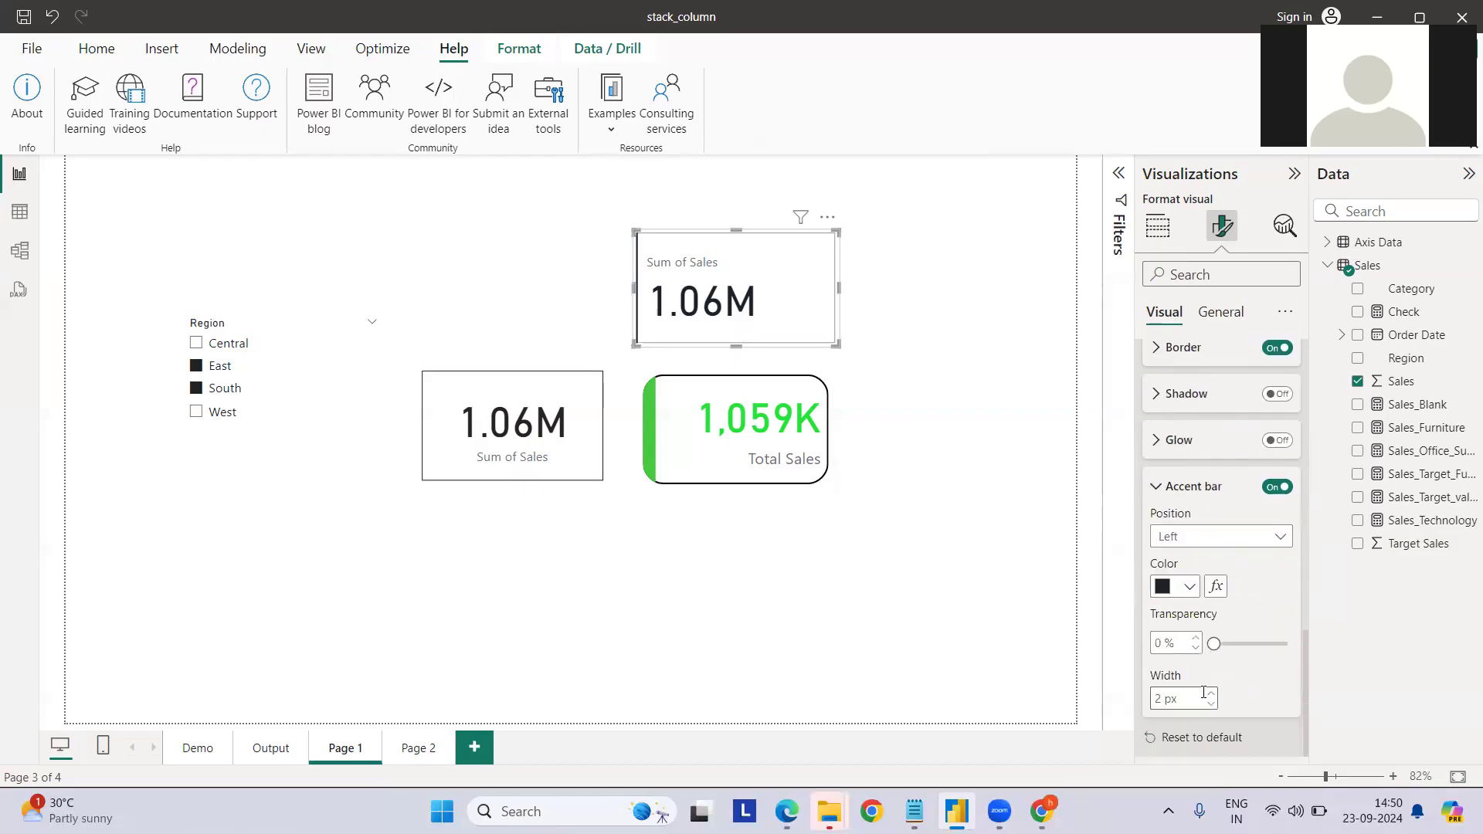
mouse_move(1197, 648)
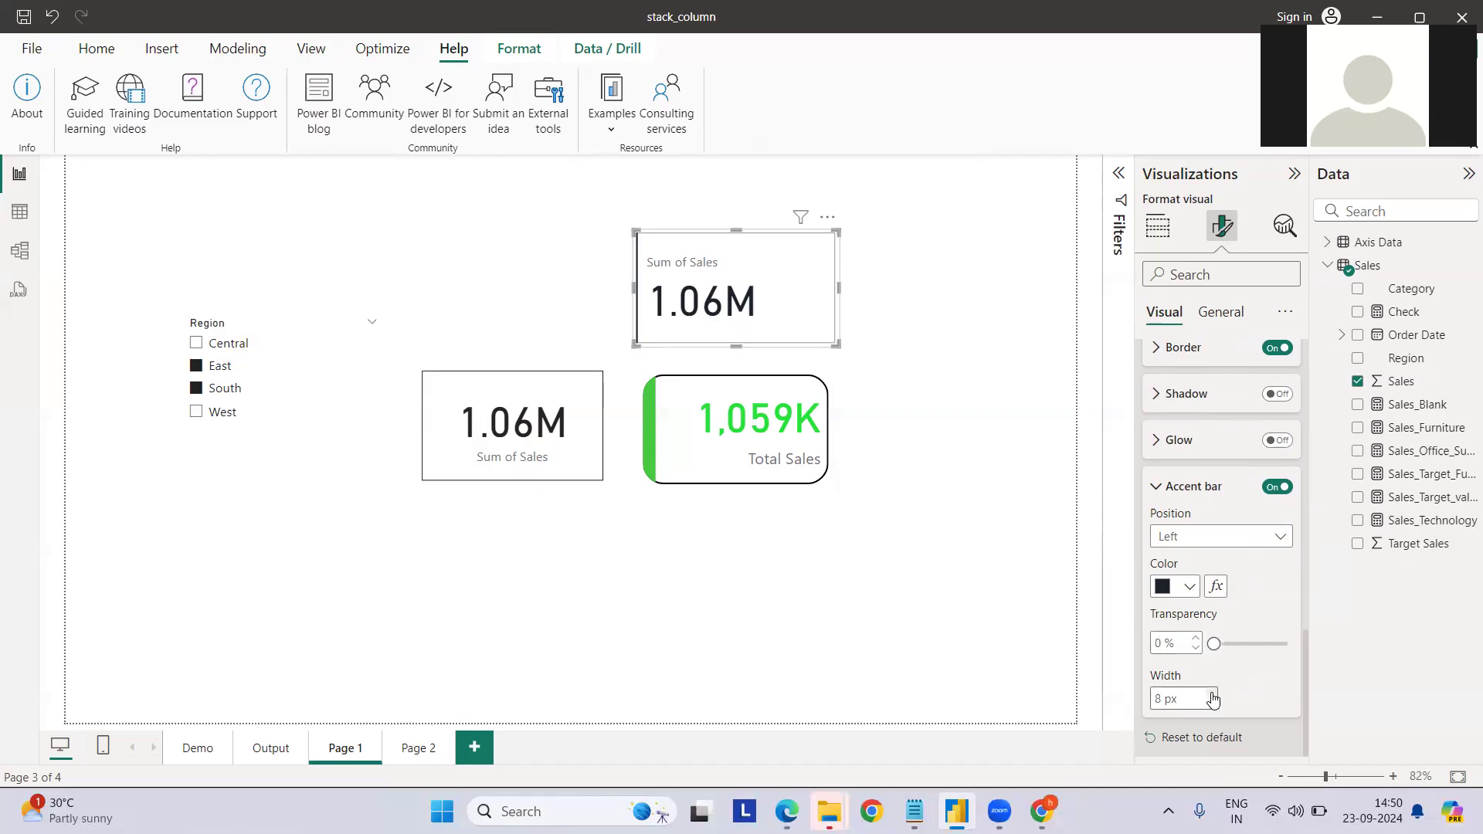
left_click(1212, 695)
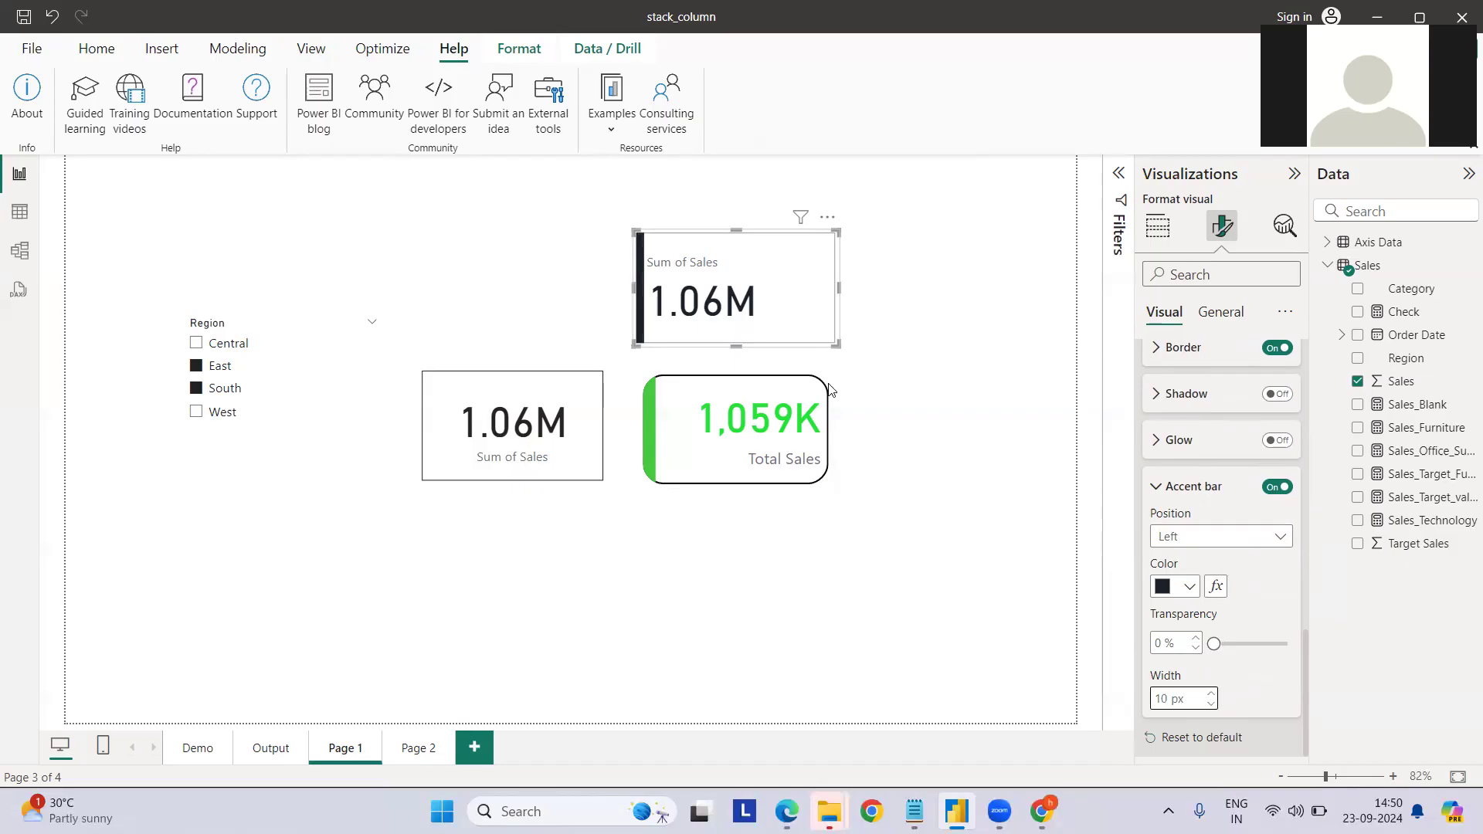
mouse_move(1202, 465)
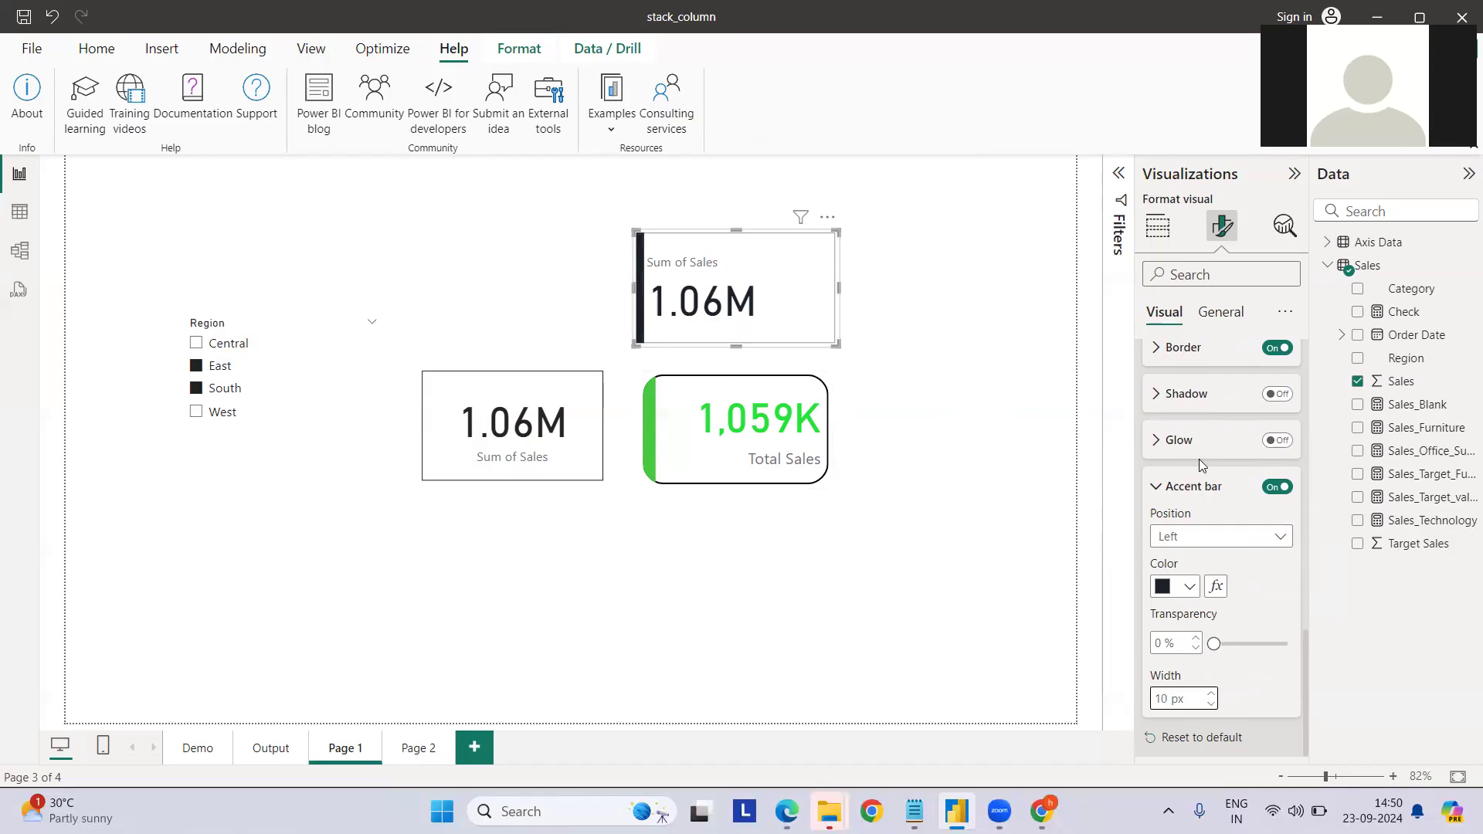
left_click(1176, 359)
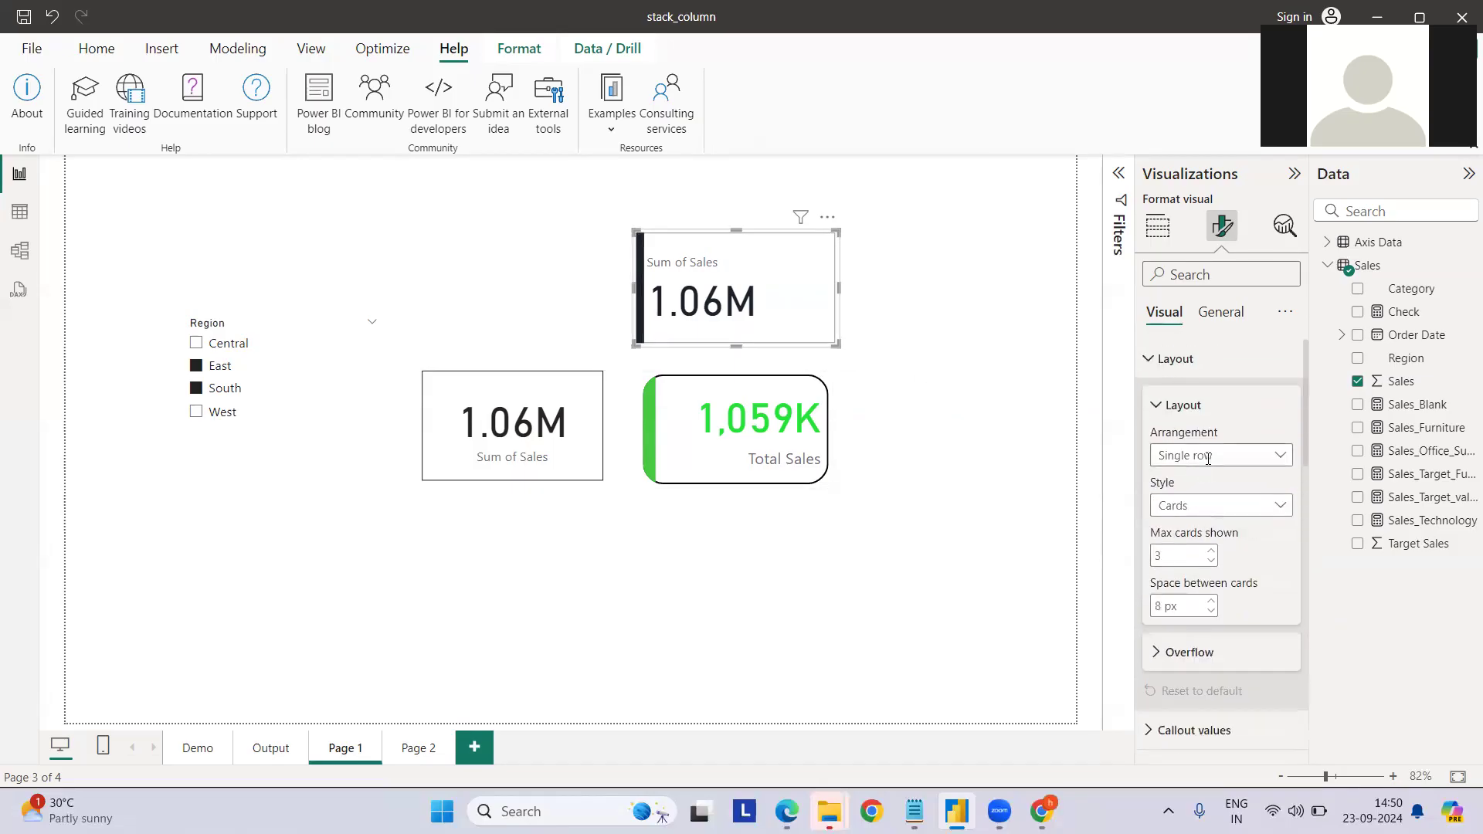
left_click(1174, 358)
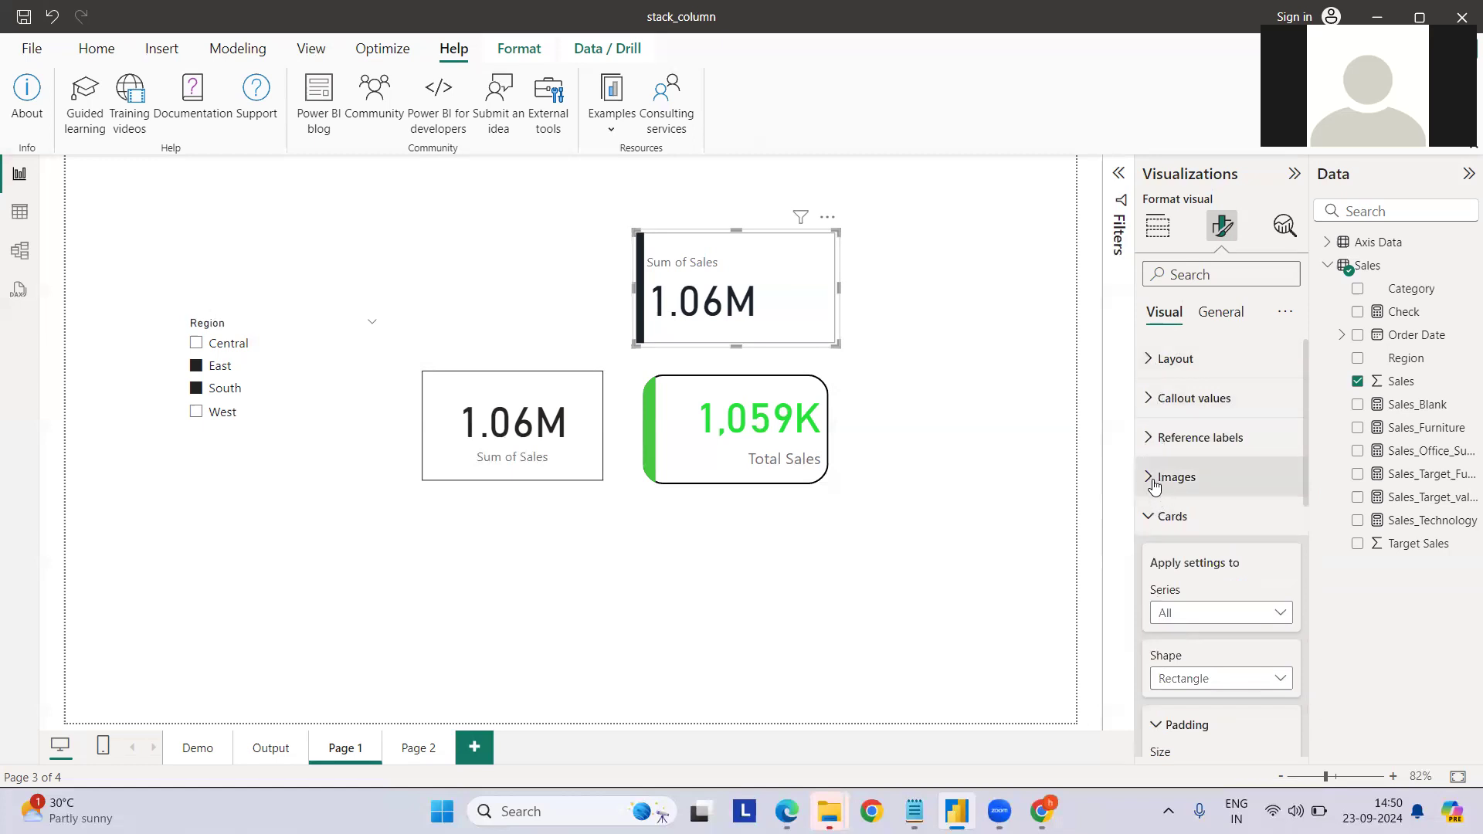
left_click(1175, 477)
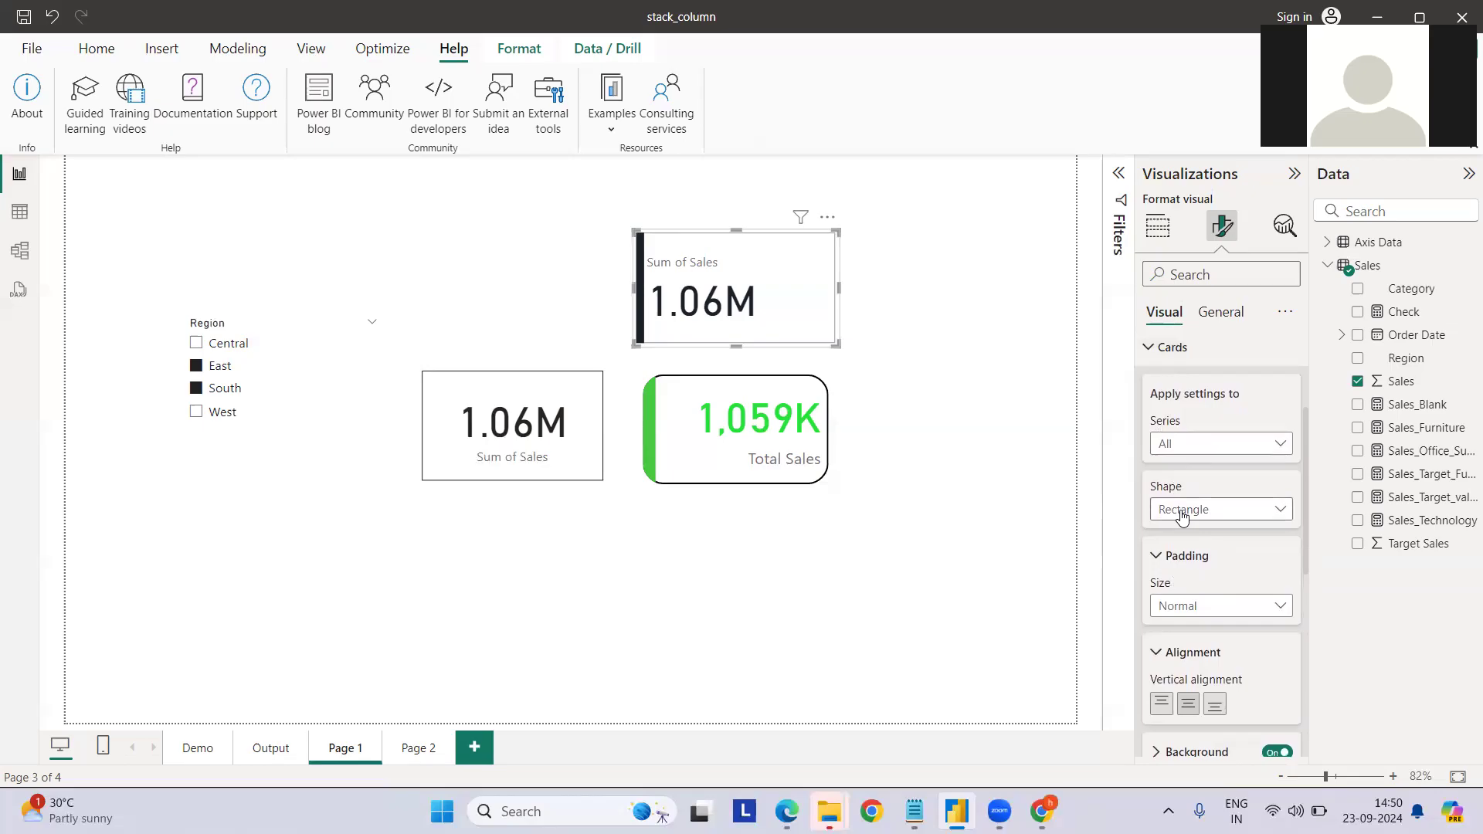
Step: Change the Sum of Sales card shape to Rounded Rectangle
left_click(1221, 509)
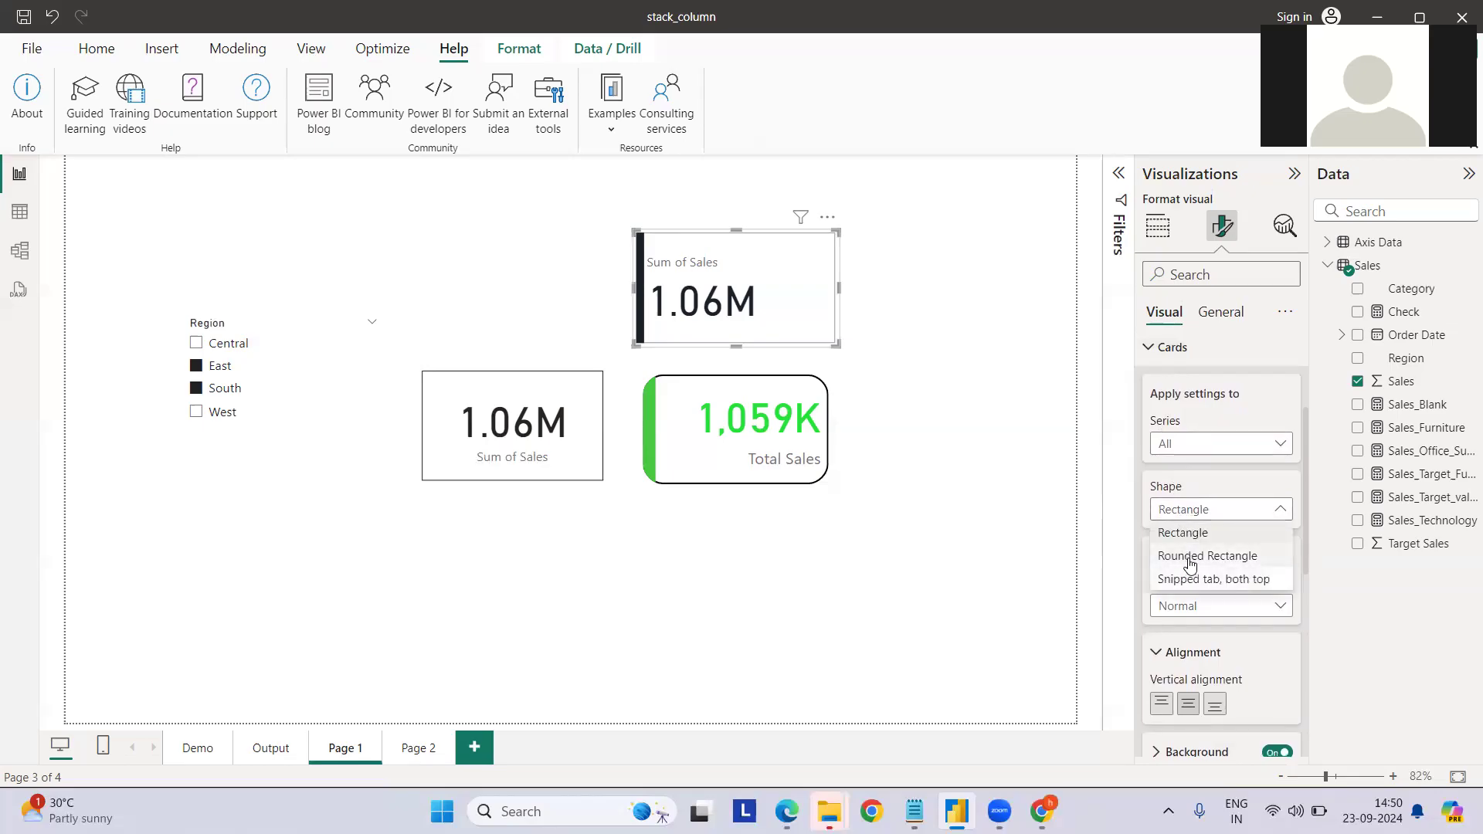
left_click(1206, 555)
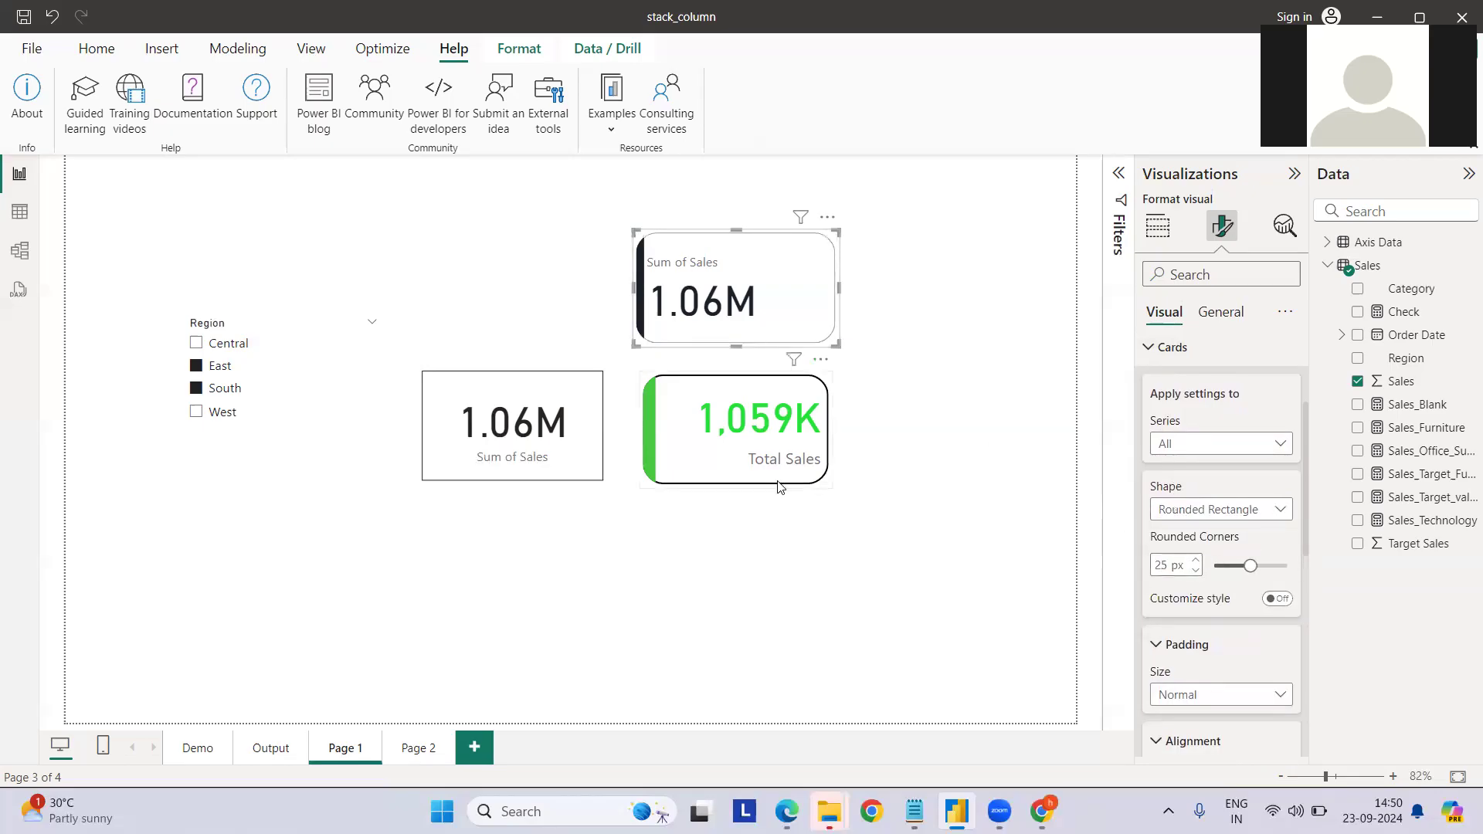
left_click(1276, 599)
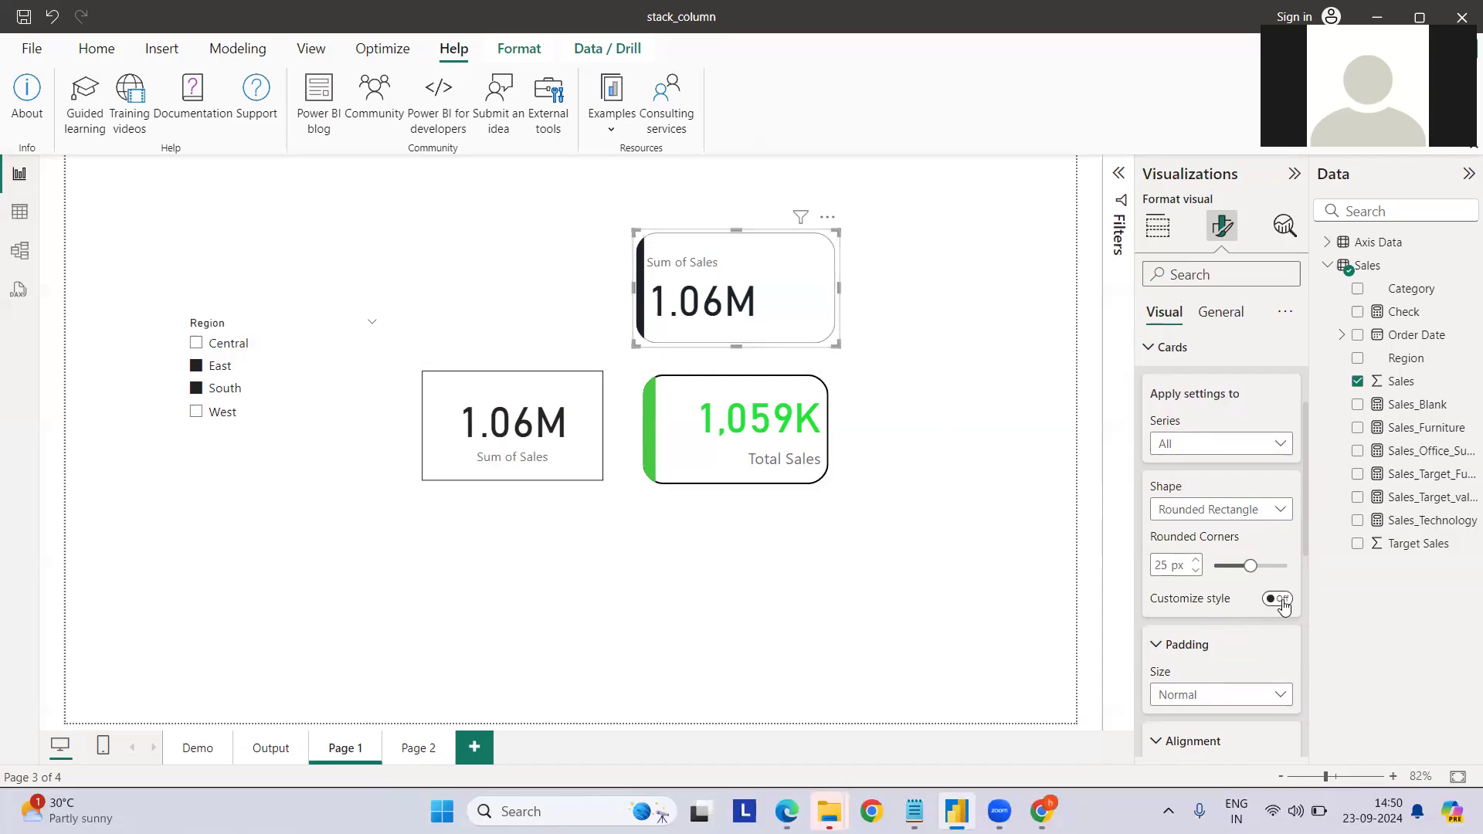
left_click(1276, 599)
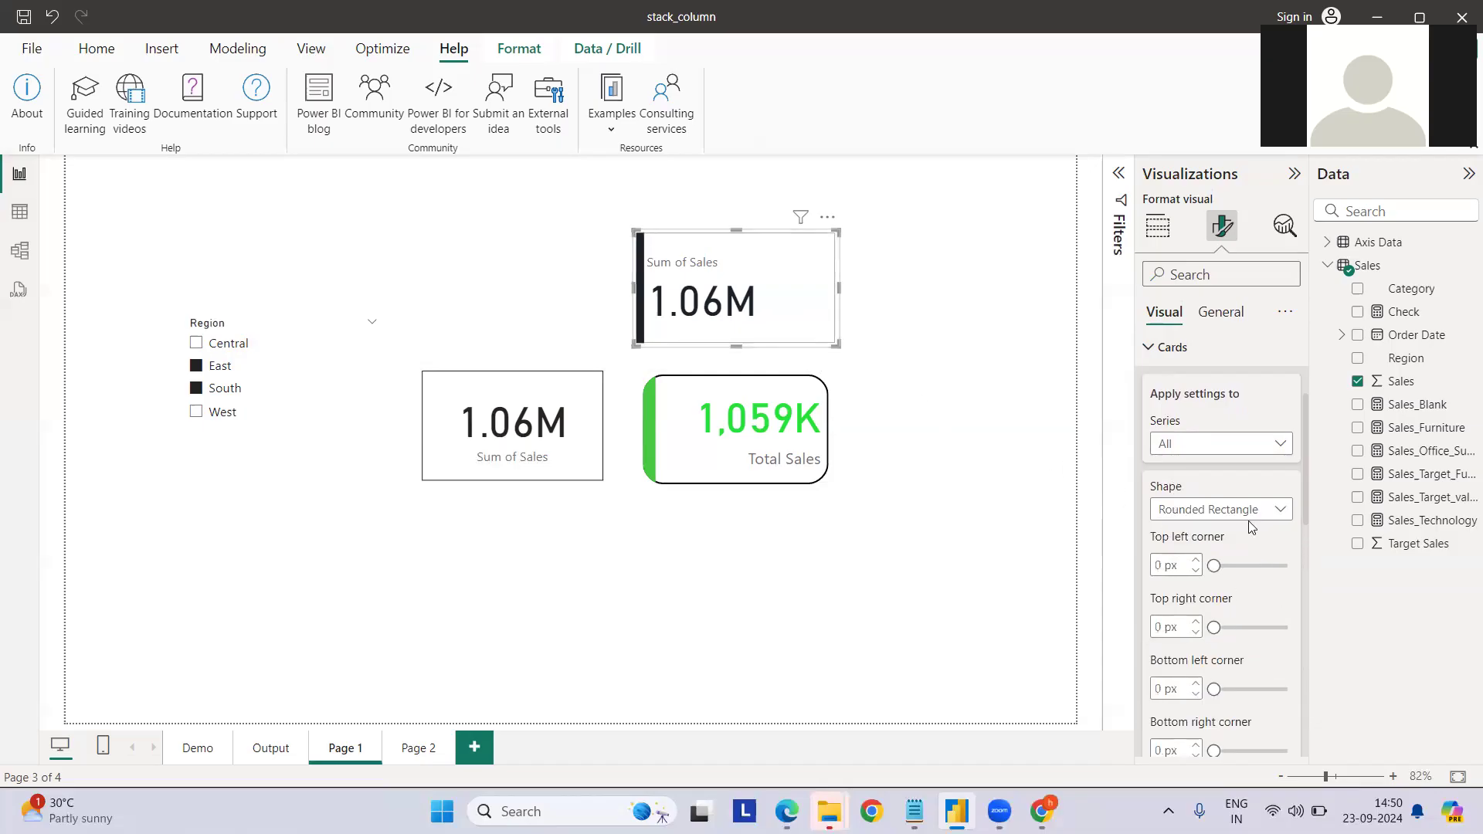
scroll("down", 3)
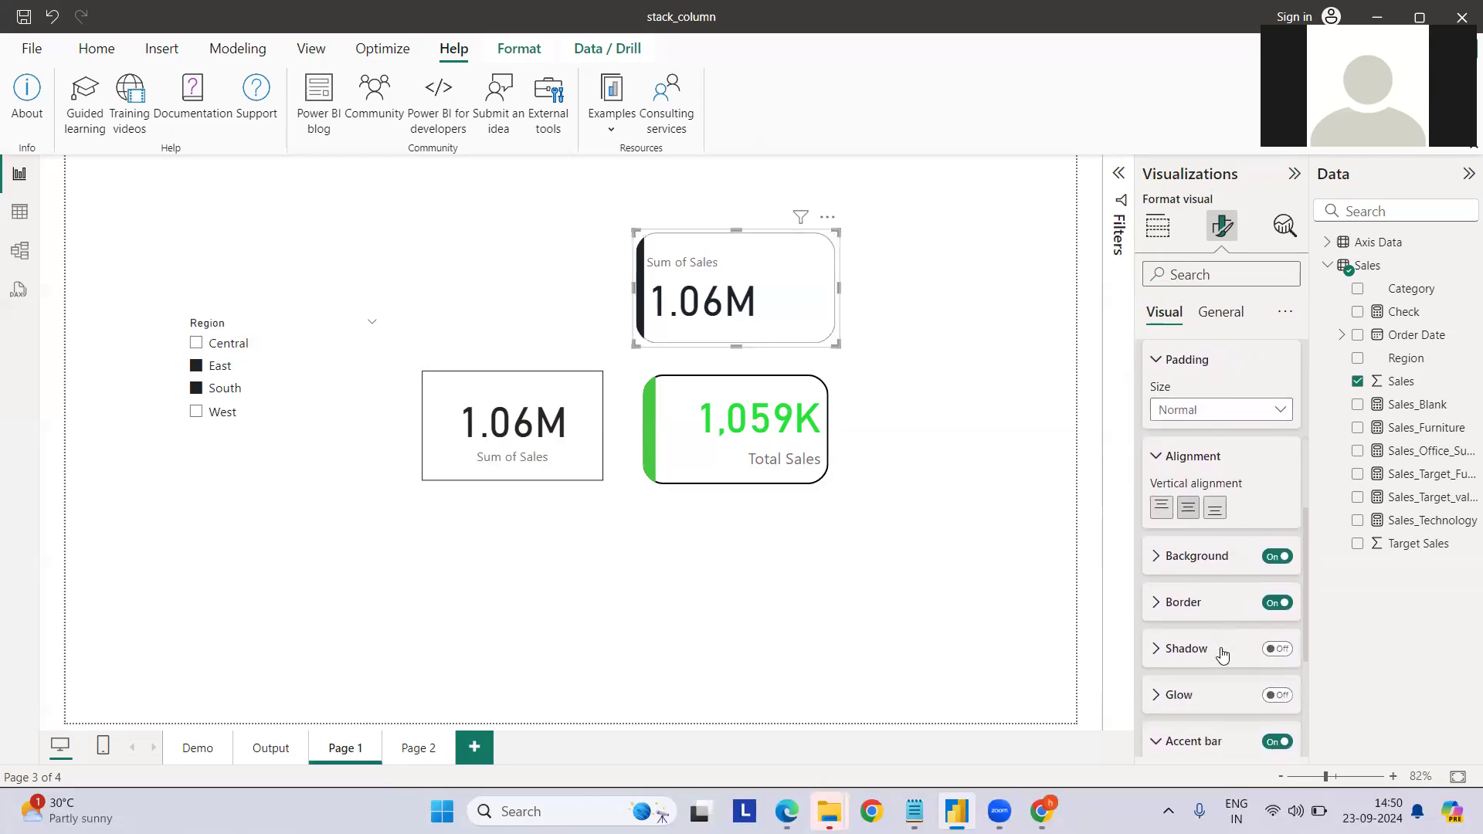
Step: Set the card border colour to black and increase its width
left_click(1180, 602)
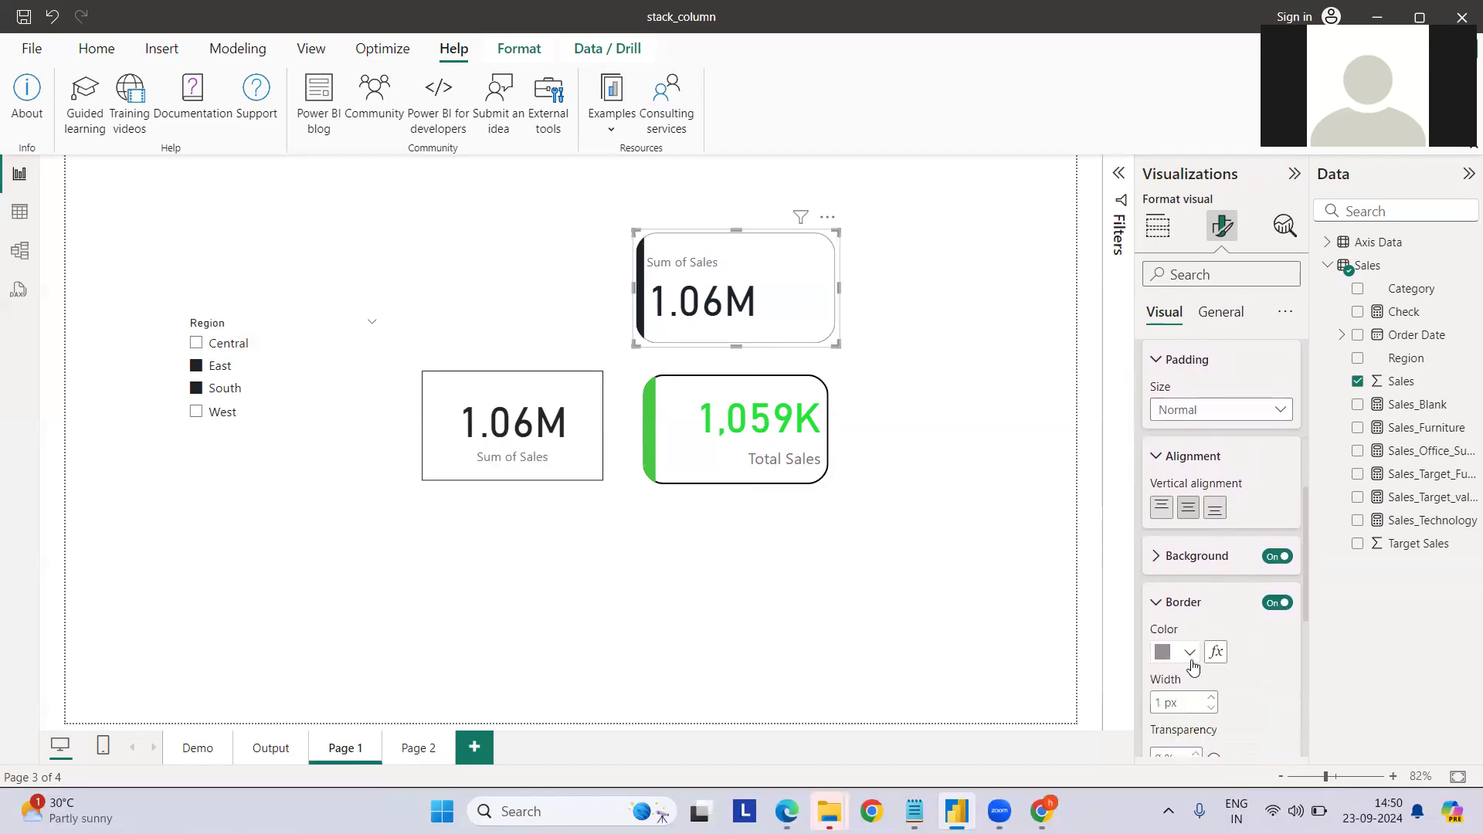
left_click(1189, 653)
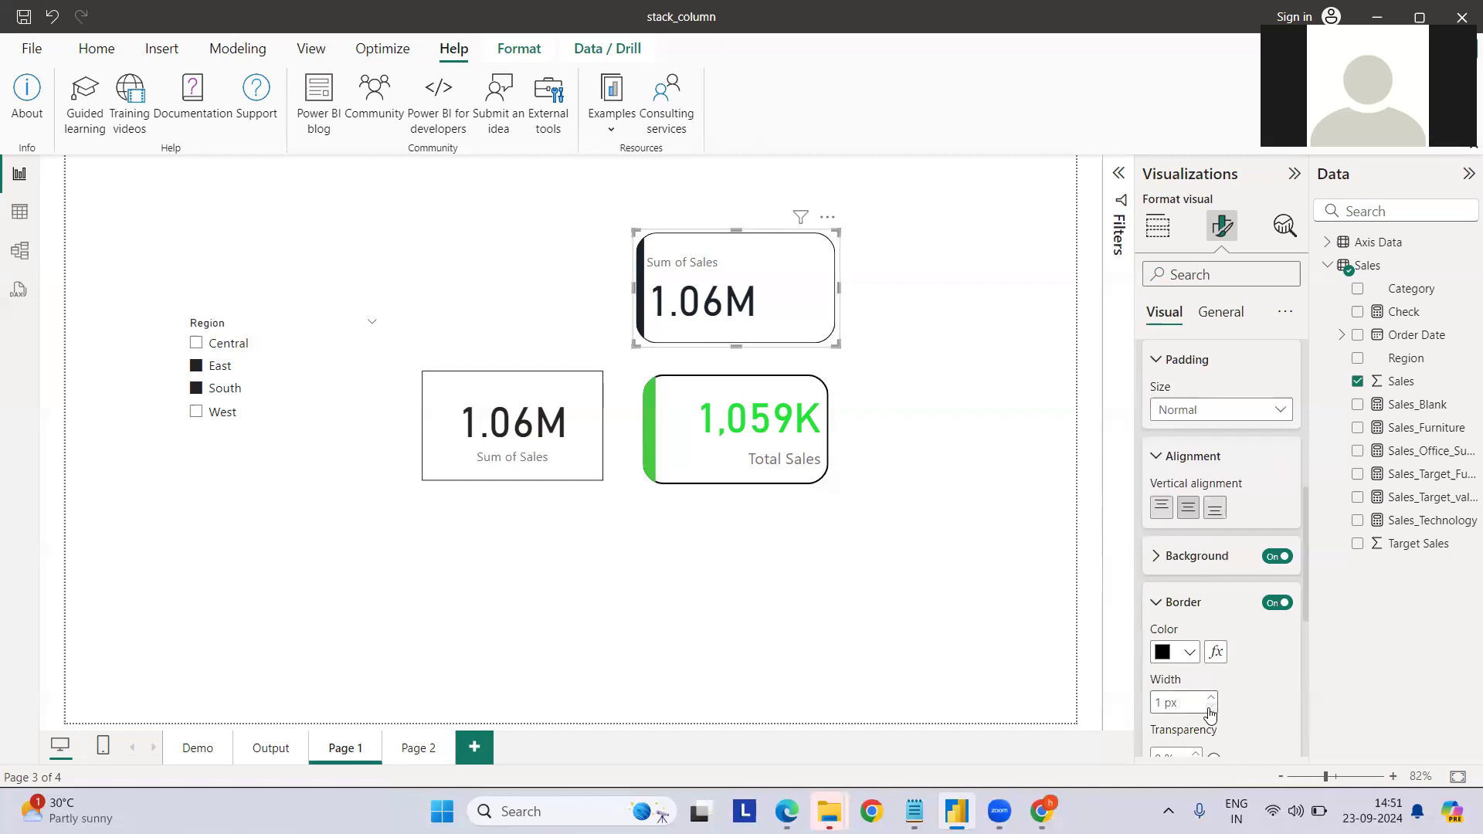
left_click(1209, 697)
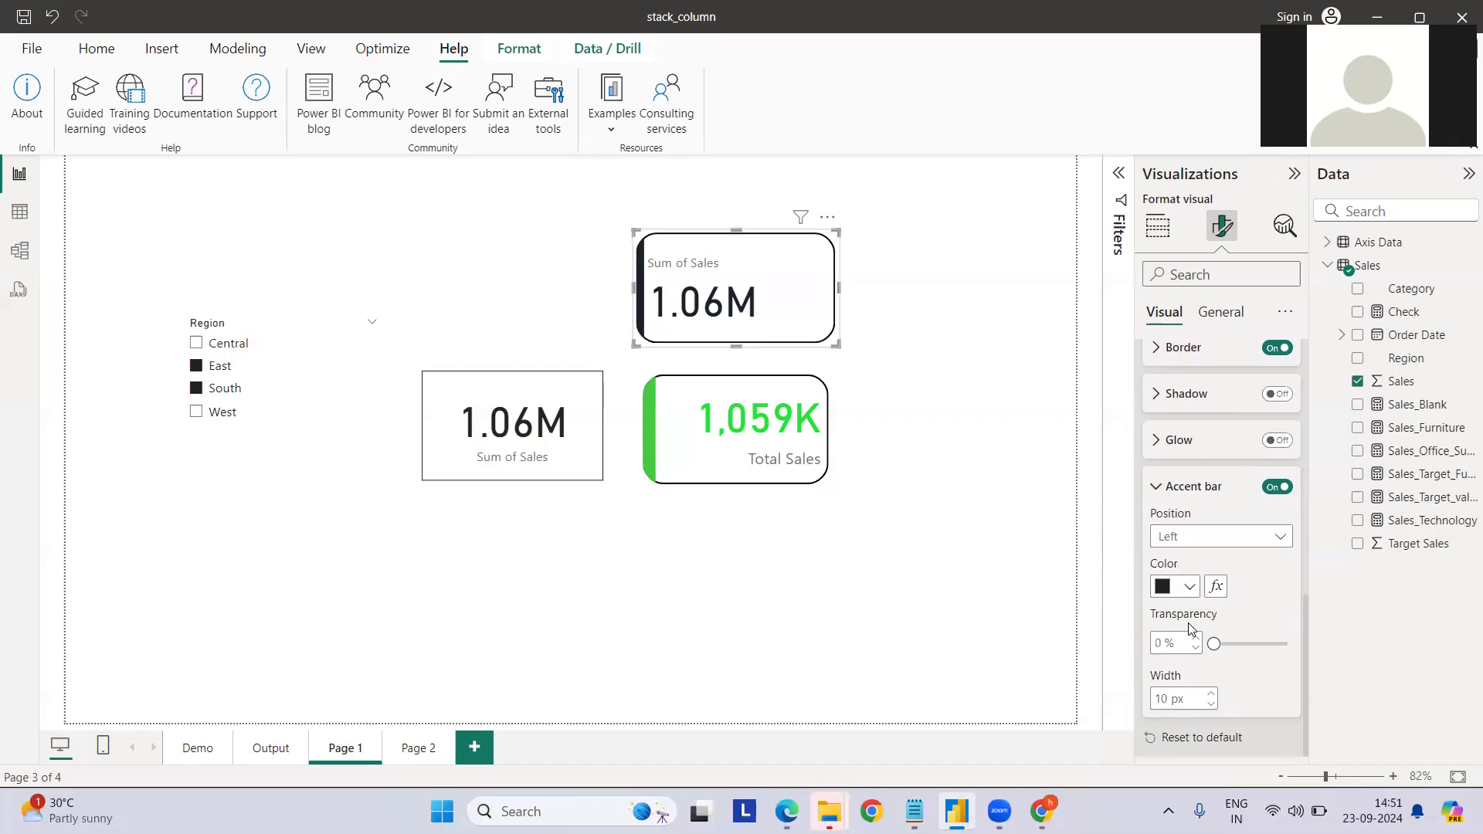
Step: Right-align the card value and show it in Thousands with 0 decimals, reading 1,059K
scroll("down", 3)
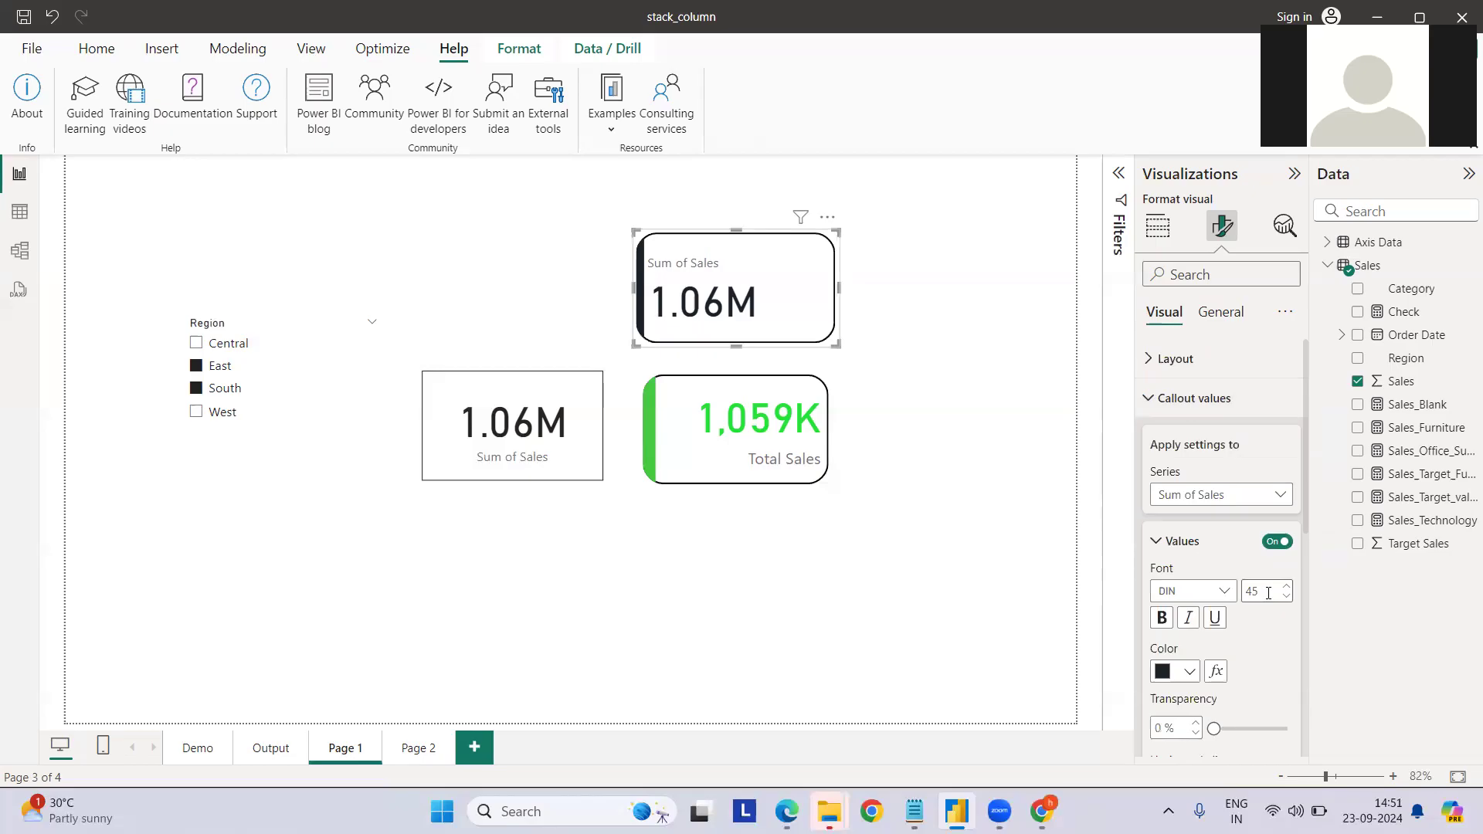
scroll("down", 3)
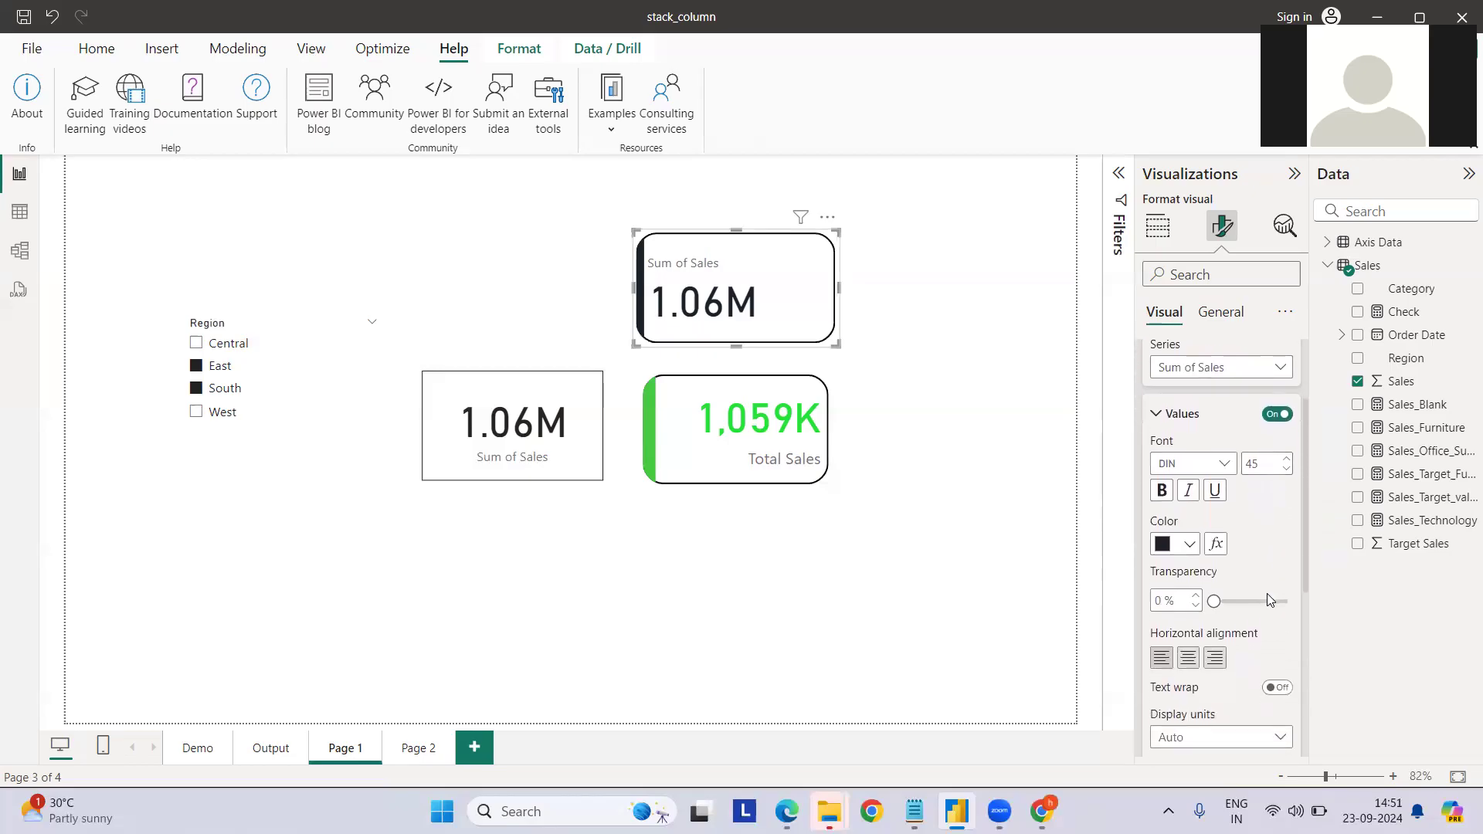
left_click(1215, 657)
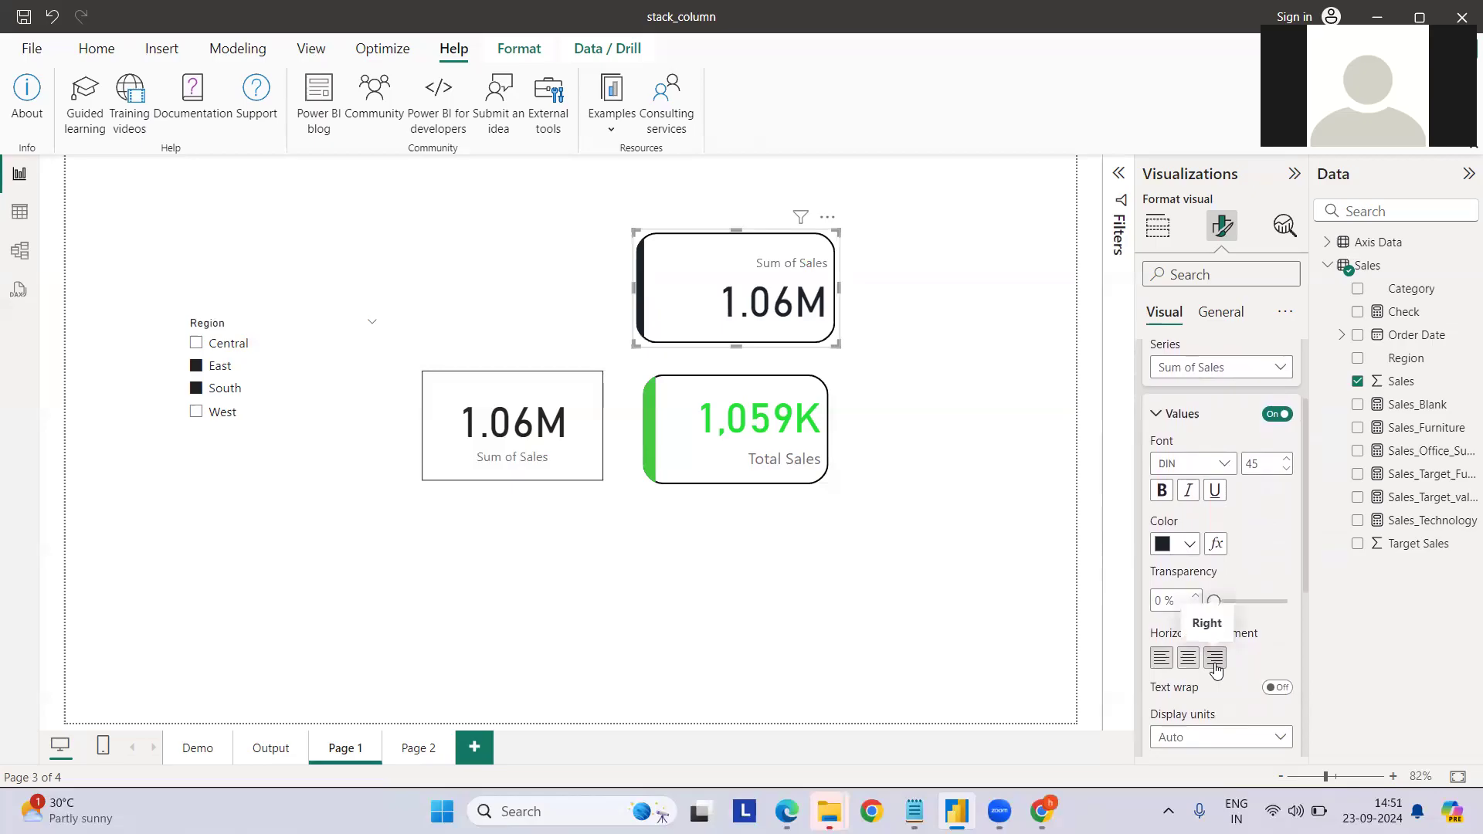
scroll("down", 3)
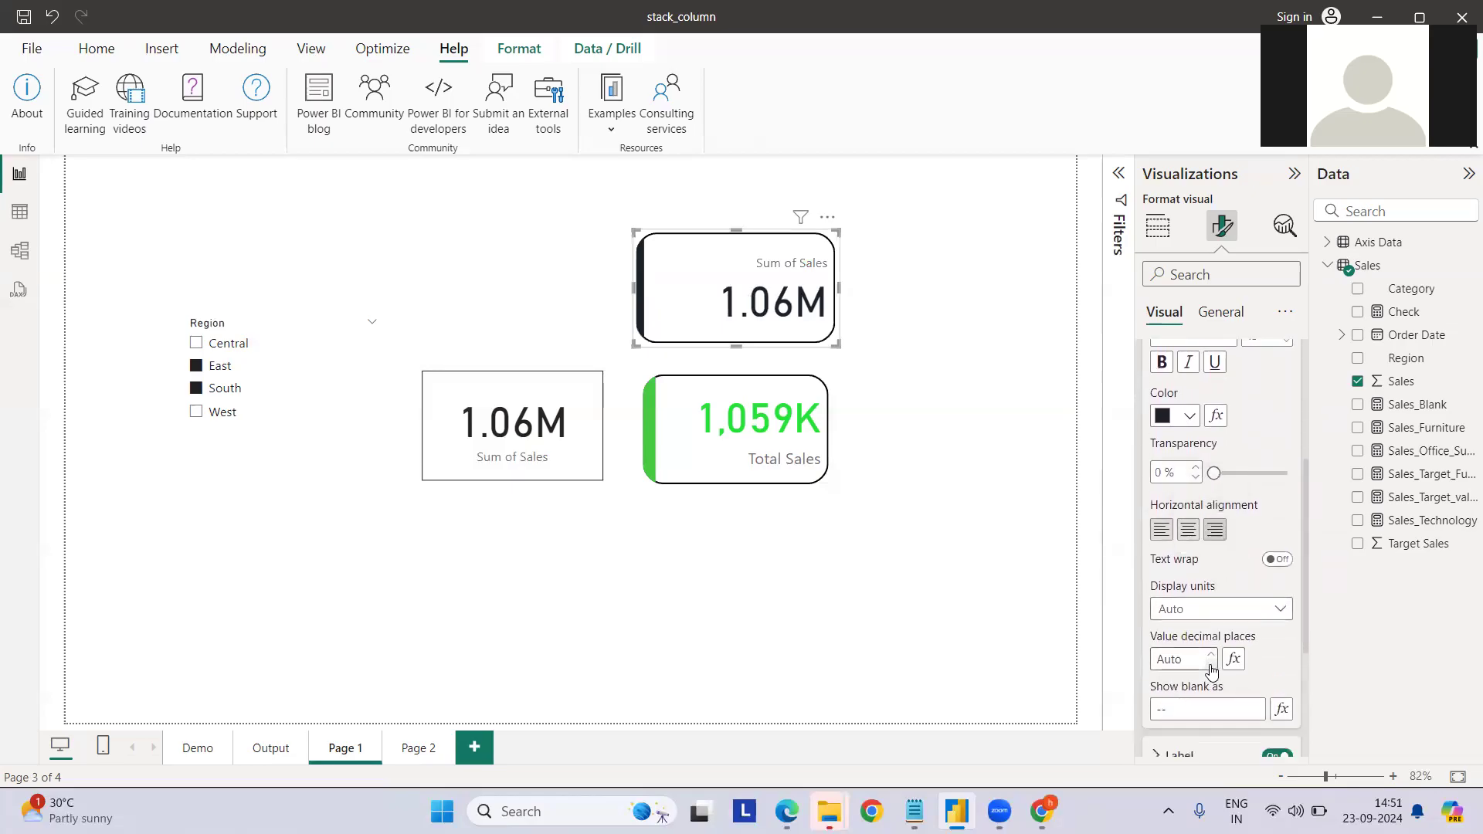
left_click(1220, 608)
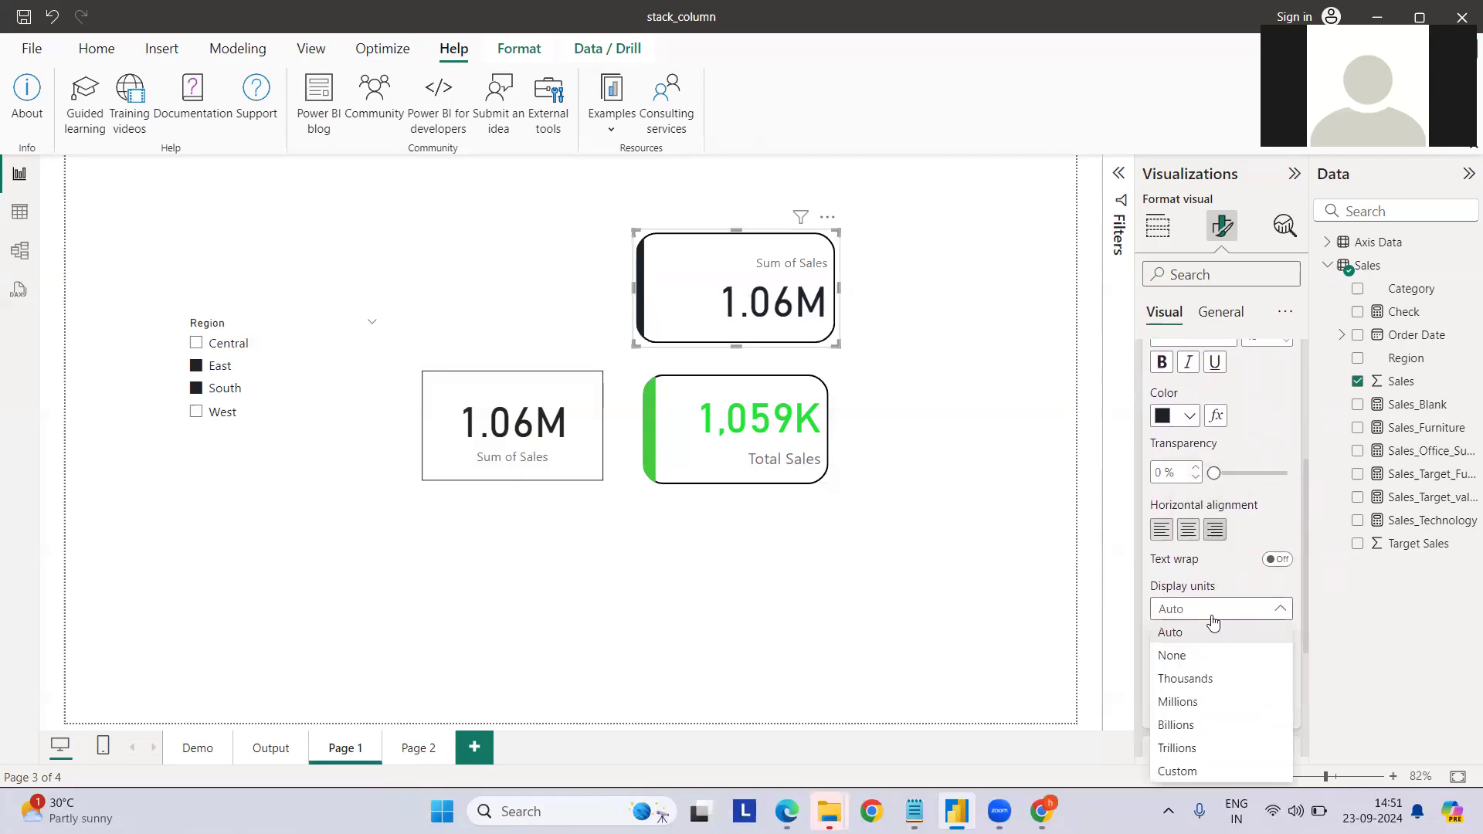
left_click(1171, 655)
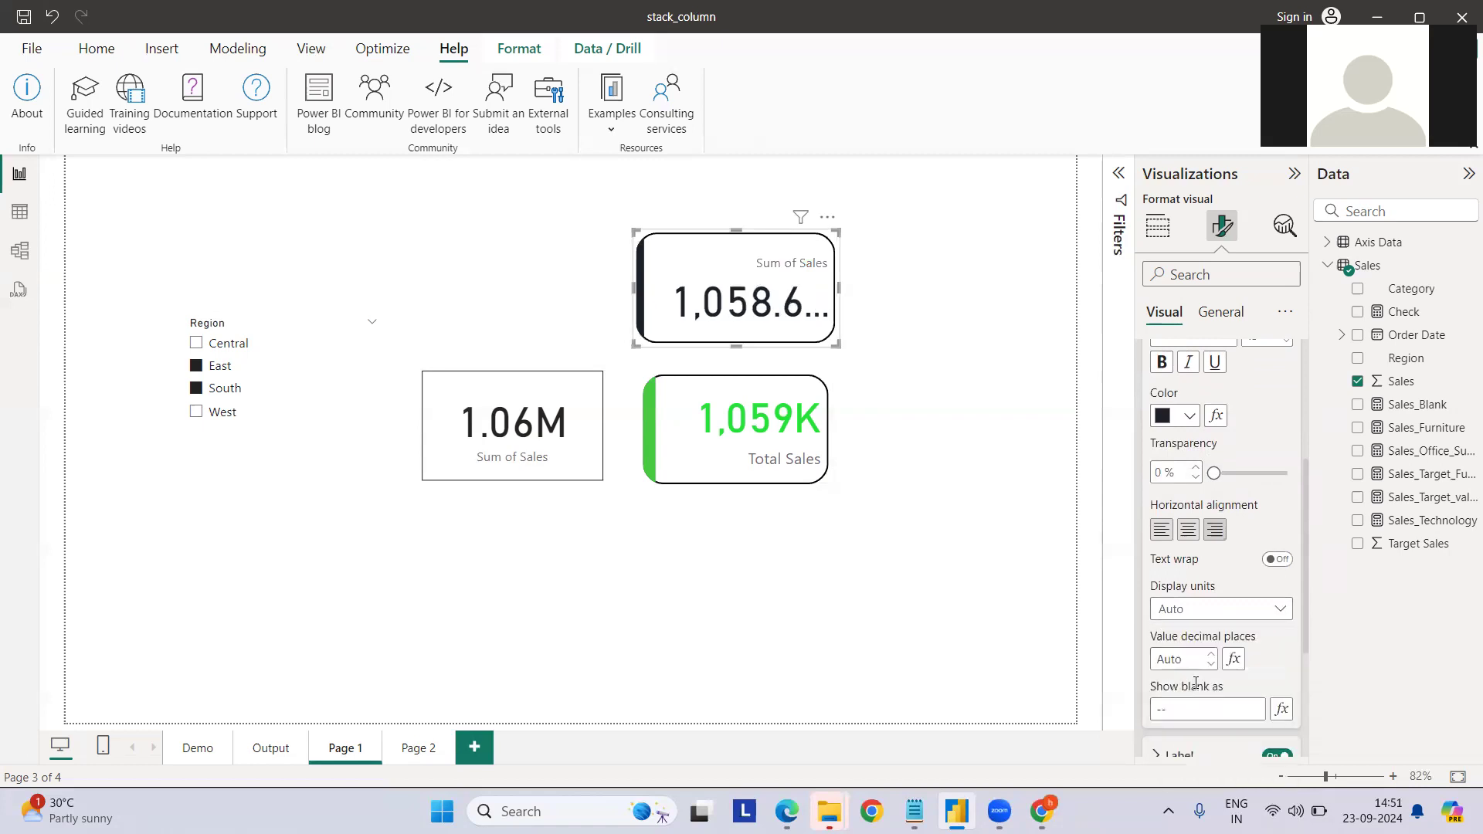
left_click(1220, 608)
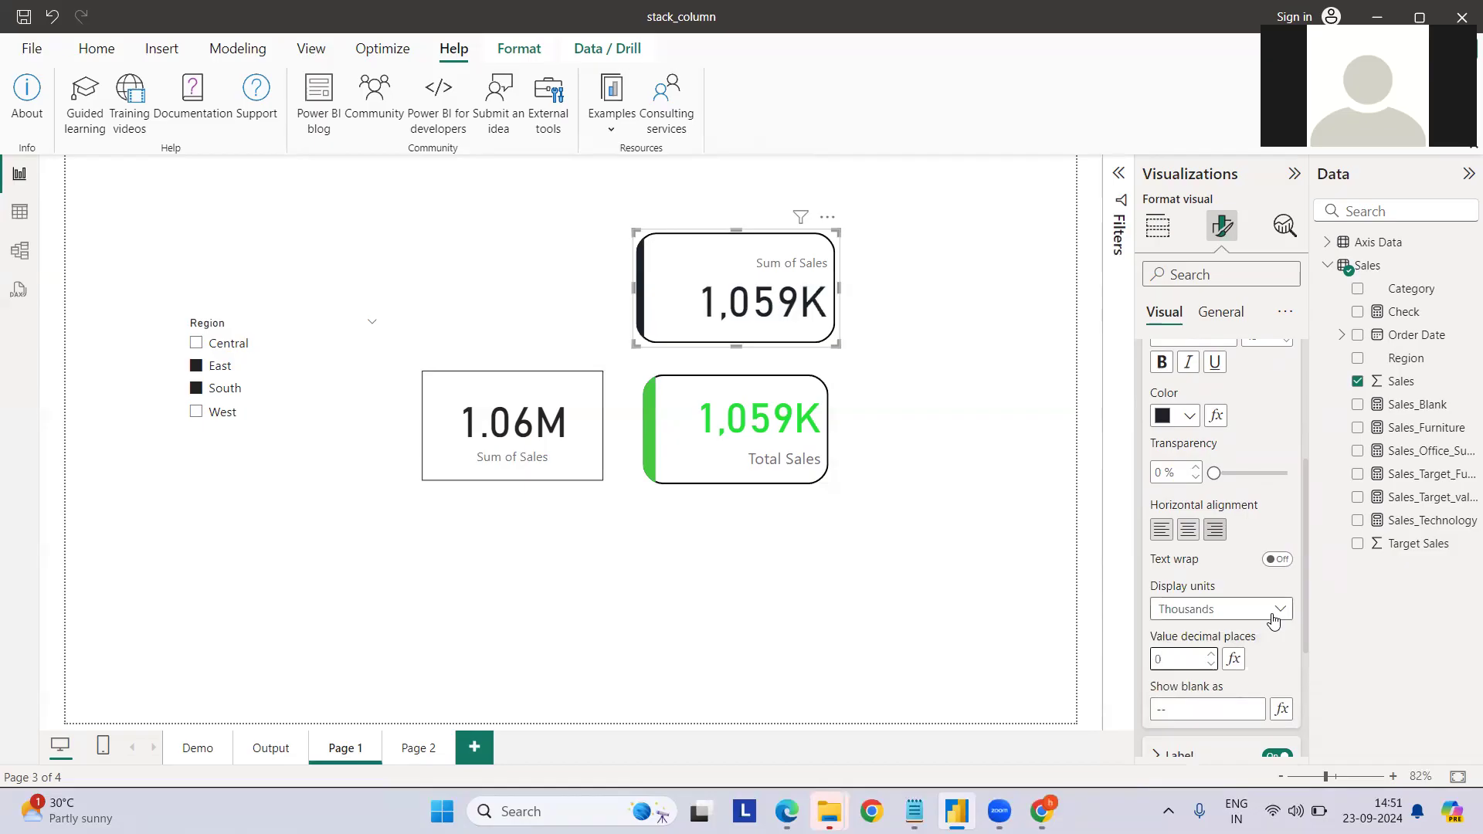
scroll("down", 3)
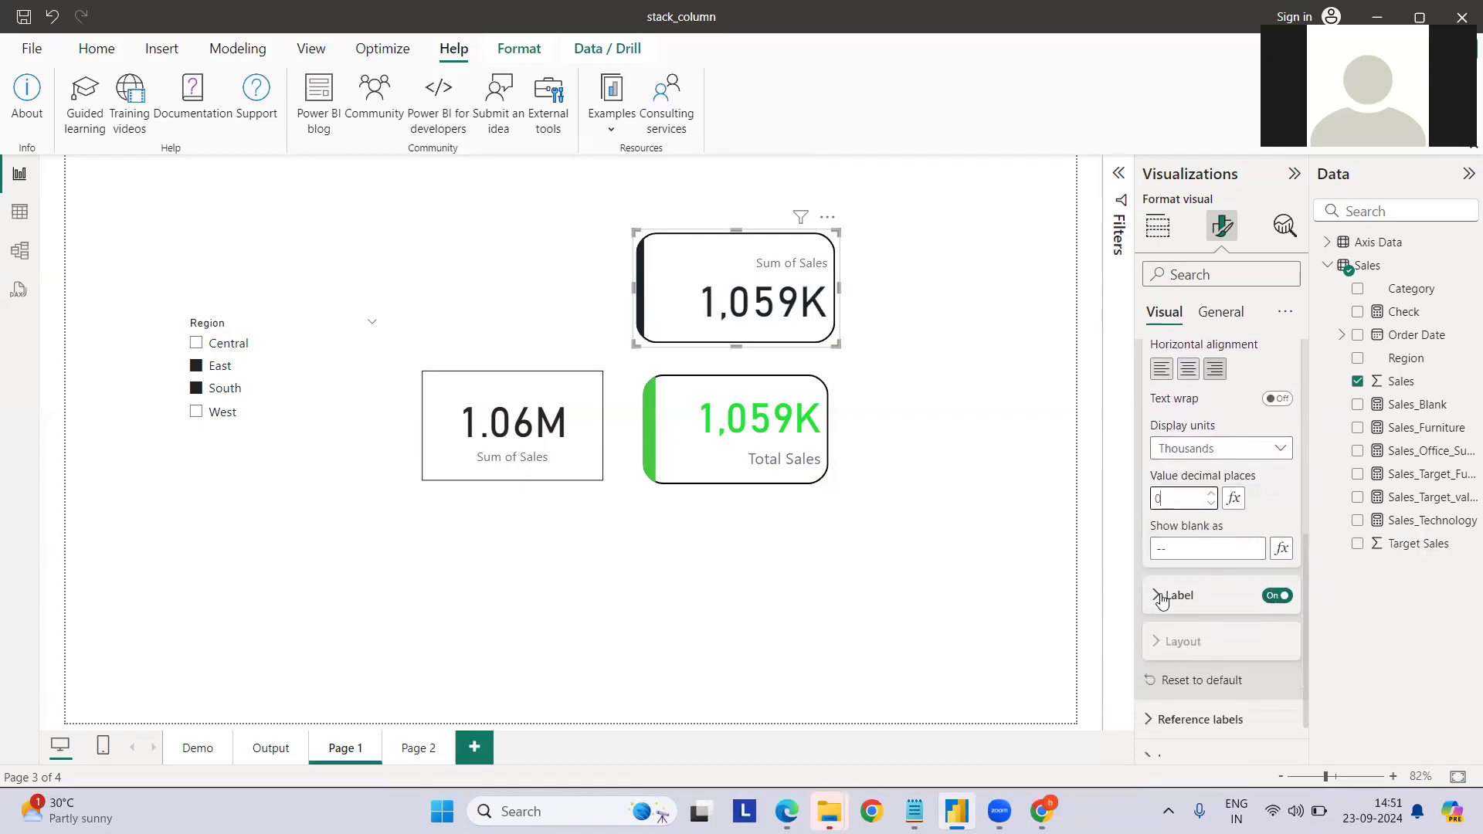
Step: Set the card's label text to 'Total Sales'
left_click(1177, 595)
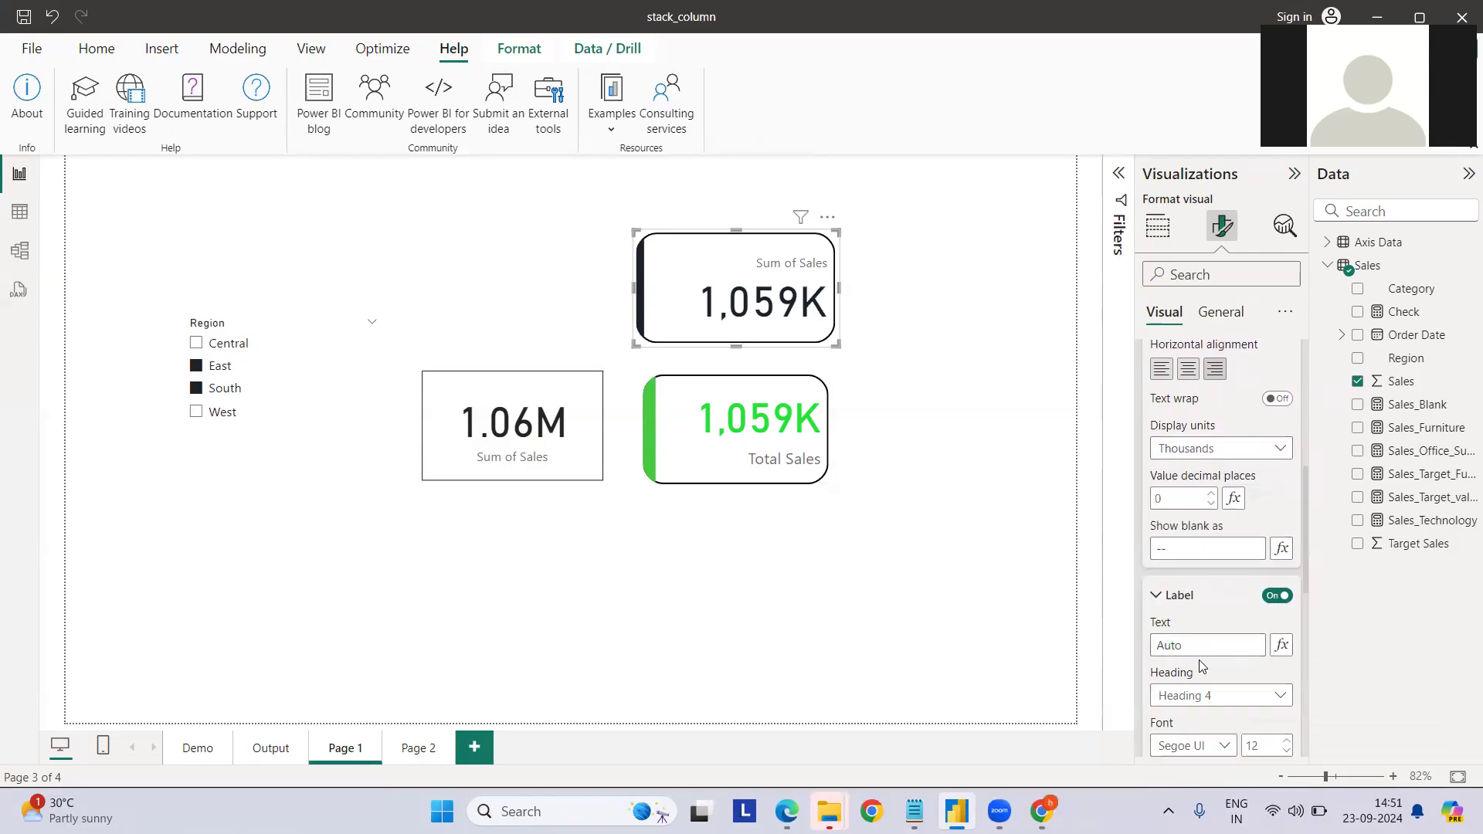
left_click(1207, 645)
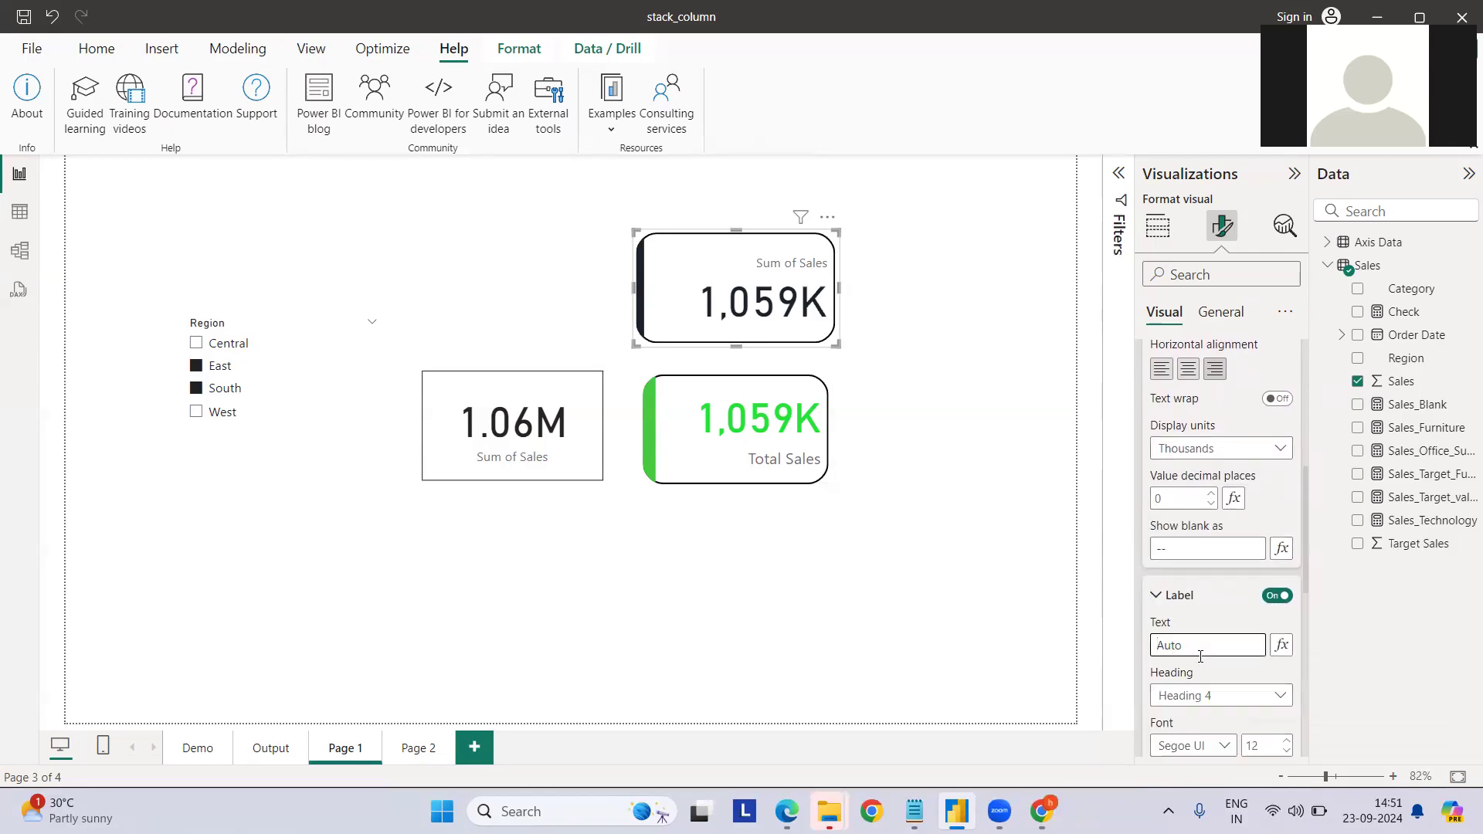
type("Total")
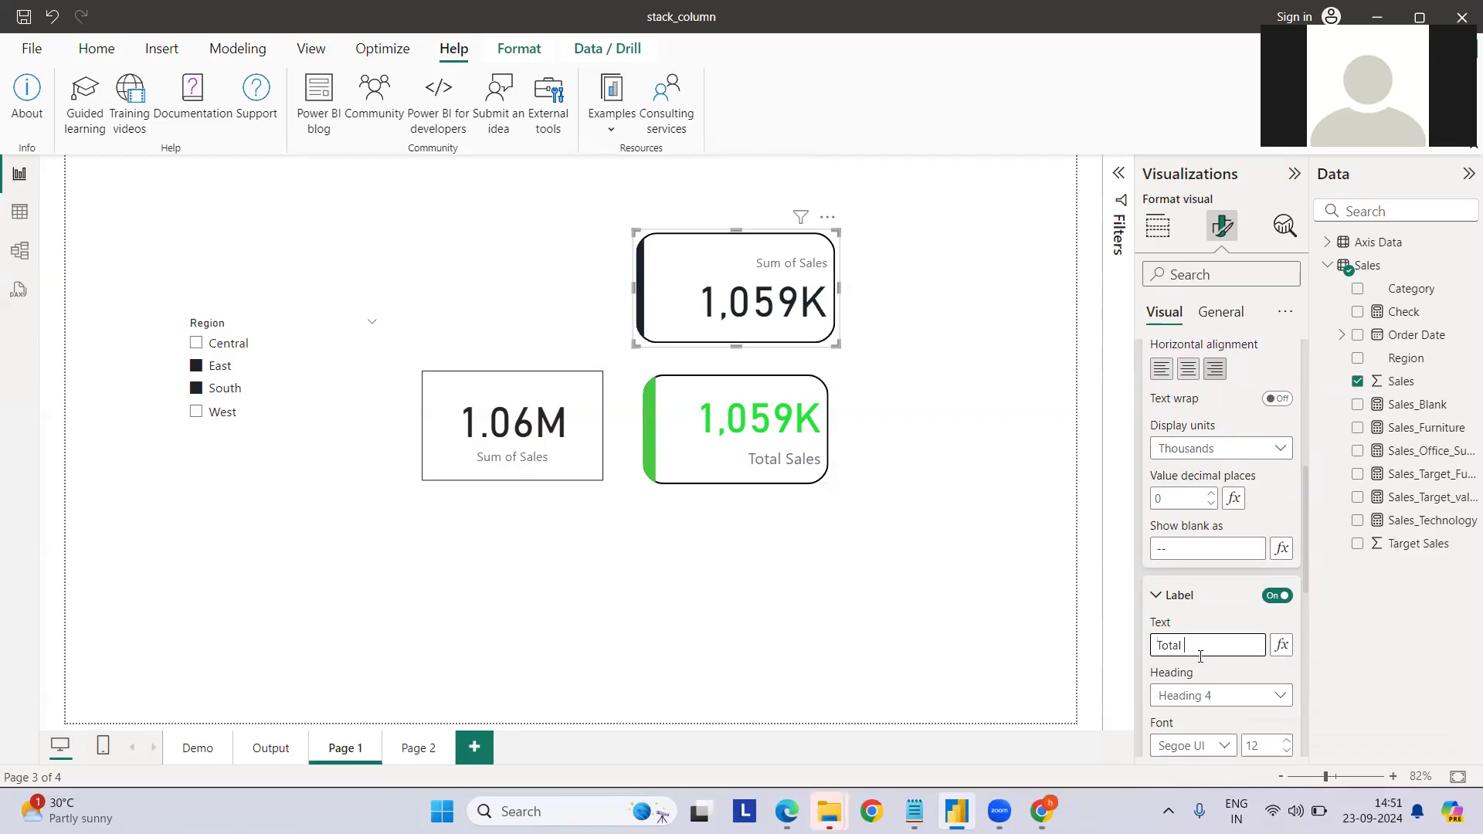
type("Sales")
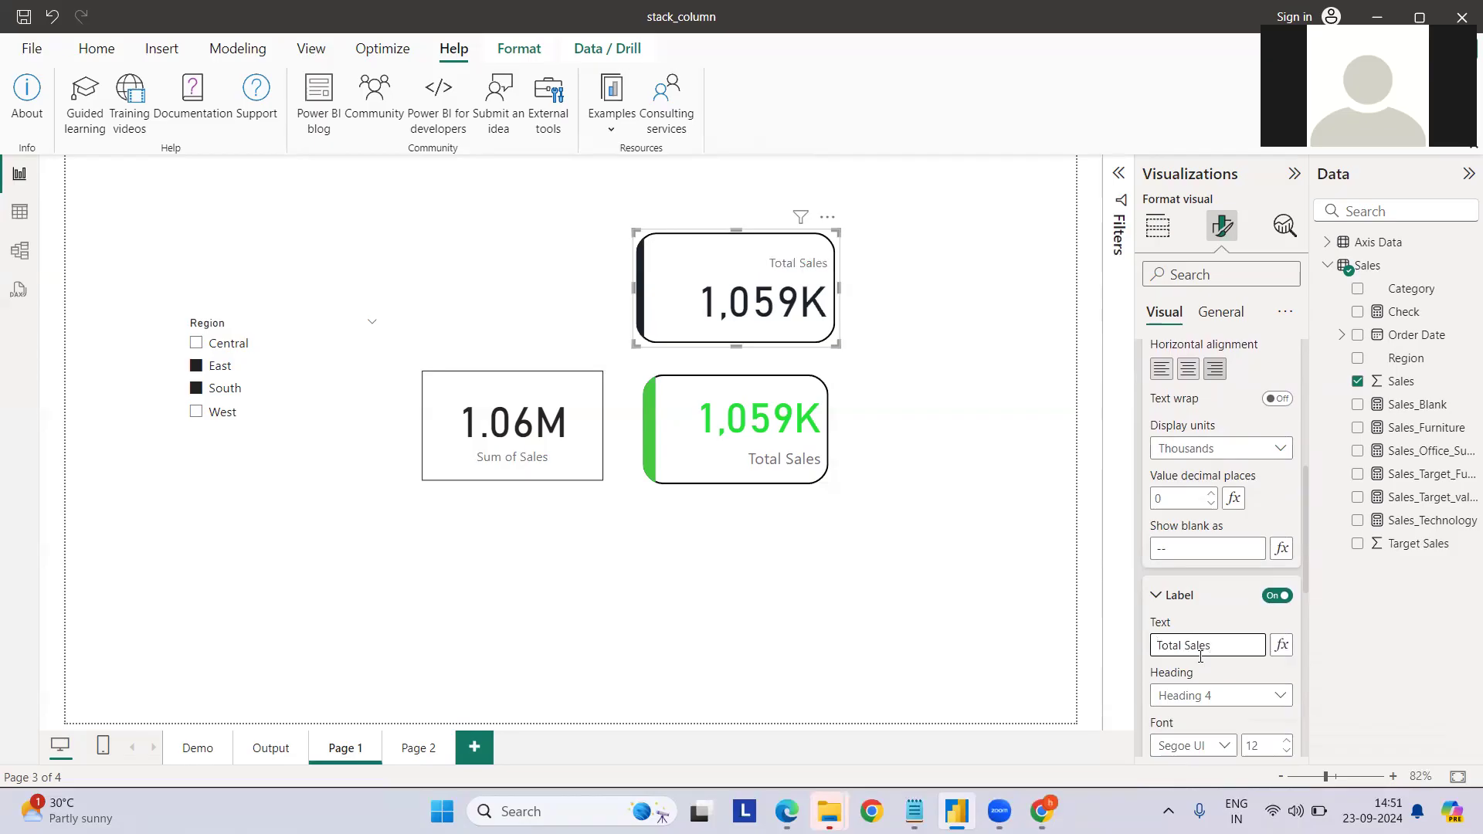
scroll("down", 3)
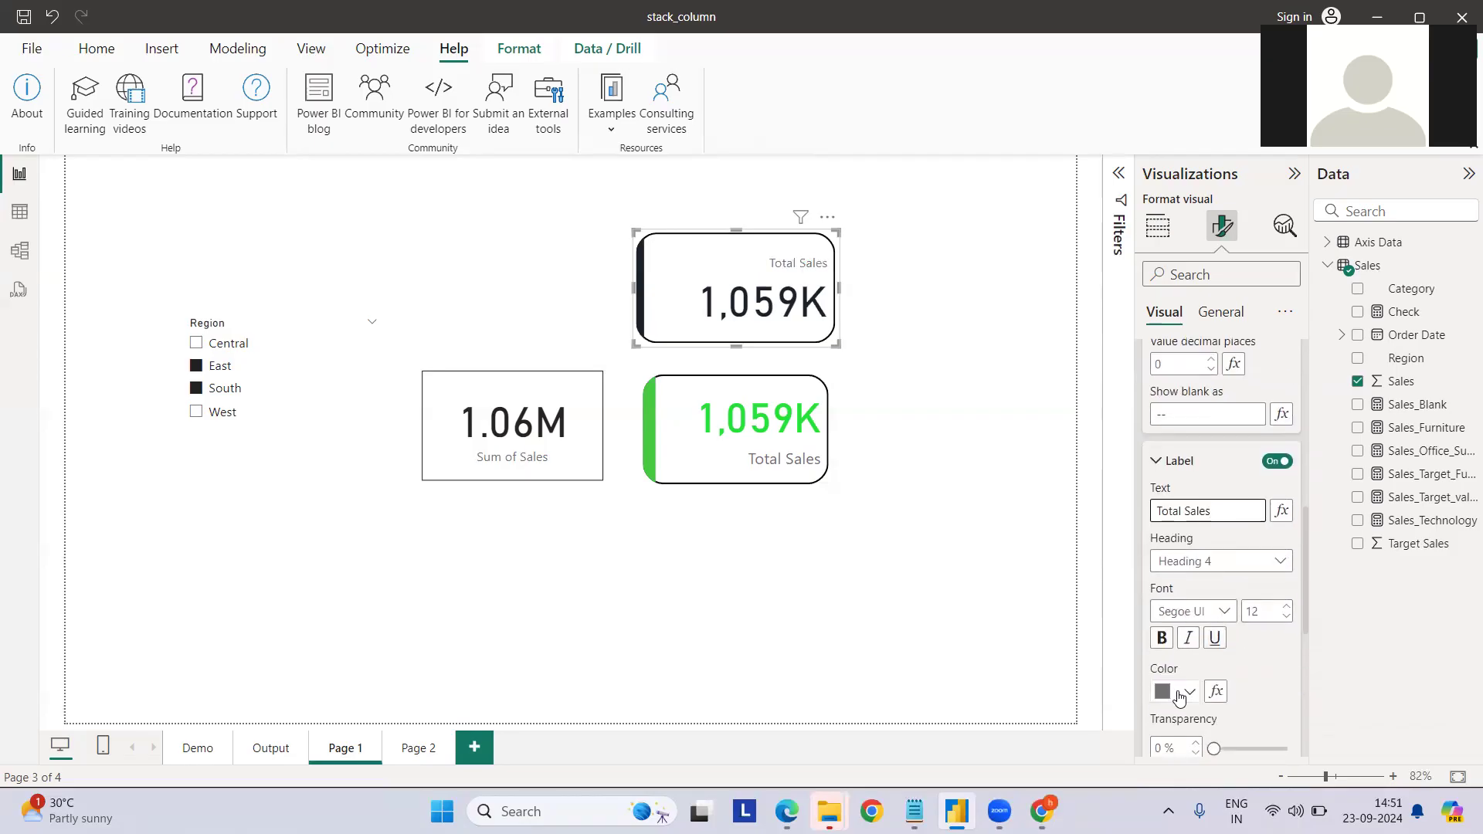
left_click(1175, 691)
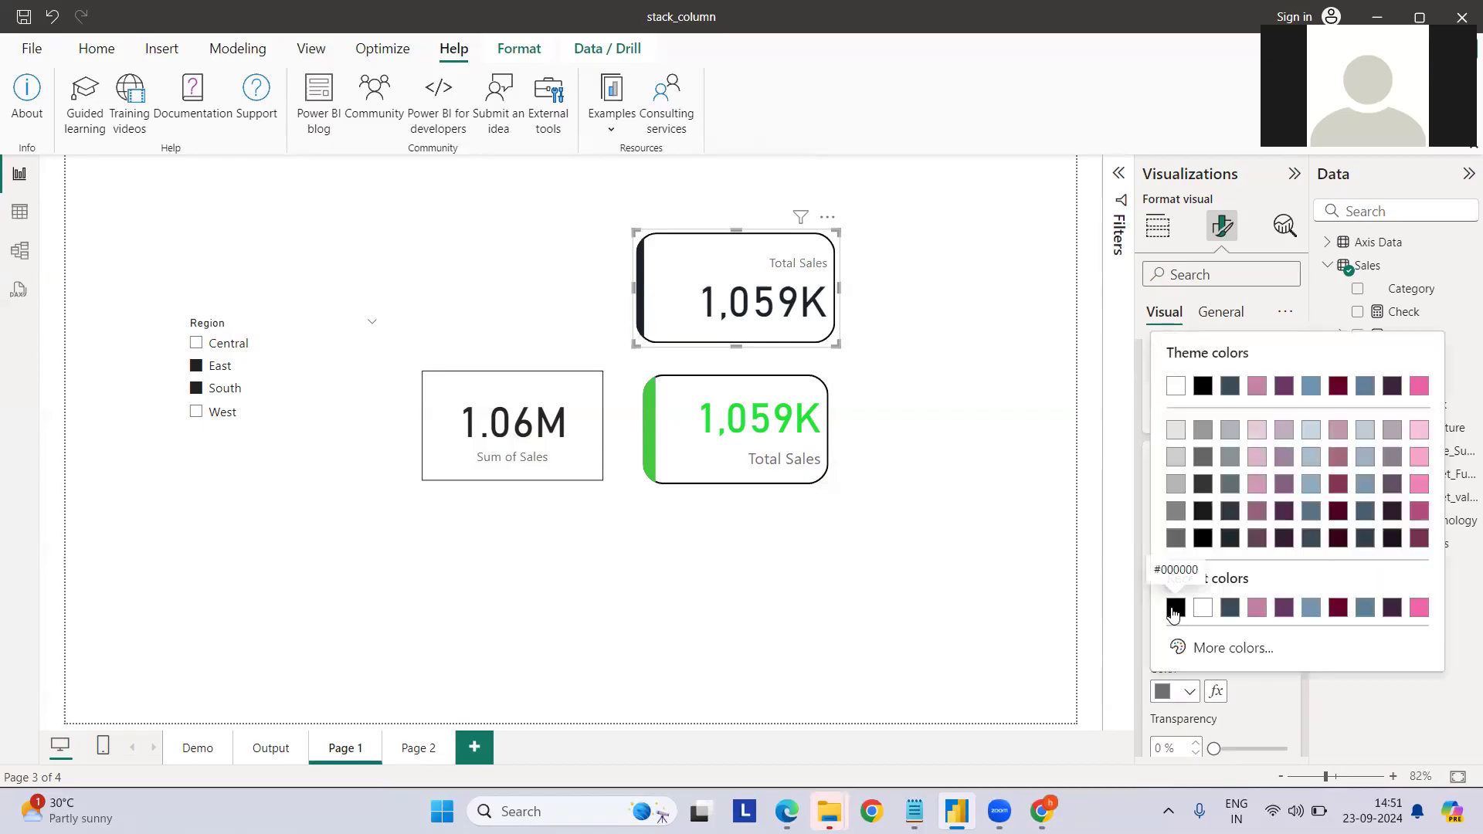
Step: Position the label Below Value and raise its font size to 16
left_click(1176, 608)
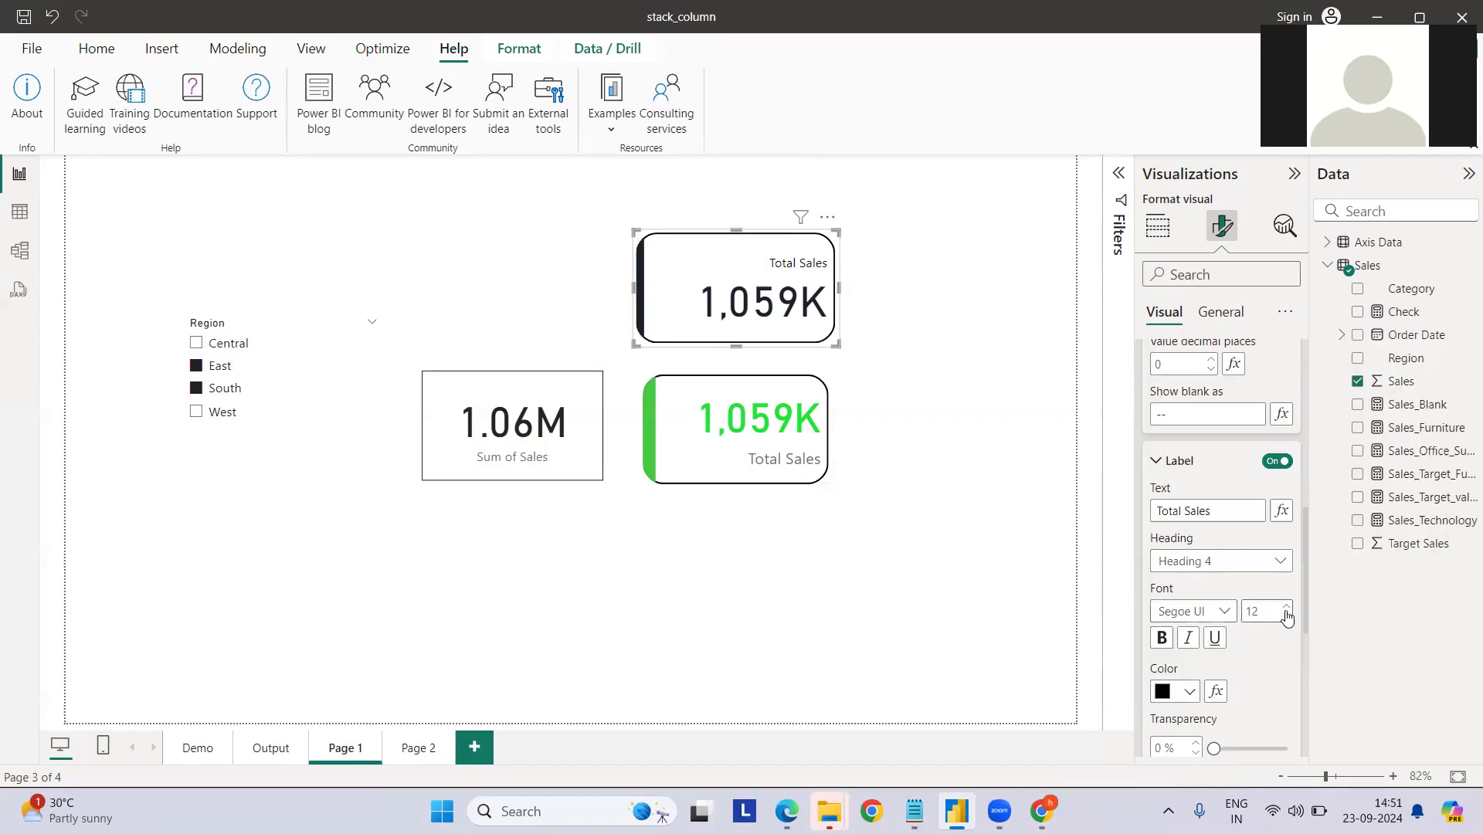
left_click(1285, 616)
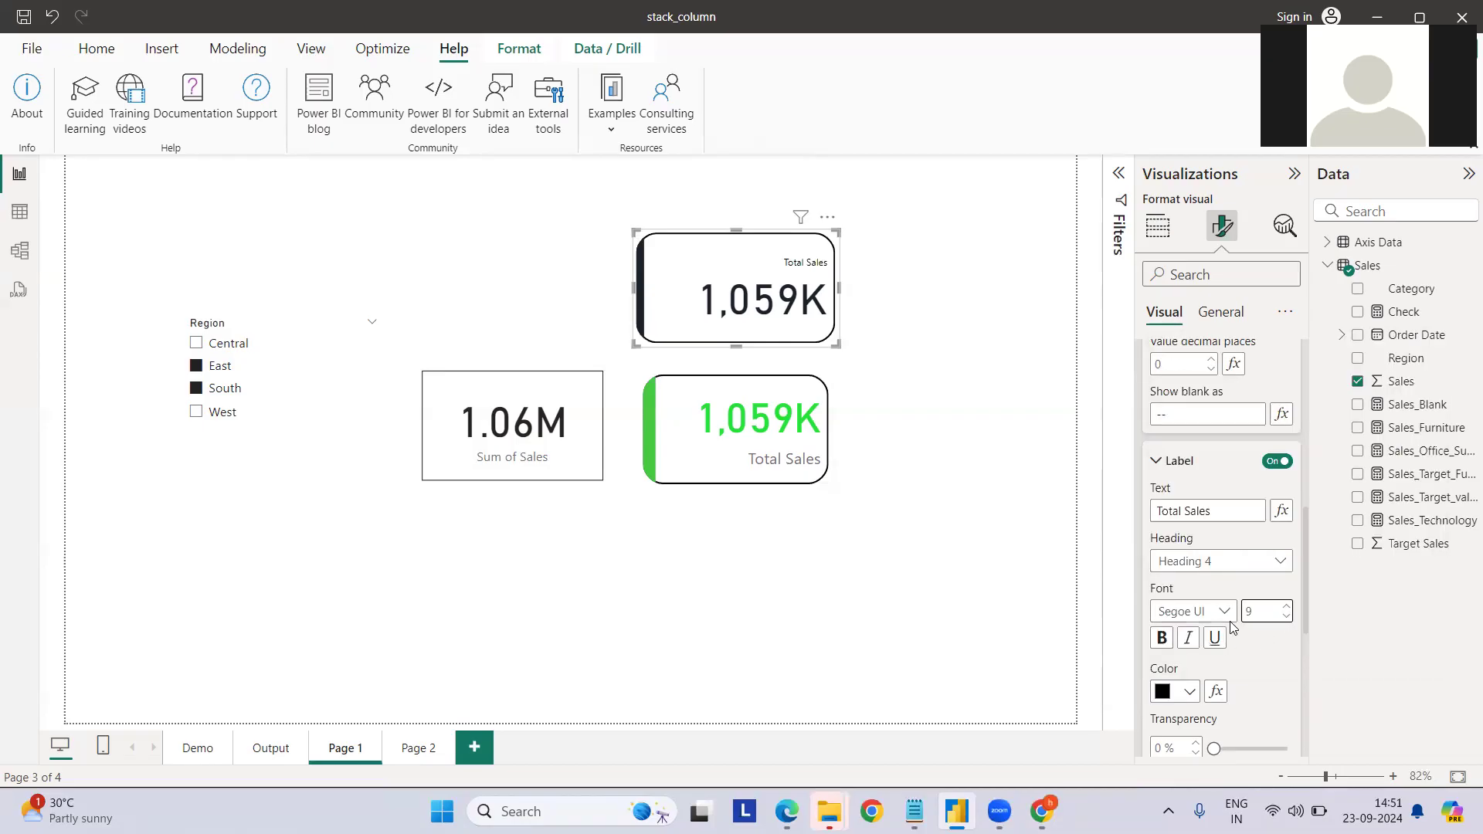
left_click(1221, 660)
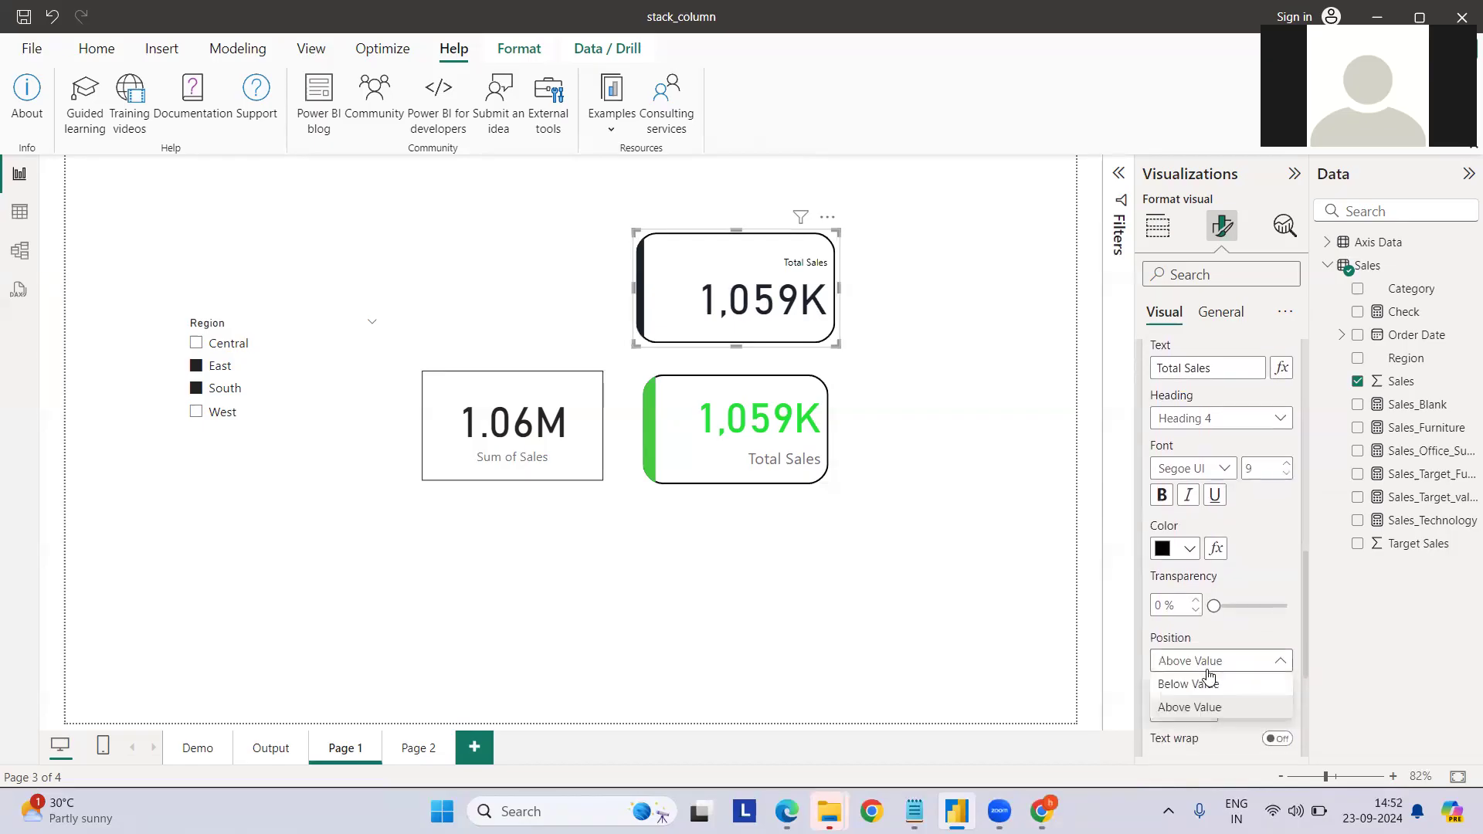
left_click(1188, 684)
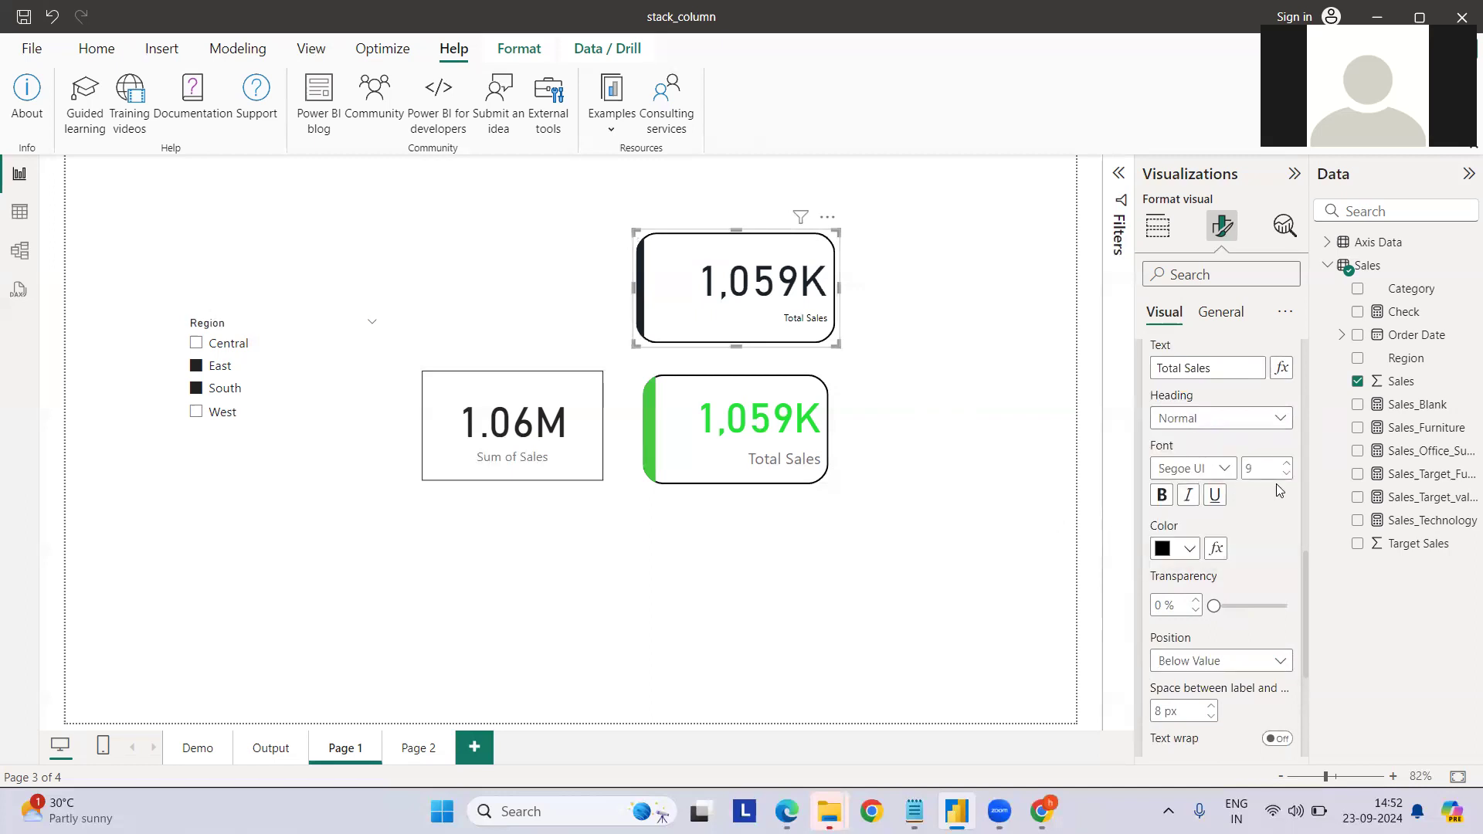
left_click(1285, 463)
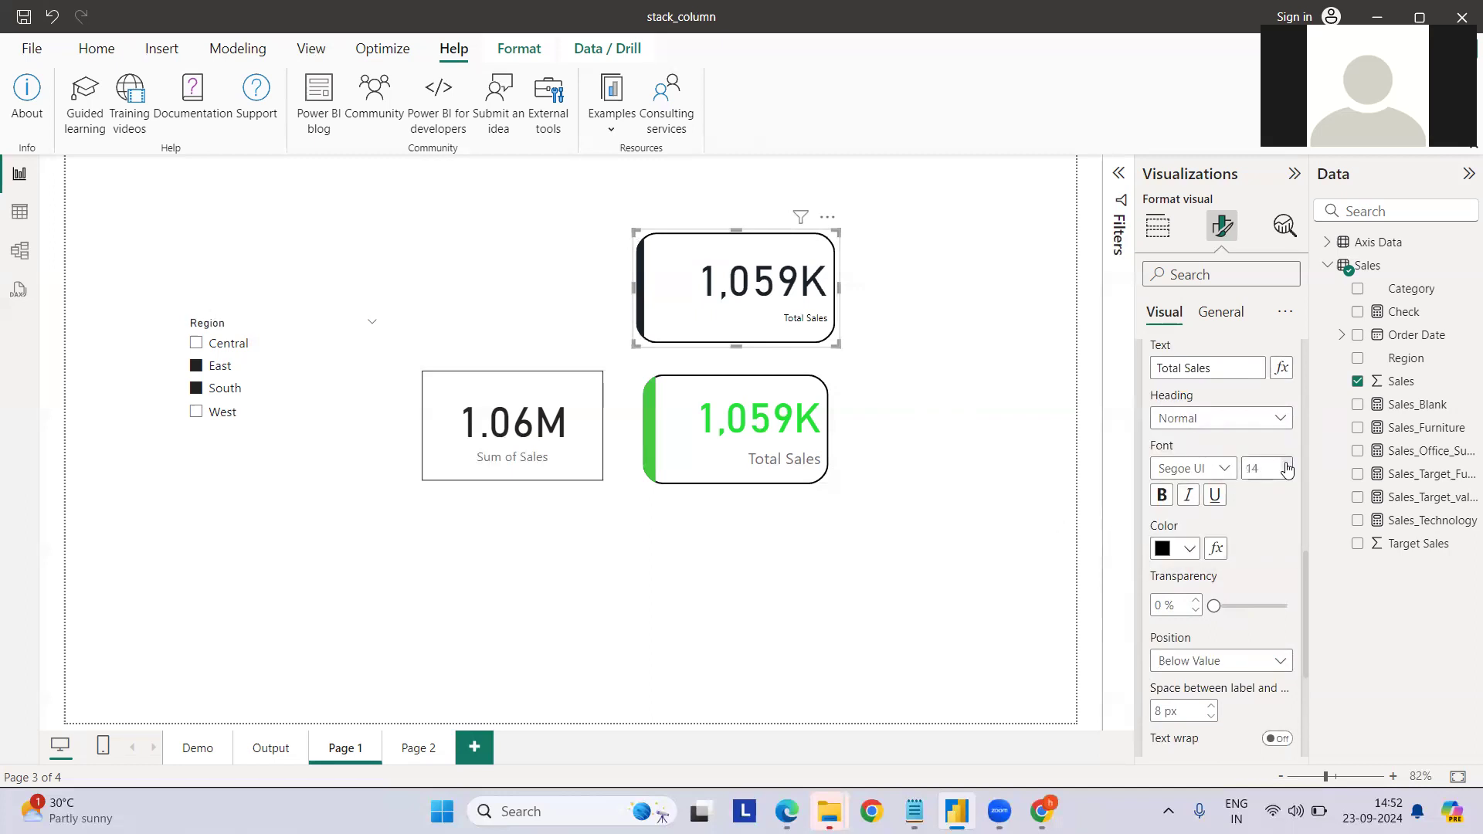
left_click(1286, 464)
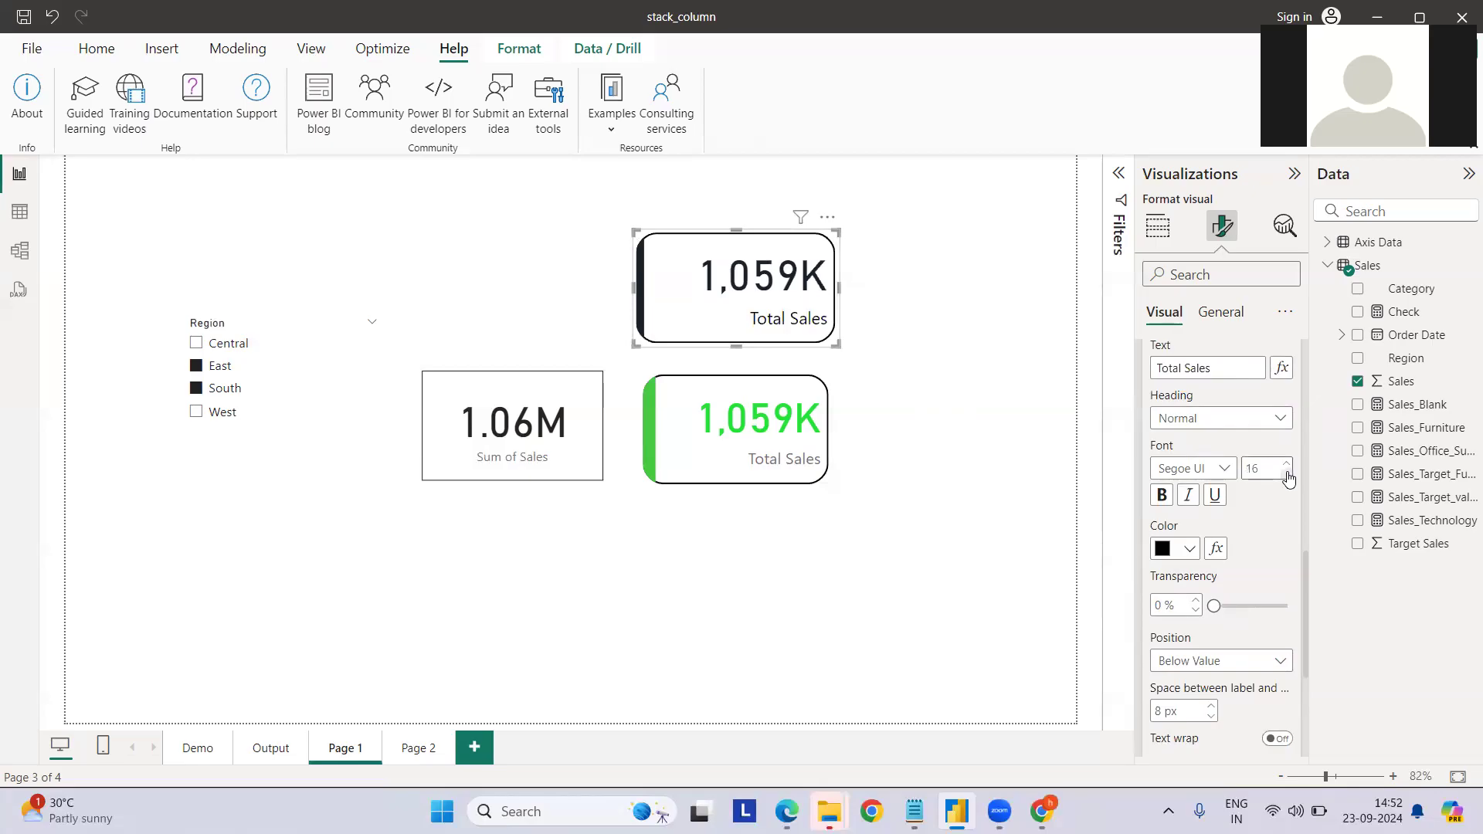
left_click(1286, 475)
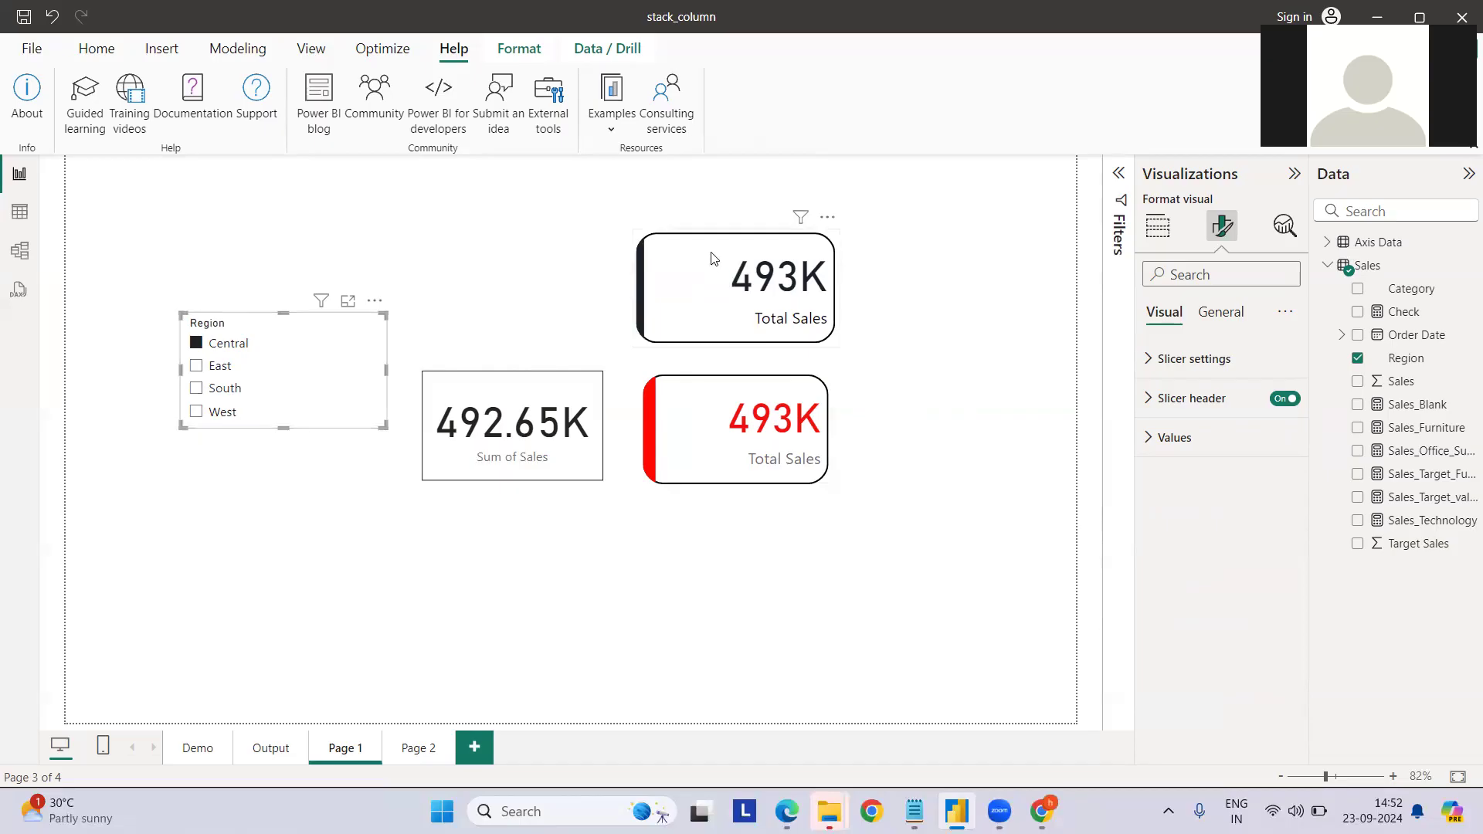
Step: Select the top 493K Total Sales card and the Sales table in the Data pane
left_click(736, 288)
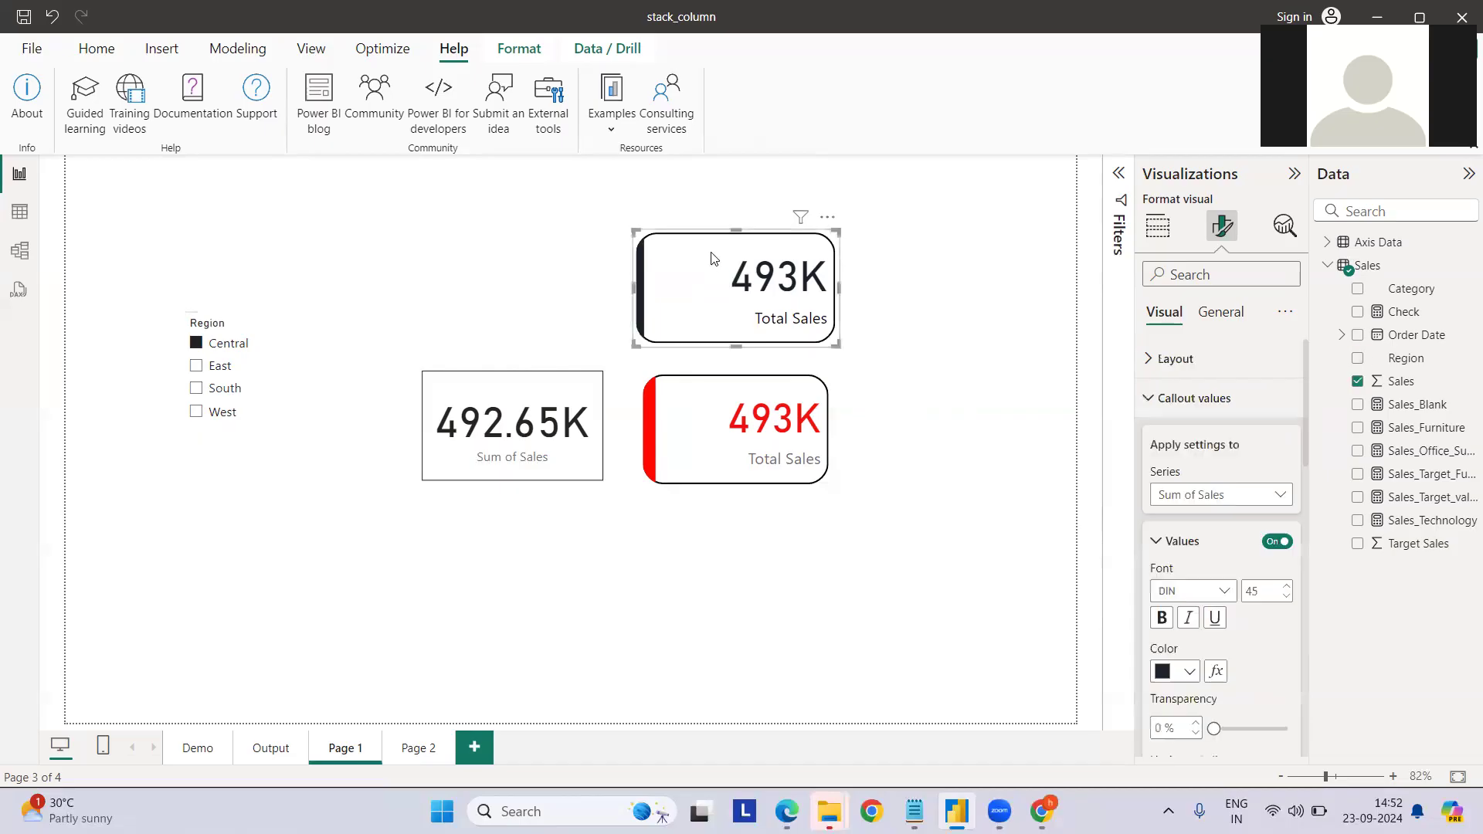
mouse_move(800, 355)
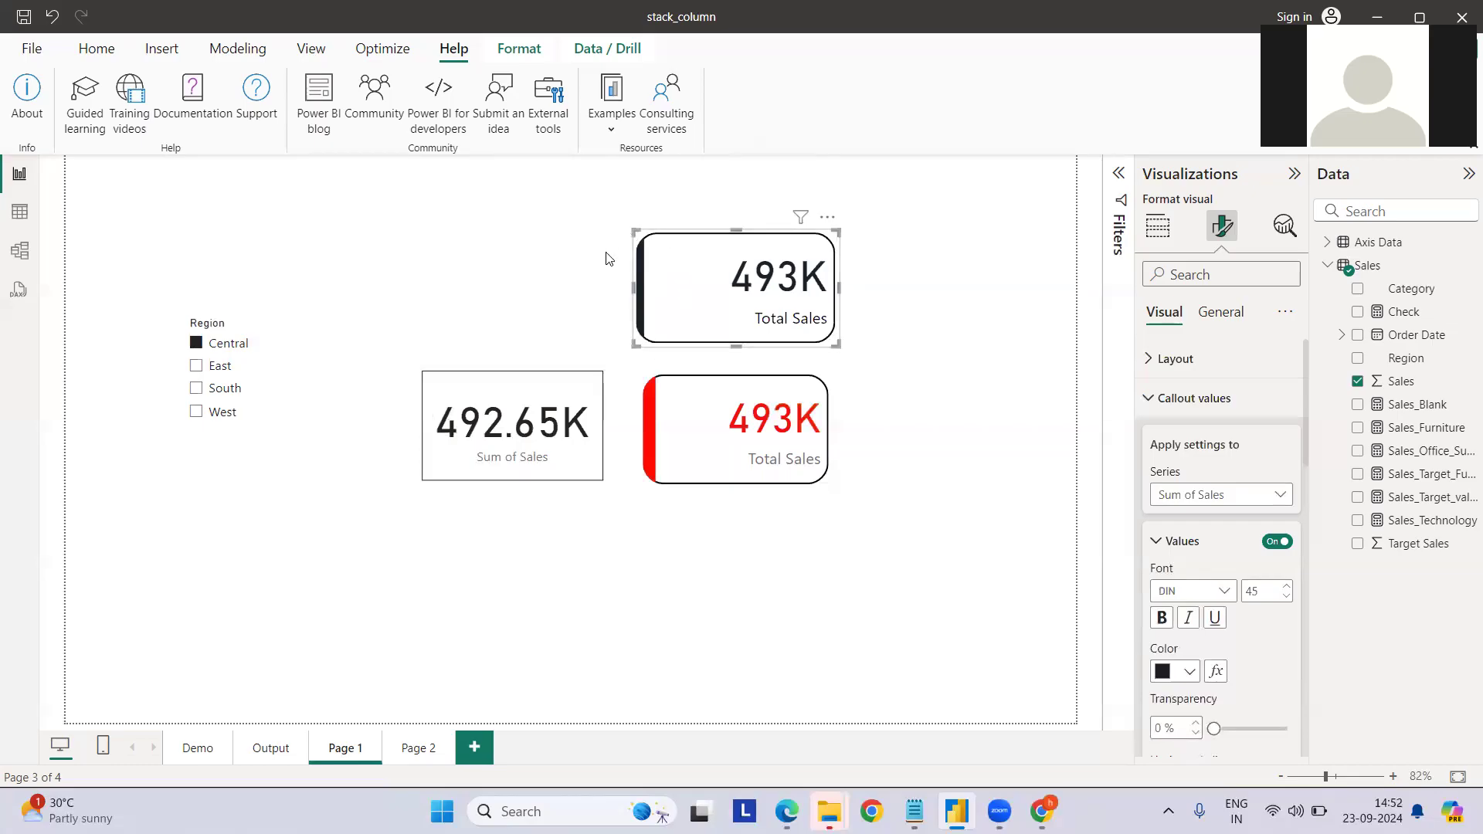
mouse_move(611, 361)
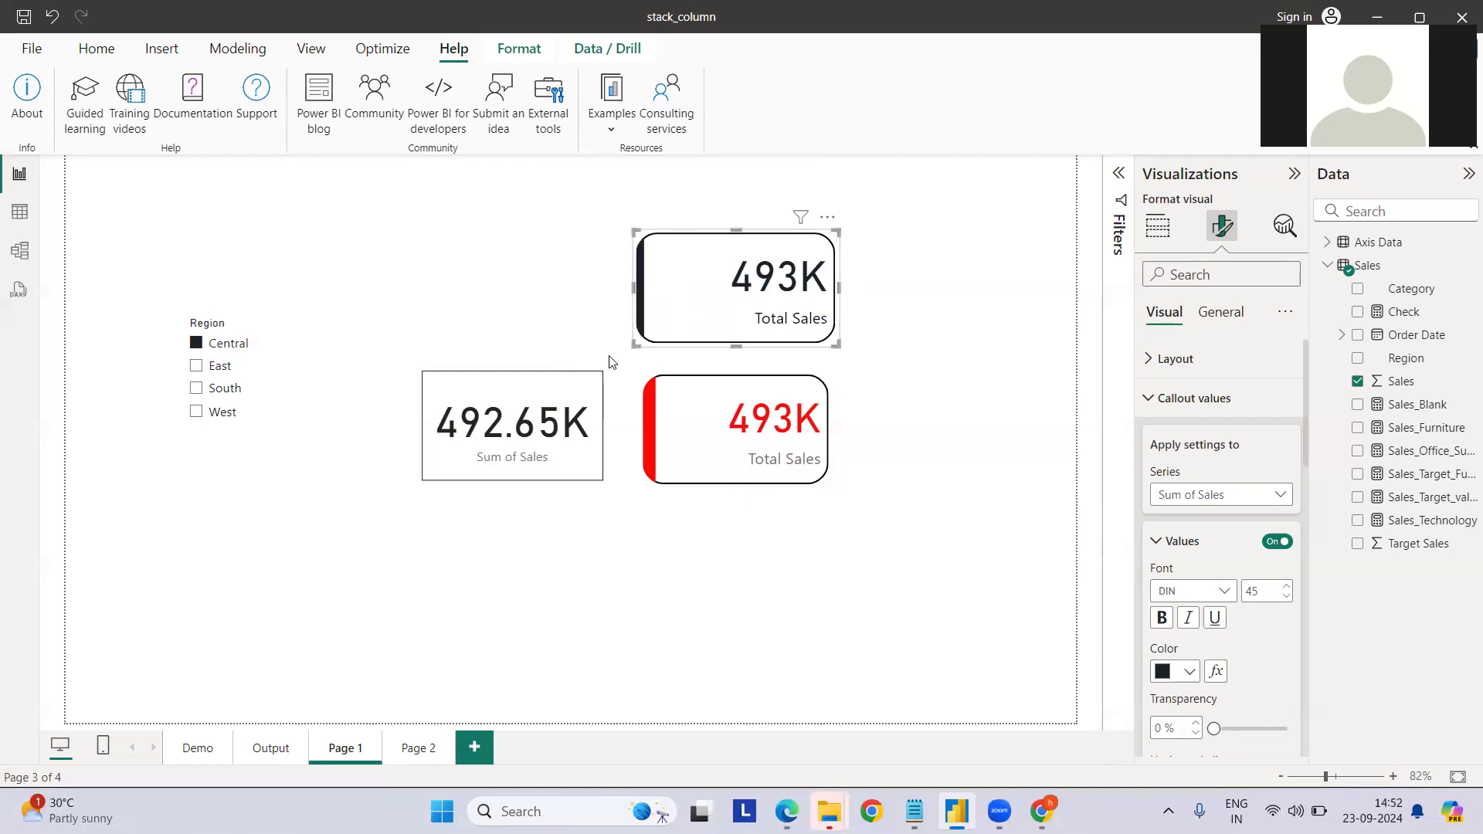
mouse_move(679, 233)
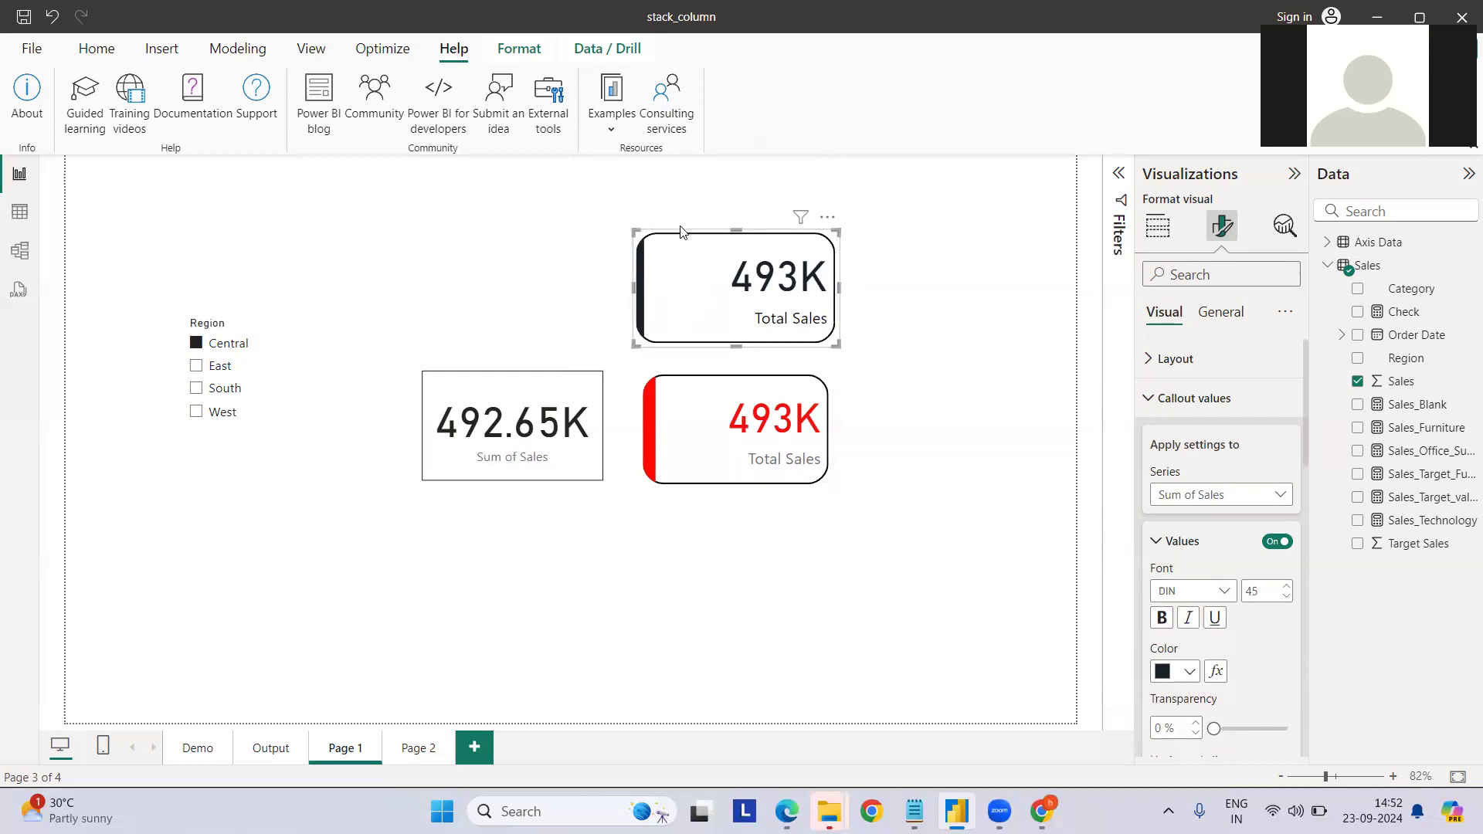
left_click(1370, 265)
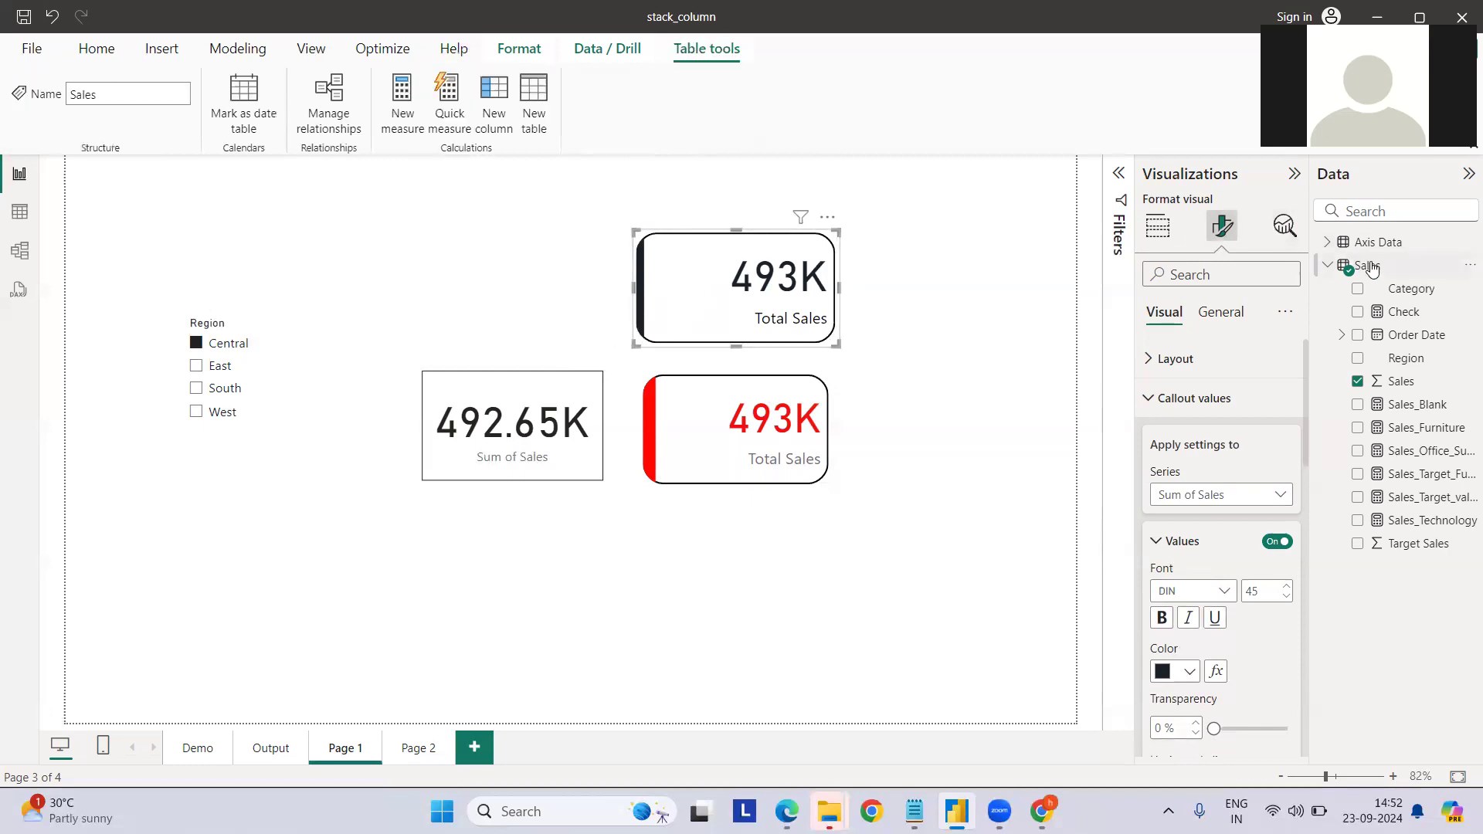
mouse_move(401, 105)
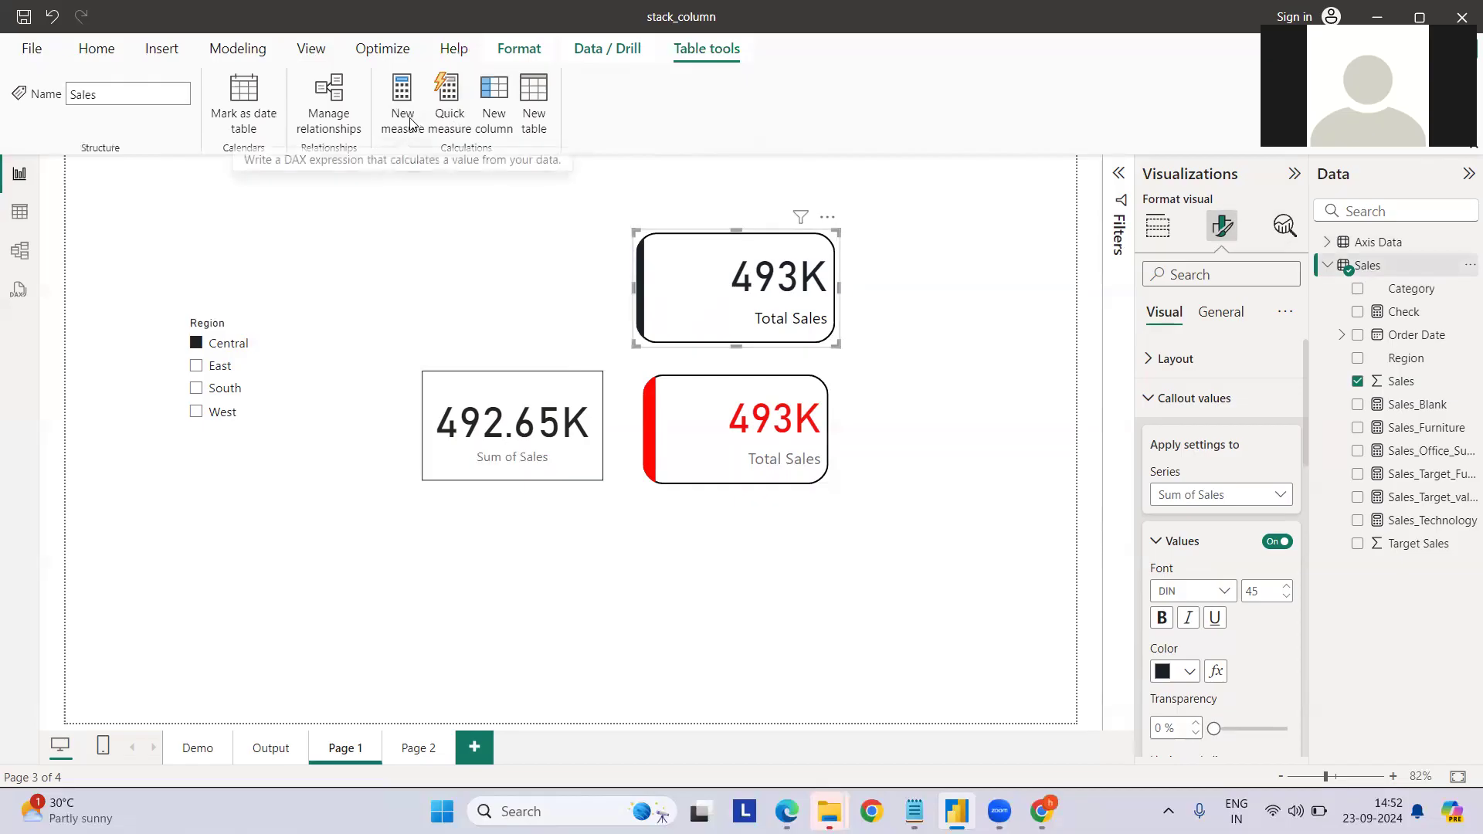
mouse_move(464, 324)
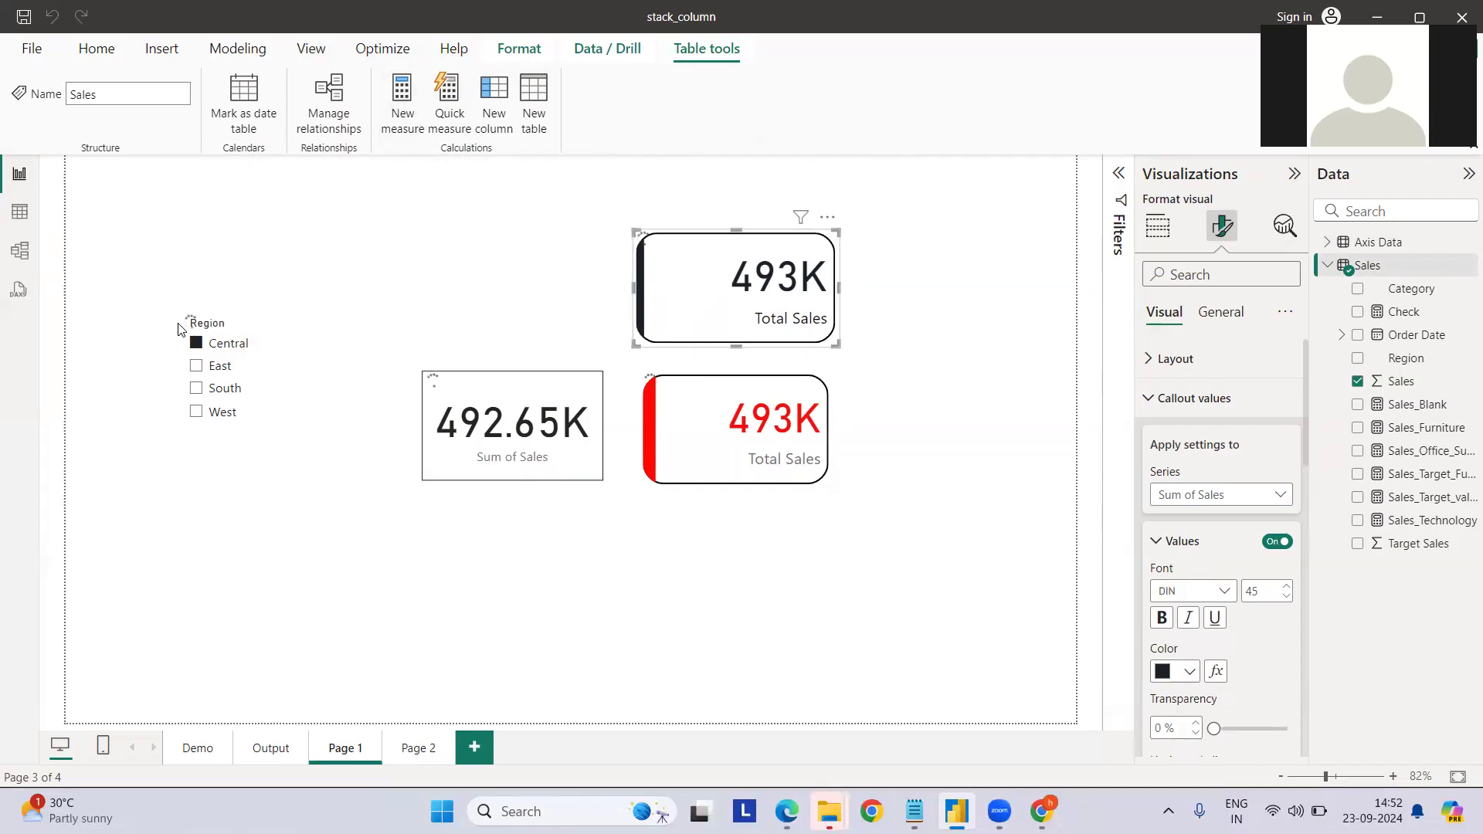
mouse_move(445, 270)
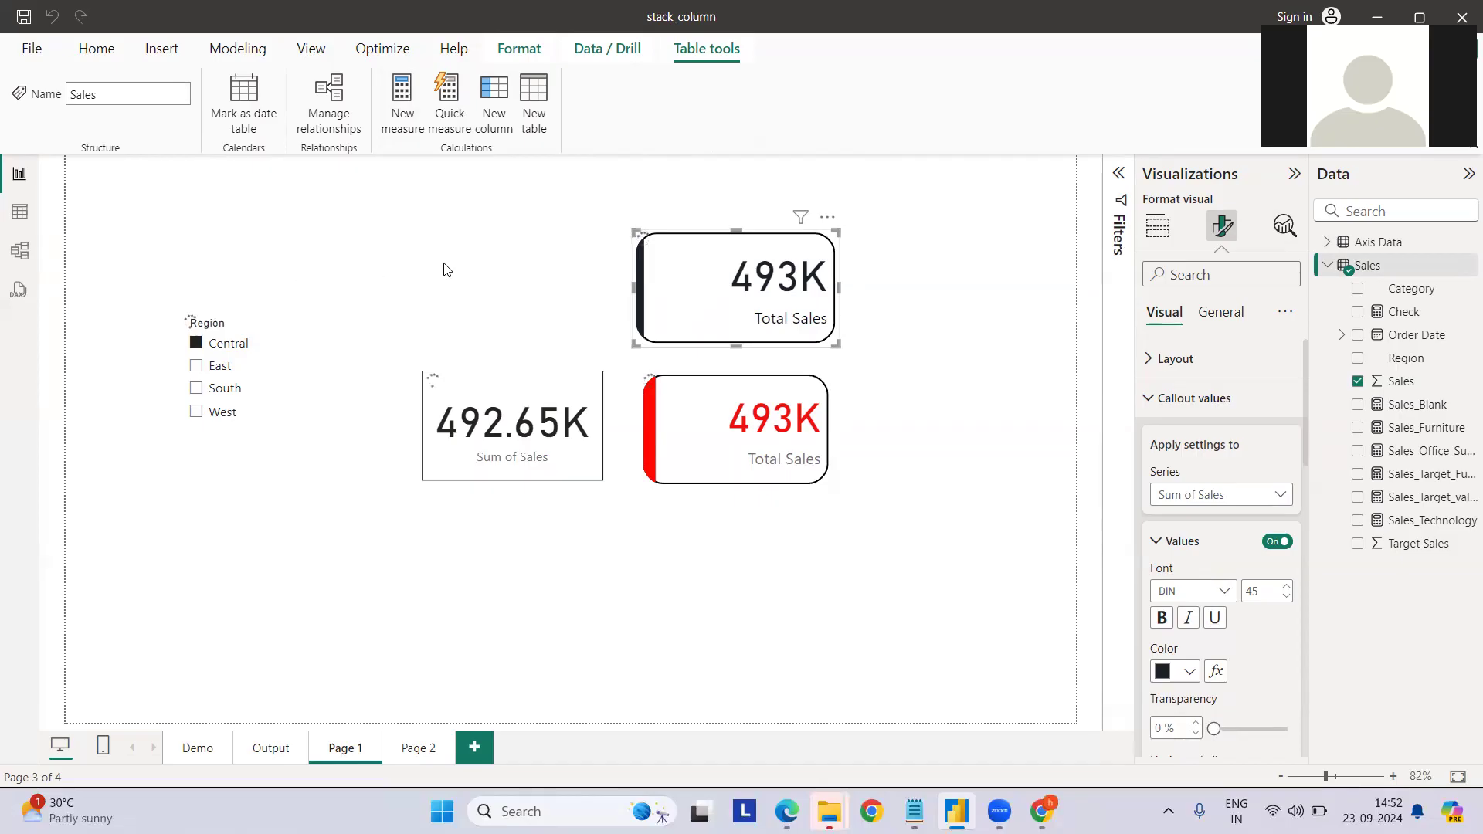
mouse_move(388, 293)
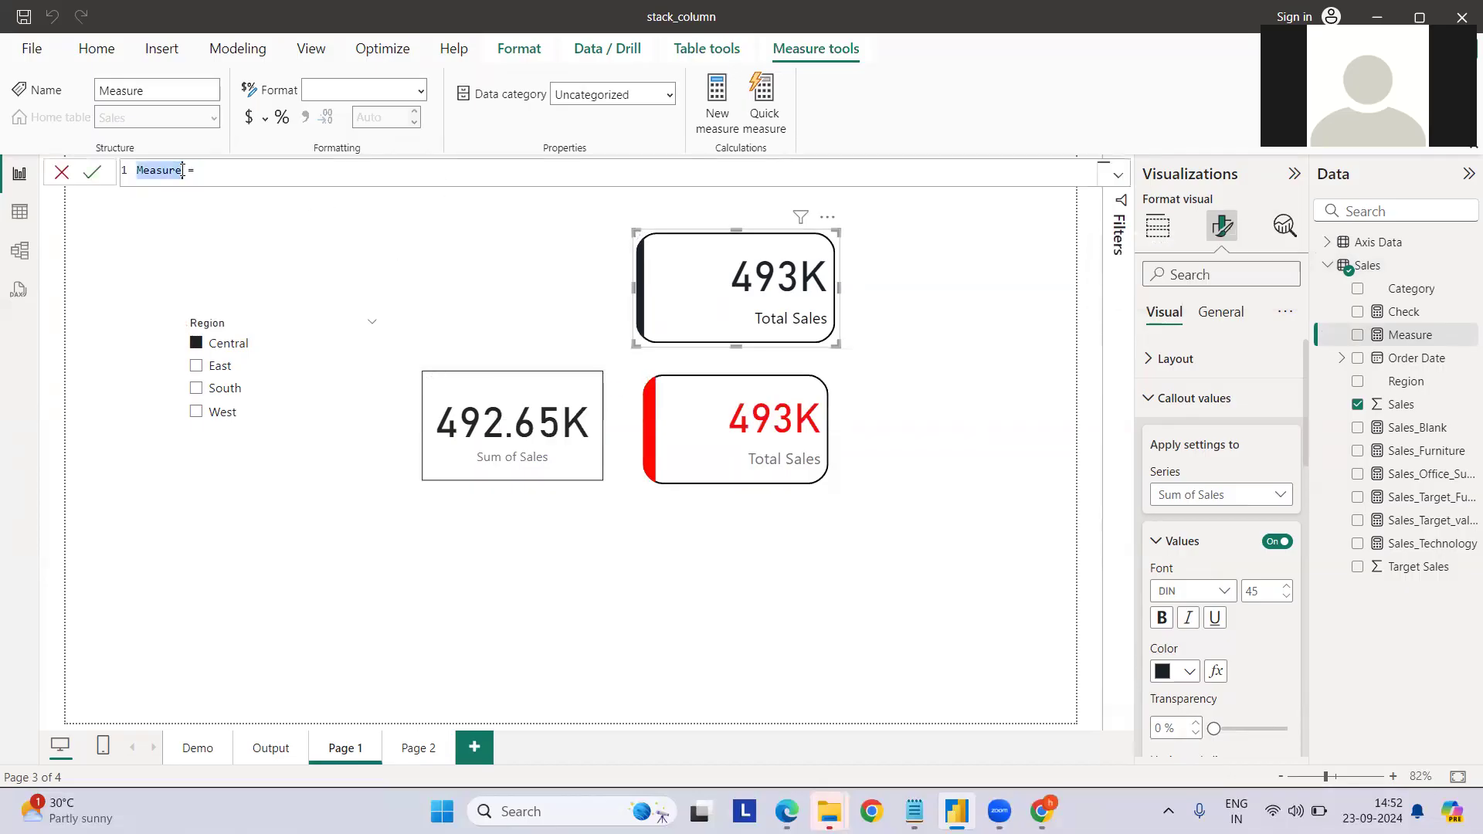
Step: Enter the measure Conditional_formating = IF(SUM(Sales[Sales])>120000,1,0) in the formula bar
type("Cond =")
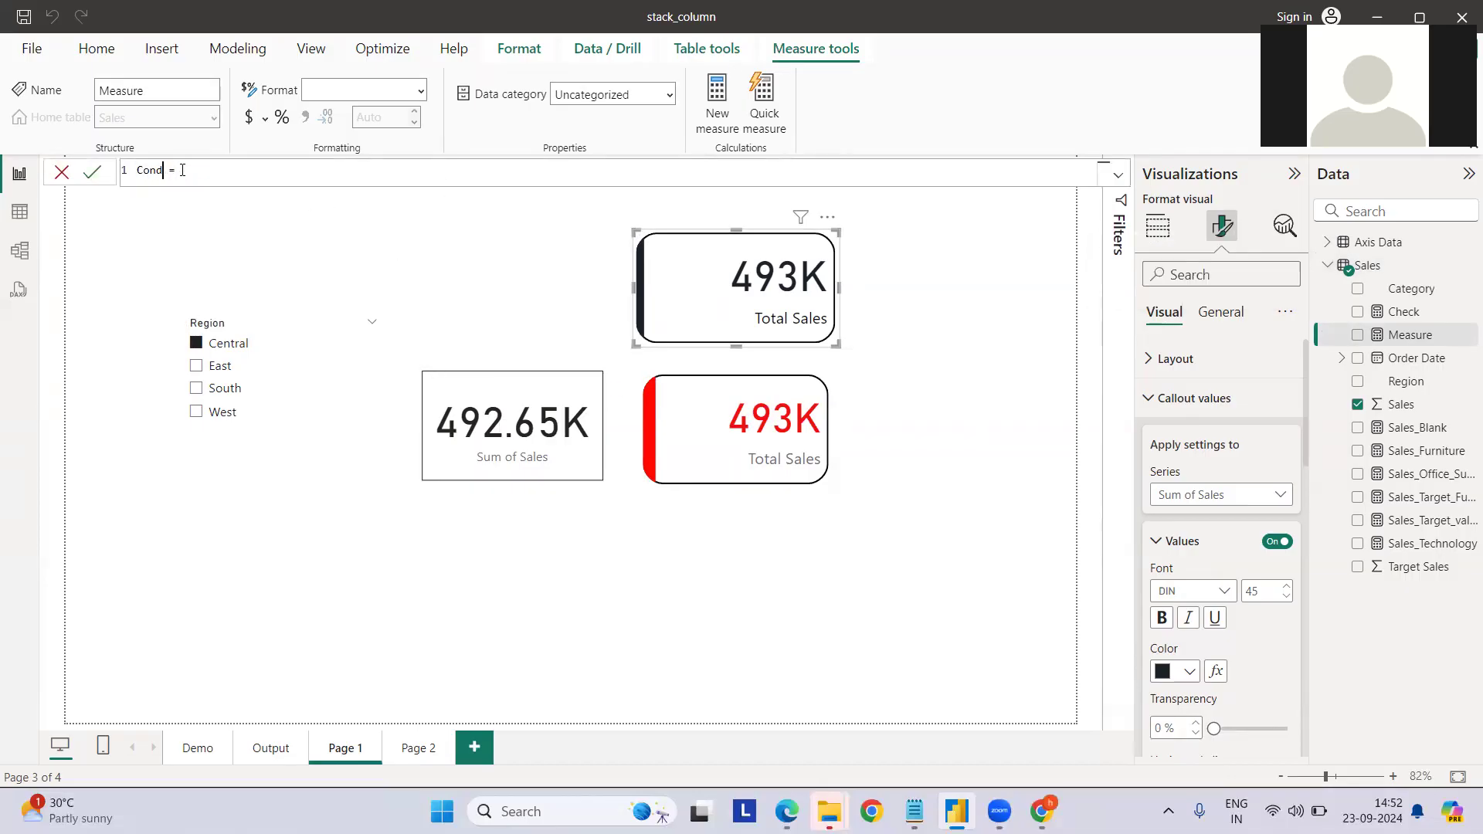
type("itional")
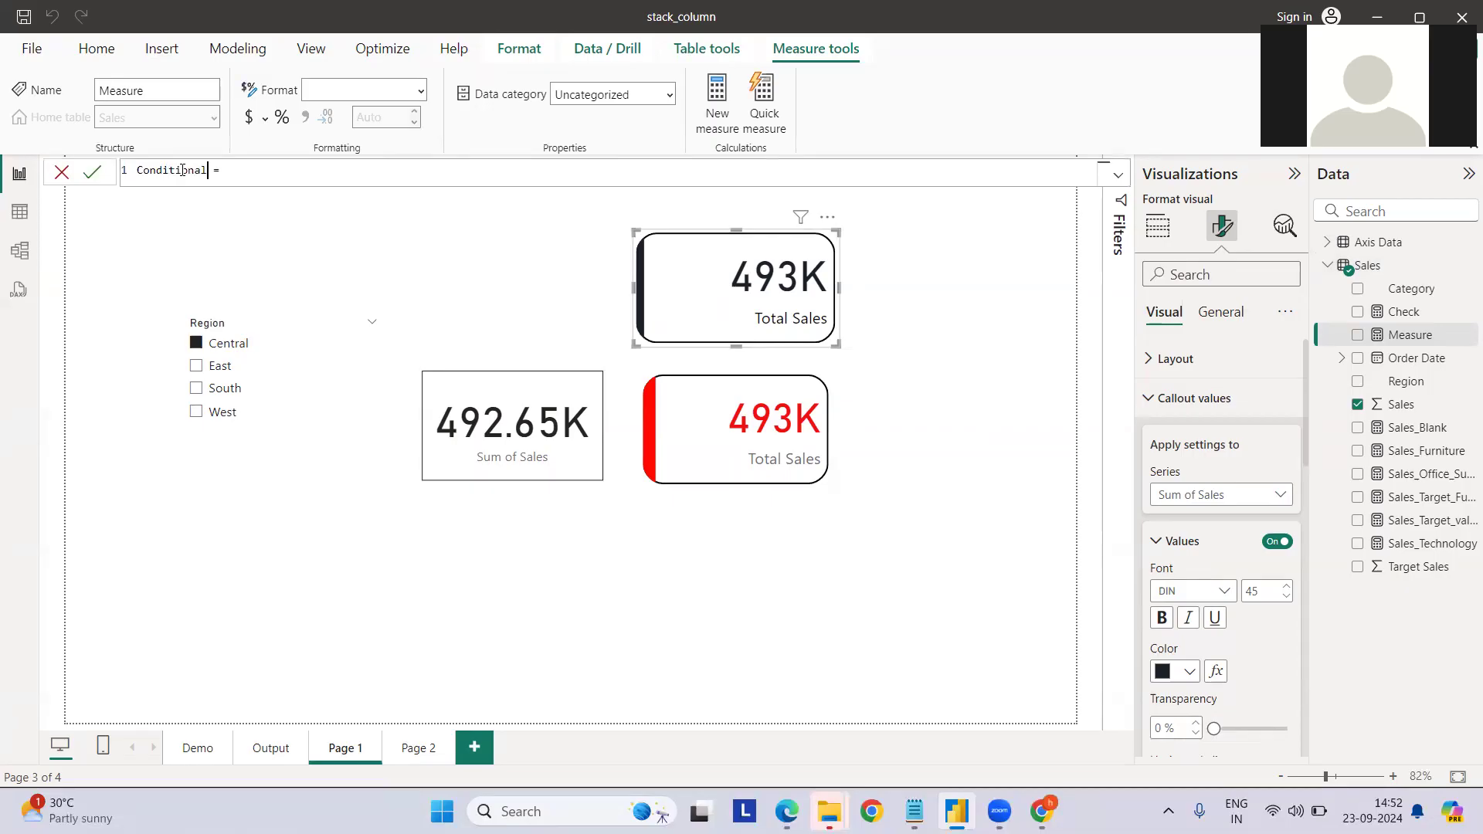
type("_formating")
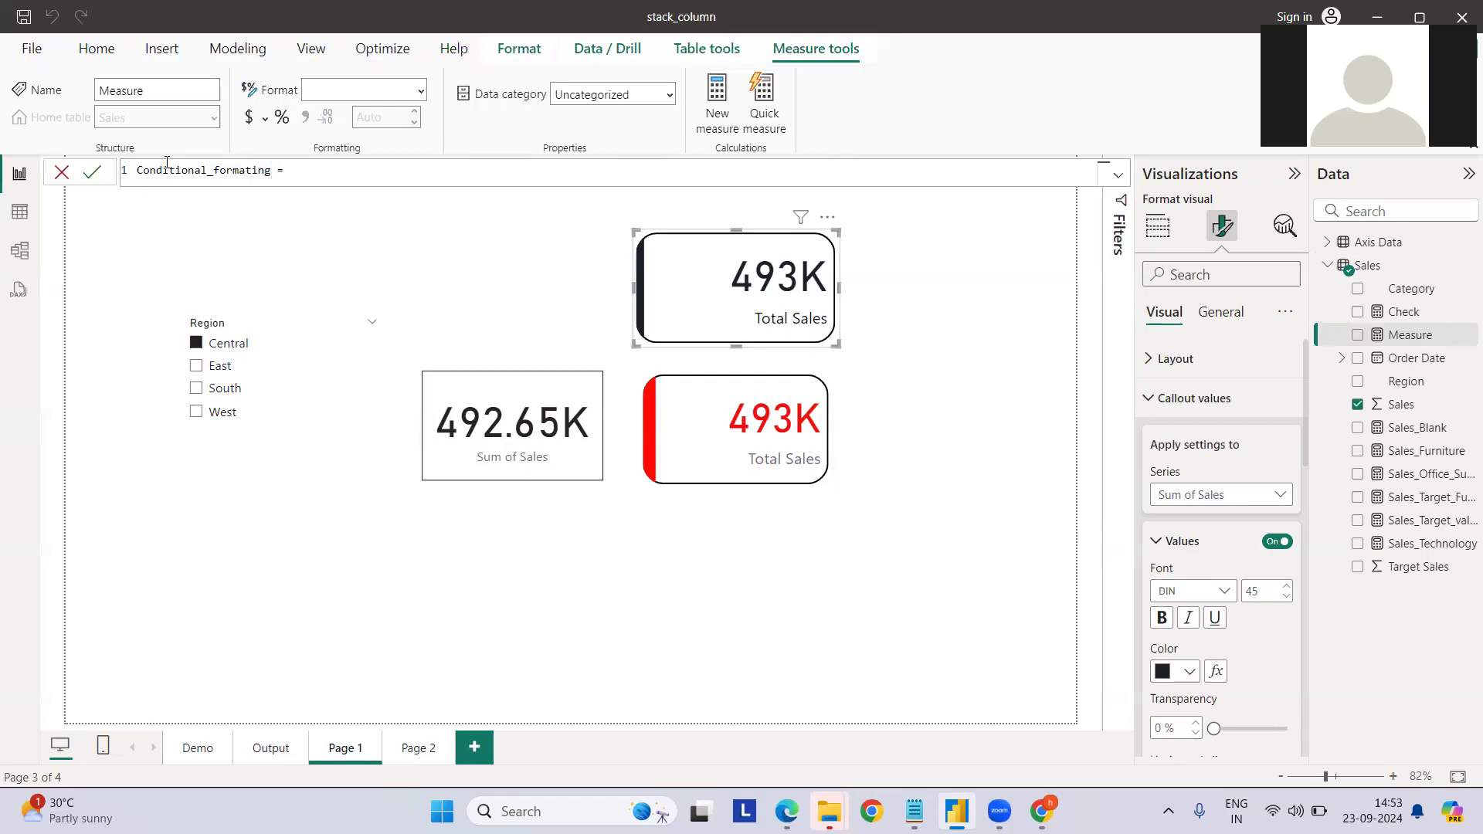
type("IF(")
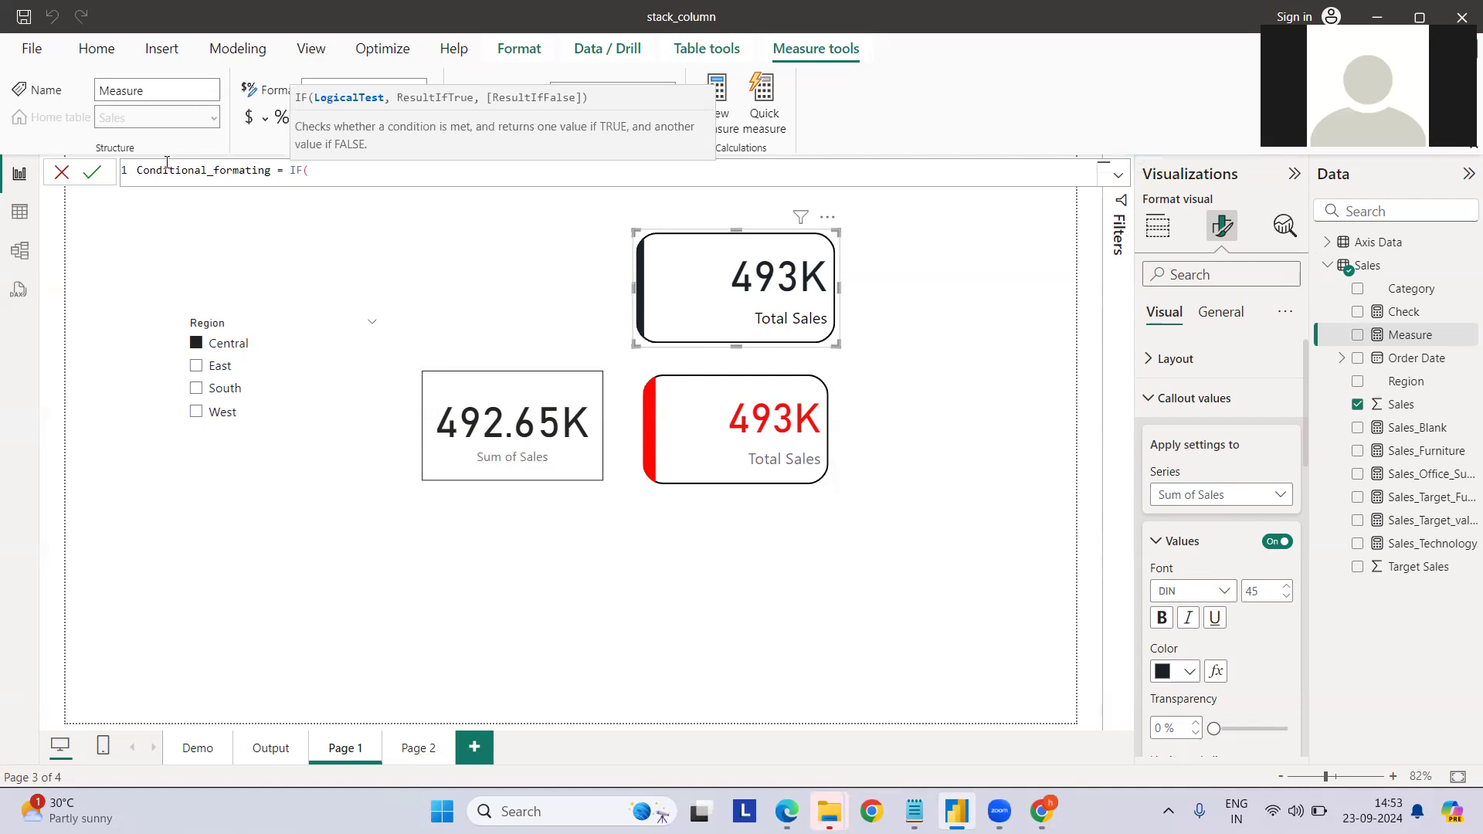
type("SUM(")
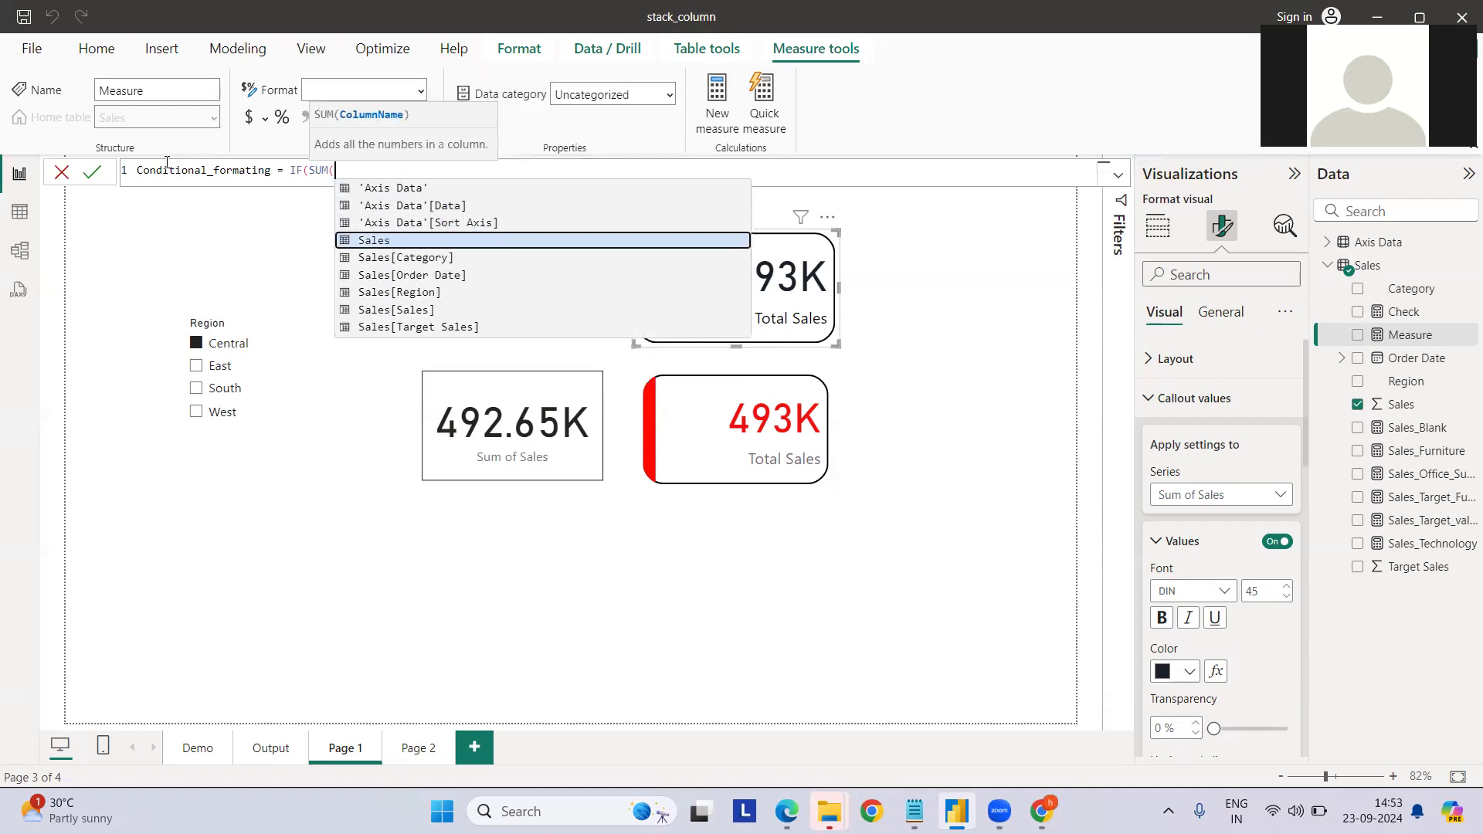
type("Sales[Sales])")
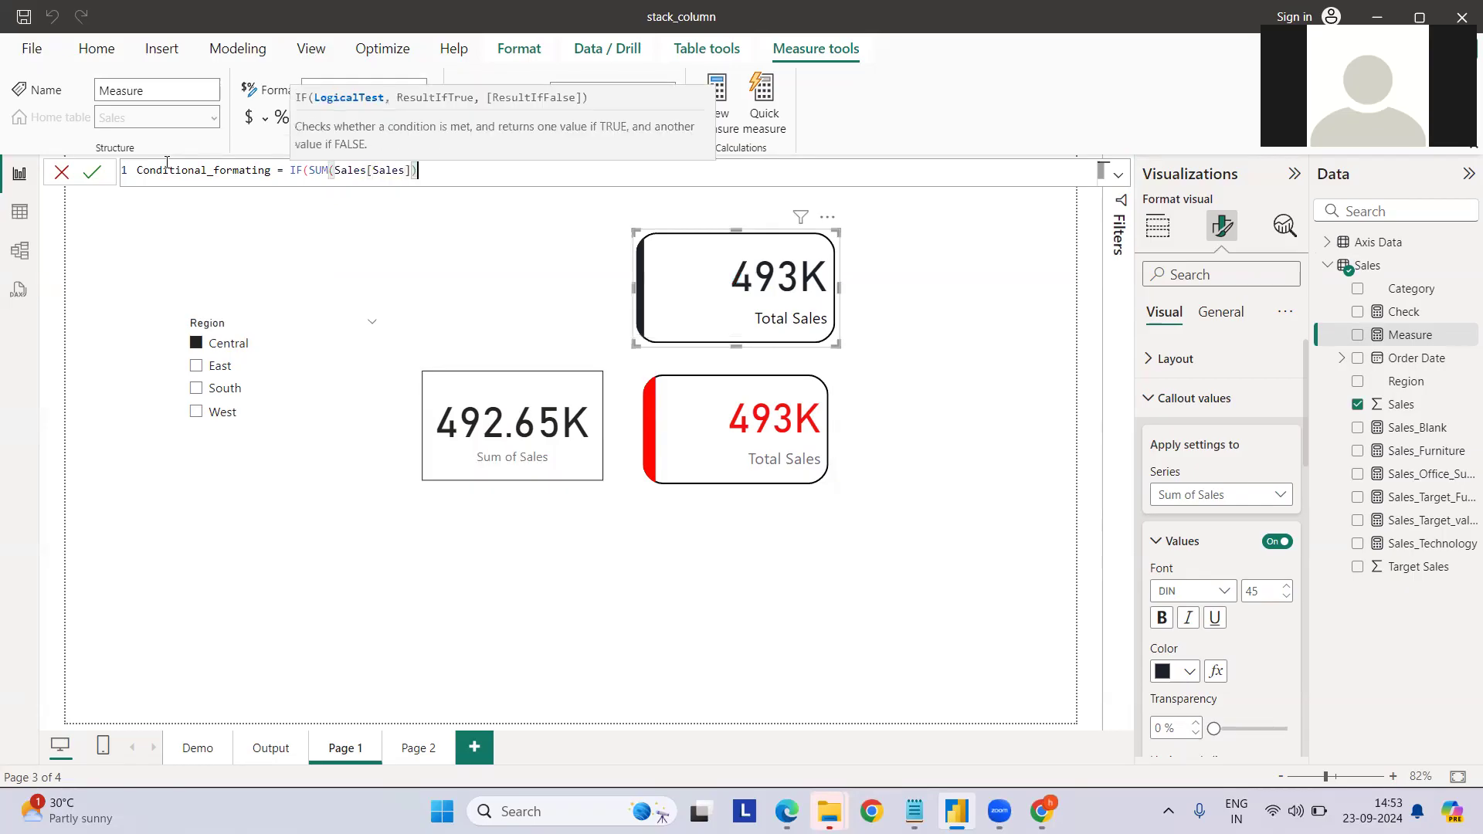
type(">")
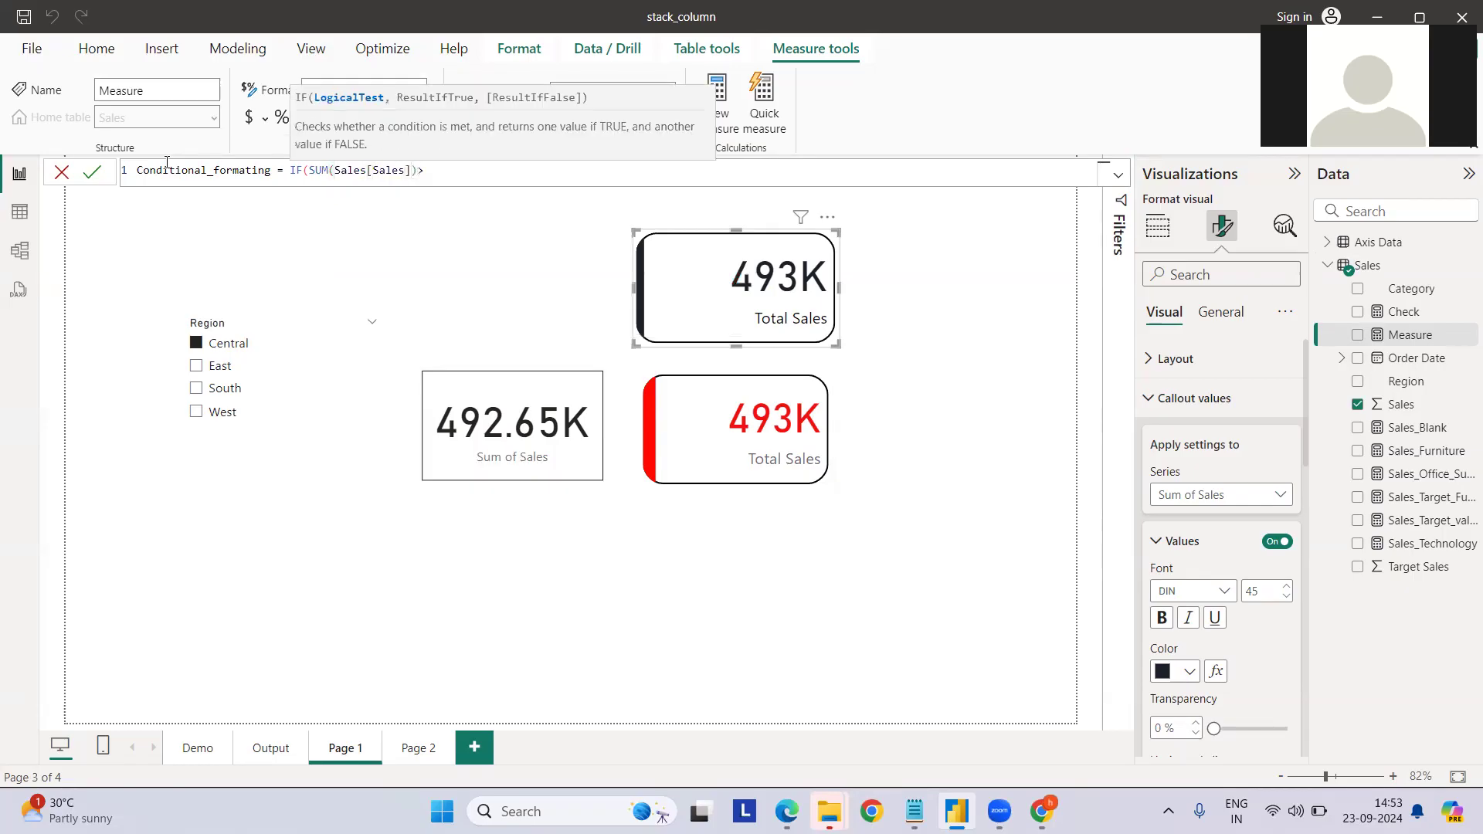
type("1200")
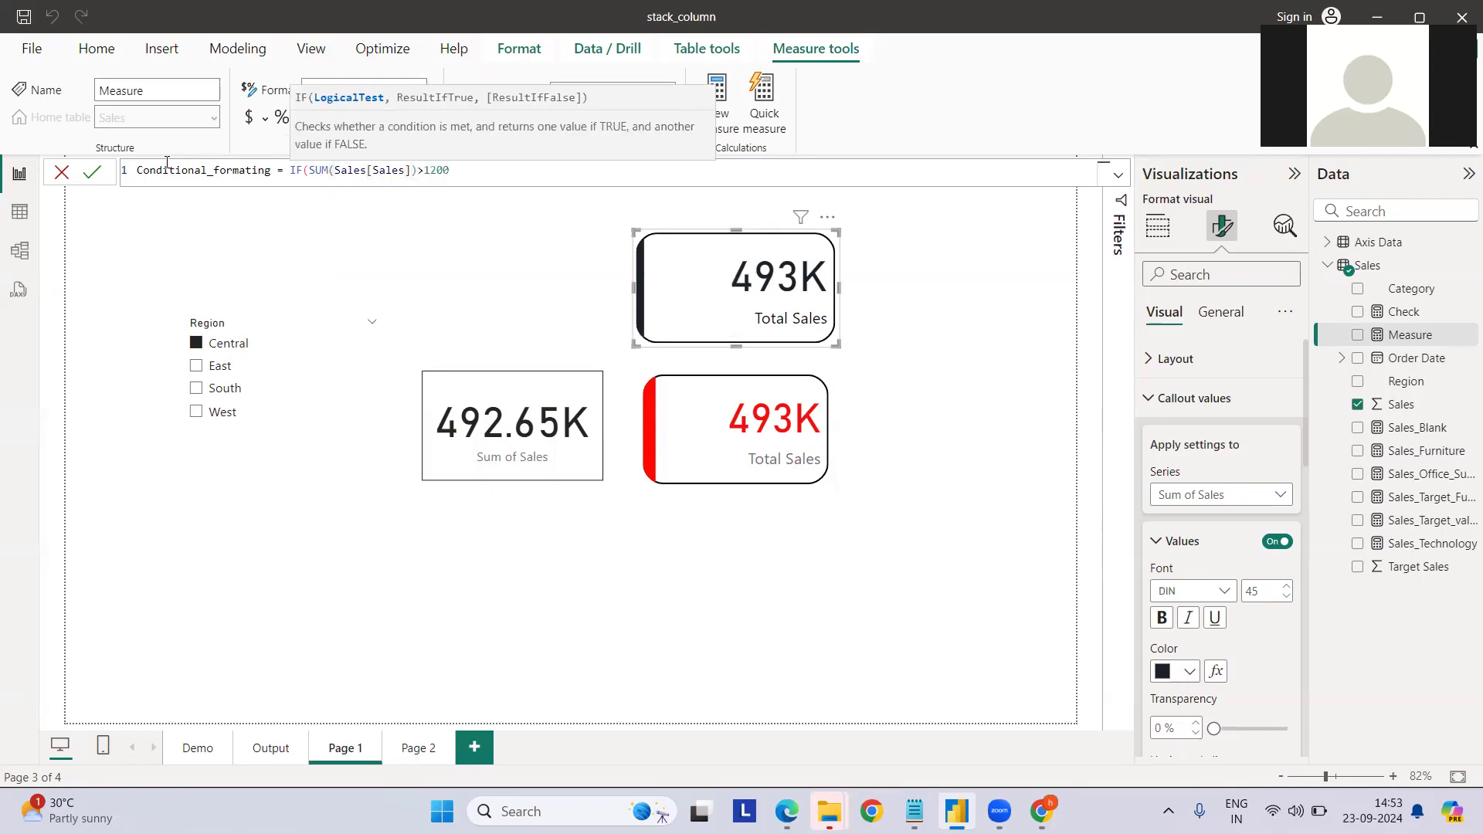
type("00")
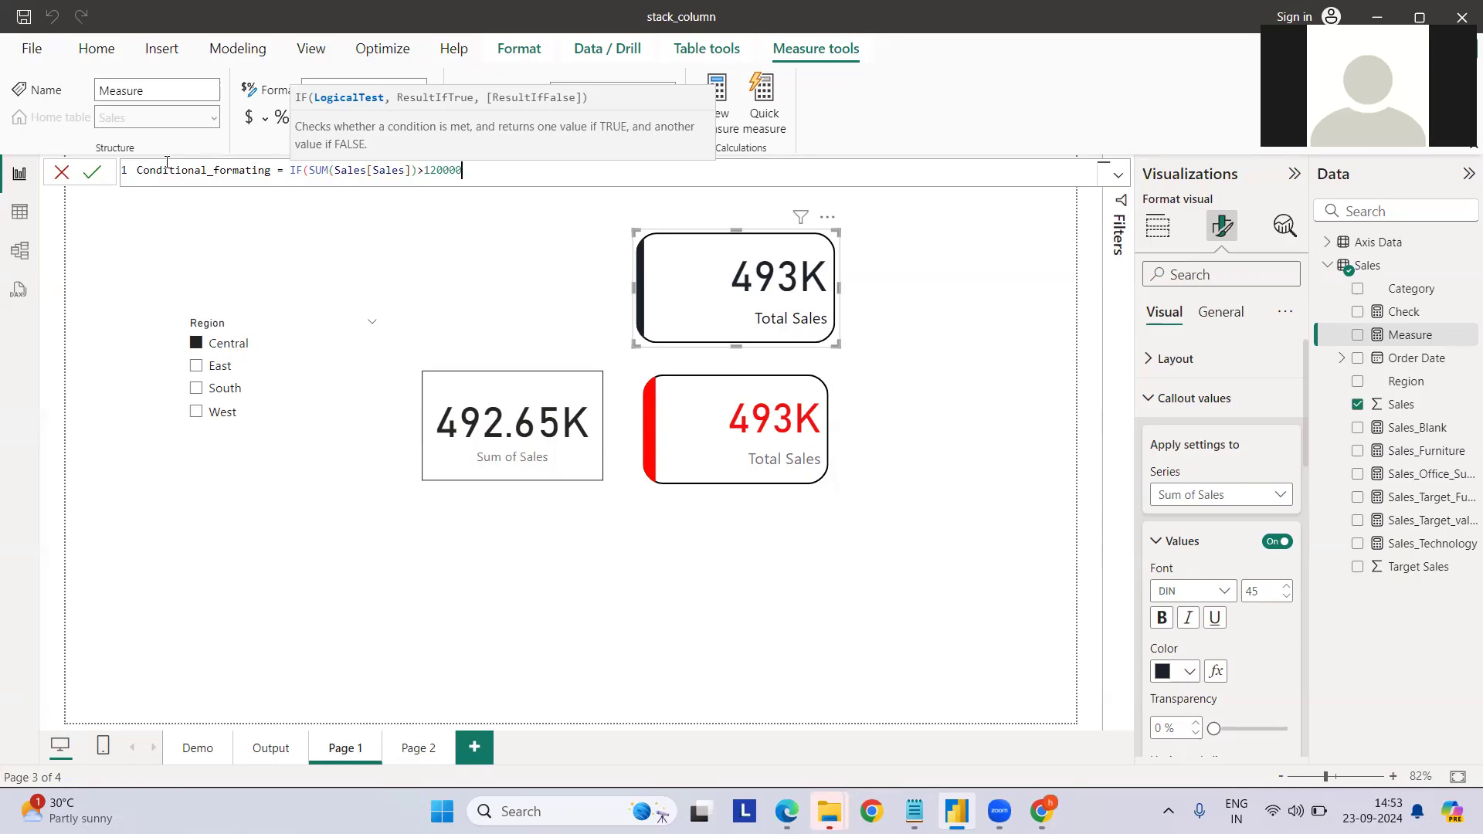
type(",1")
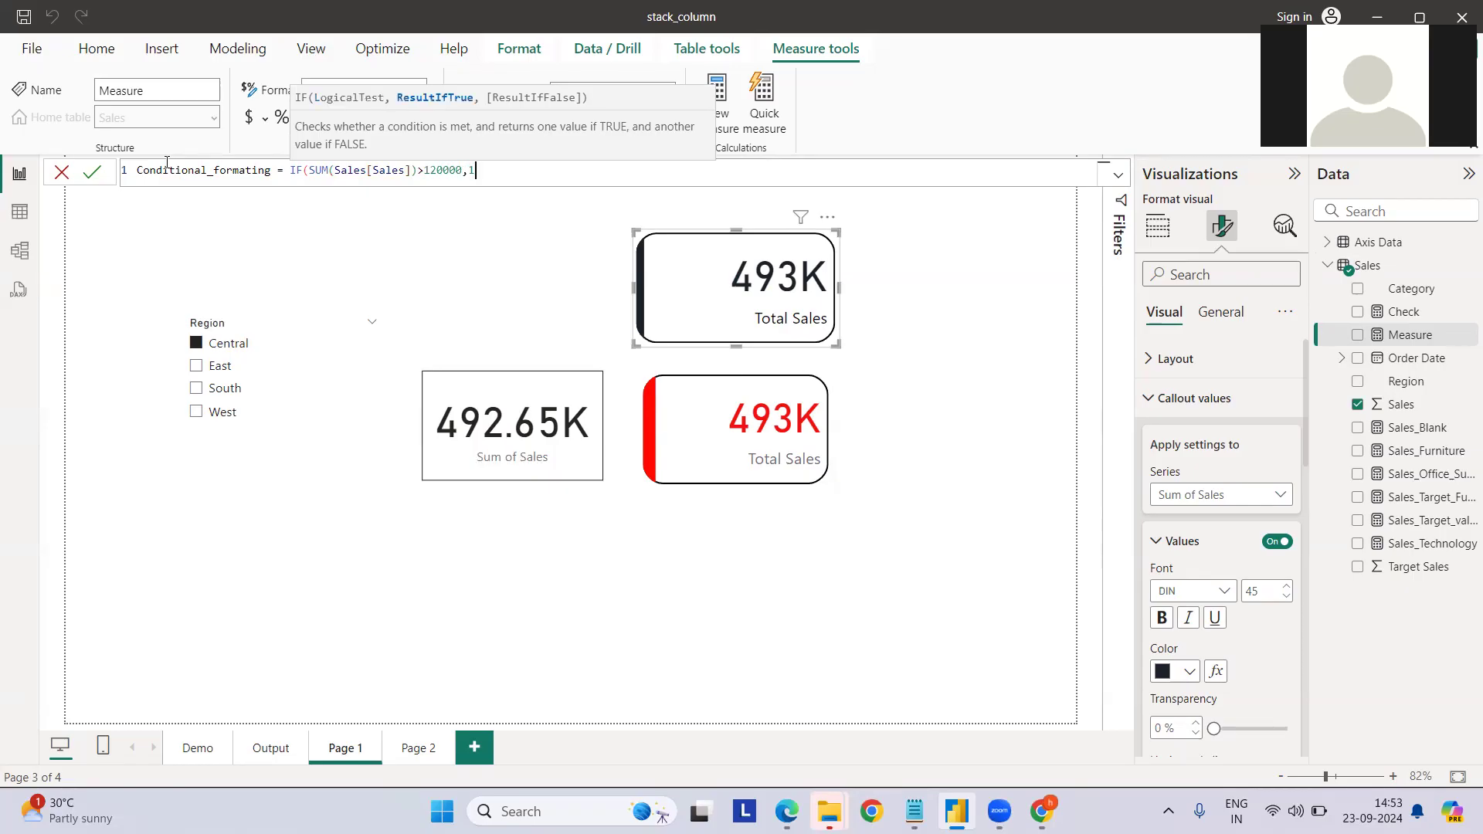
type(",0")
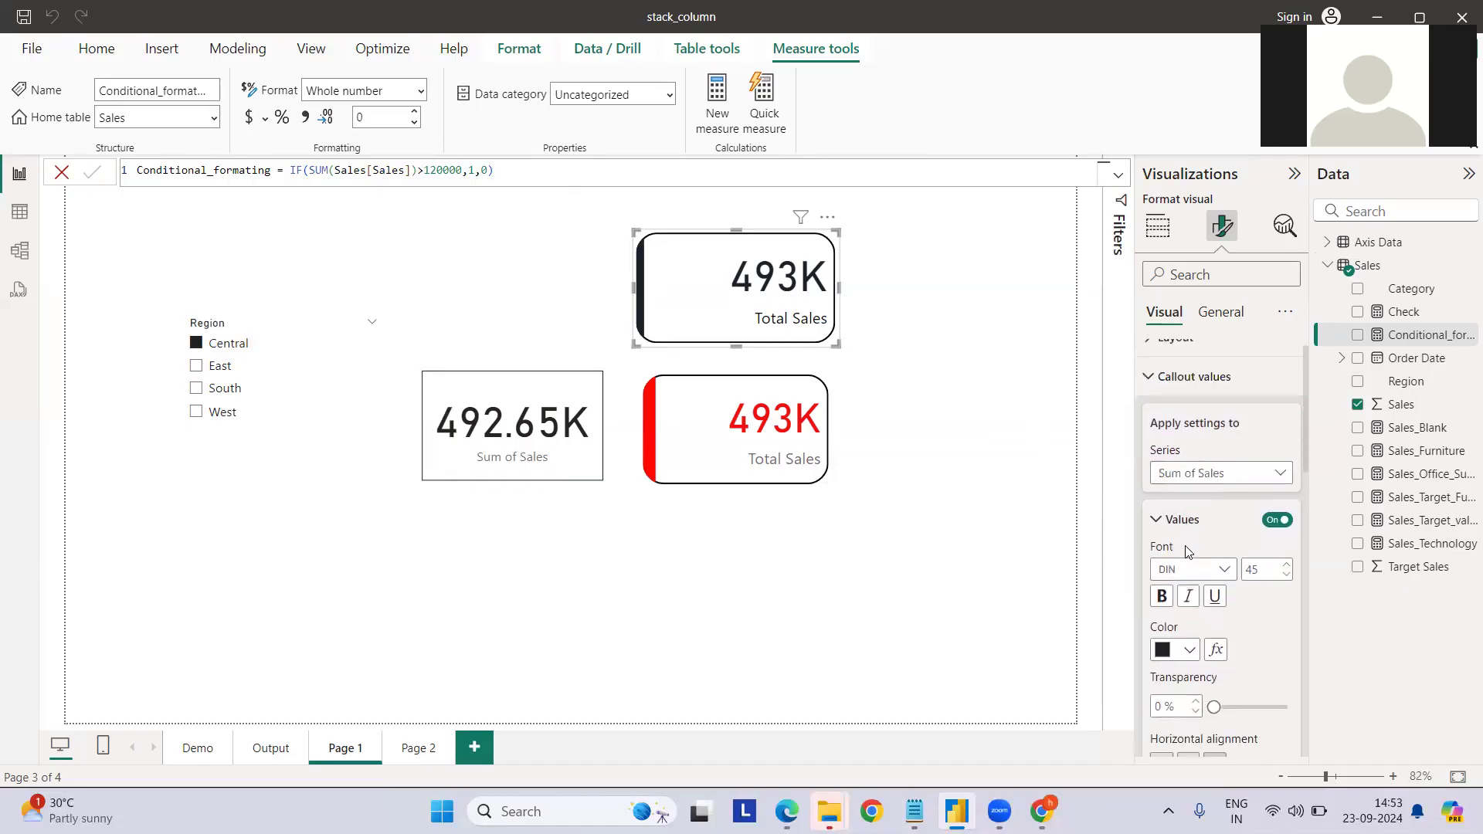
Step: Switch the value font colour to rules on Conditional_formating, with value 0 in red
scroll("down", 3)
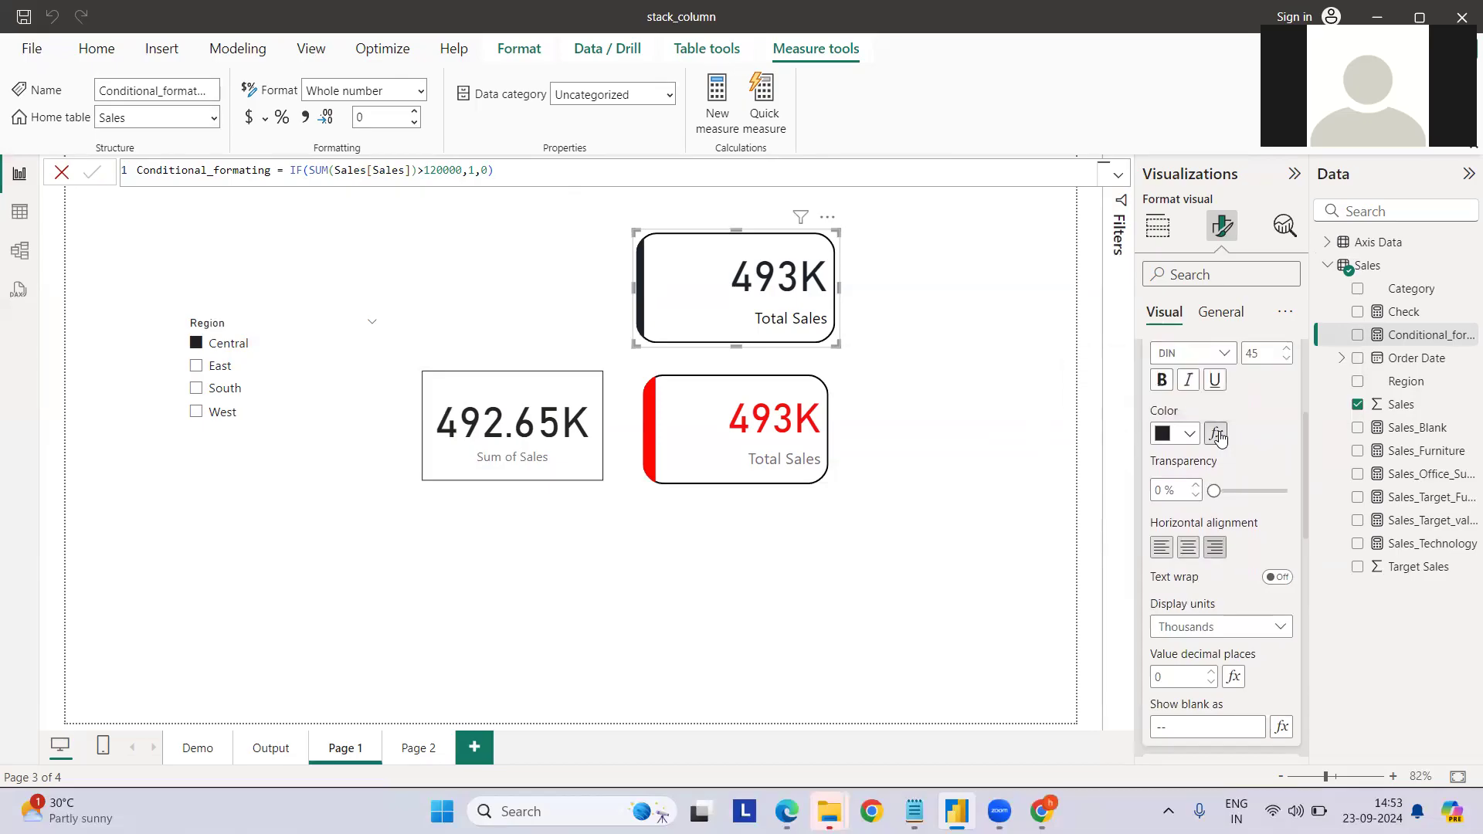
left_click(1217, 434)
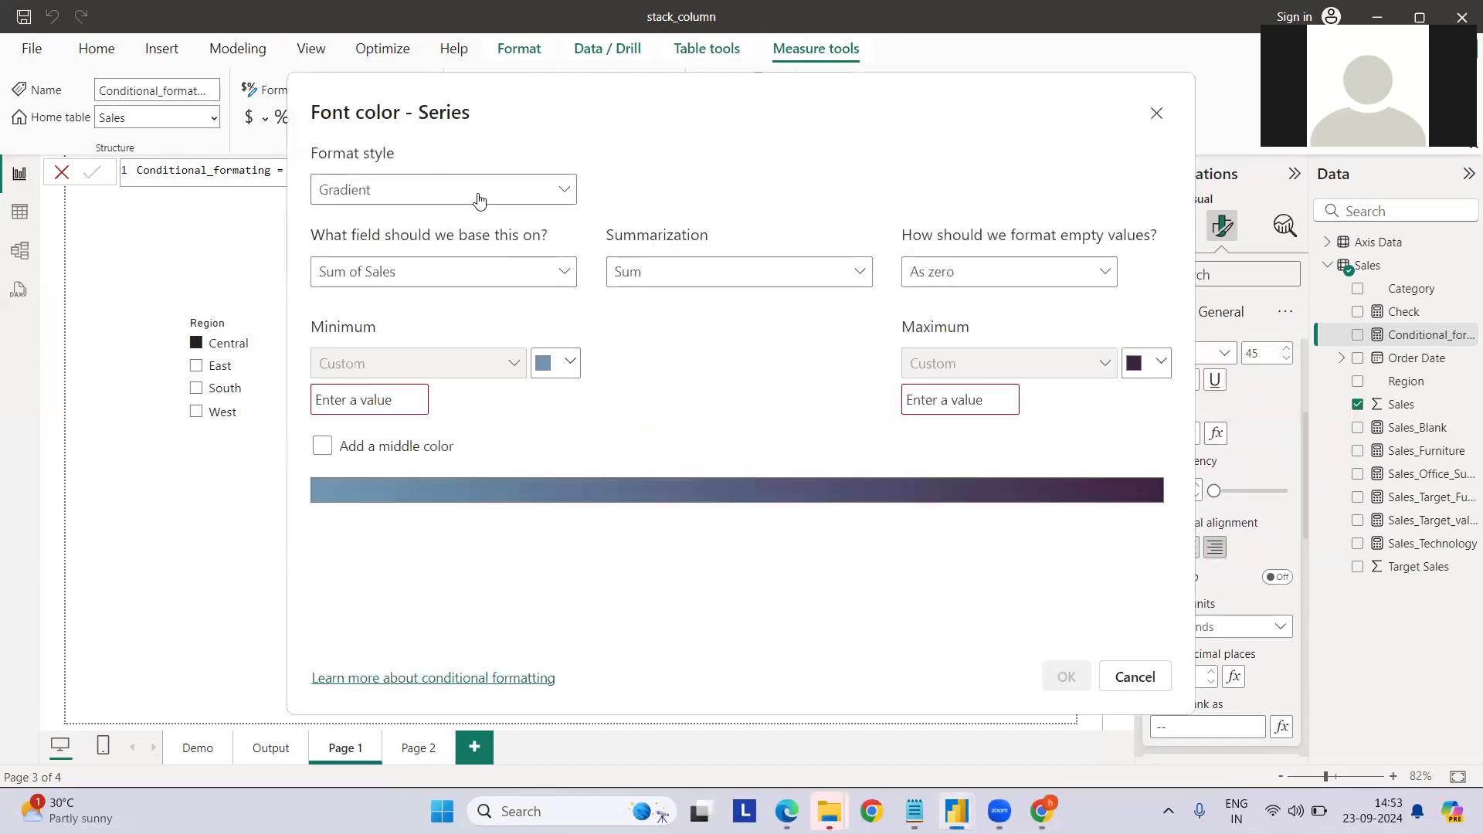
left_click(442, 189)
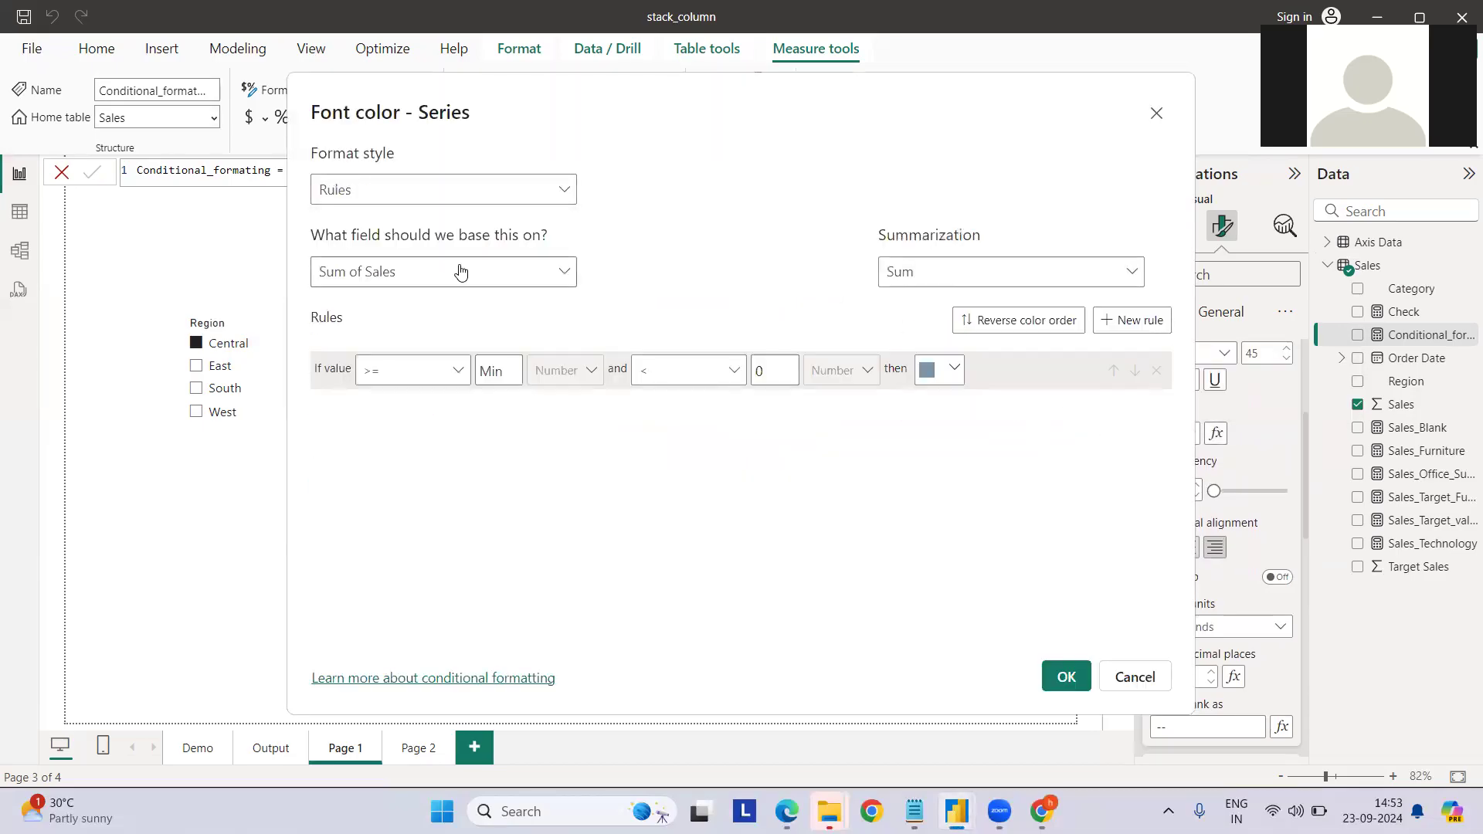
type("con")
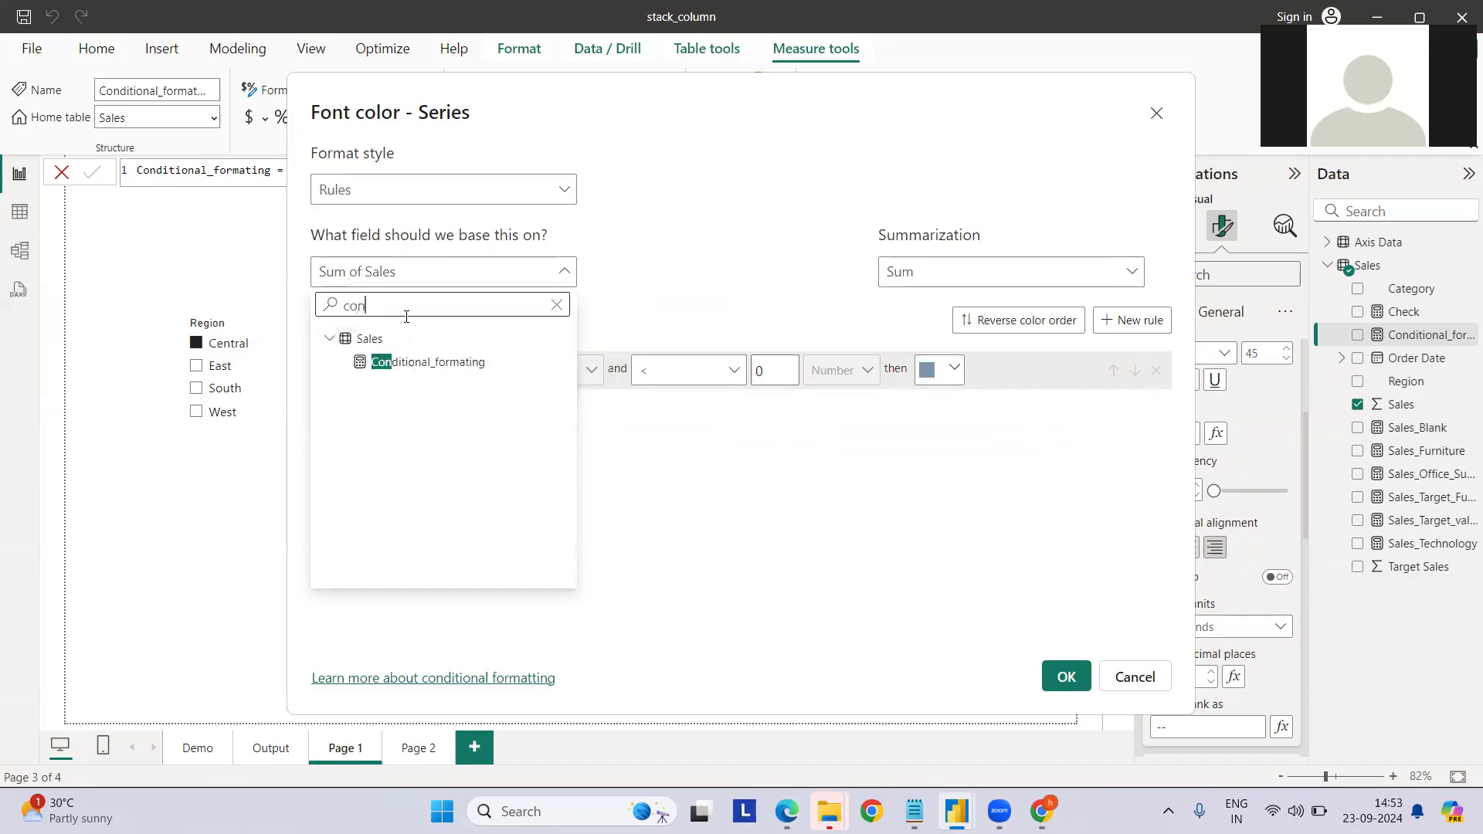
left_click(429, 361)
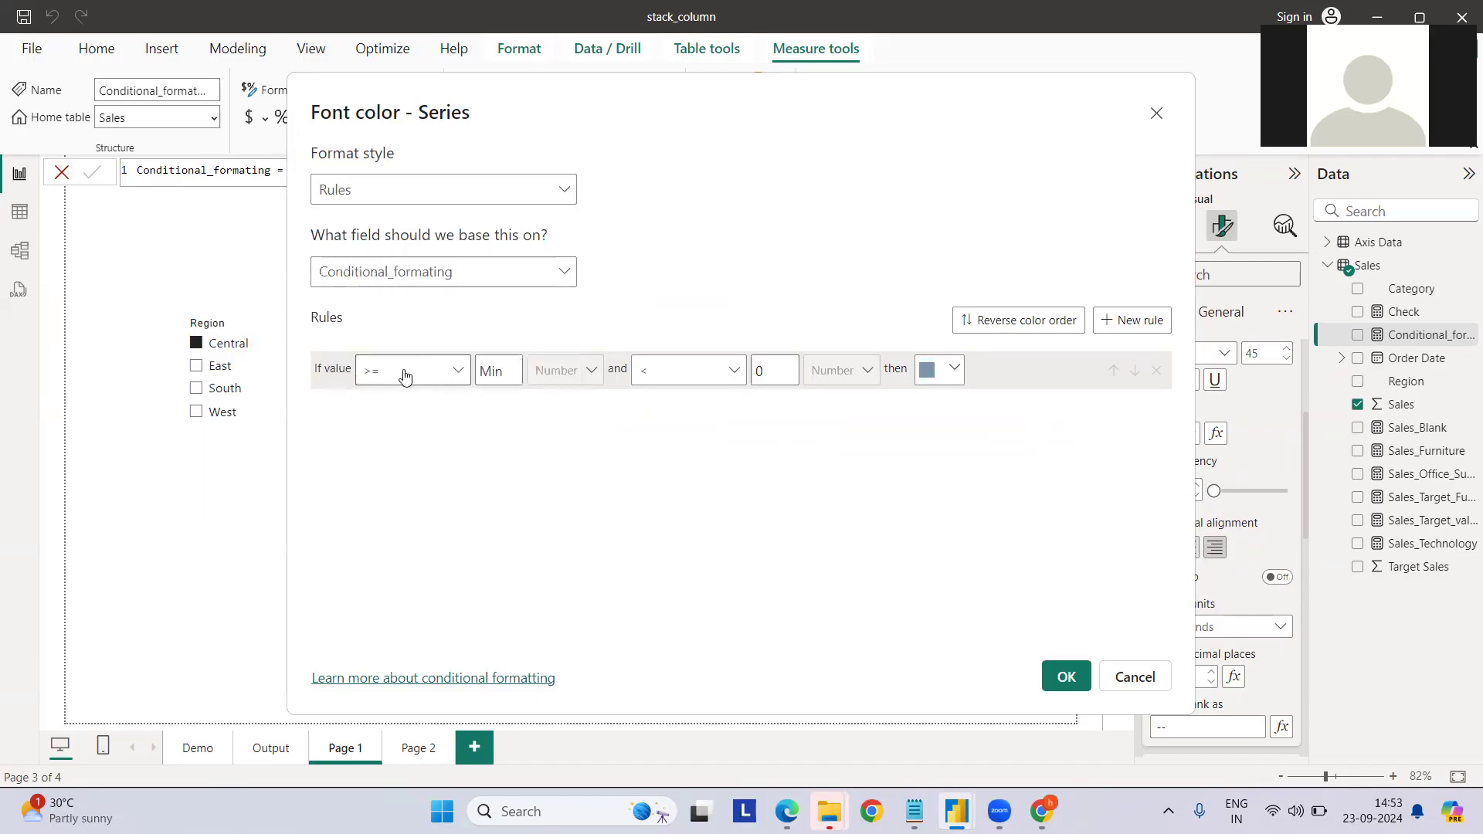
left_click(409, 370)
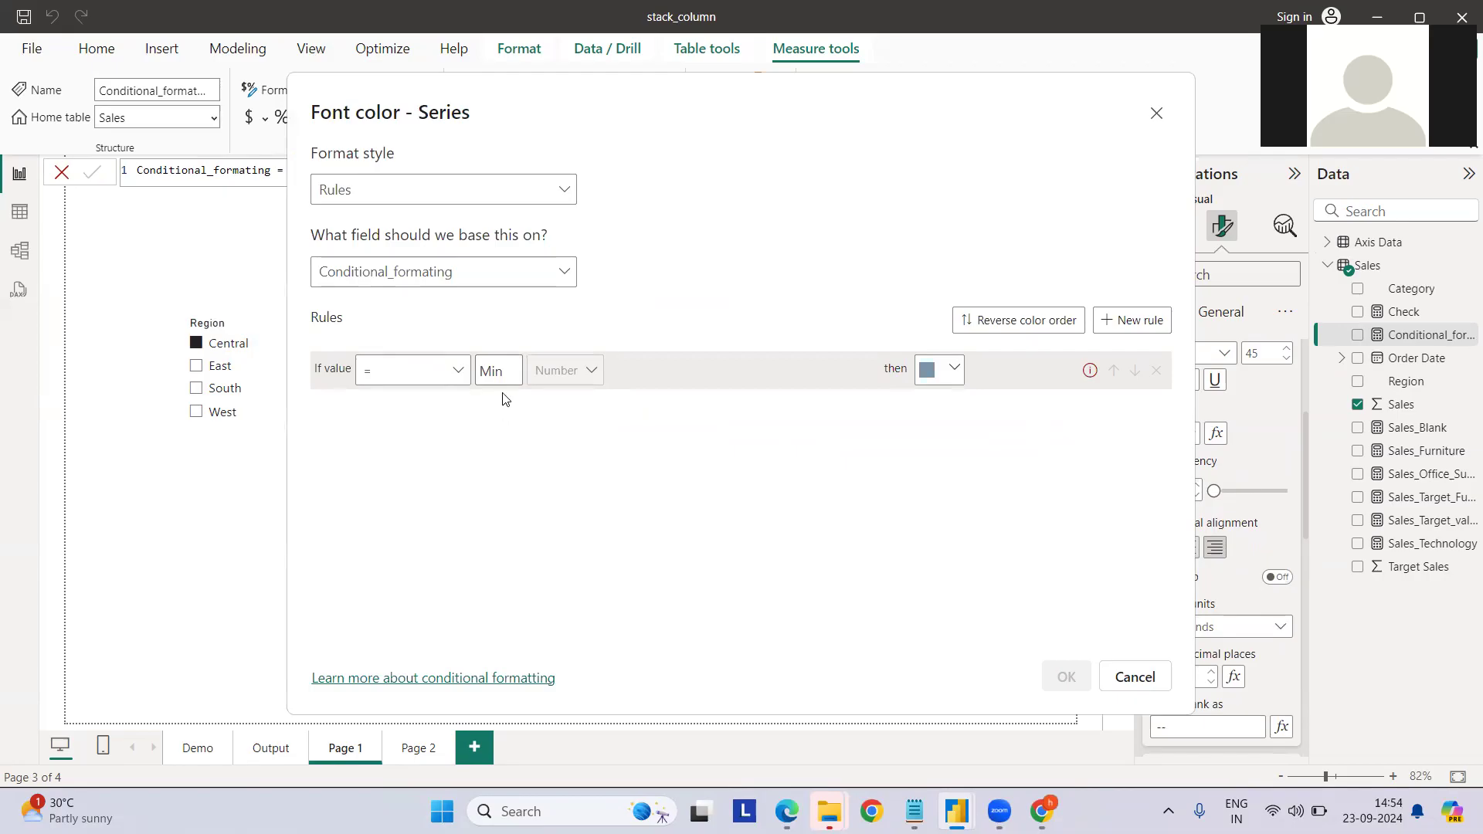
type("0")
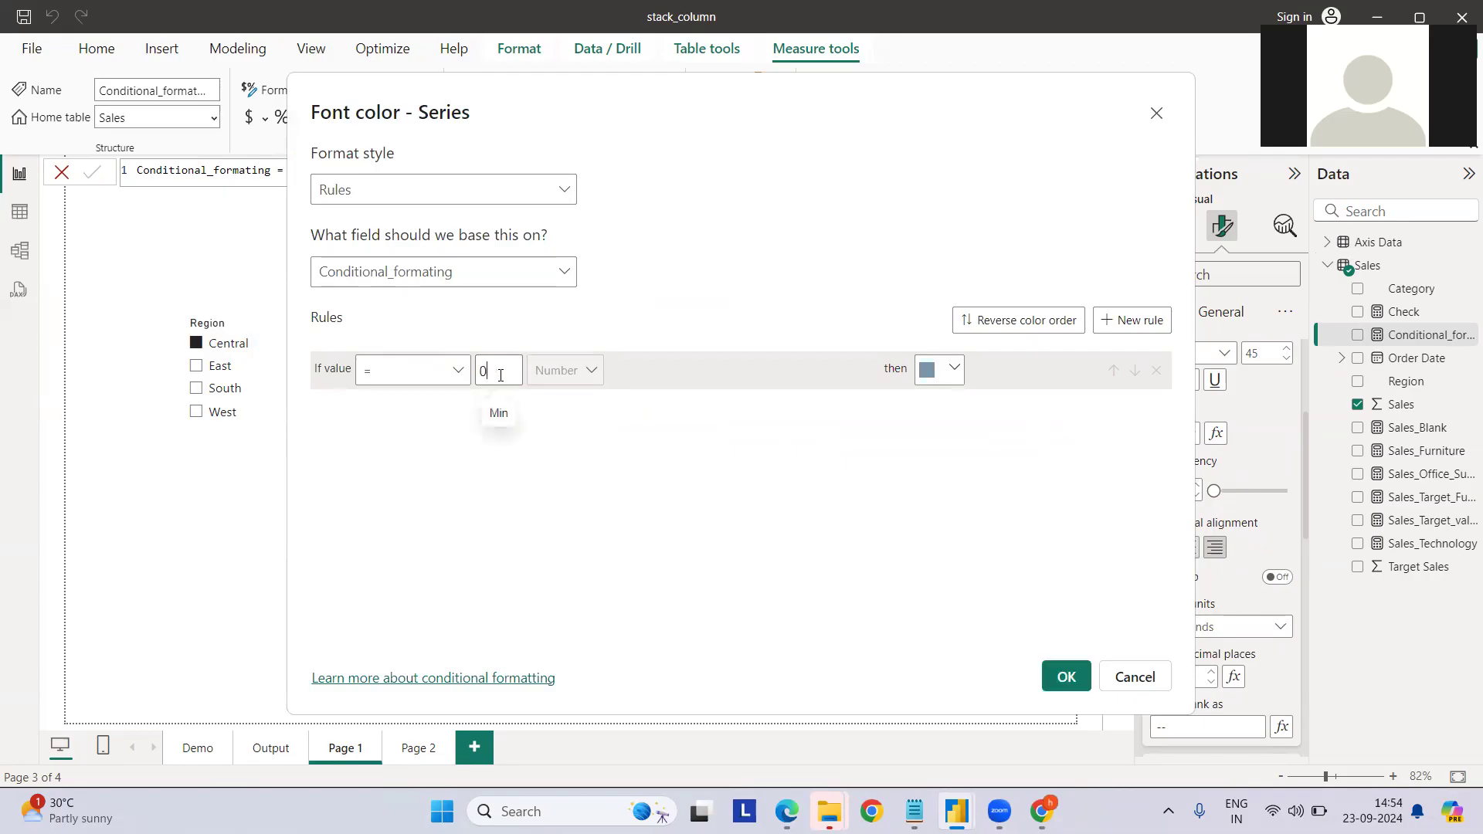
left_click(951, 369)
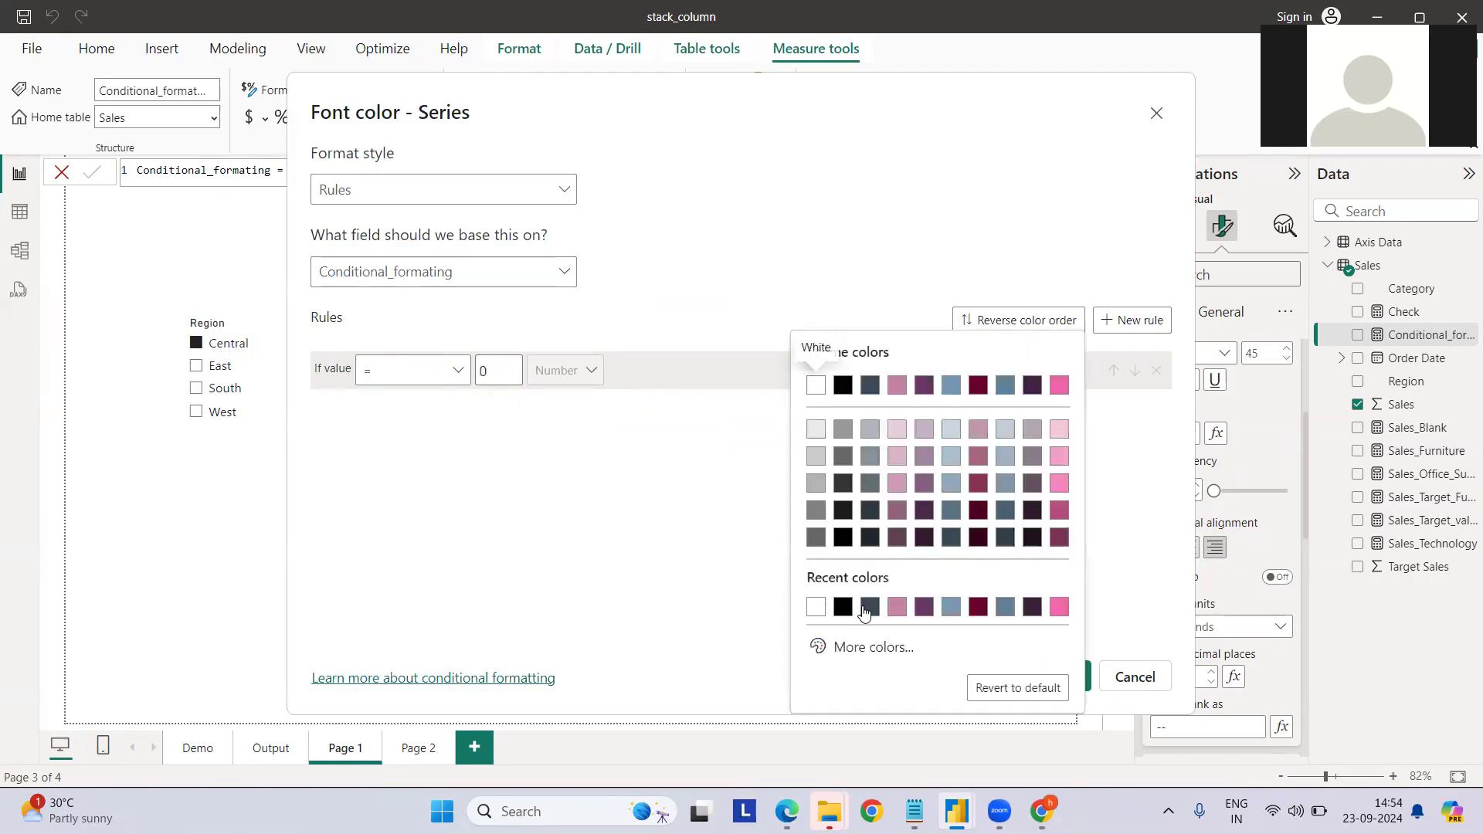
left_click(873, 647)
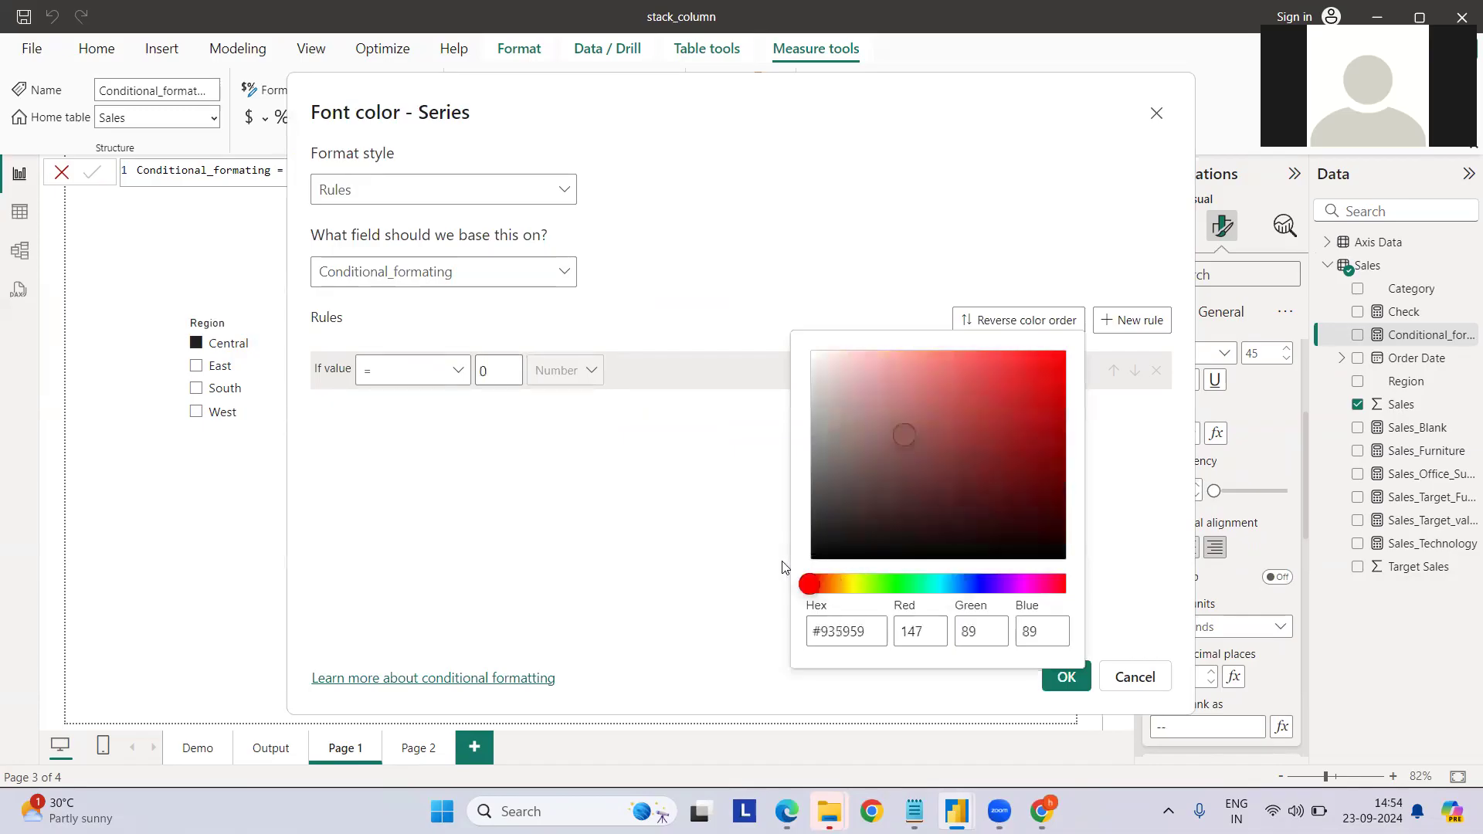
left_click(1048, 358)
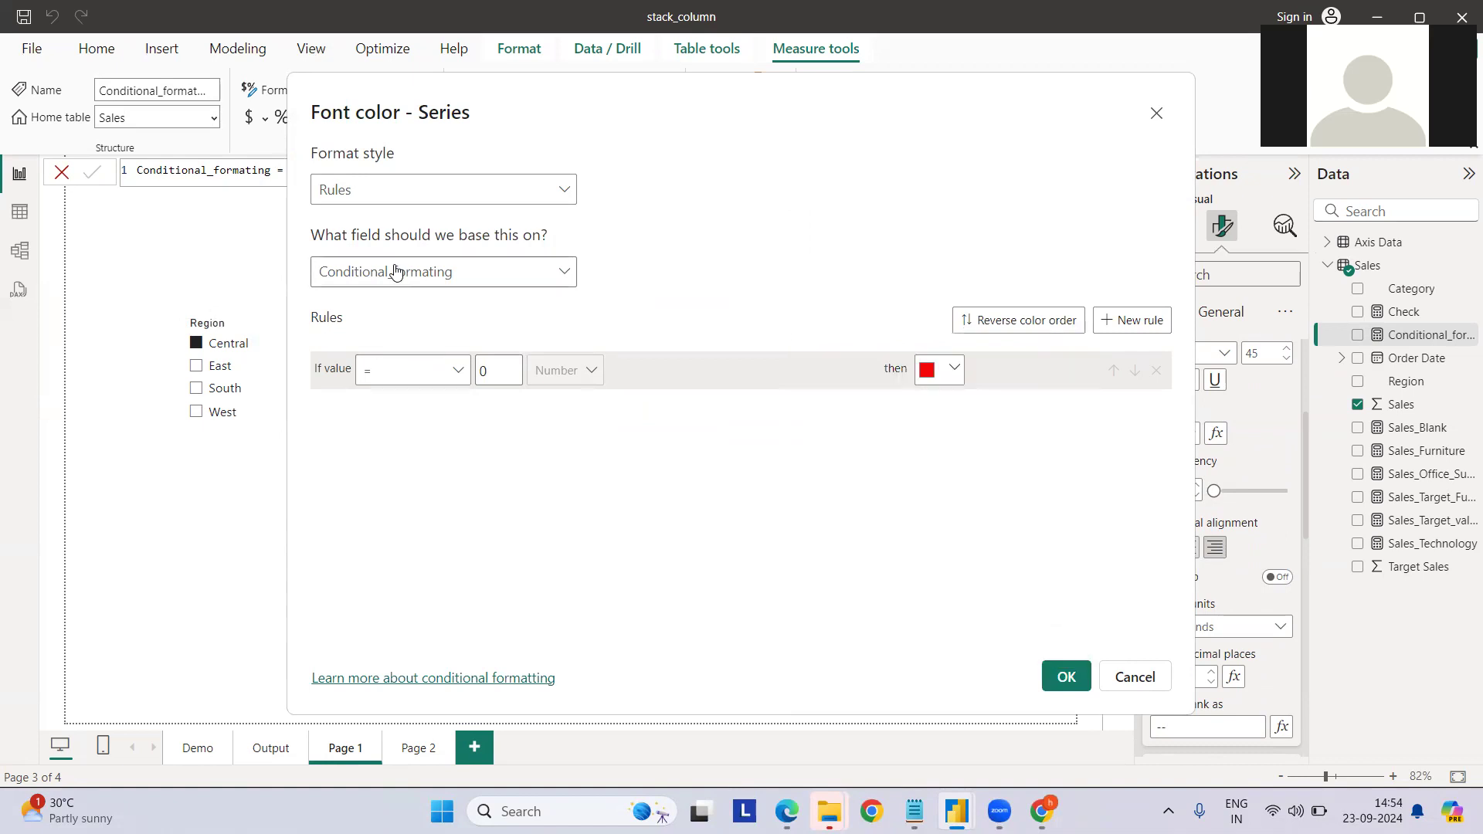
Step: Add a second rule making value 1 green and apply the font colour rules
left_click(1131, 319)
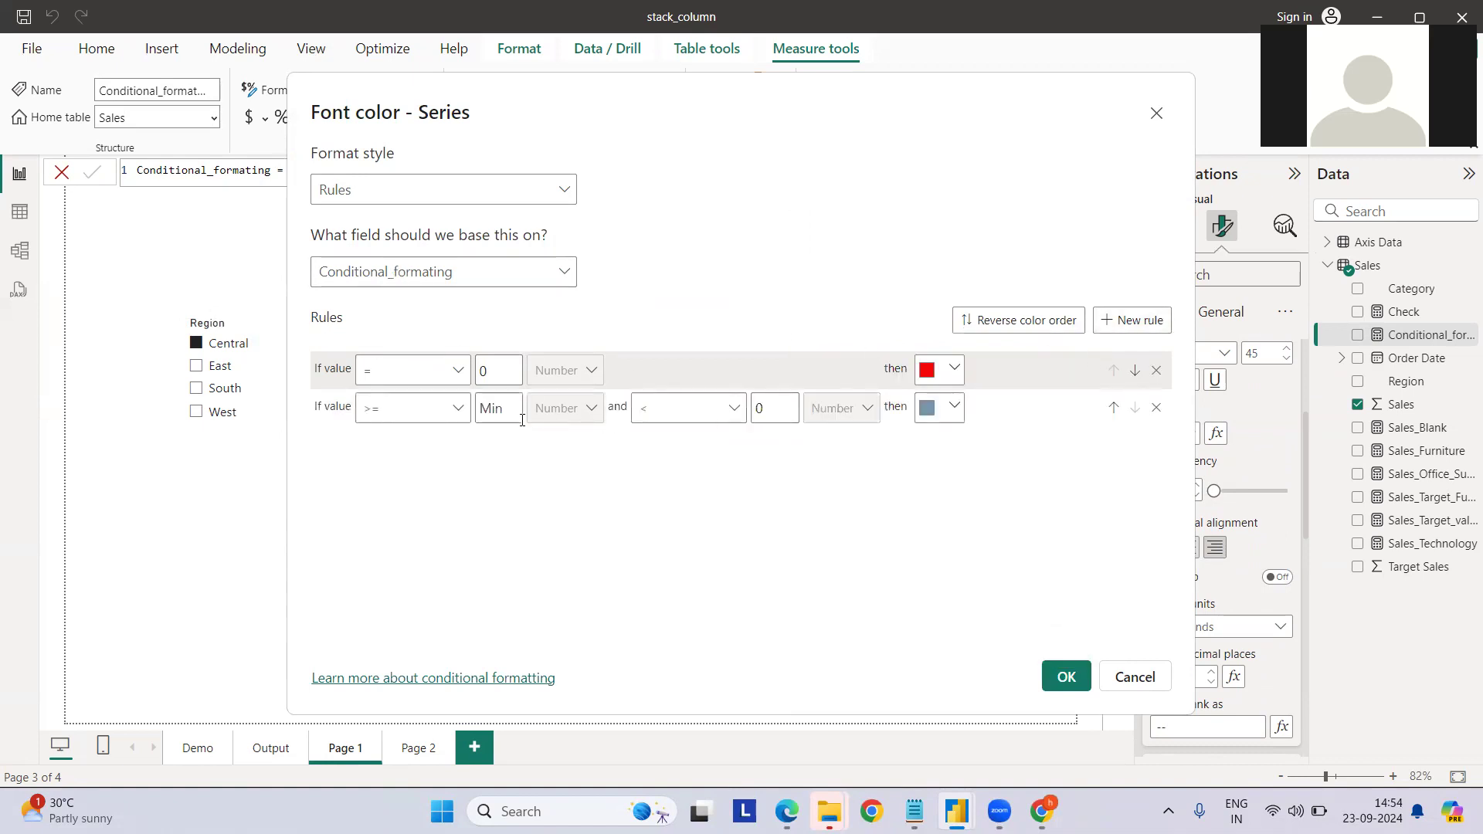
left_click(412, 407)
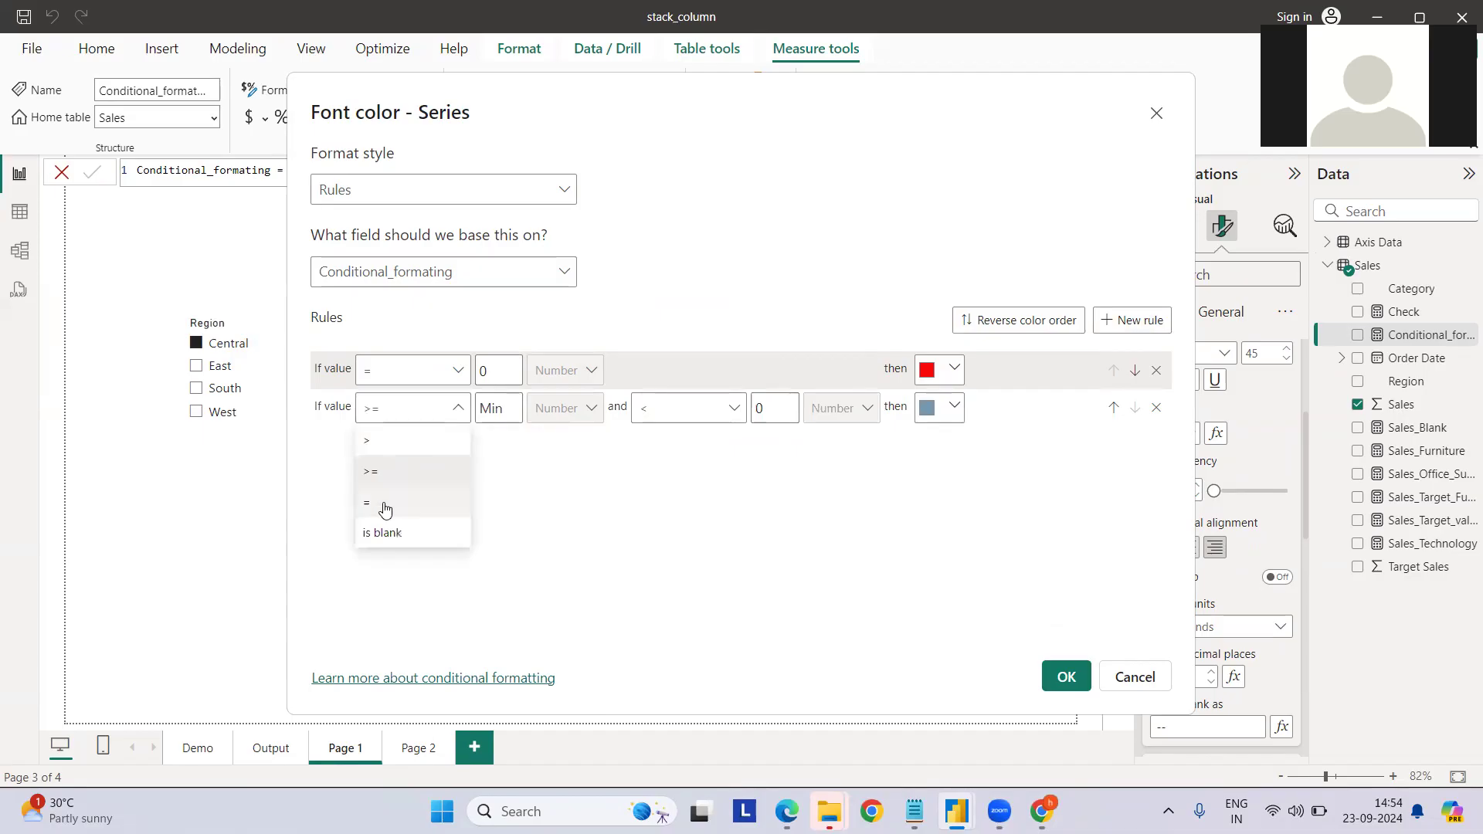
left_click(383, 502)
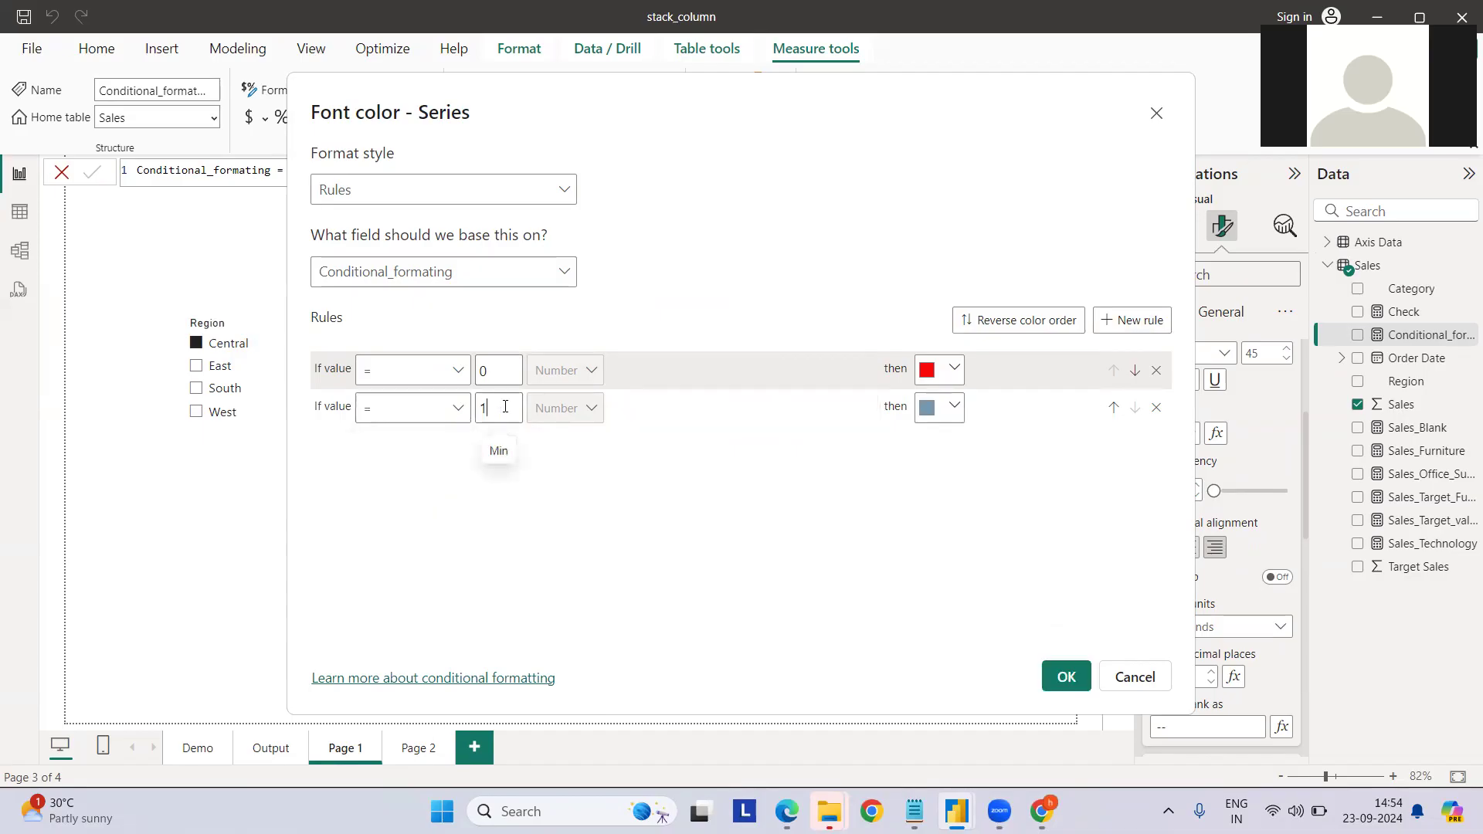
left_click(951, 407)
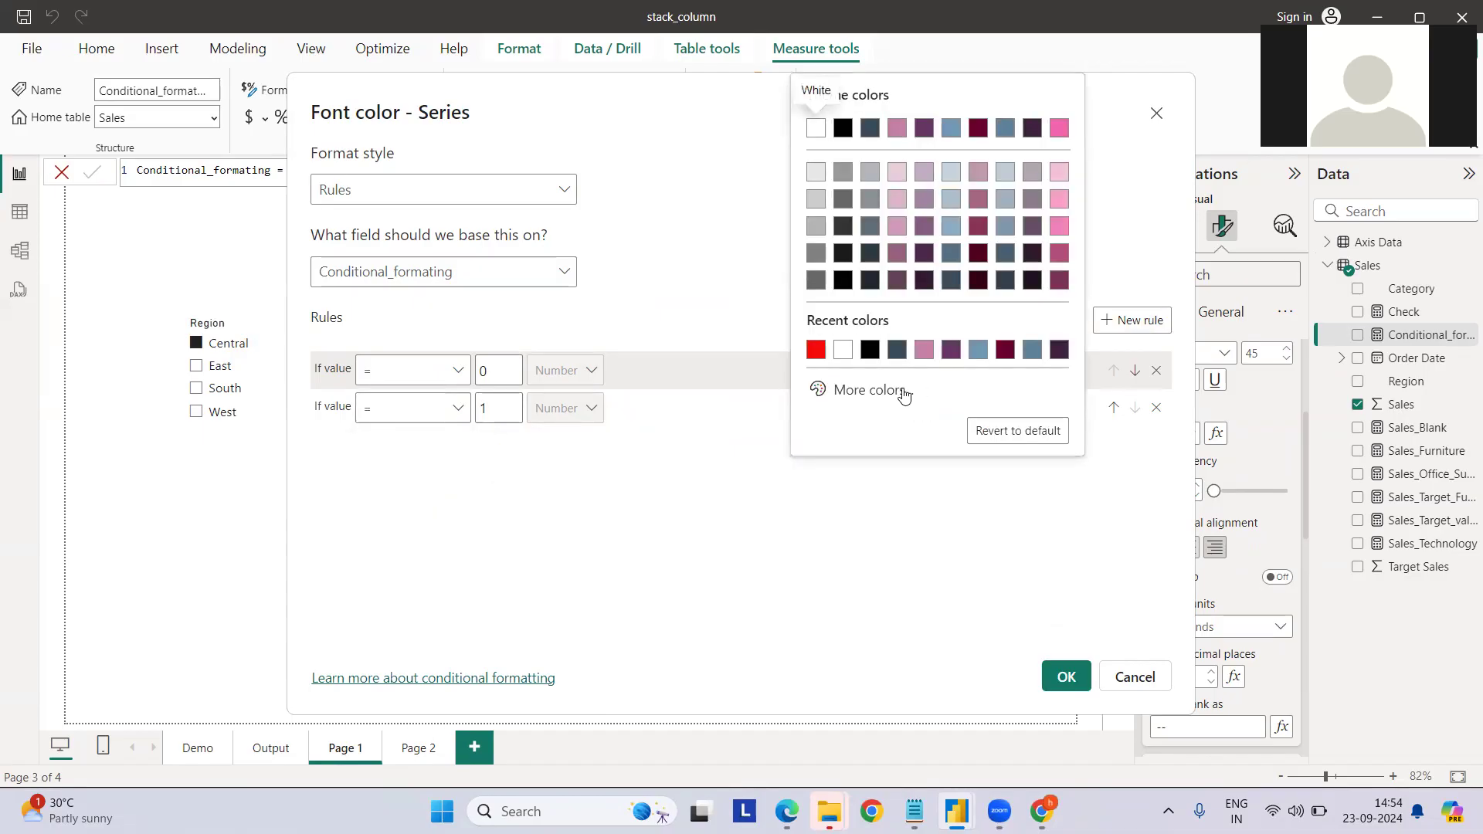
left_click(868, 391)
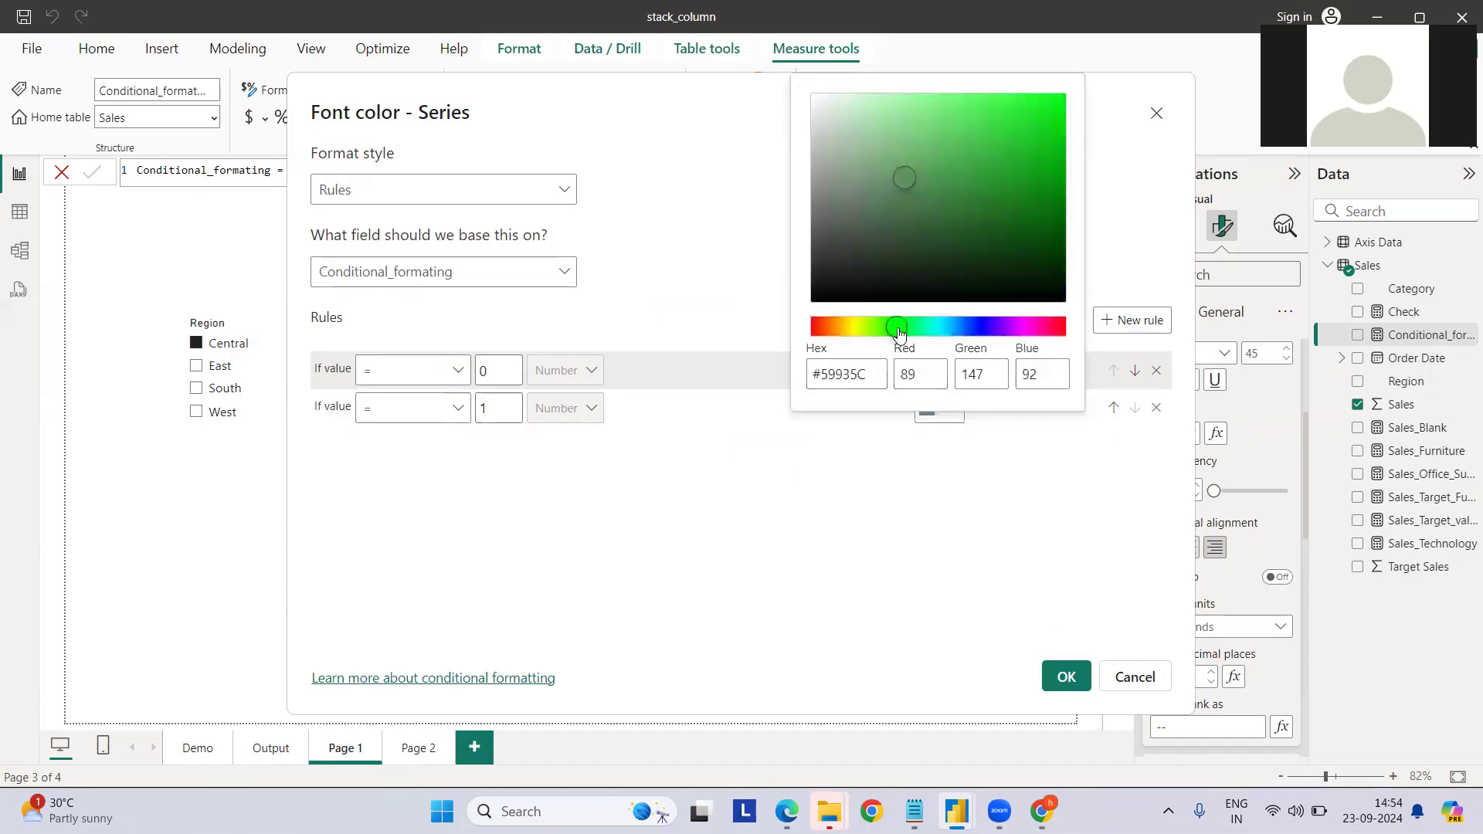
left_click(986, 108)
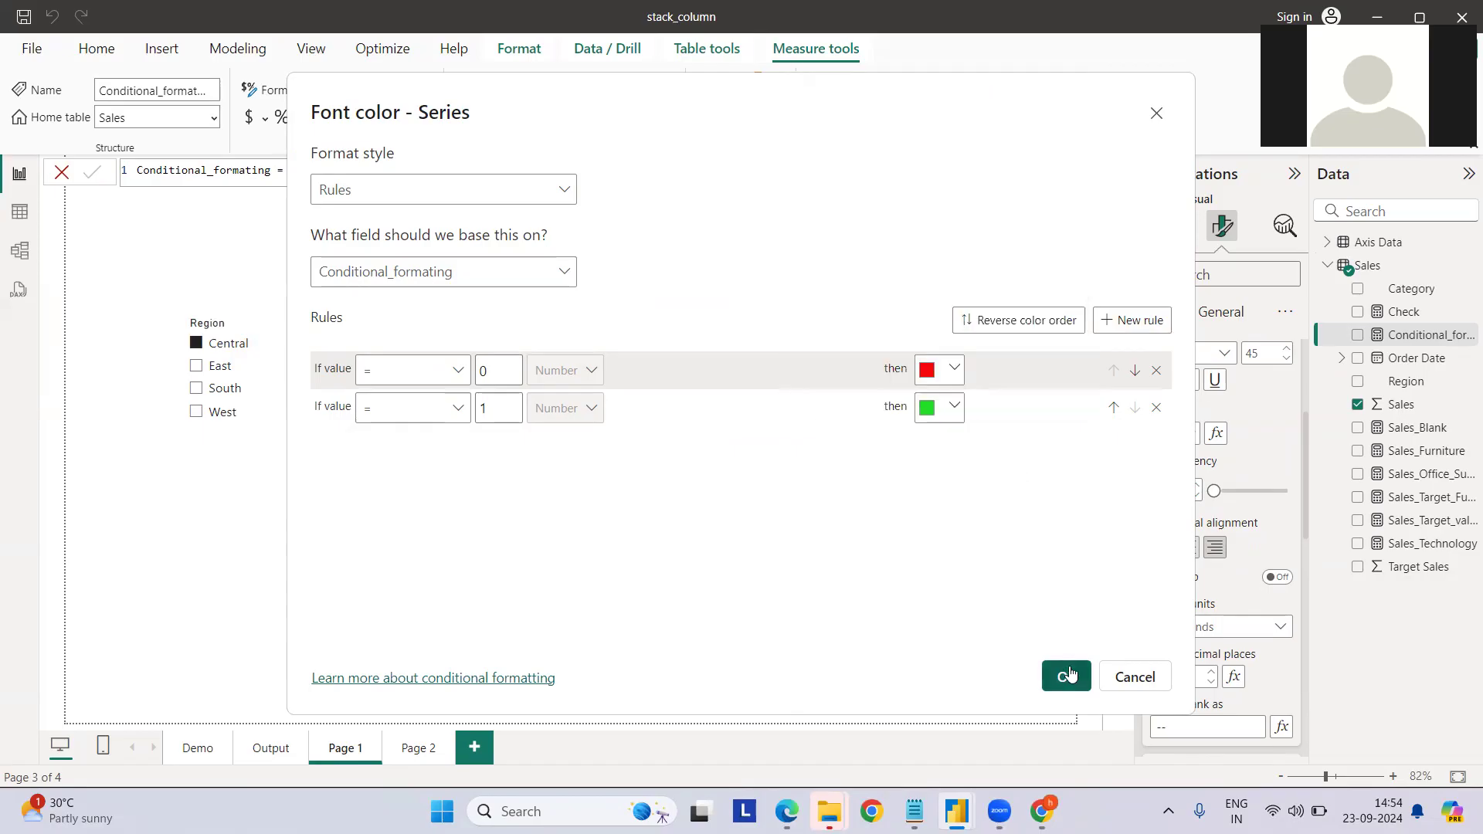
left_click(1065, 677)
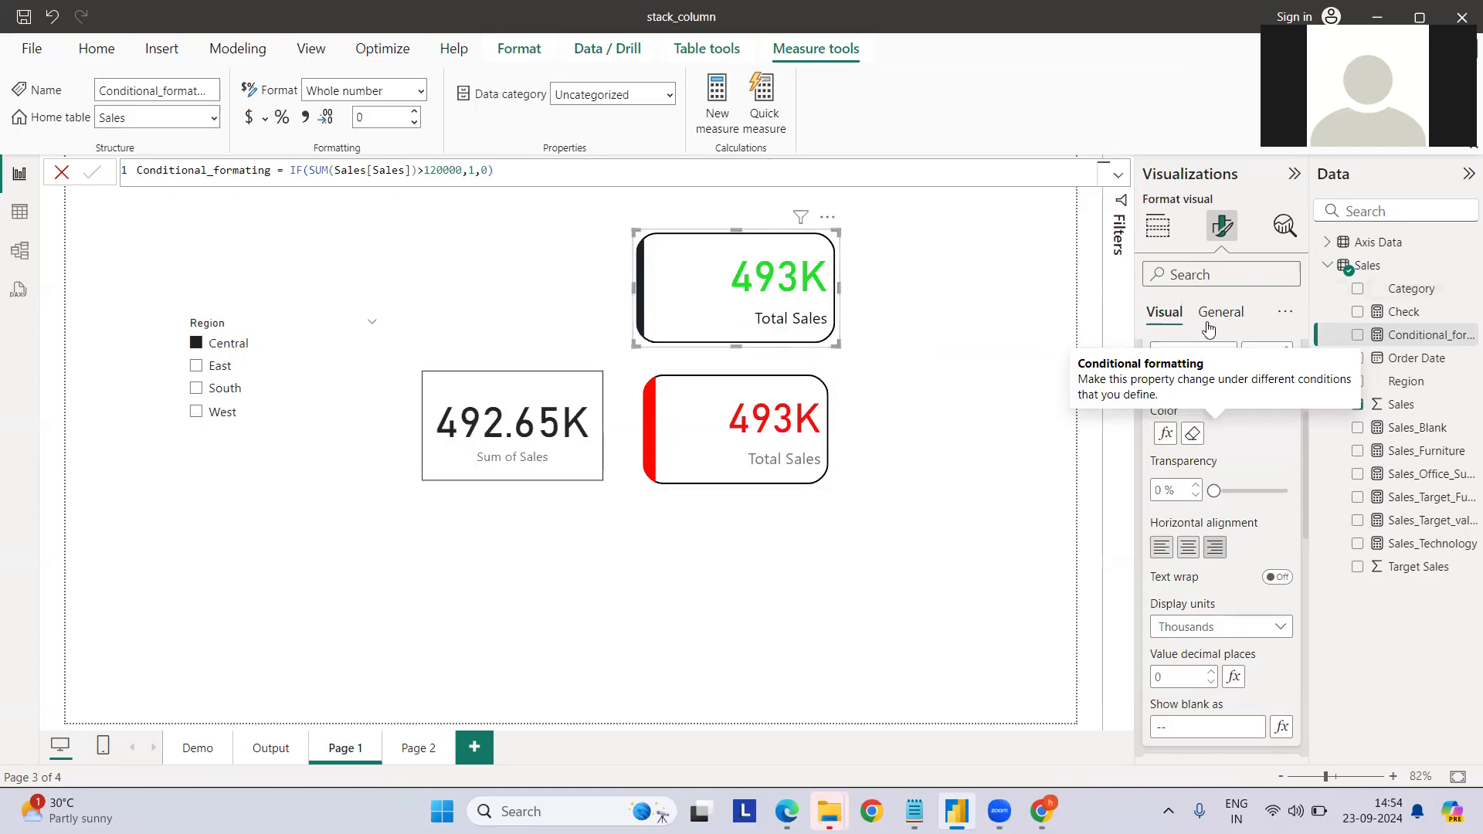
Step: Collapse the Callout values section to bring the Accent bar settings into view
left_click(1220, 312)
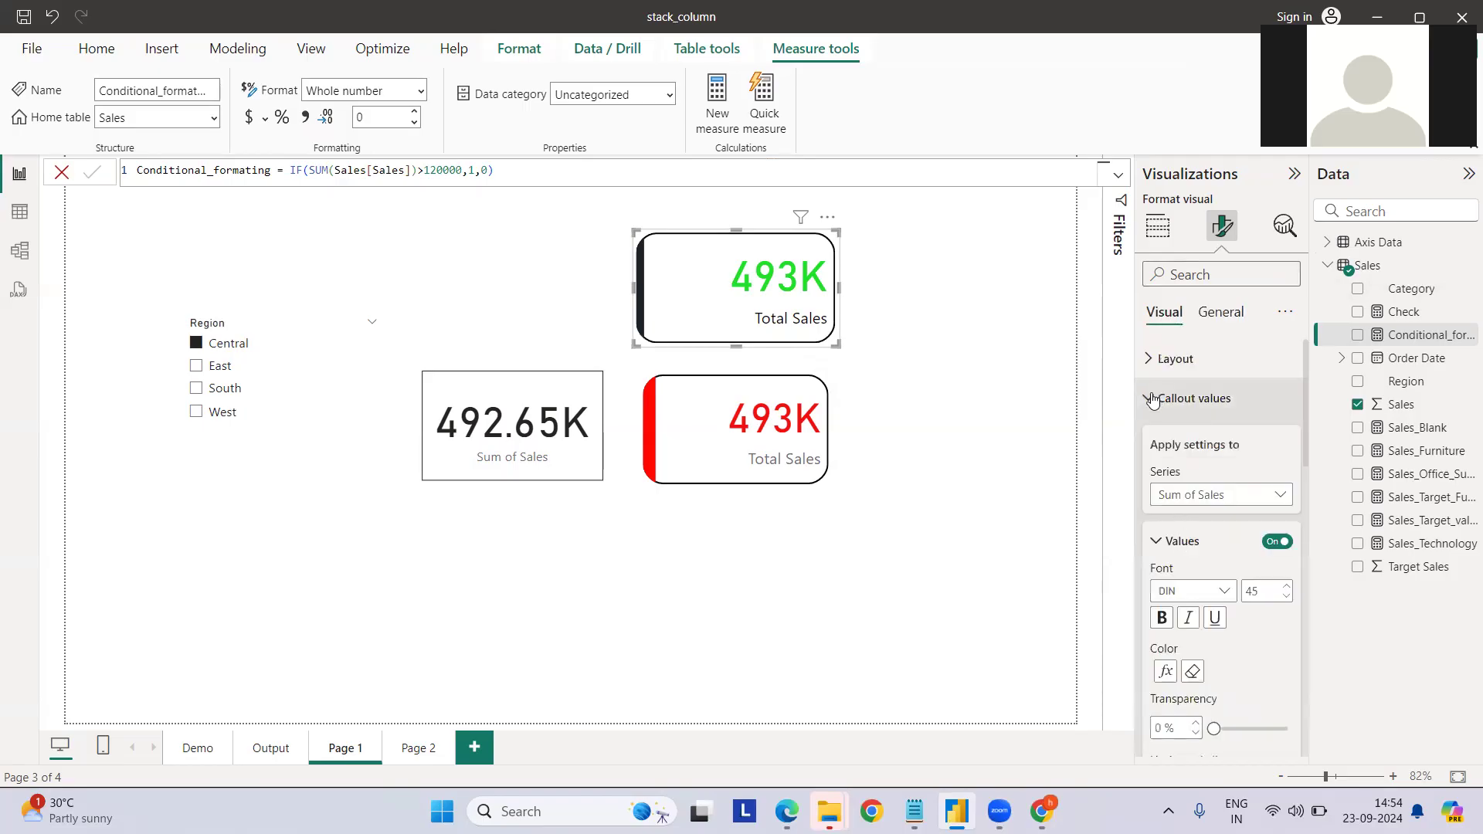
left_click(1195, 399)
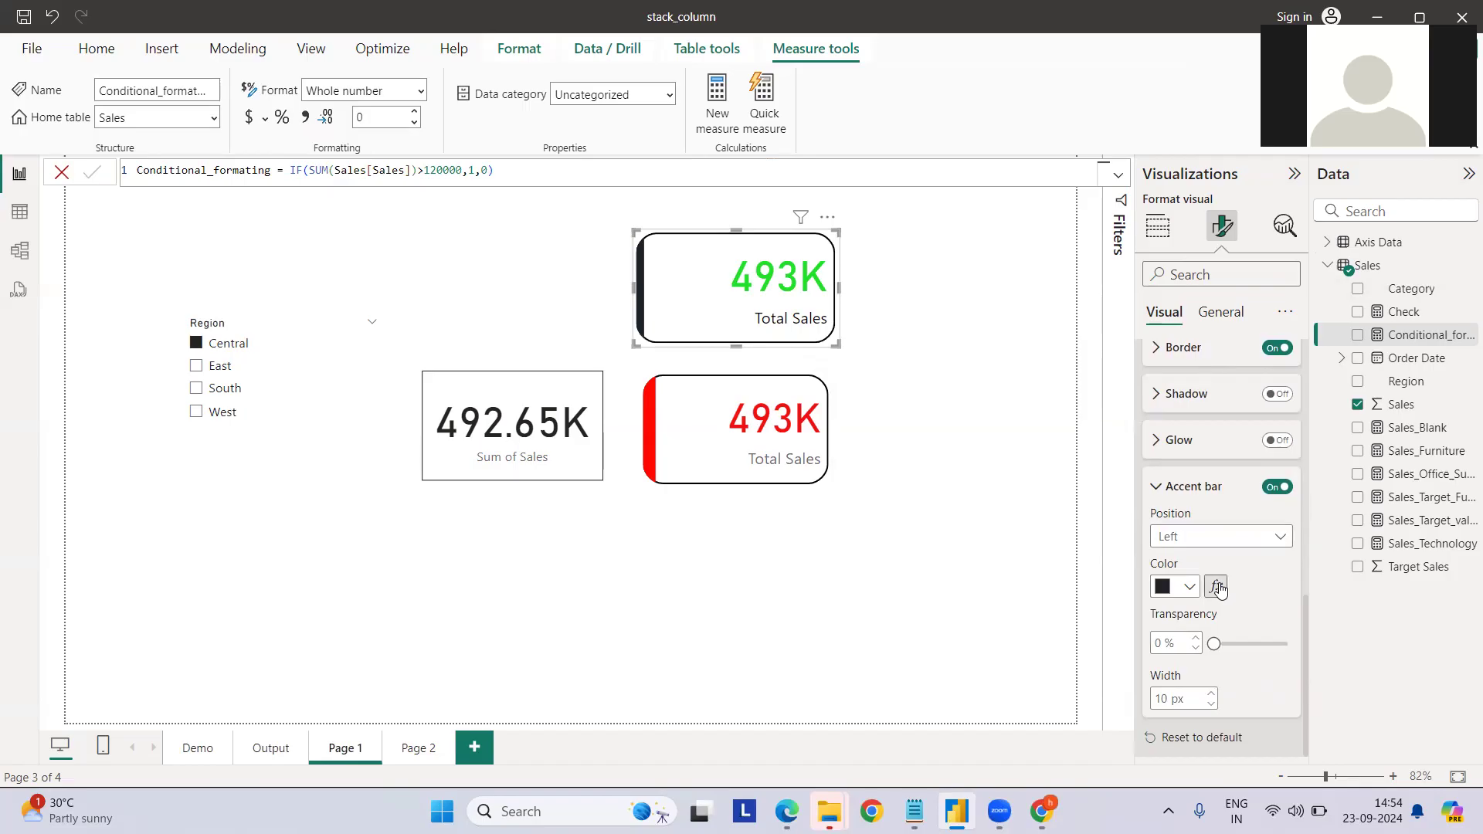
Step: Set the accent bar colour to rules on Conditional_formating, with value 0 in red
left_click(1217, 586)
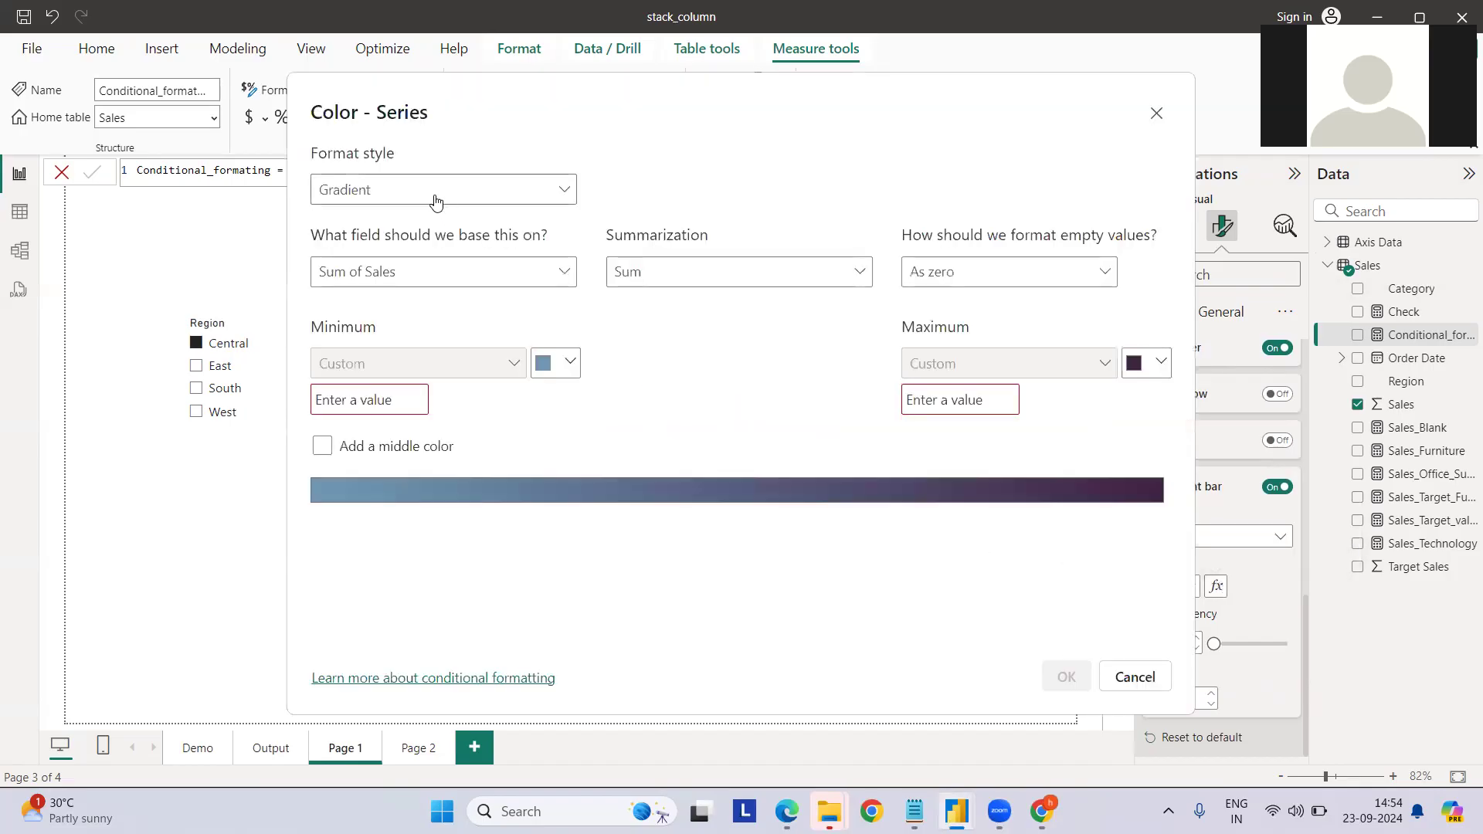
left_click(442, 189)
type("c")
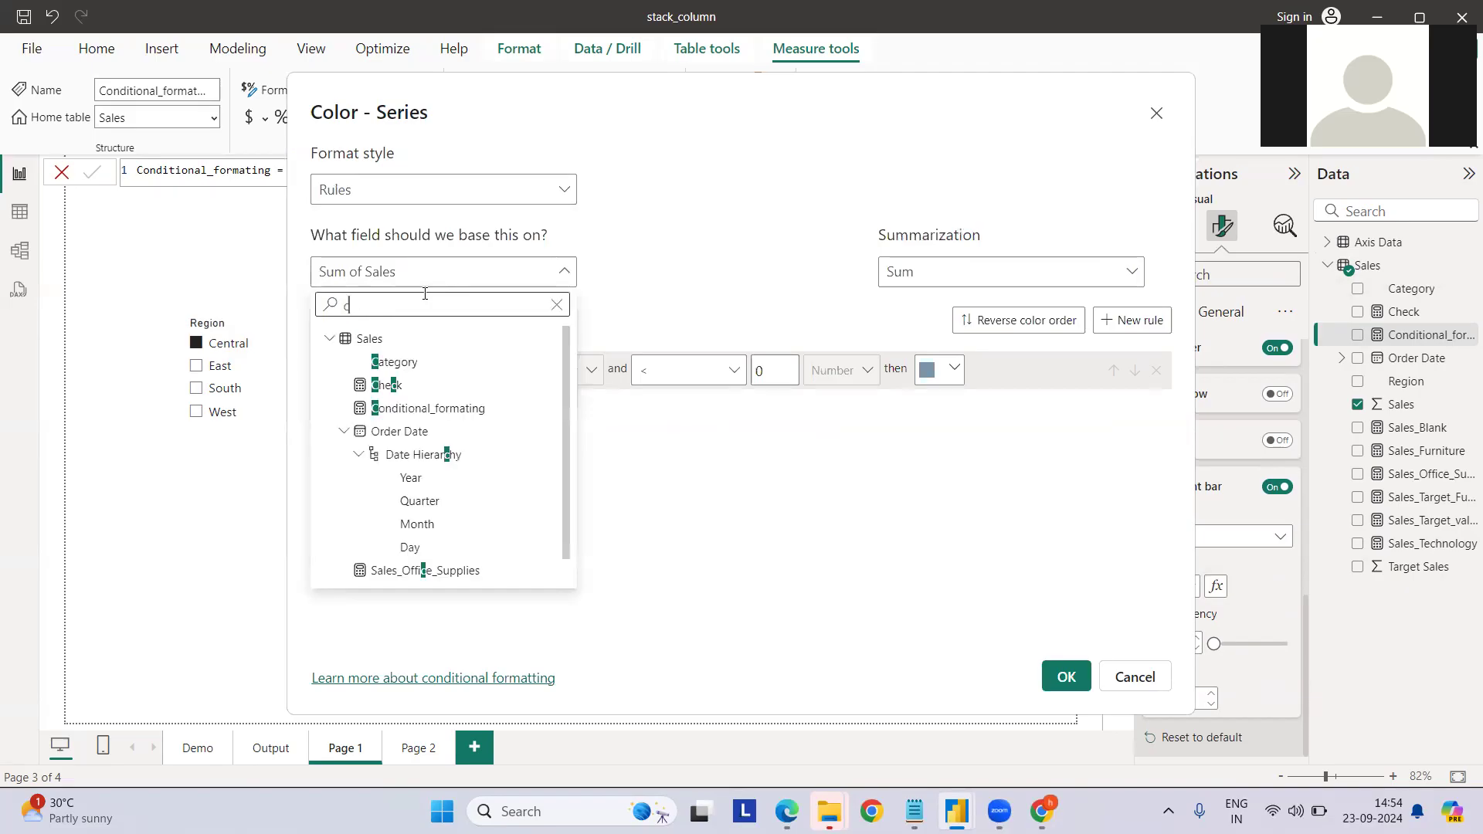
left_click(431, 408)
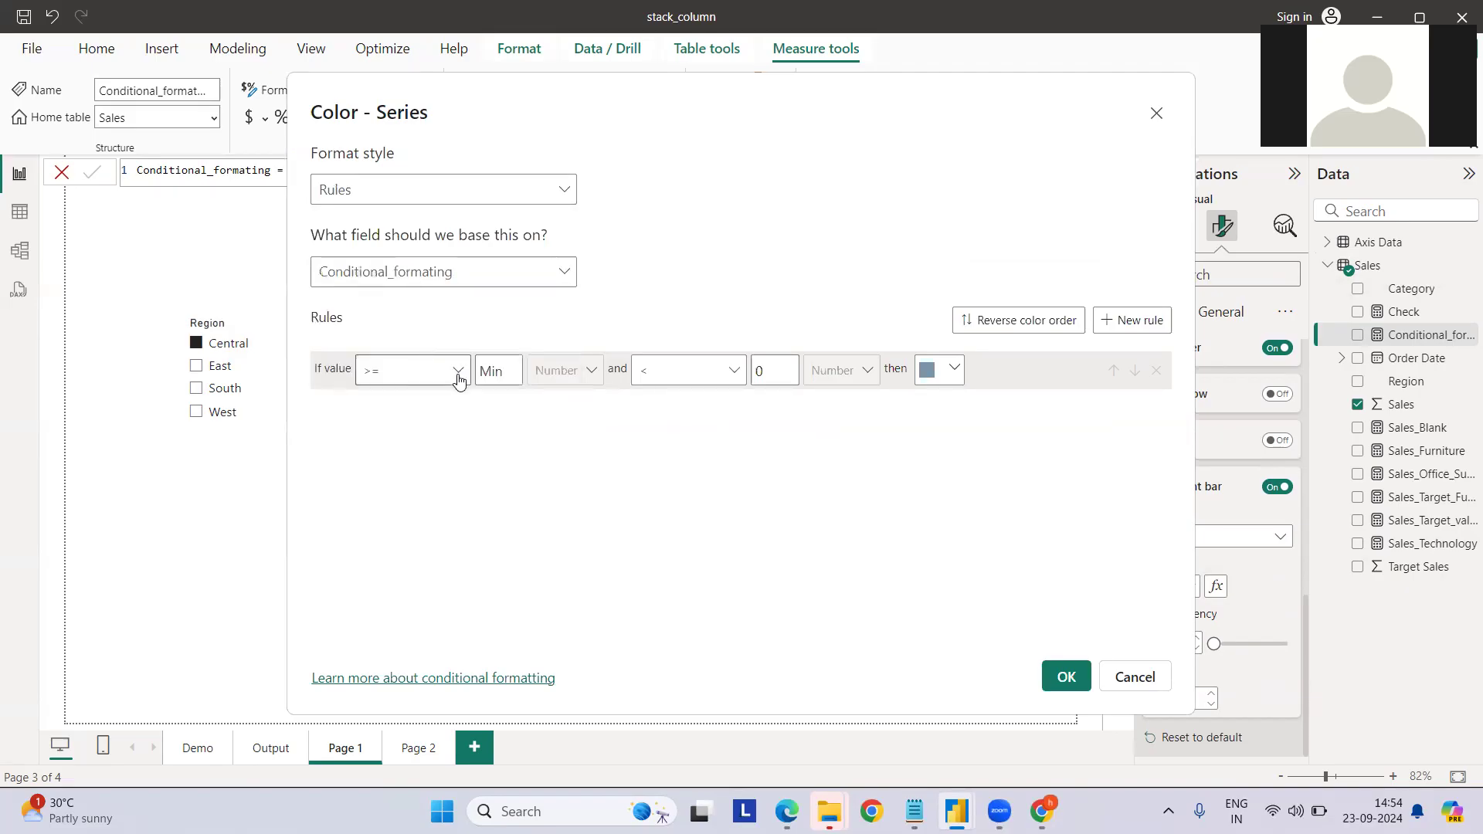
left_click(412, 370)
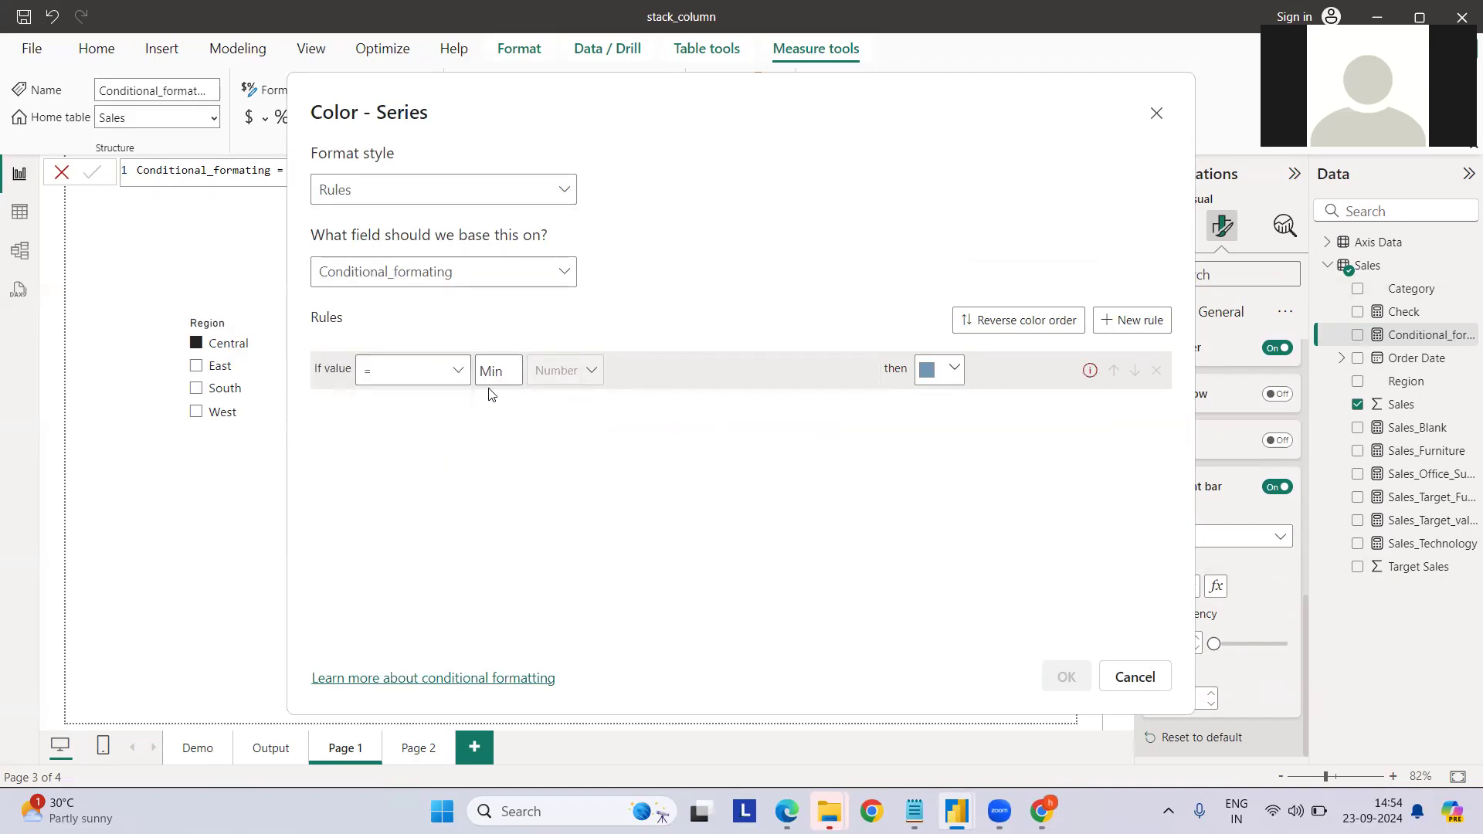
type("0")
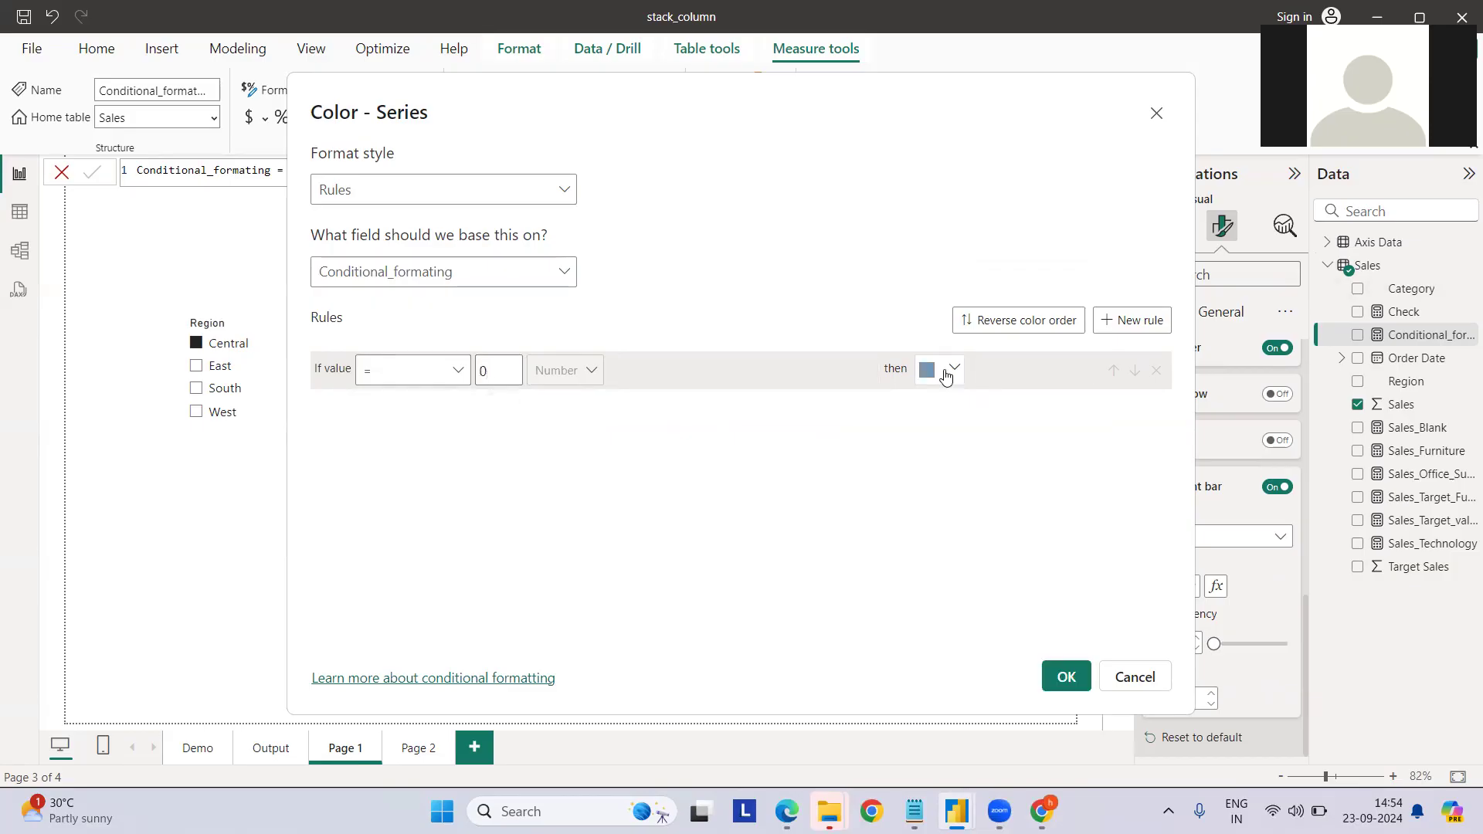
left_click(953, 370)
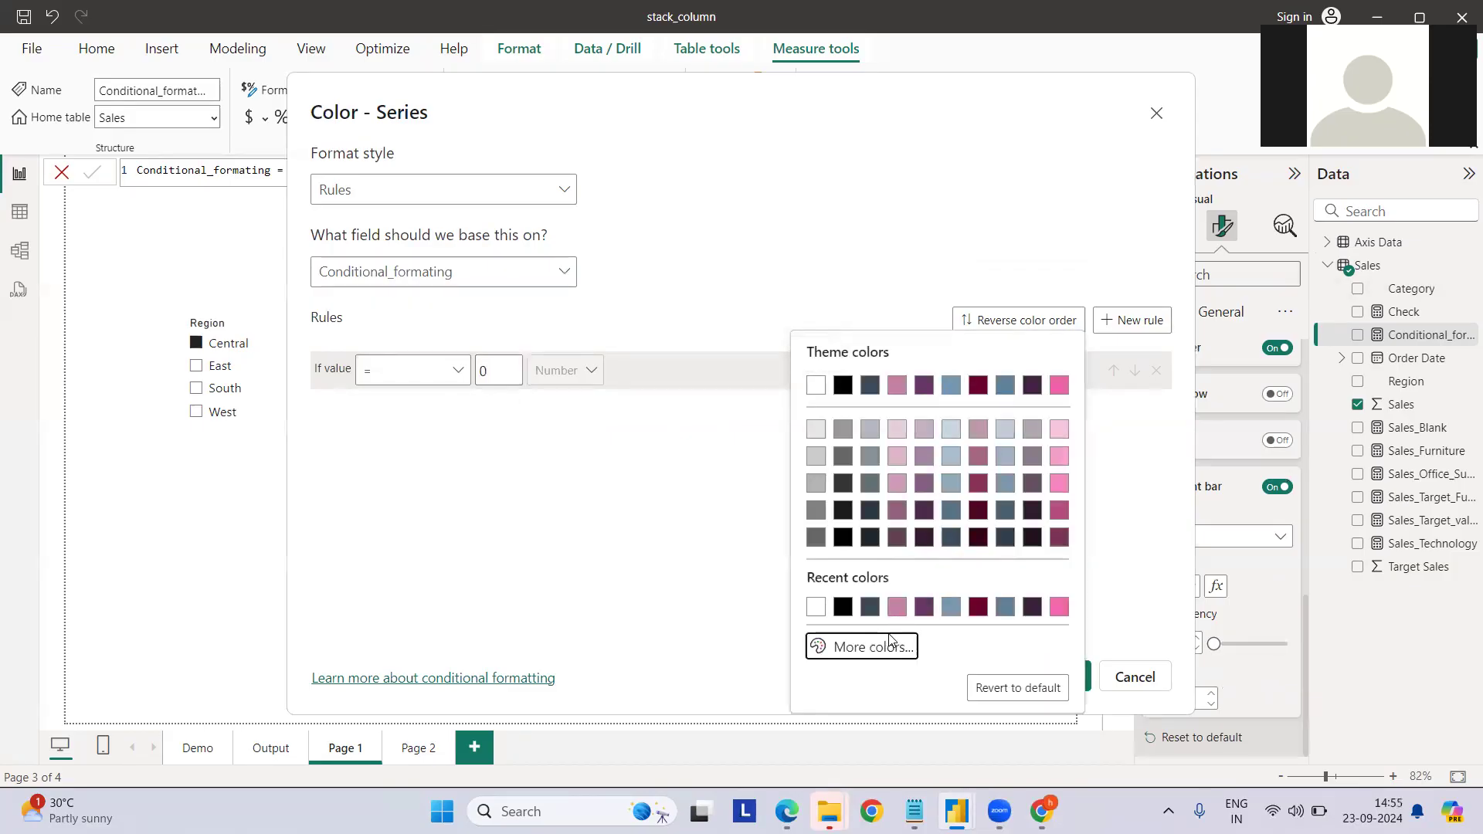
left_click(860, 646)
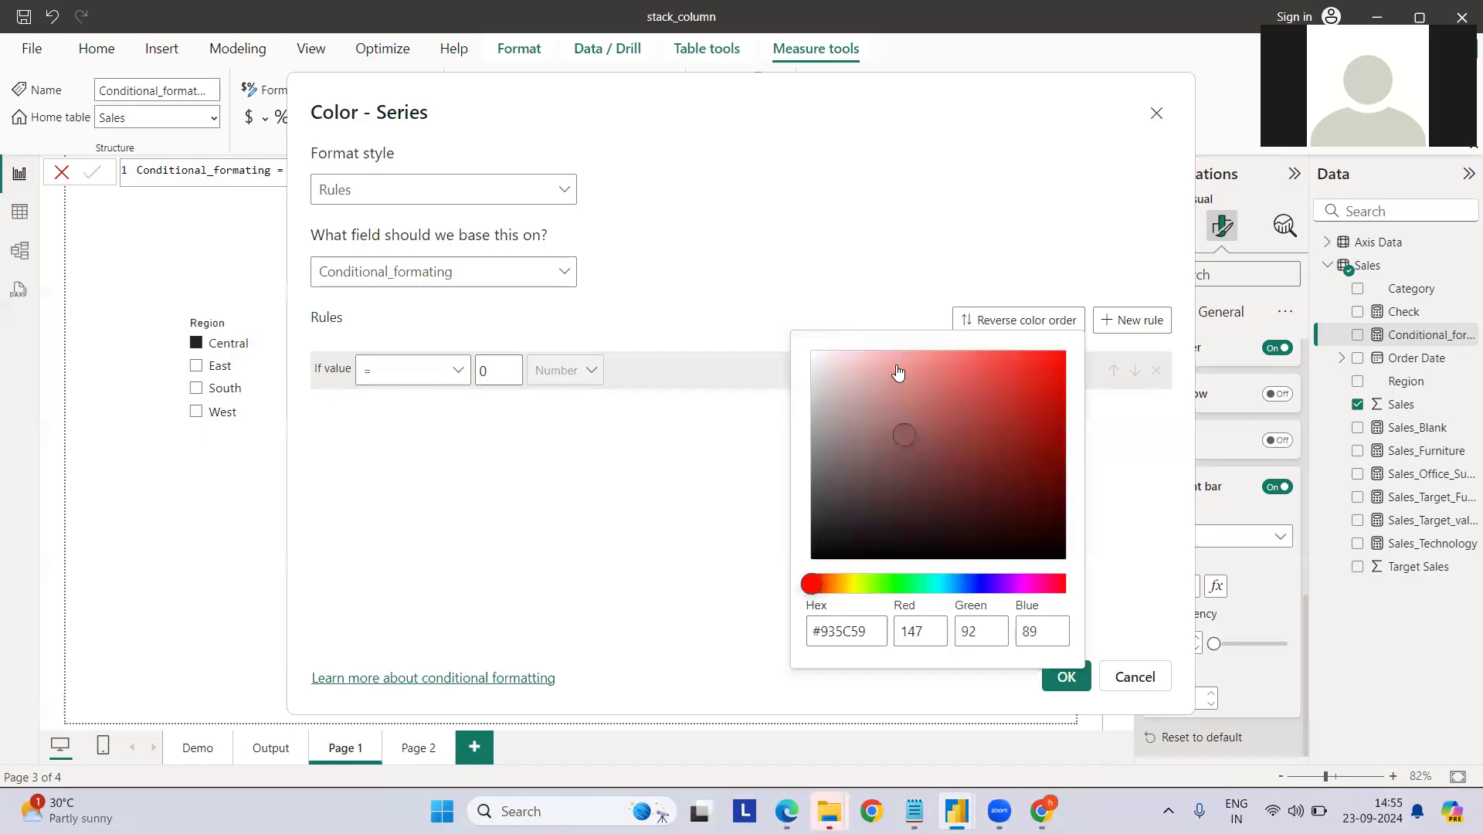
left_click(1058, 358)
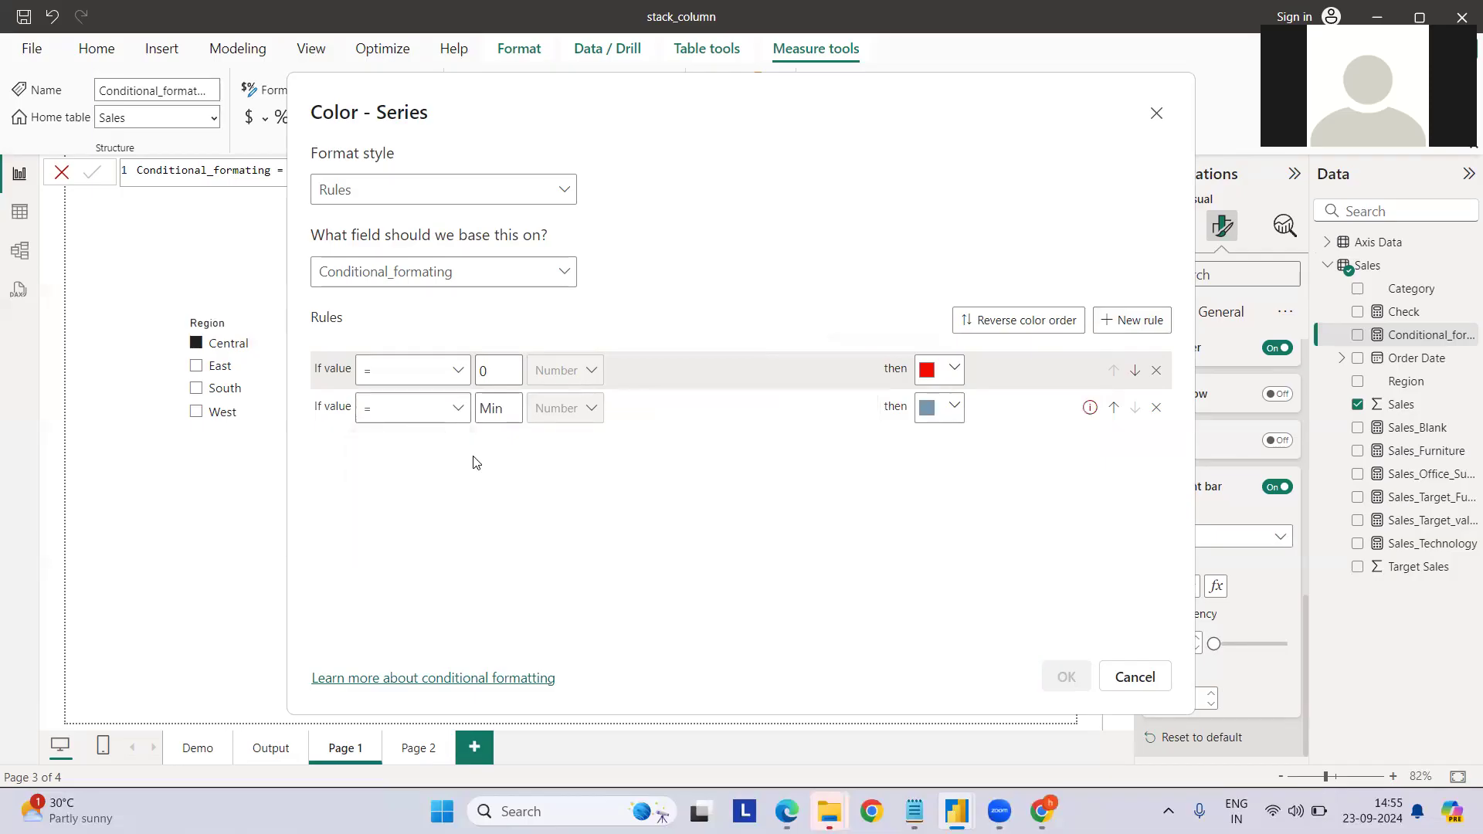
Step: Add the value 1 rule in green and apply the accent bar rules
type("1")
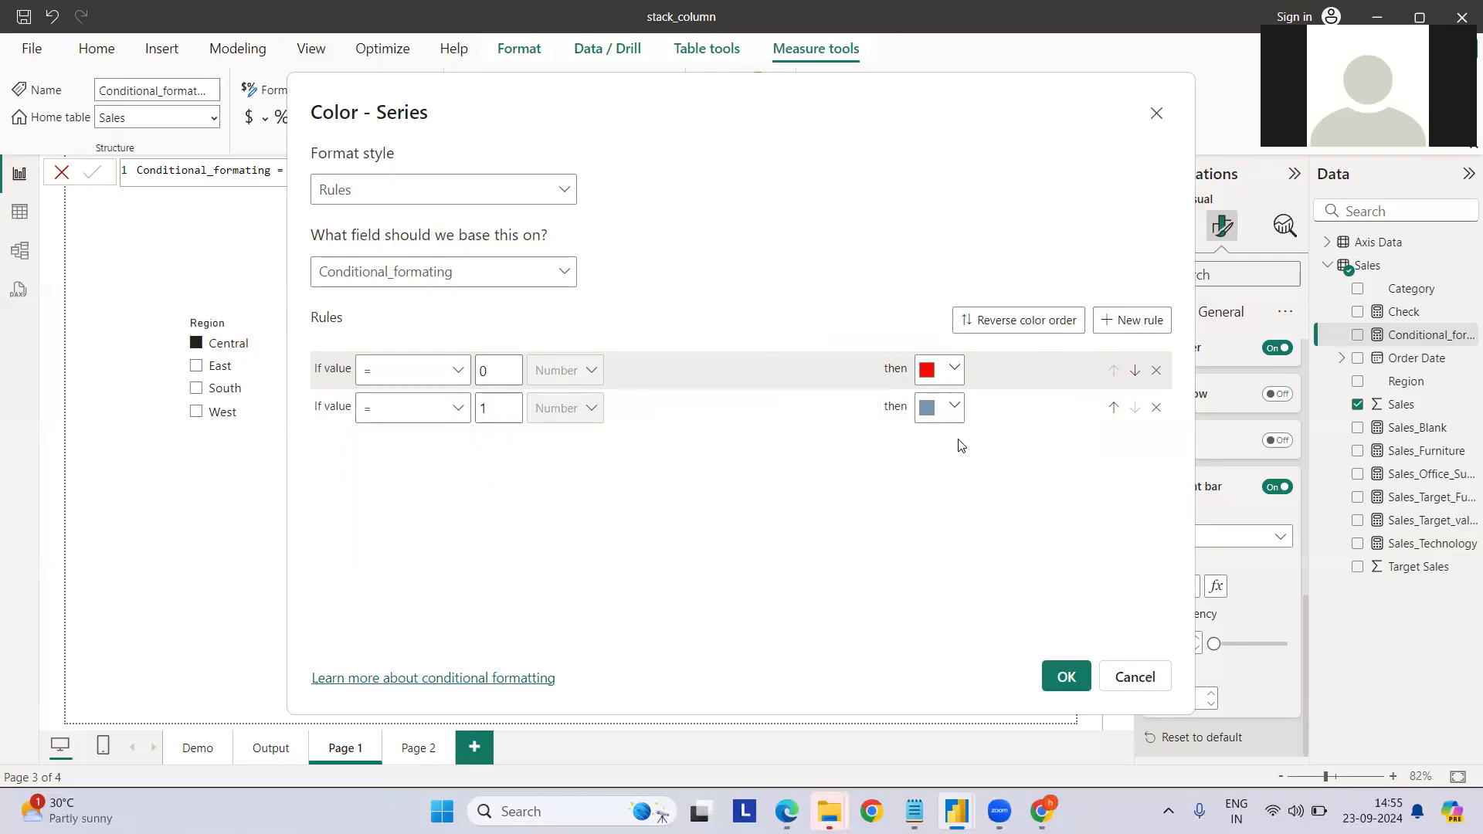
left_click(937, 408)
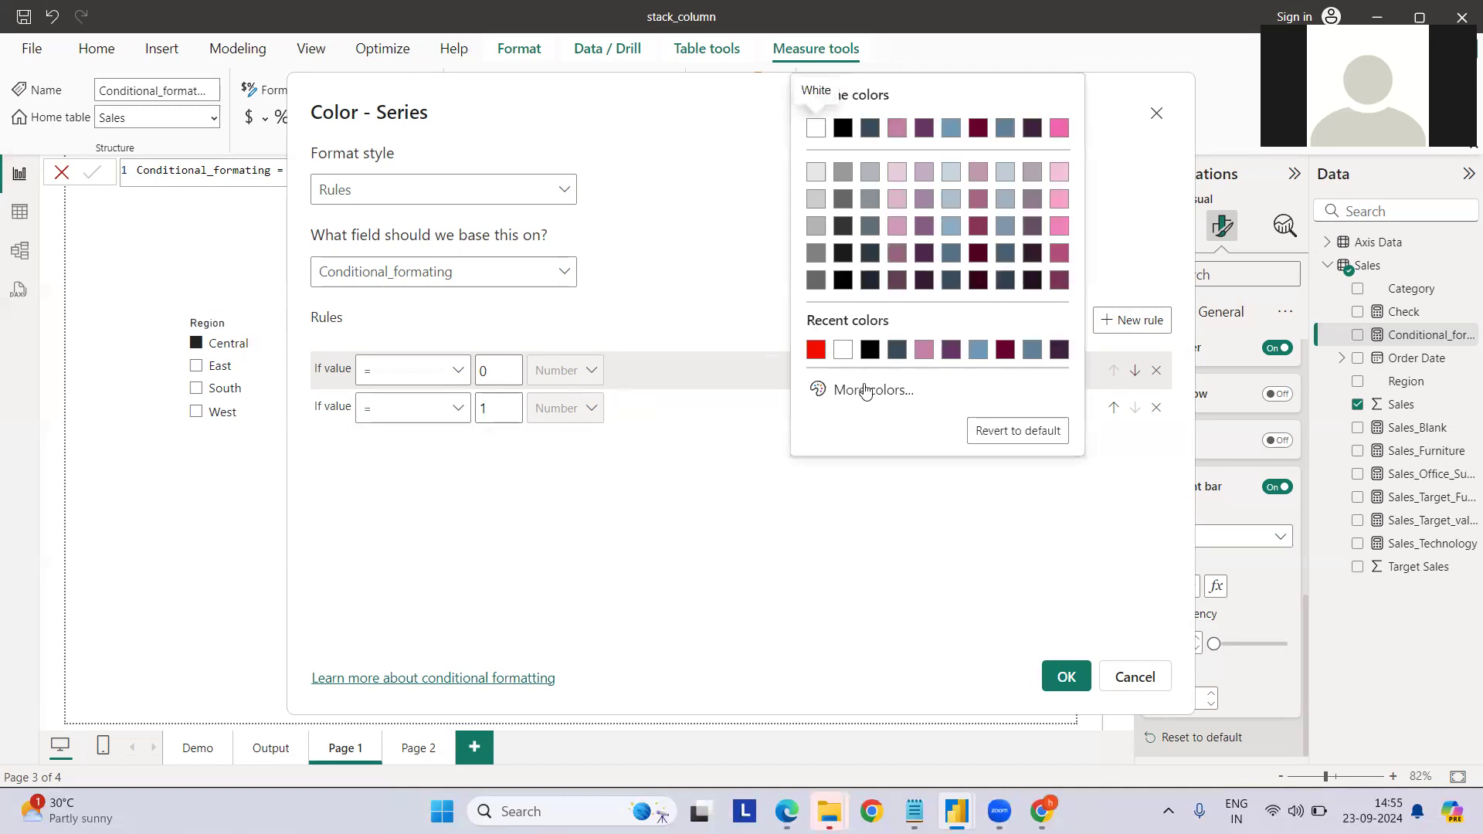
left_click(874, 389)
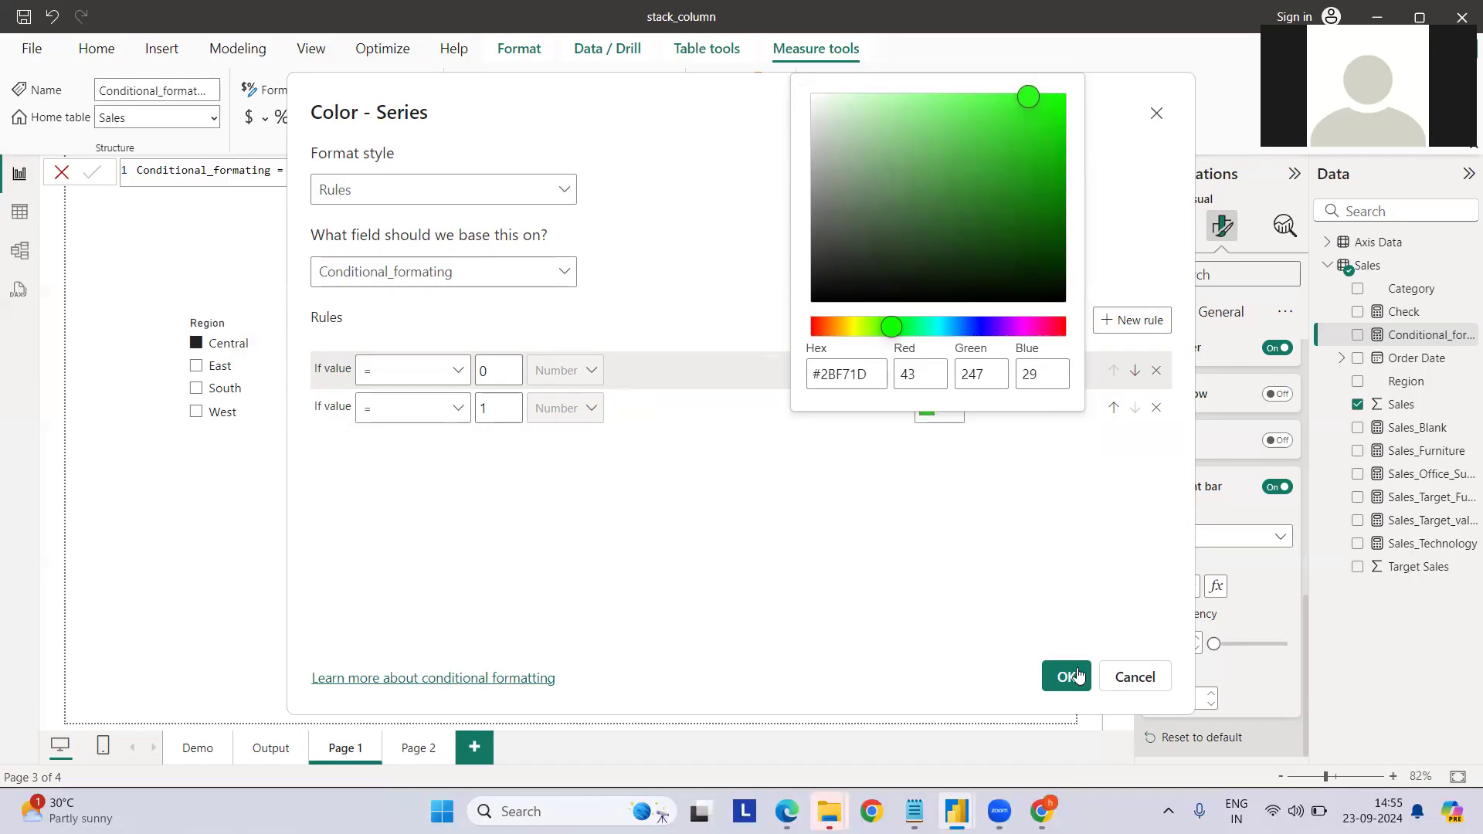
left_click(1066, 677)
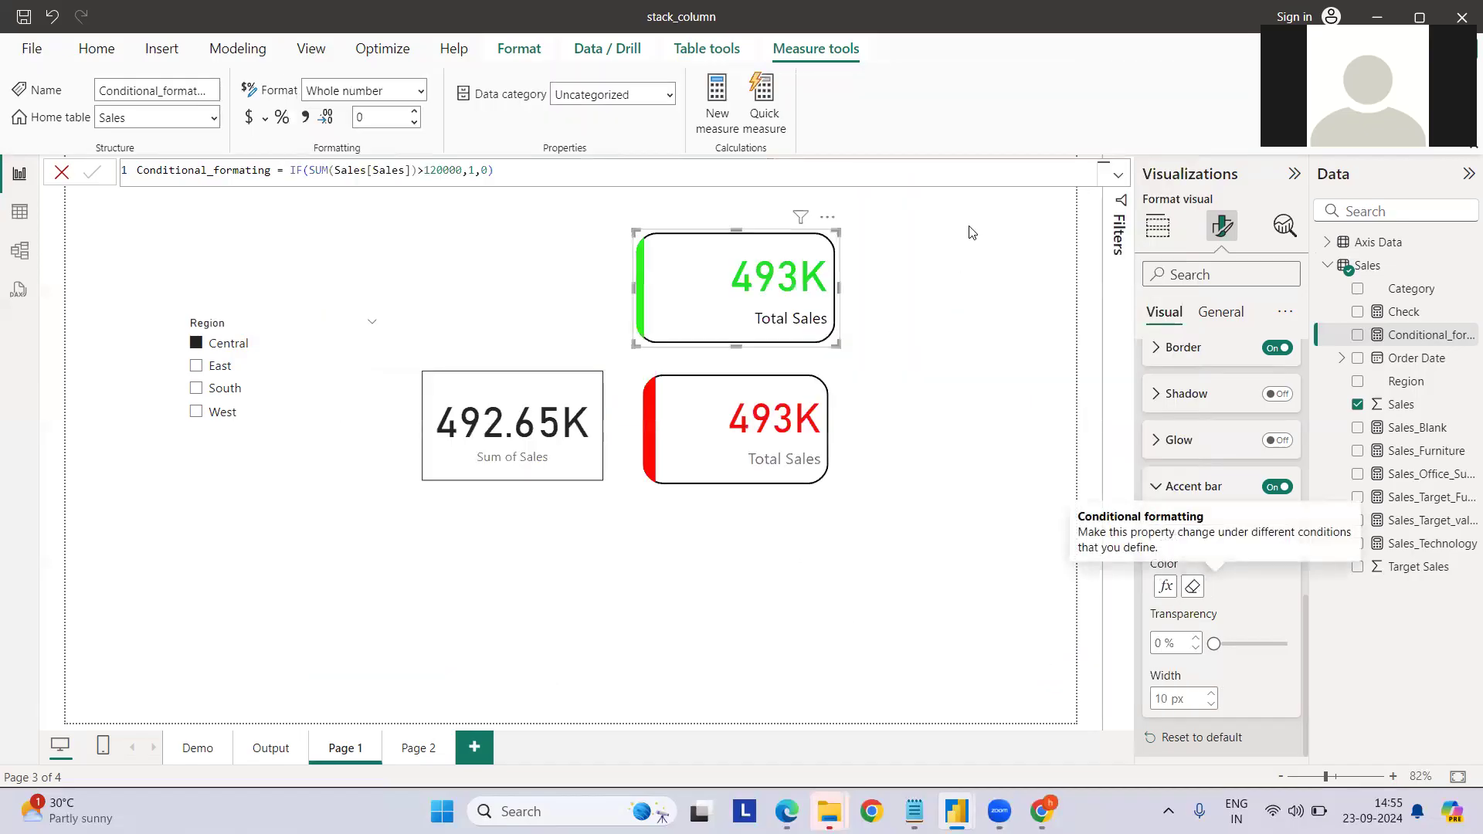
mouse_move(964, 229)
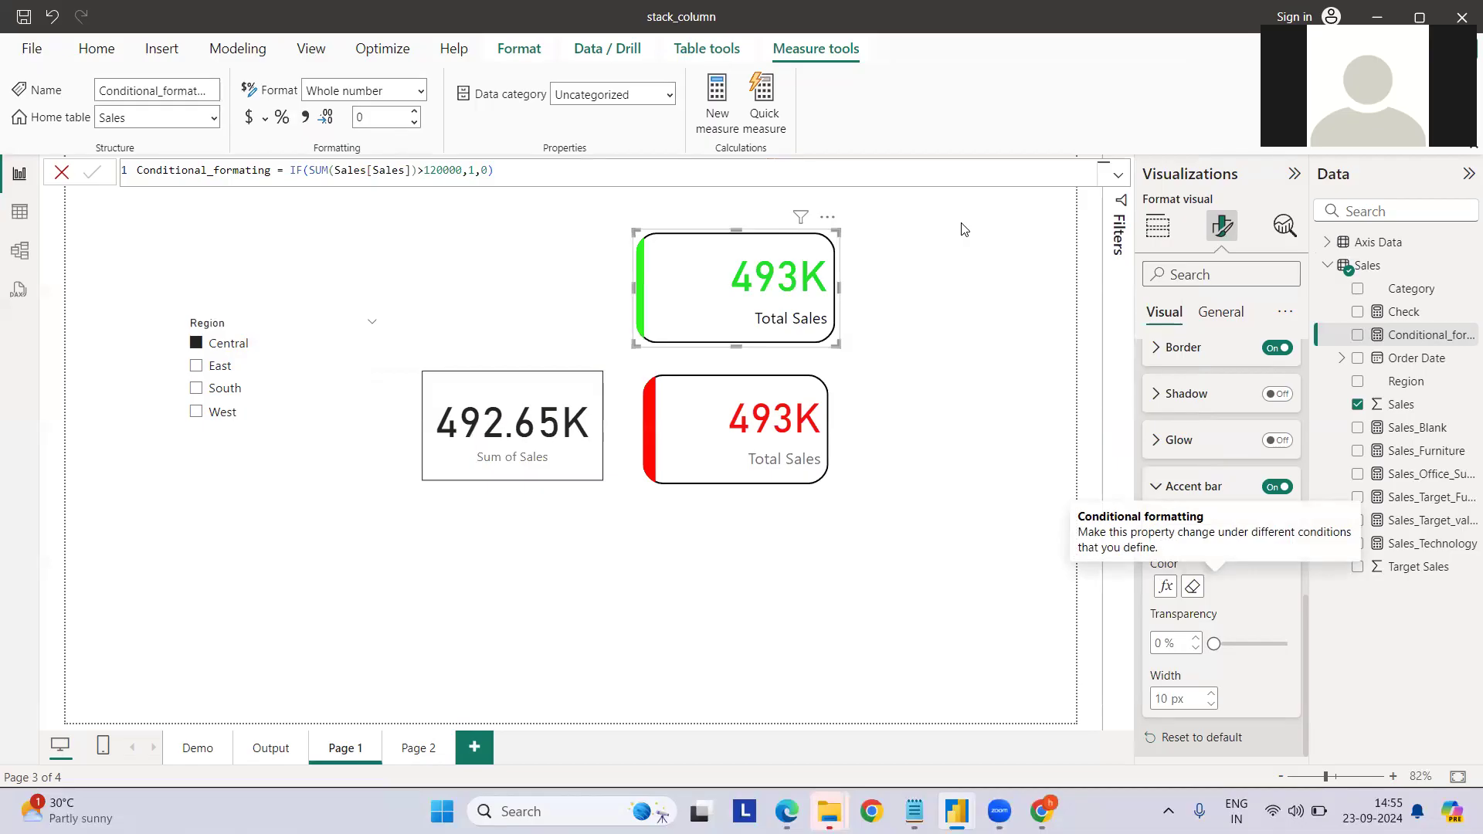
mouse_move(657, 319)
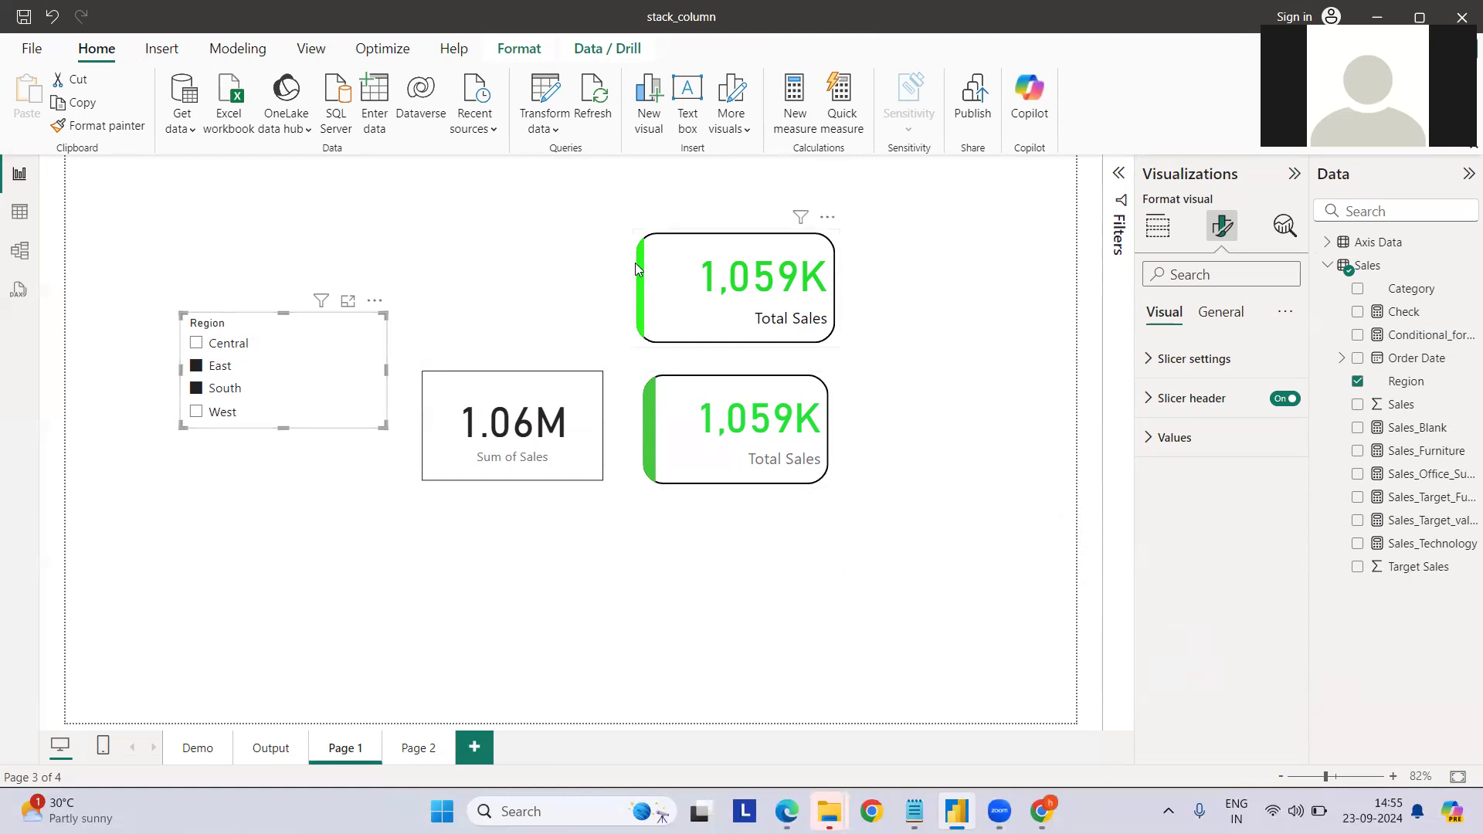
Step: Select the top Total Sales card, now showing 1,059K in green
left_click(736, 288)
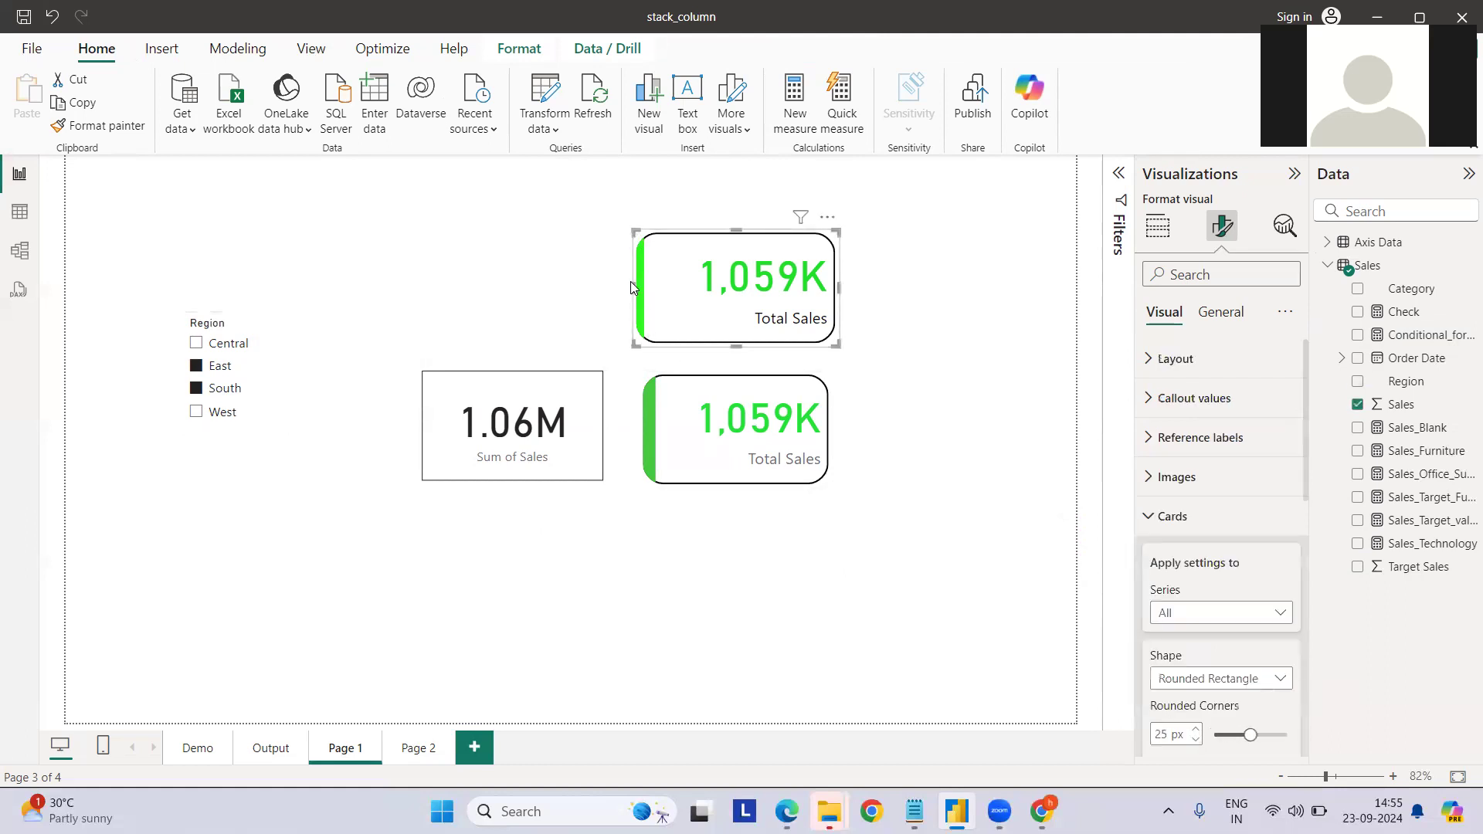